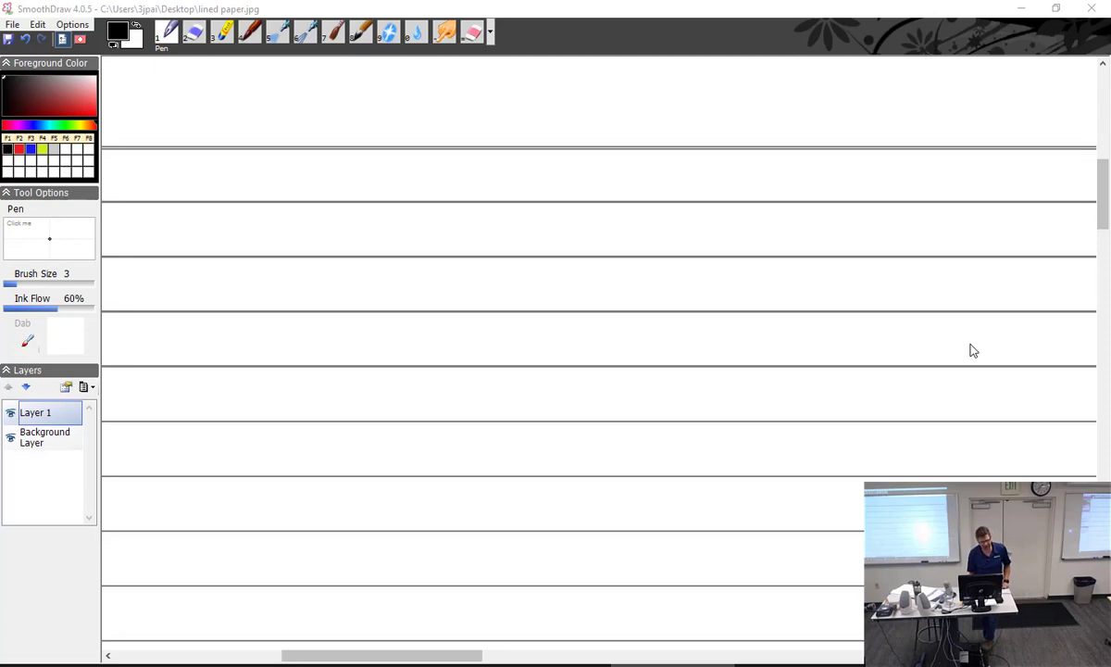
pyautogui.moveTo(533, 205)
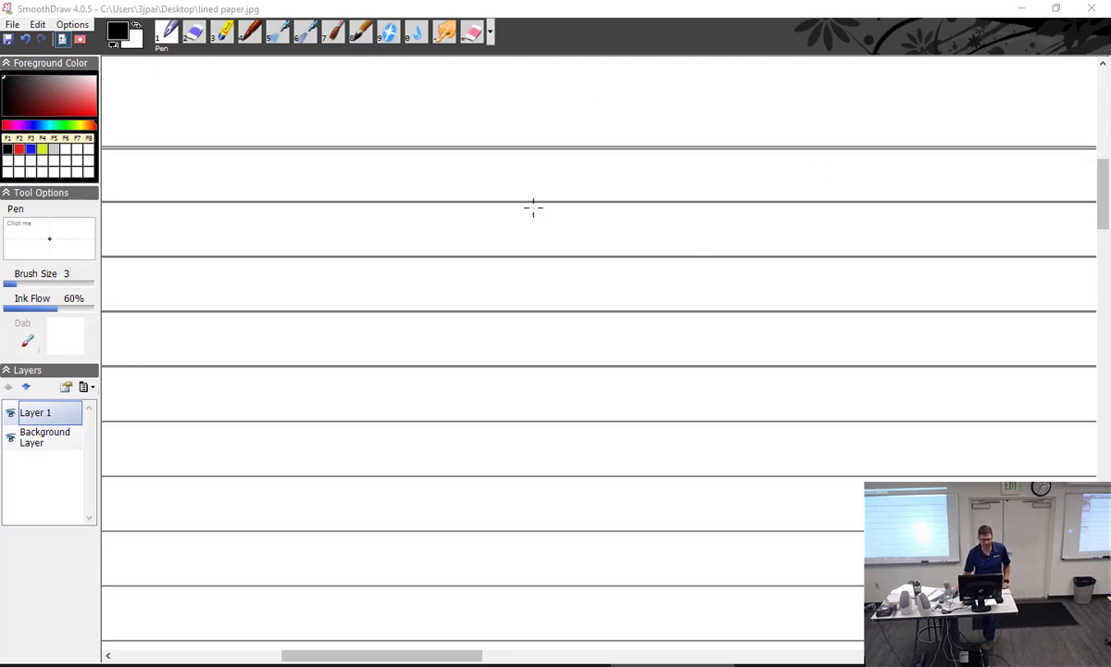
pyautogui.moveTo(129, 105)
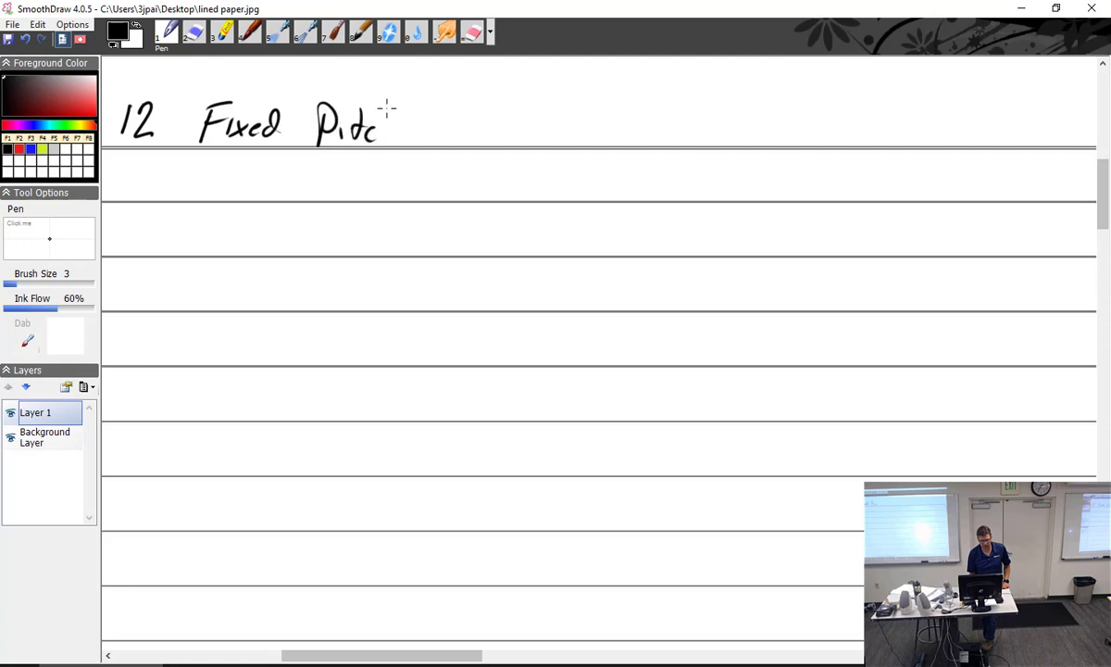
# Step: Handwrite the heading 'Fixed Pitch Props' with item 'a Sensenich' on the line below
pyautogui.moveTo(439, 130); pyautogui.dragTo(519, 129)
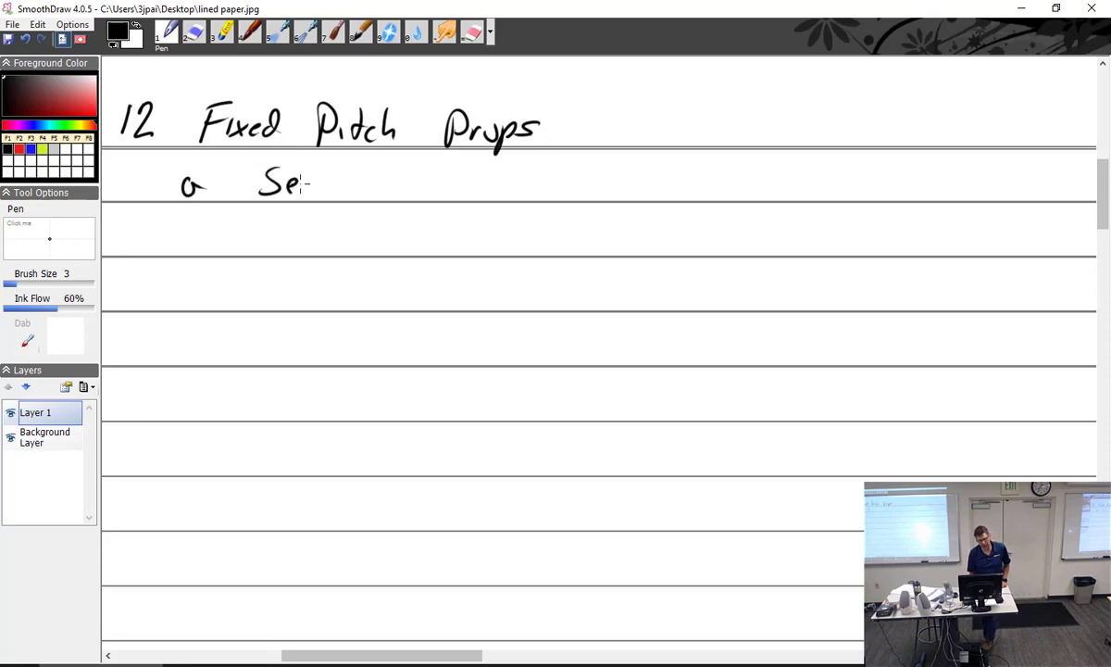
pyautogui.moveTo(311, 184); pyautogui.dragTo(398, 185)
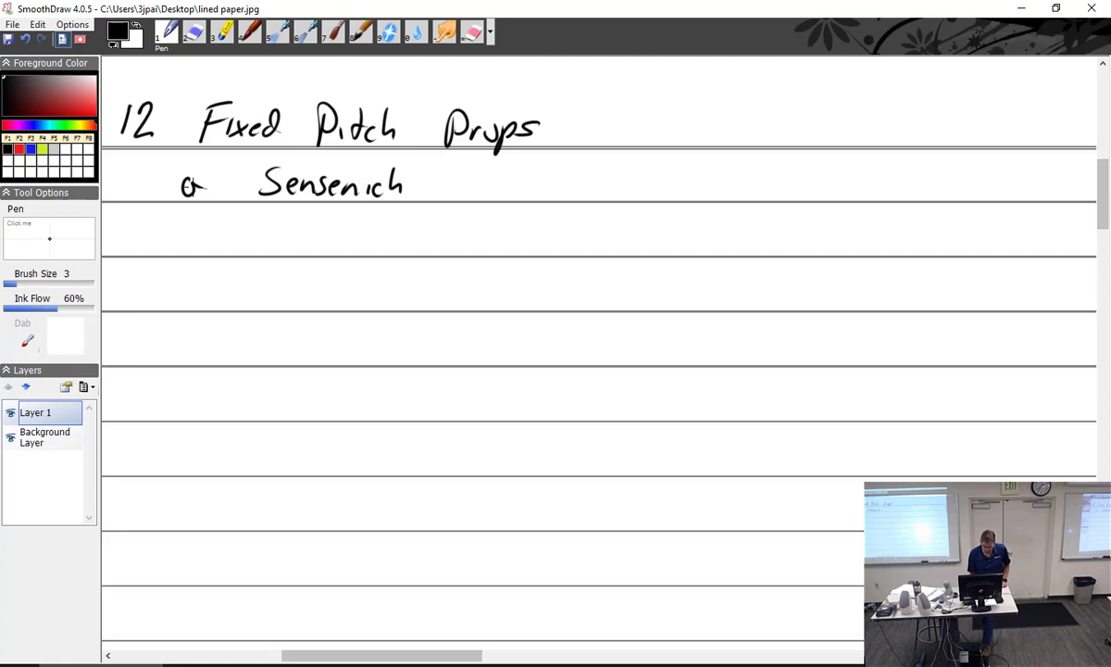
pyautogui.moveTo(176, 232)
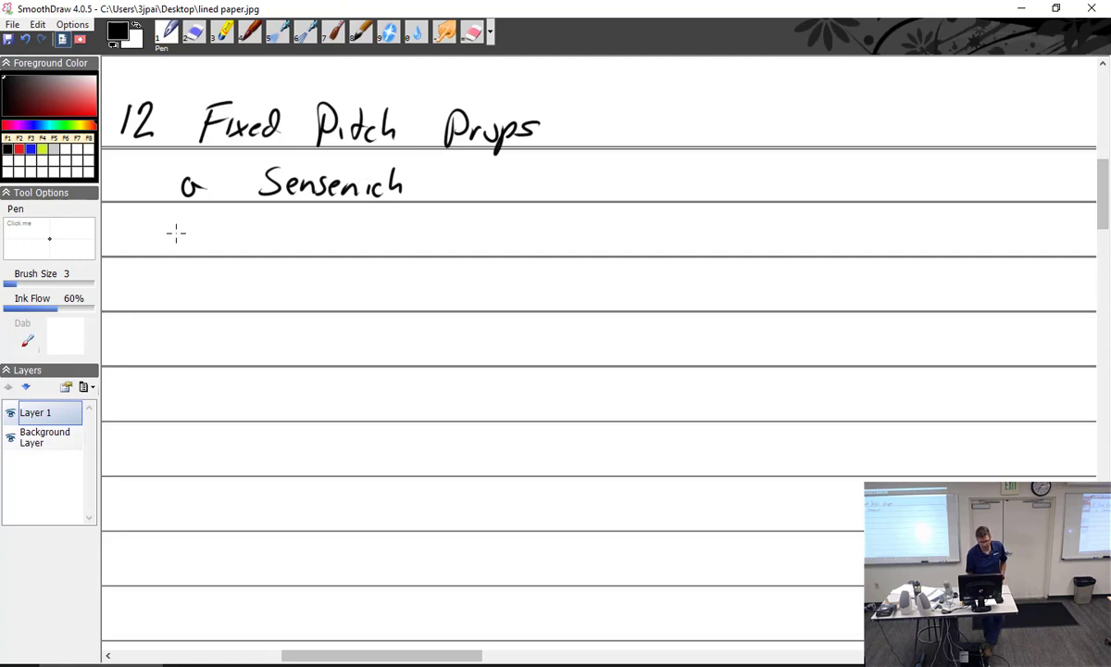
# Step: Write 'b wood props' and sub-item i, 'Originally all props were wood'
pyautogui.moveTo(185, 232); pyautogui.dragTo(305, 241)
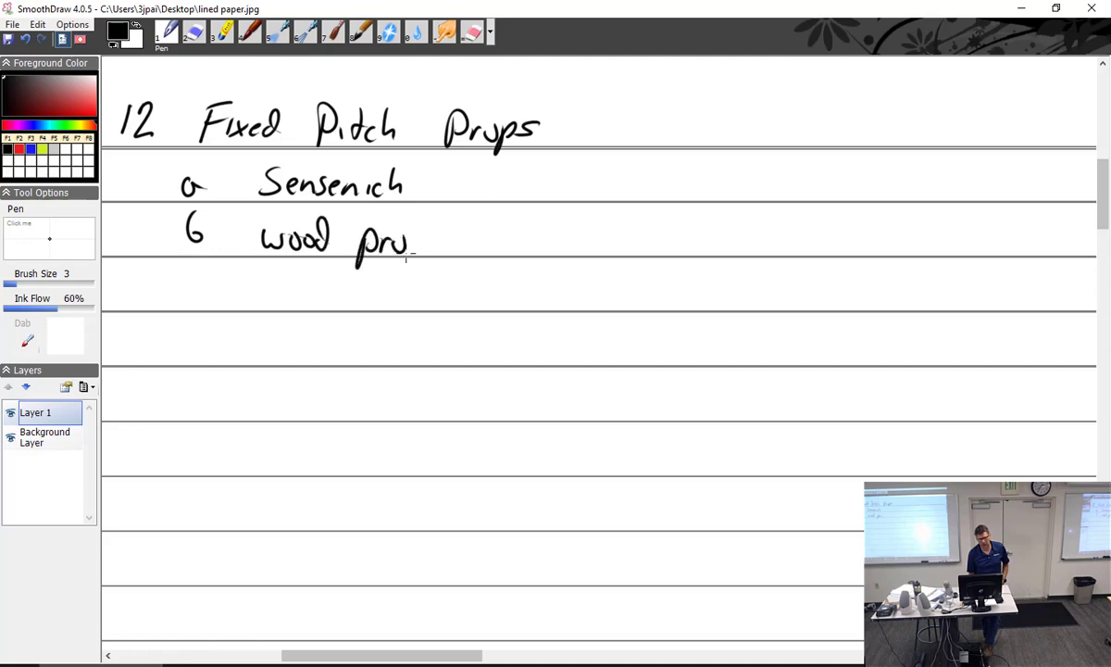
pyautogui.moveTo(405, 246); pyautogui.dragTo(431, 245)
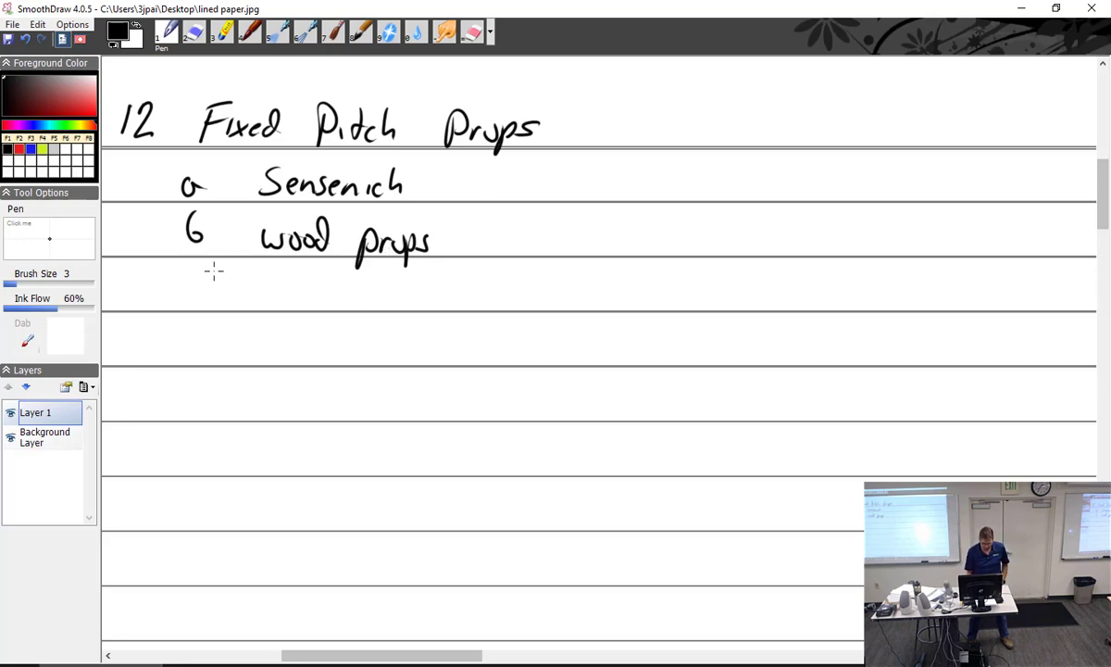
pyautogui.moveTo(259, 297); pyautogui.dragTo(325, 292)
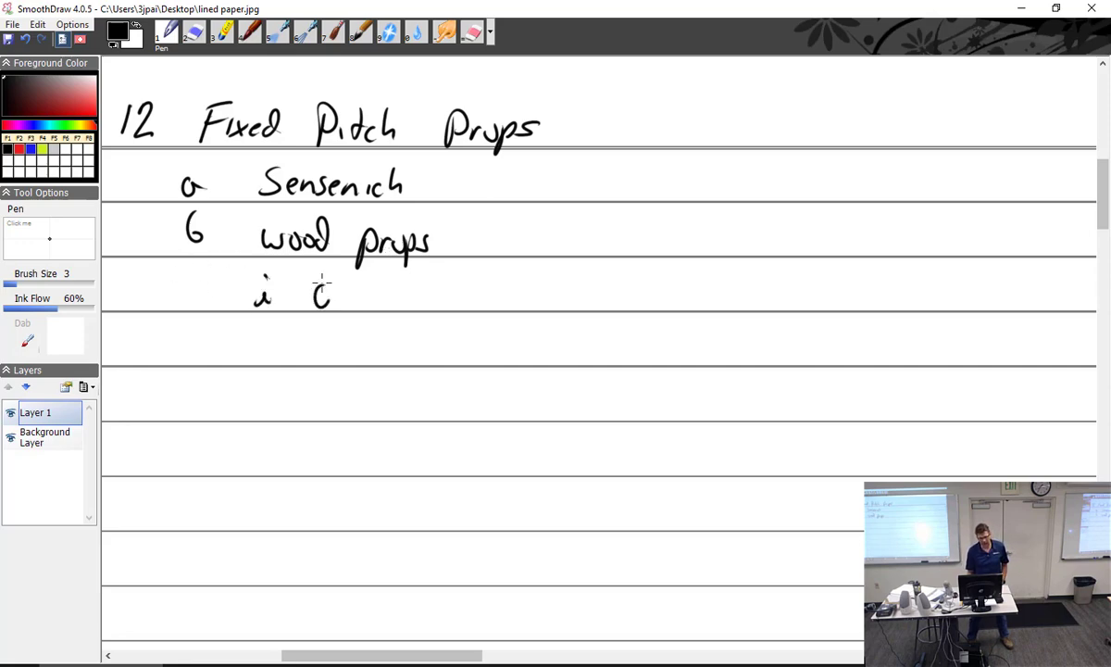
pyautogui.moveTo(306, 296); pyautogui.dragTo(371, 306)
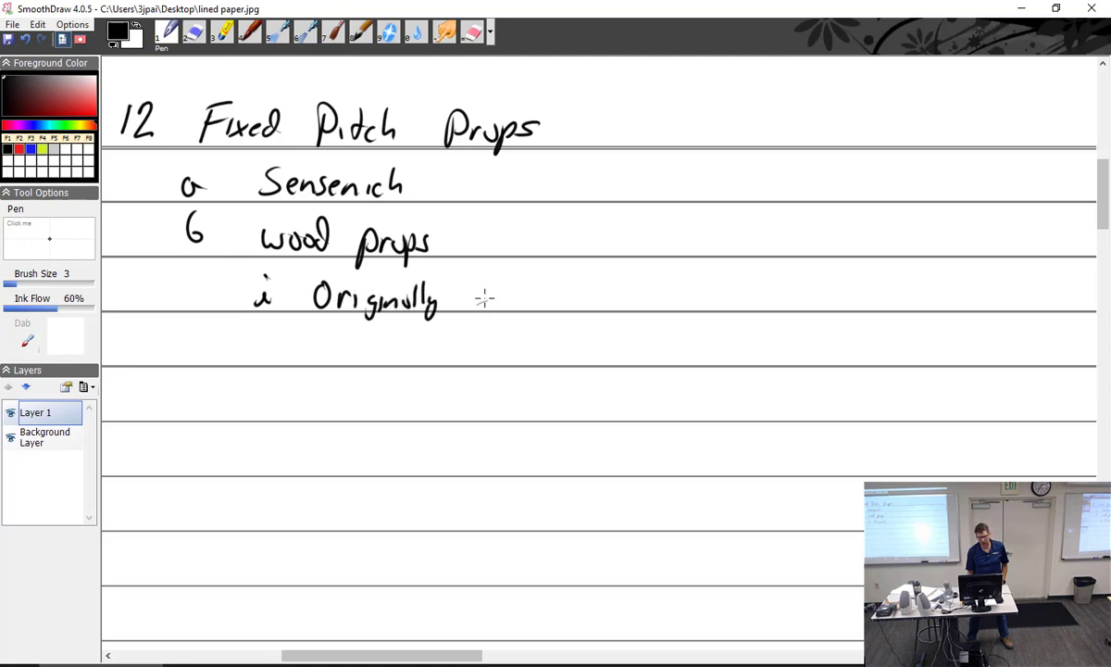
pyautogui.moveTo(473, 299); pyautogui.dragTo(584, 298)
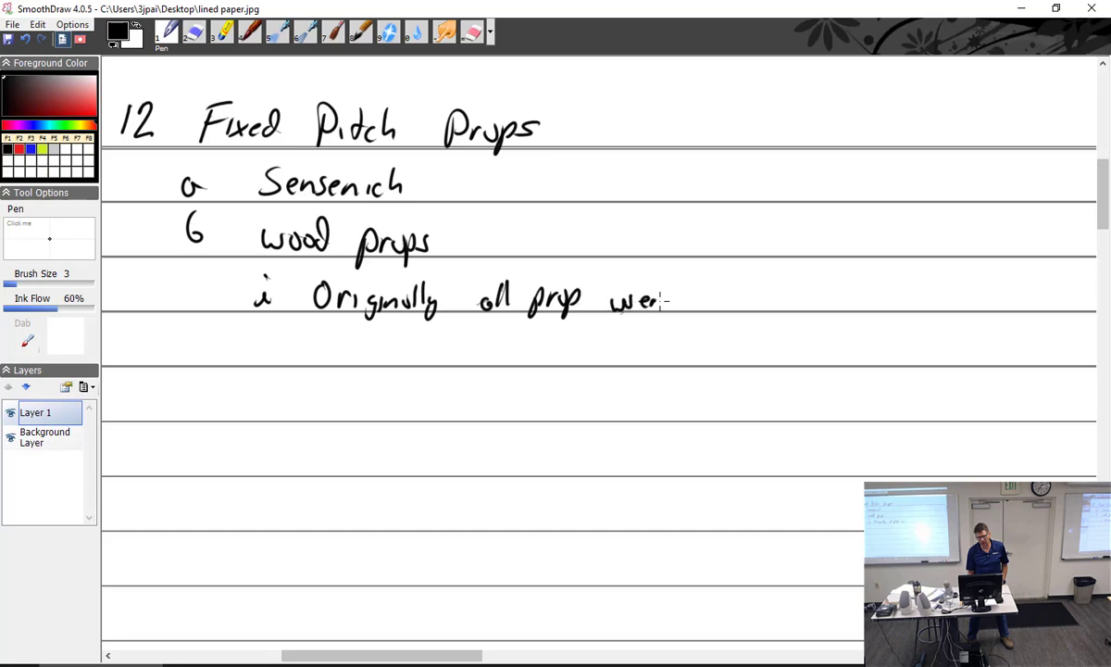
pyautogui.moveTo(704, 296); pyautogui.dragTo(773, 301)
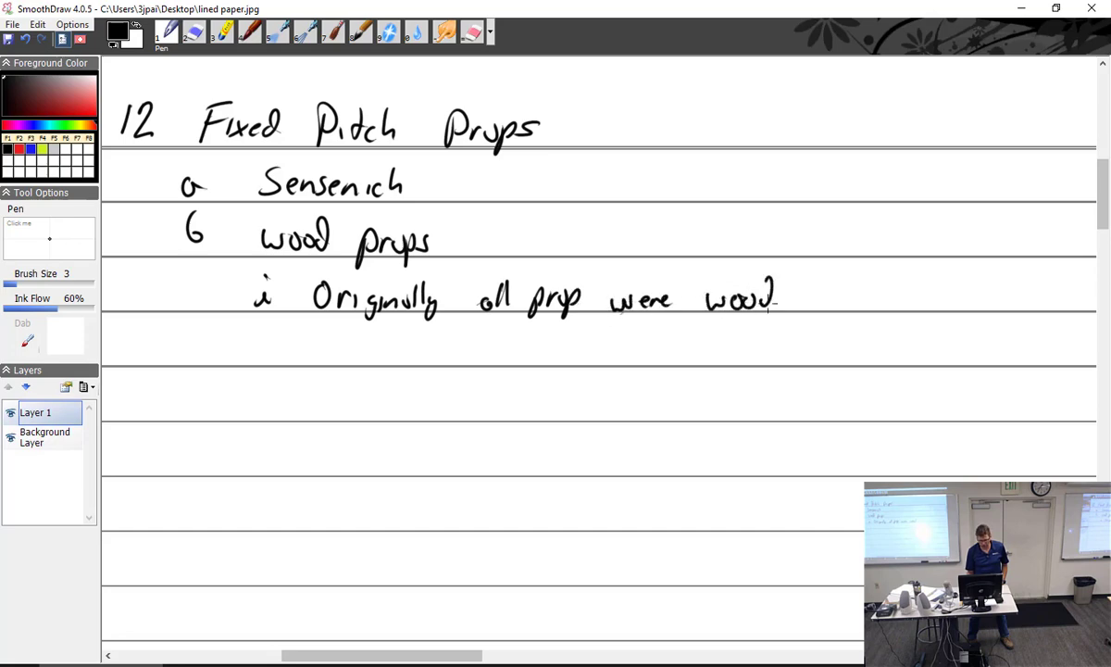
pyautogui.moveTo(205, 381)
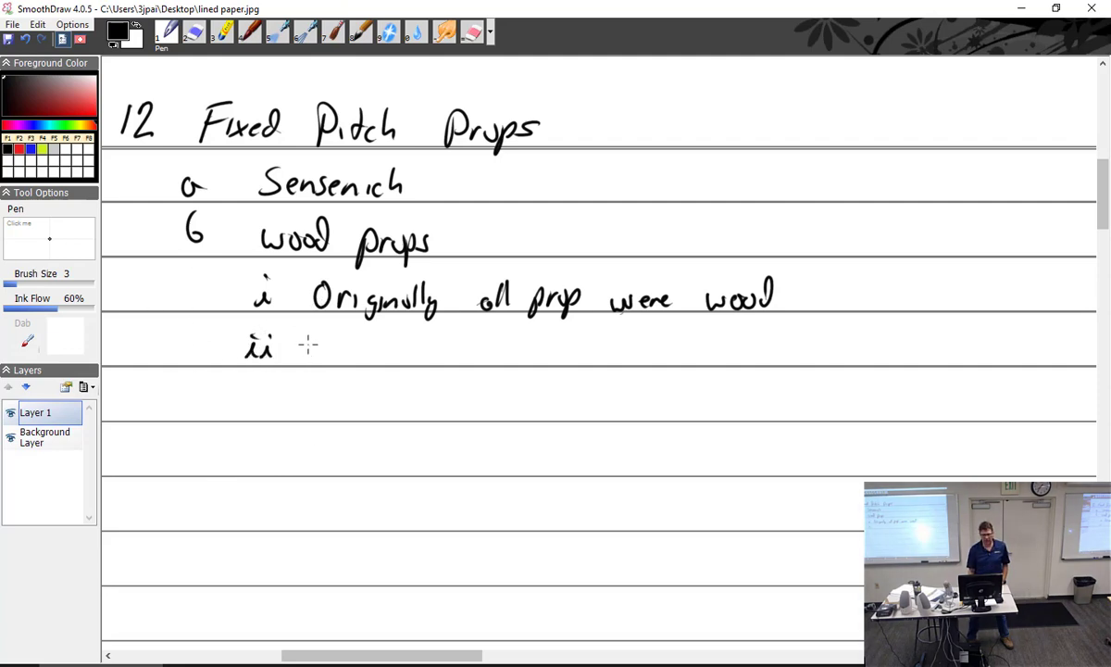
# Step: Write sub-item ii, 'made of seven laminations of straight grain wood'
pyautogui.moveTo(301, 350); pyautogui.dragTo(371, 350)
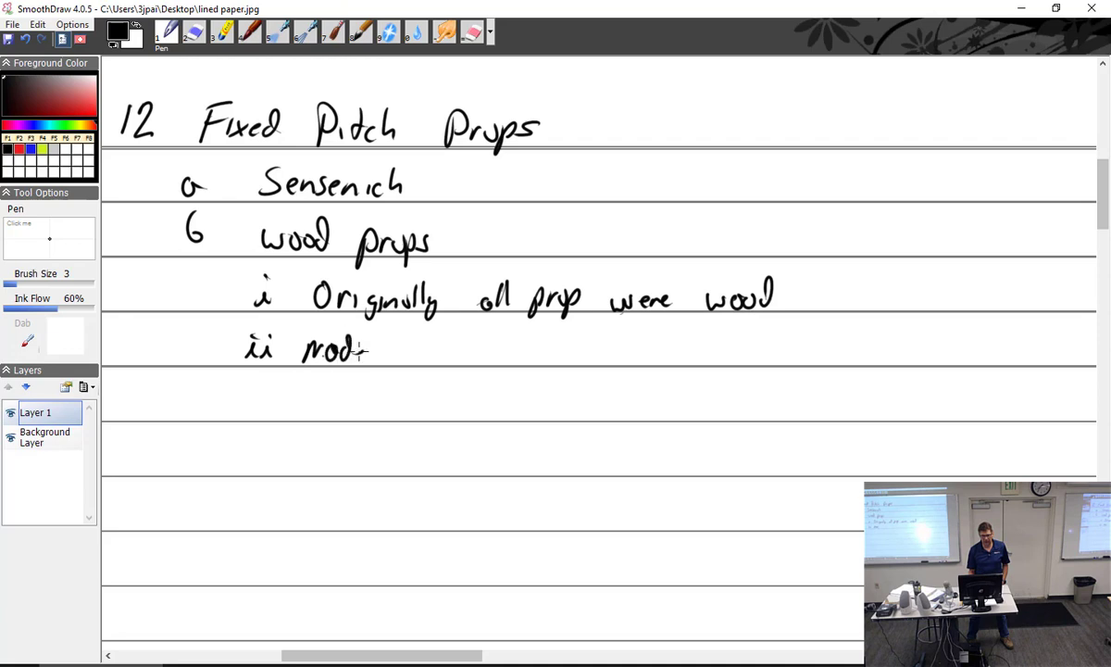
pyautogui.moveTo(370, 350); pyautogui.dragTo(486, 357)
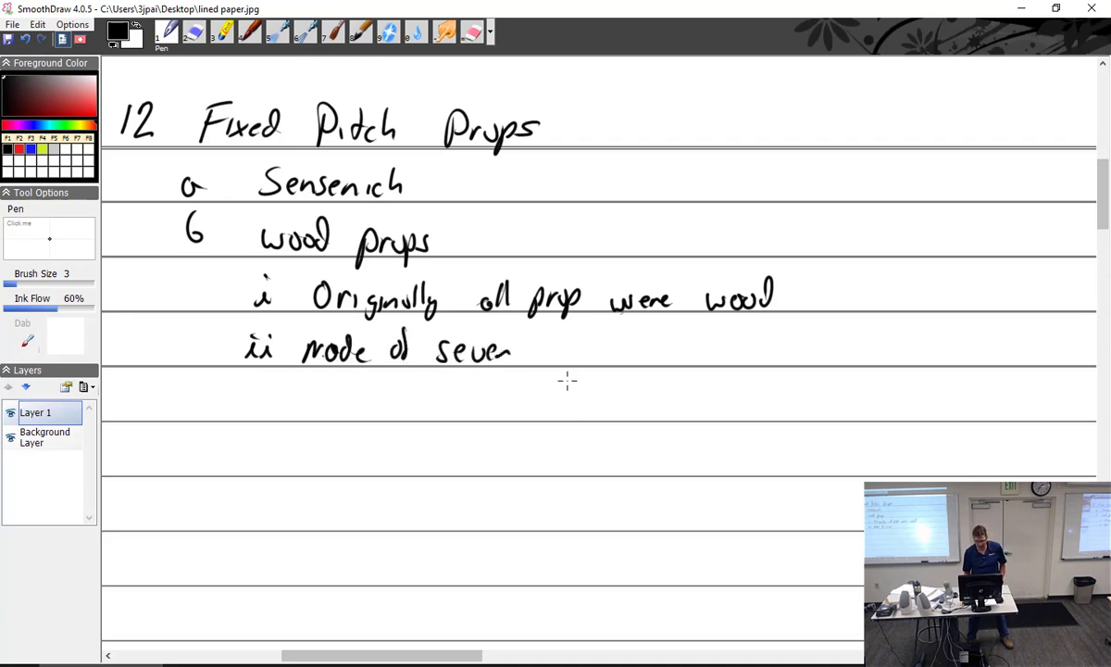
pyautogui.moveTo(542, 347); pyautogui.dragTo(630, 357)
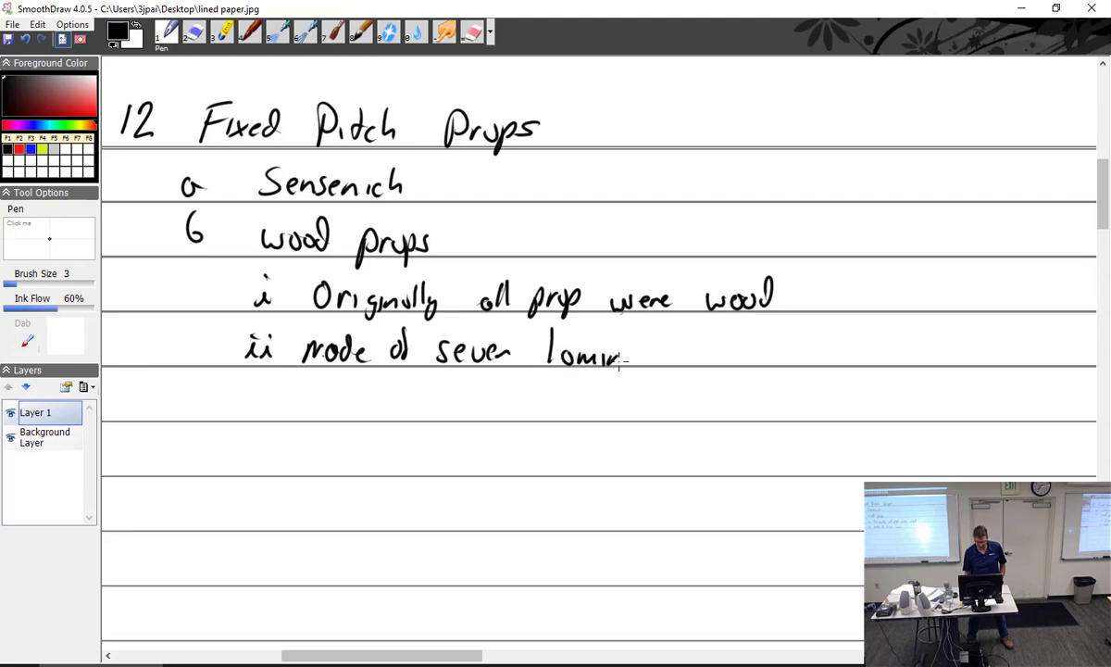
pyautogui.moveTo(630, 354); pyautogui.dragTo(695, 355)
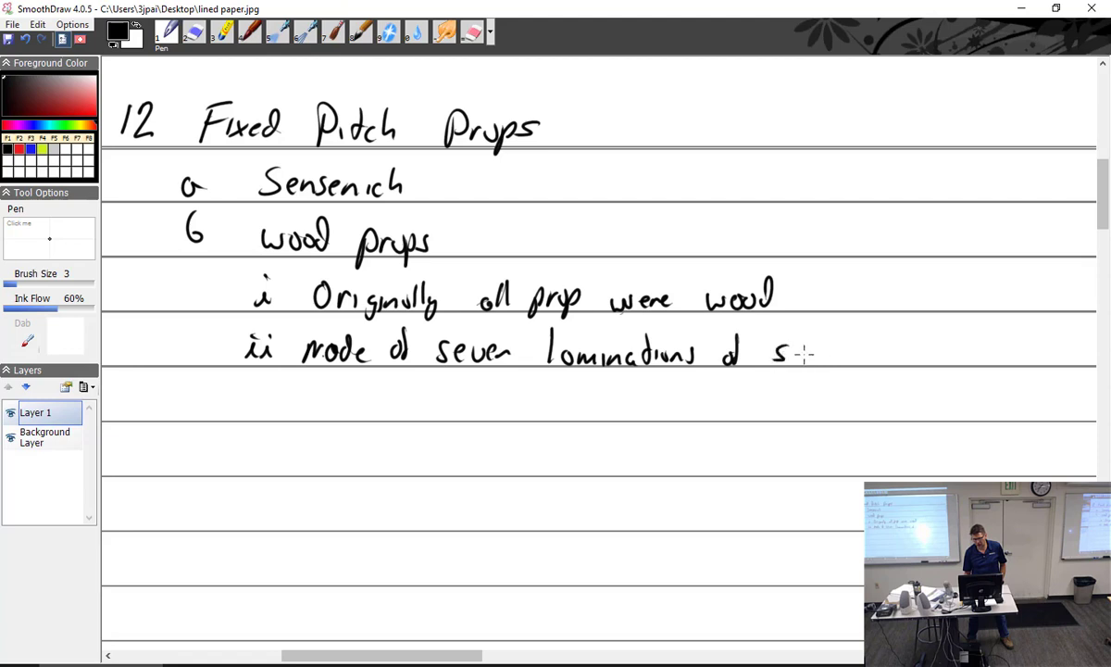
pyautogui.moveTo(787, 350); pyautogui.dragTo(866, 350)
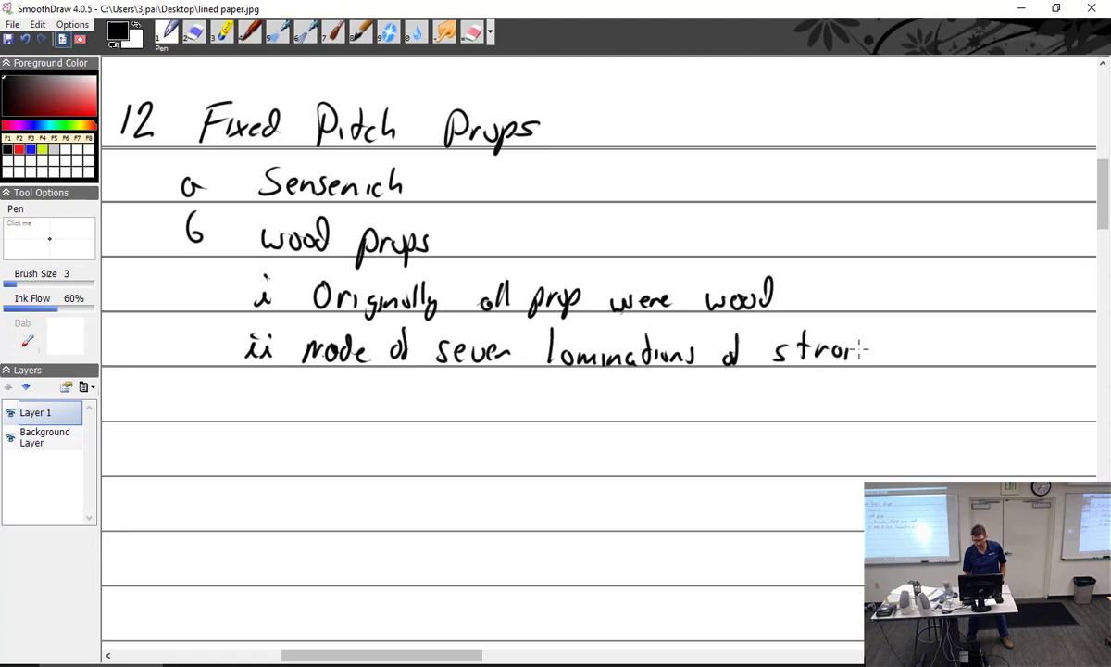
pyautogui.moveTo(861, 350); pyautogui.dragTo(958, 350)
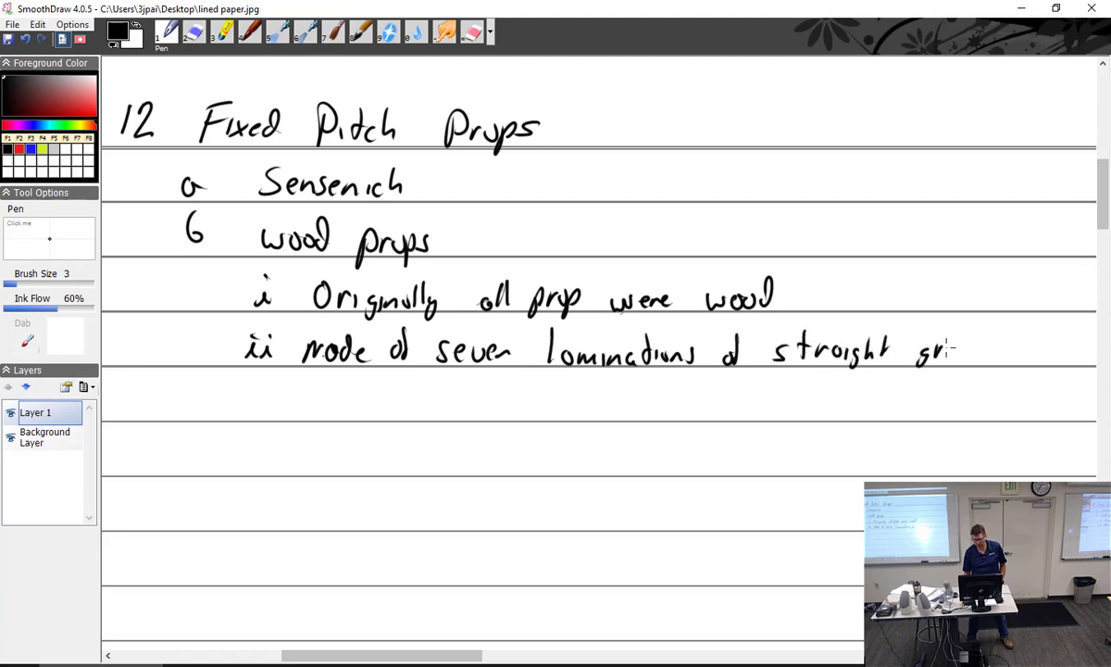
pyautogui.moveTo(898, 350); pyautogui.dragTo(1047, 356)
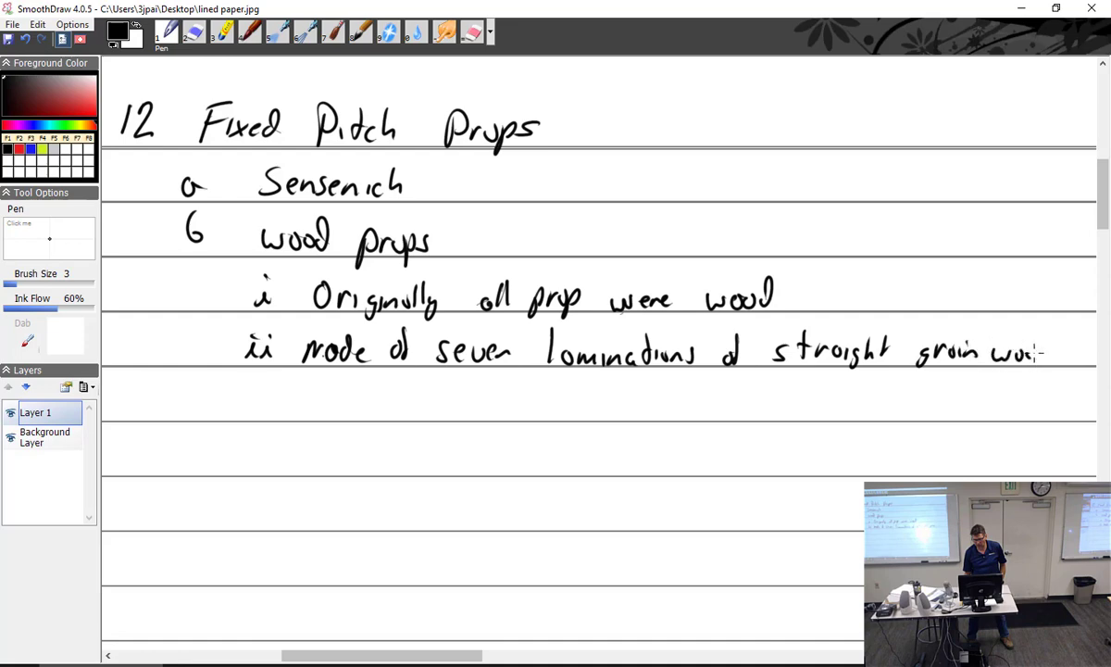
pyautogui.moveTo(1014, 357); pyautogui.dragTo(1051, 347)
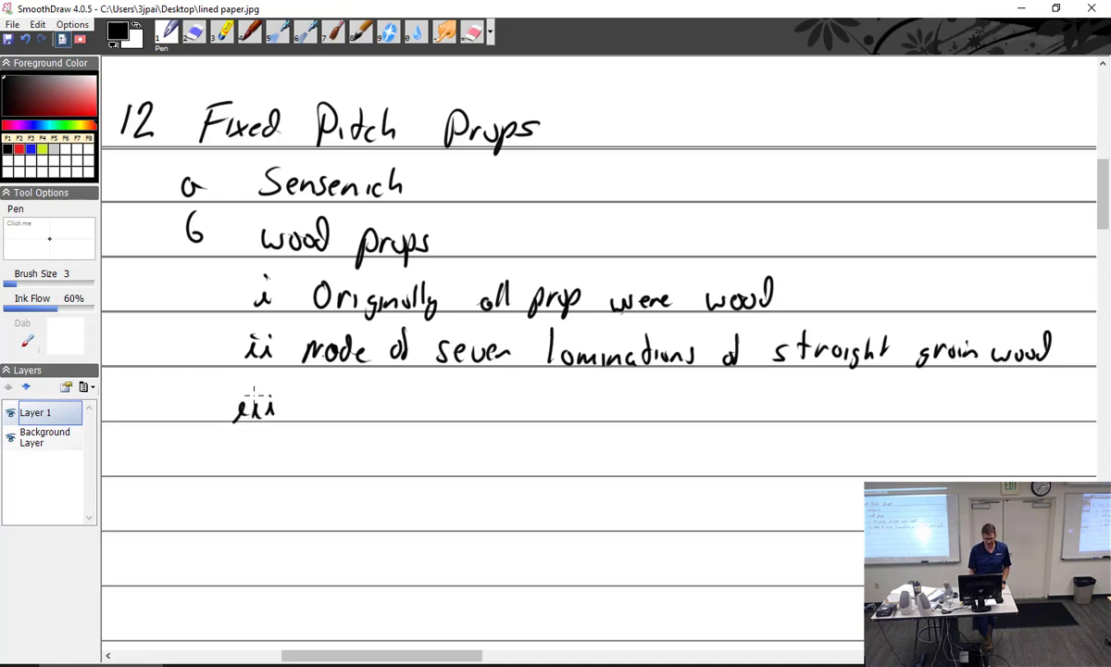
# Step: Write 'finished to correct size and shape' for iii, then start iv 'Tip fabric'
pyautogui.moveTo(320, 380); pyautogui.dragTo(328, 416)
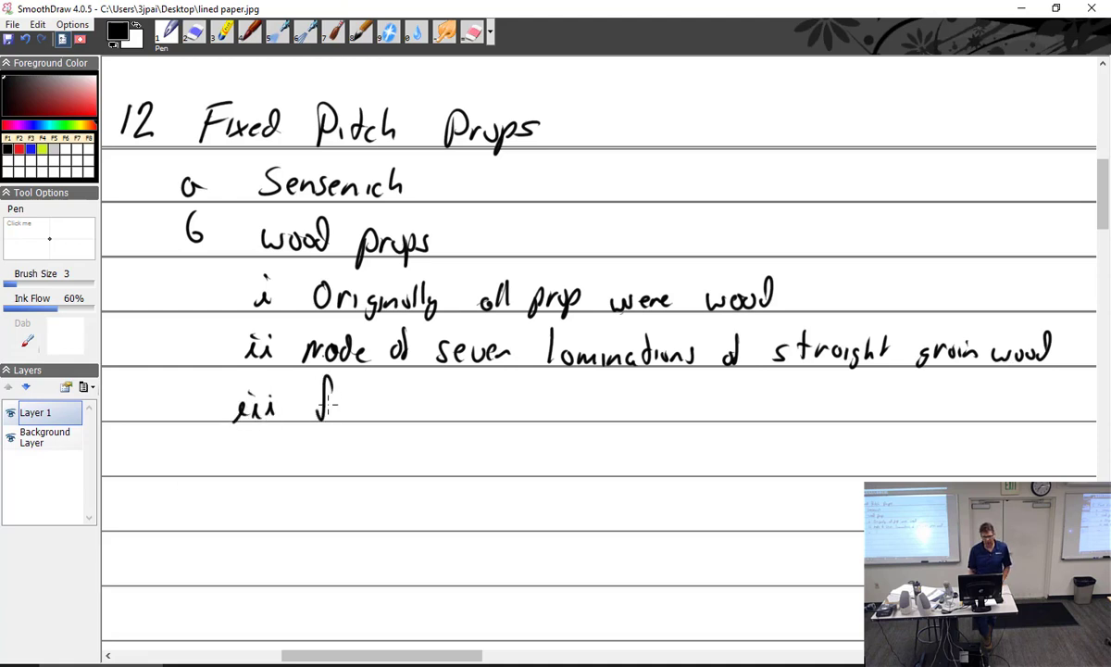
pyautogui.moveTo(320, 403); pyautogui.dragTo(421, 408)
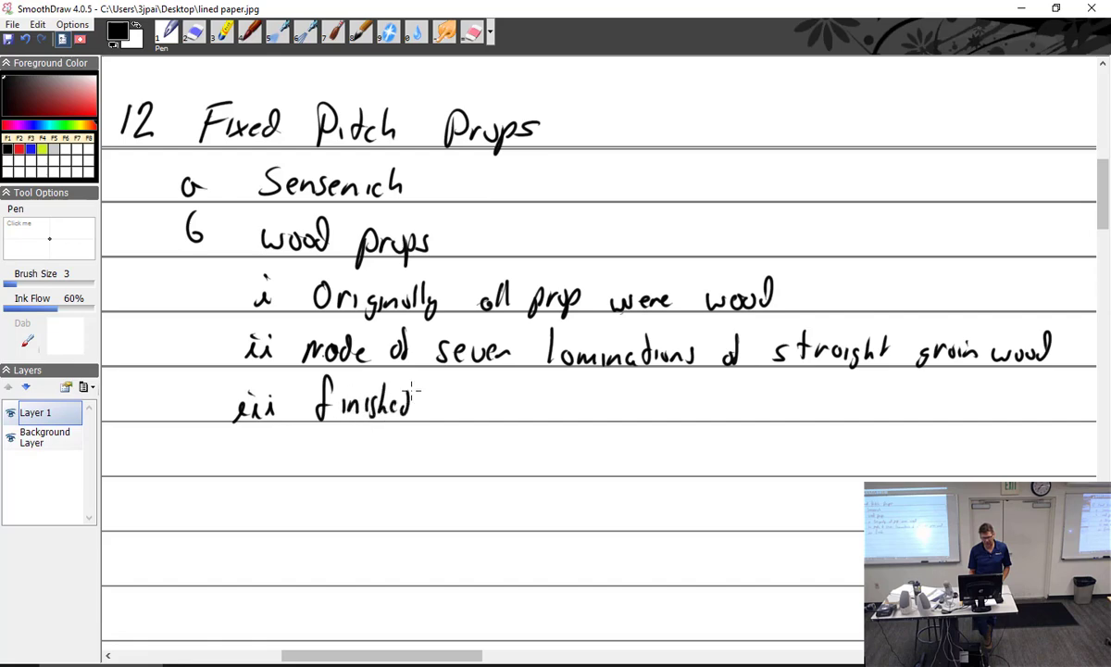
pyautogui.moveTo(426, 400); pyautogui.dragTo(546, 406)
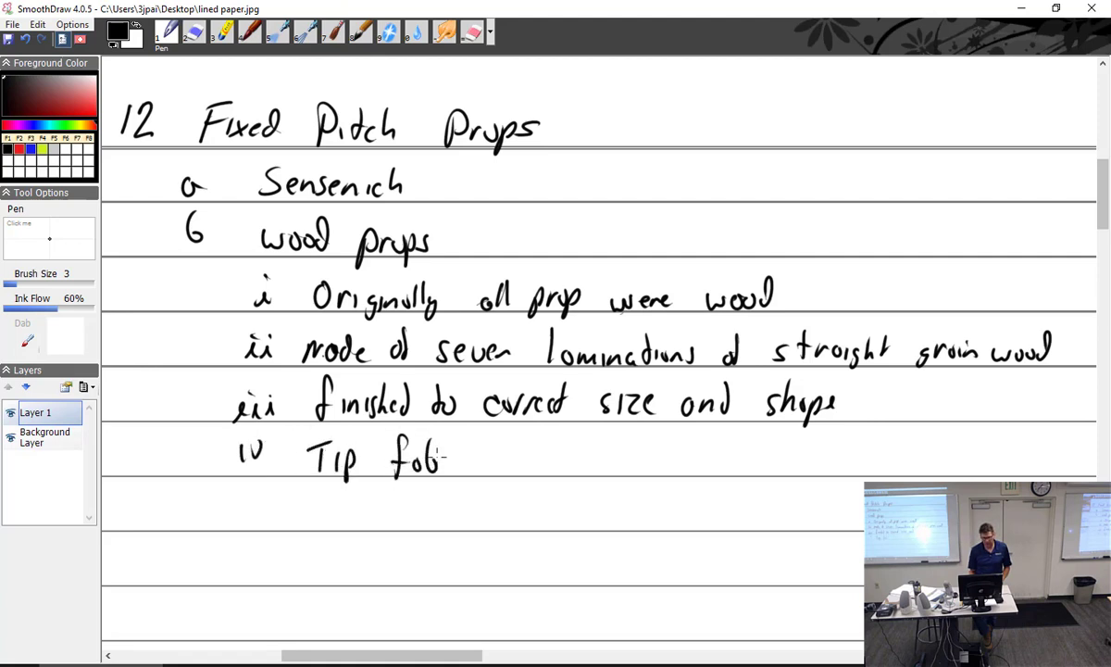
pyautogui.moveTo(454, 453); pyautogui.dragTo(486, 463)
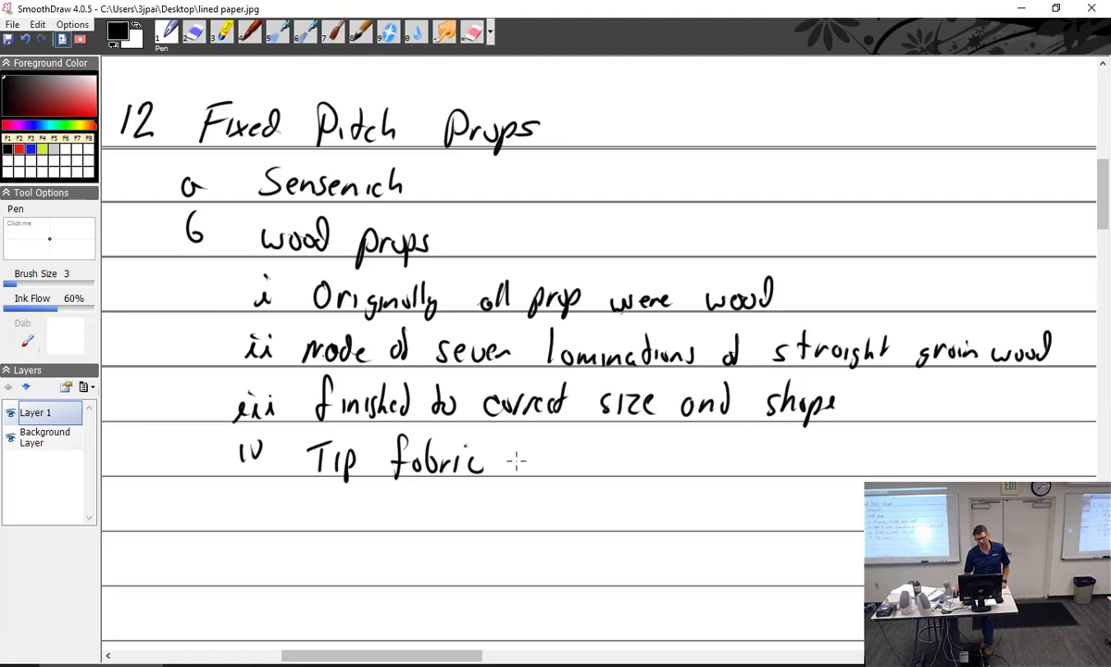
# Step: Write tip fabric notes: applied outboard 12-15", reinforces thin tips, provides environmental protection
pyautogui.scroll(-3)
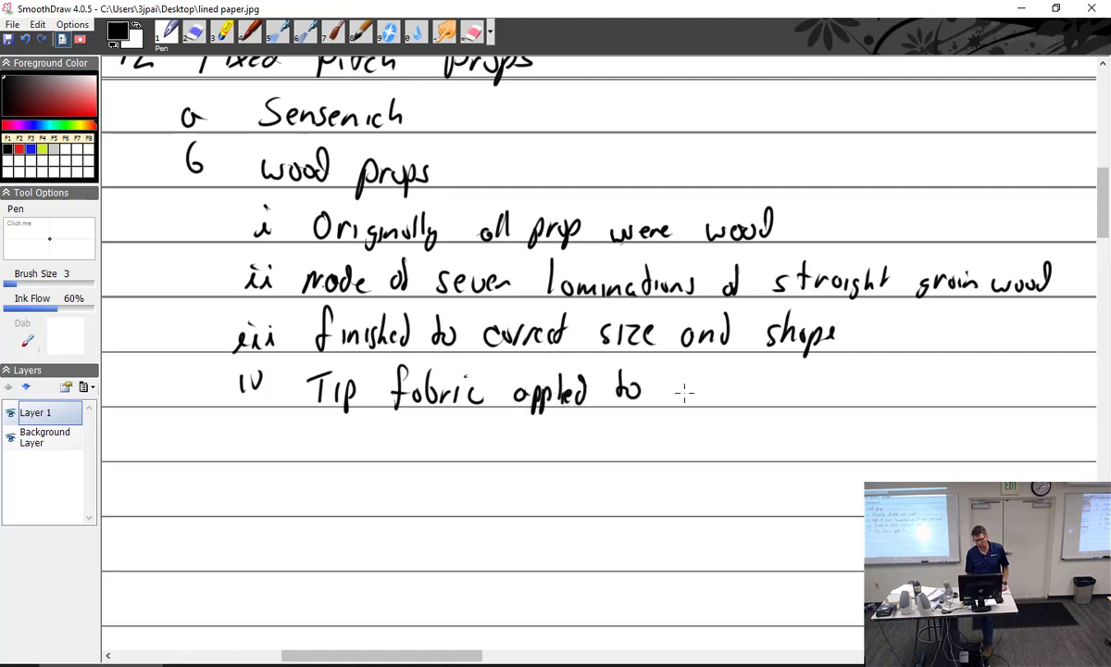
pyautogui.moveTo(676, 389); pyautogui.dragTo(764, 389)
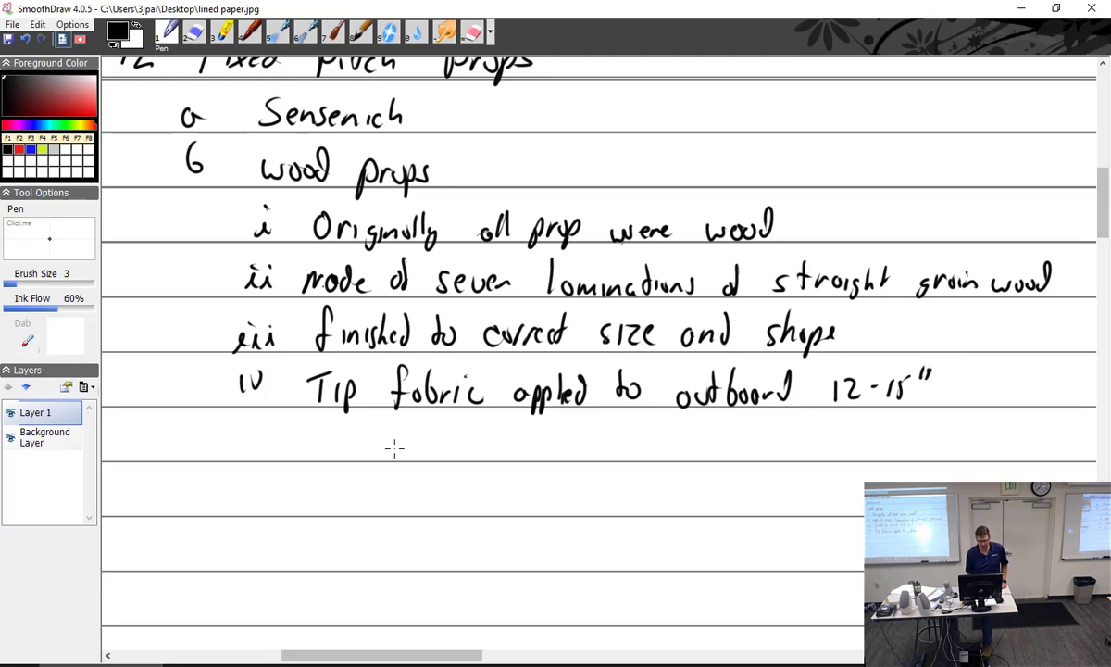
pyautogui.moveTo(366, 442); pyautogui.dragTo(431, 443)
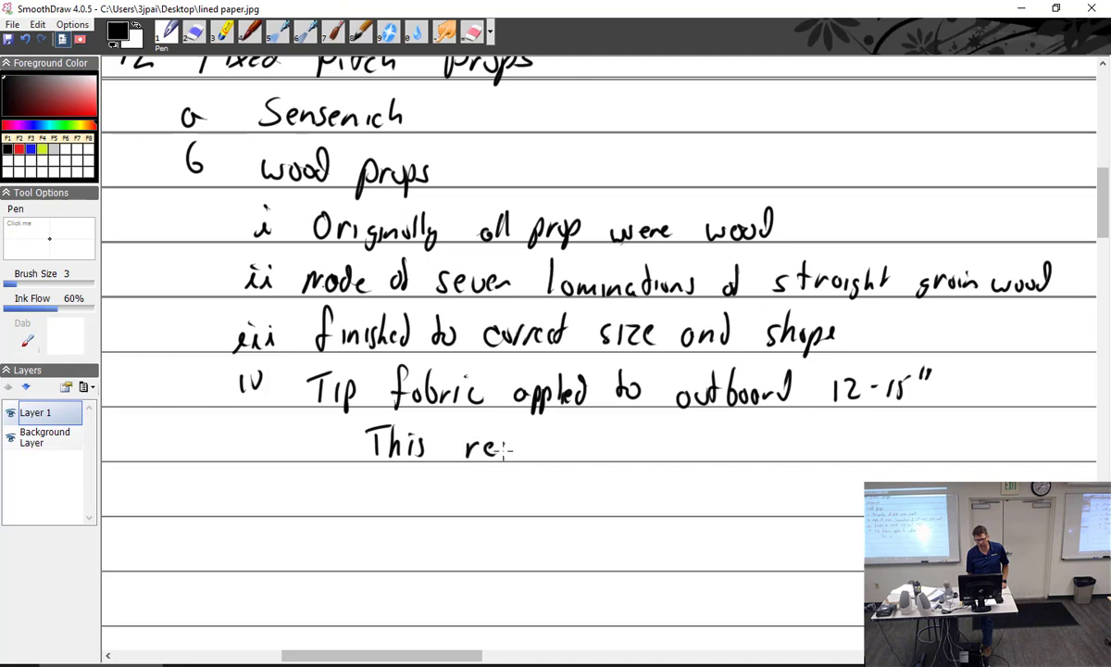
pyautogui.moveTo(514, 447); pyautogui.dragTo(584, 448)
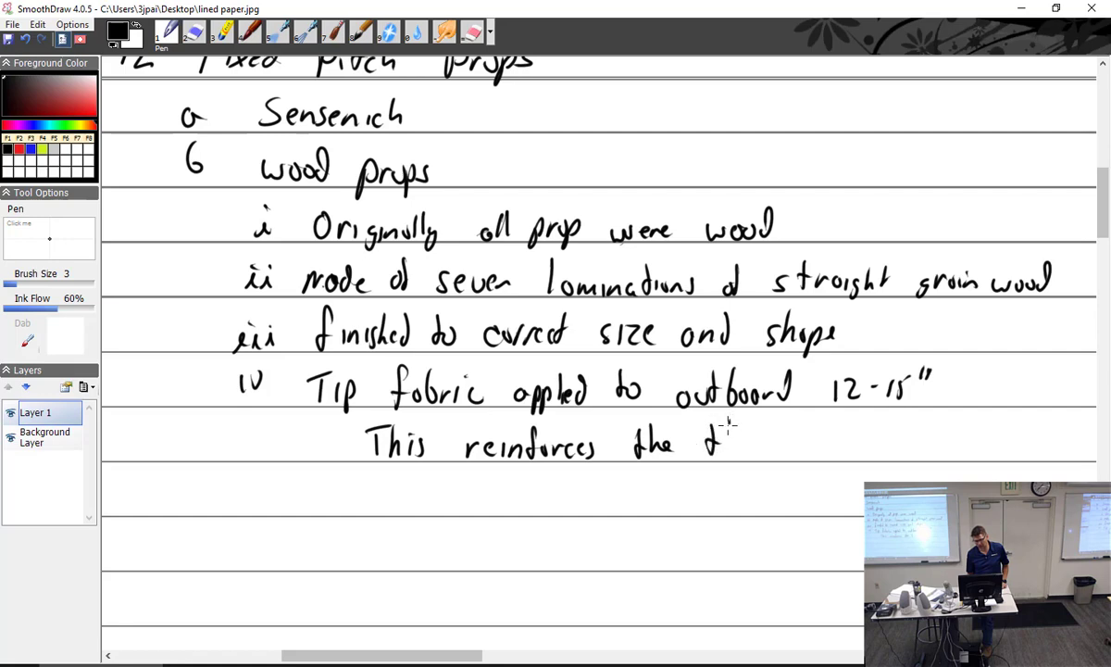
pyautogui.moveTo(704, 439); pyautogui.dragTo(806, 440)
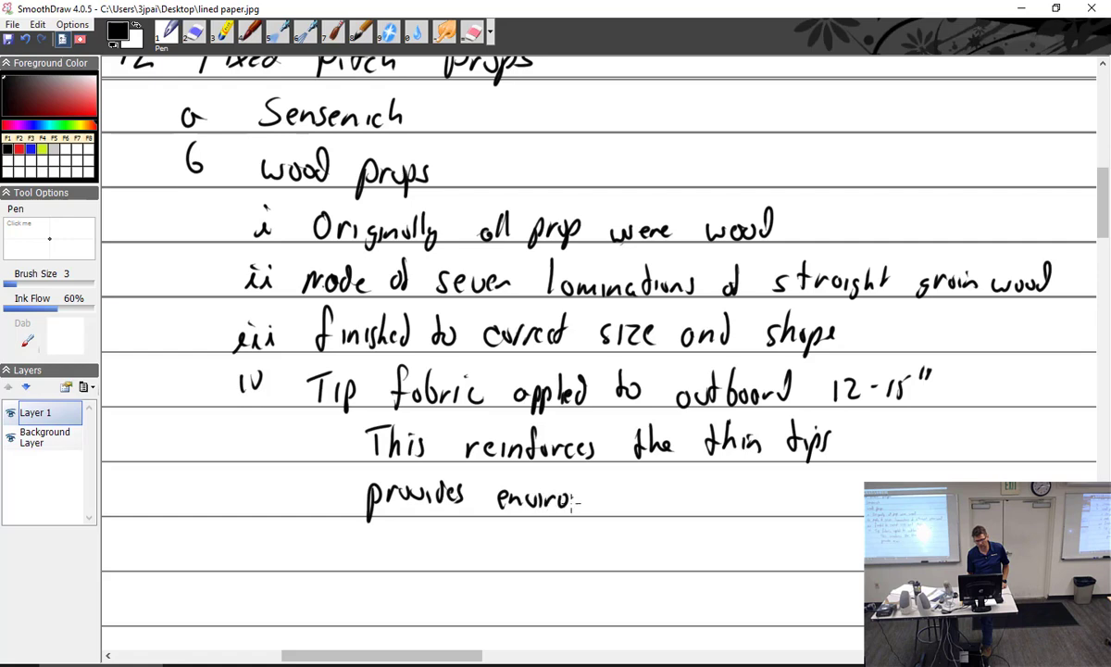
pyautogui.moveTo(583, 495); pyautogui.dragTo(648, 495)
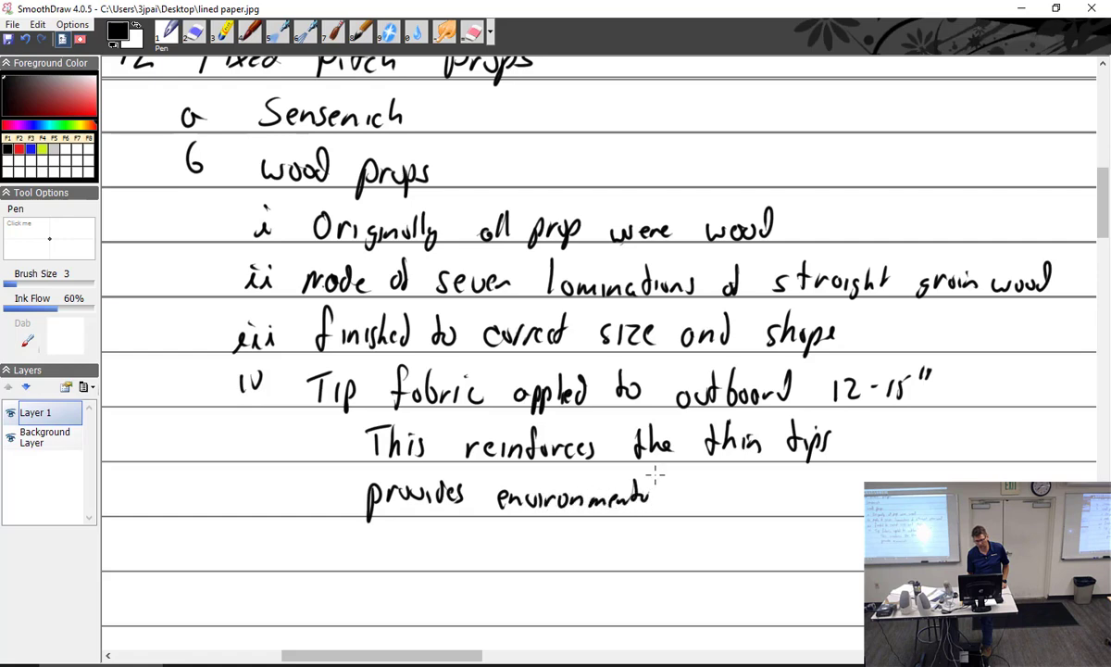
pyautogui.moveTo(667, 495); pyautogui.dragTo(736, 495)
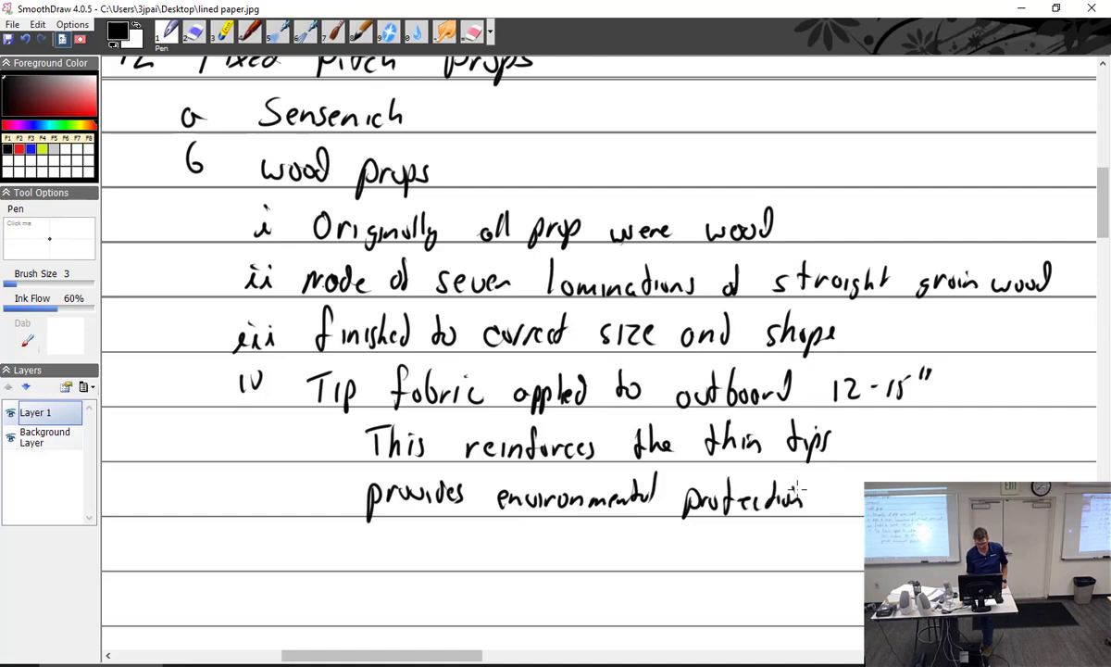
# Step: Write item v 'Varnished' and begin vi 'metal tipping applied to leading'
pyautogui.scroll(-3)
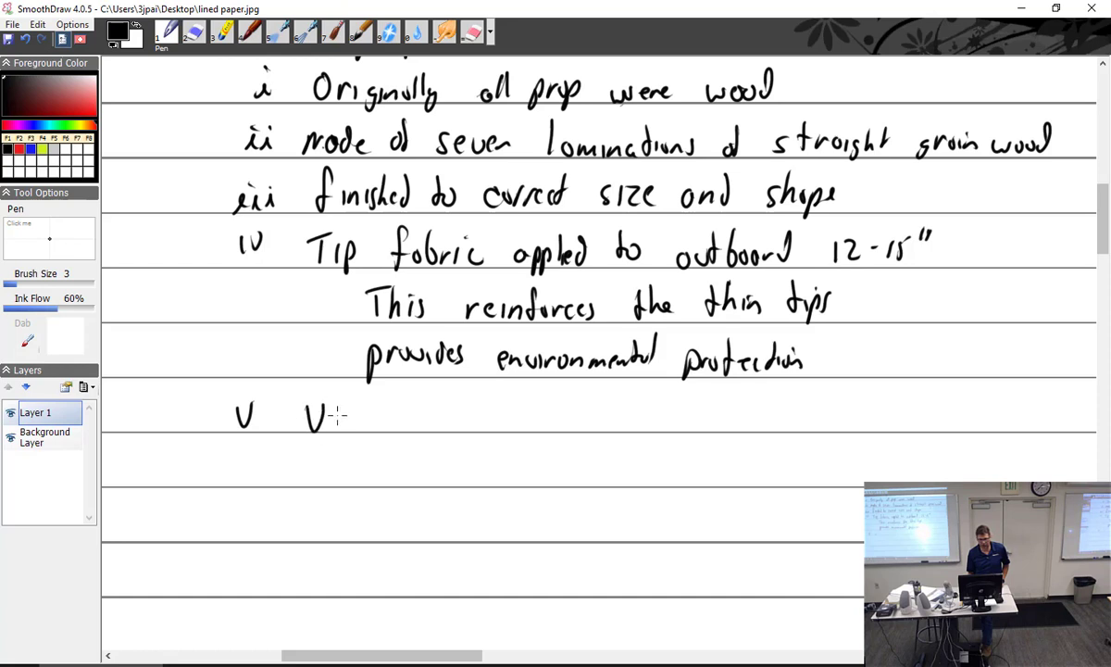
pyautogui.moveTo(319, 417); pyautogui.dragTo(417, 422)
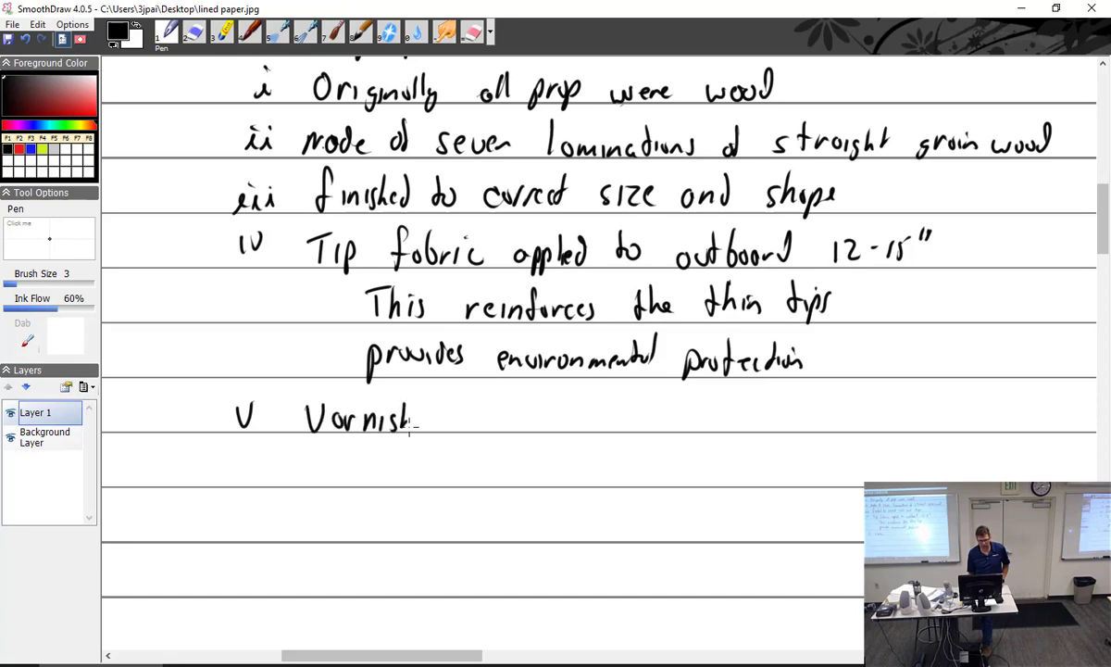
pyautogui.moveTo(416, 421); pyautogui.dragTo(440, 416)
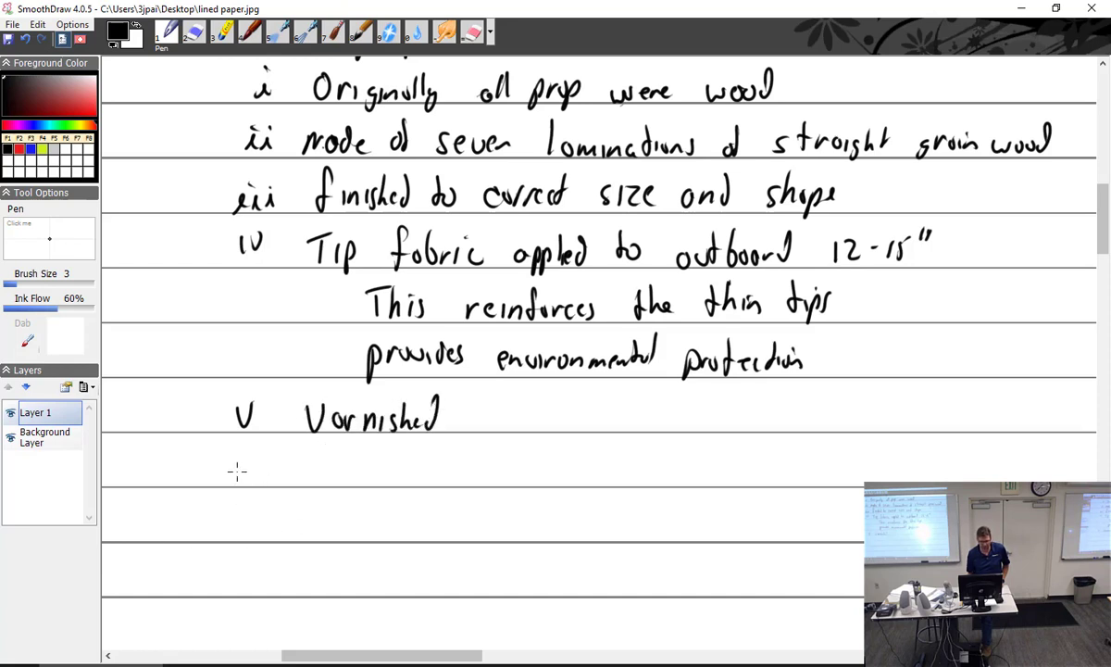
pyautogui.moveTo(227, 467); pyautogui.dragTo(375, 468)
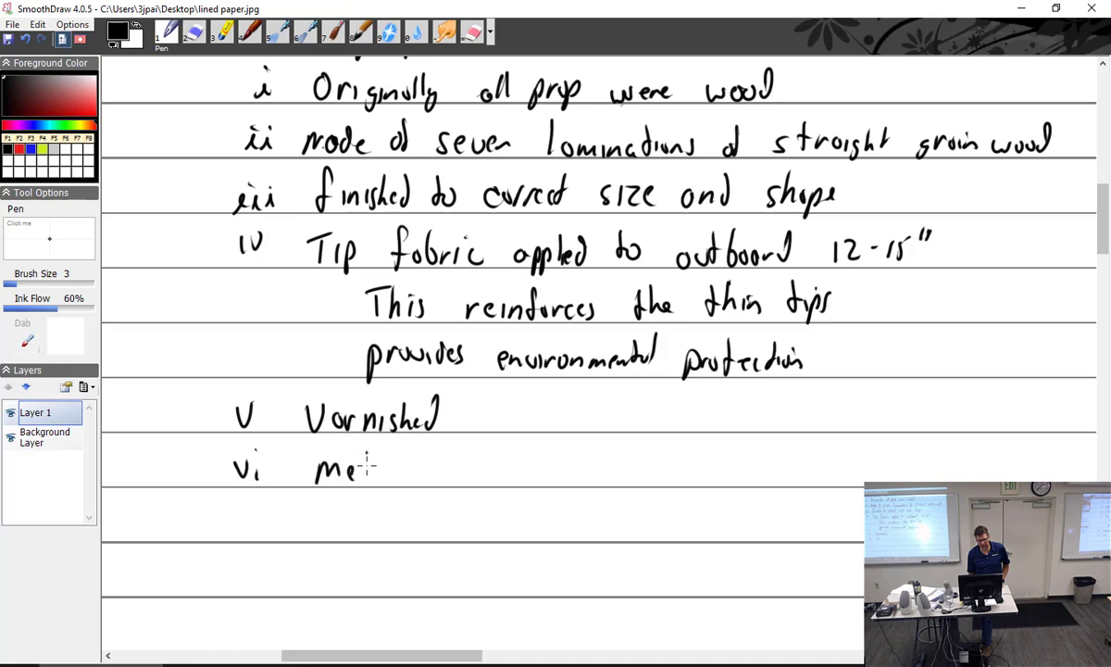
pyautogui.moveTo(361, 468); pyautogui.dragTo(472, 472)
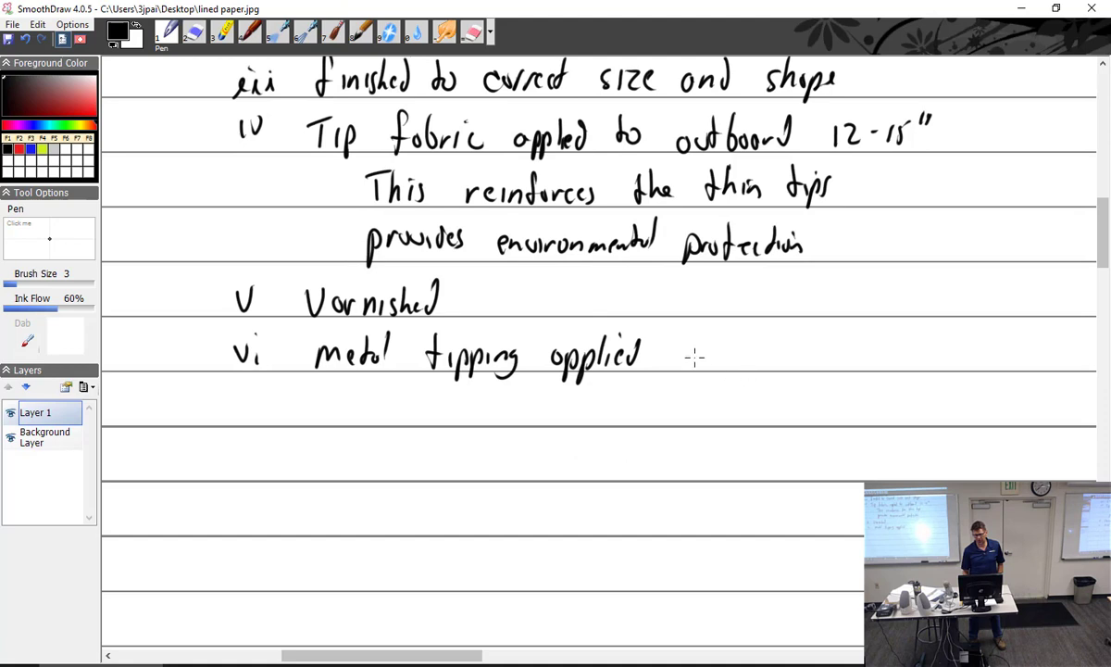
pyautogui.moveTo(666, 356); pyautogui.dragTo(801, 361)
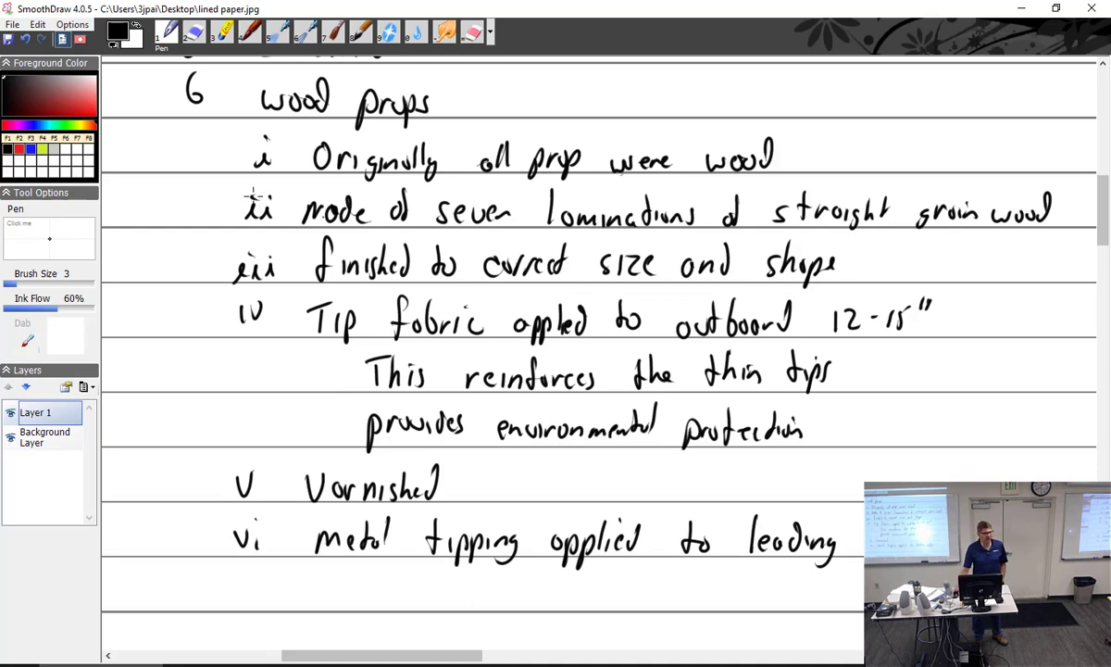
pyautogui.moveTo(211, 354)
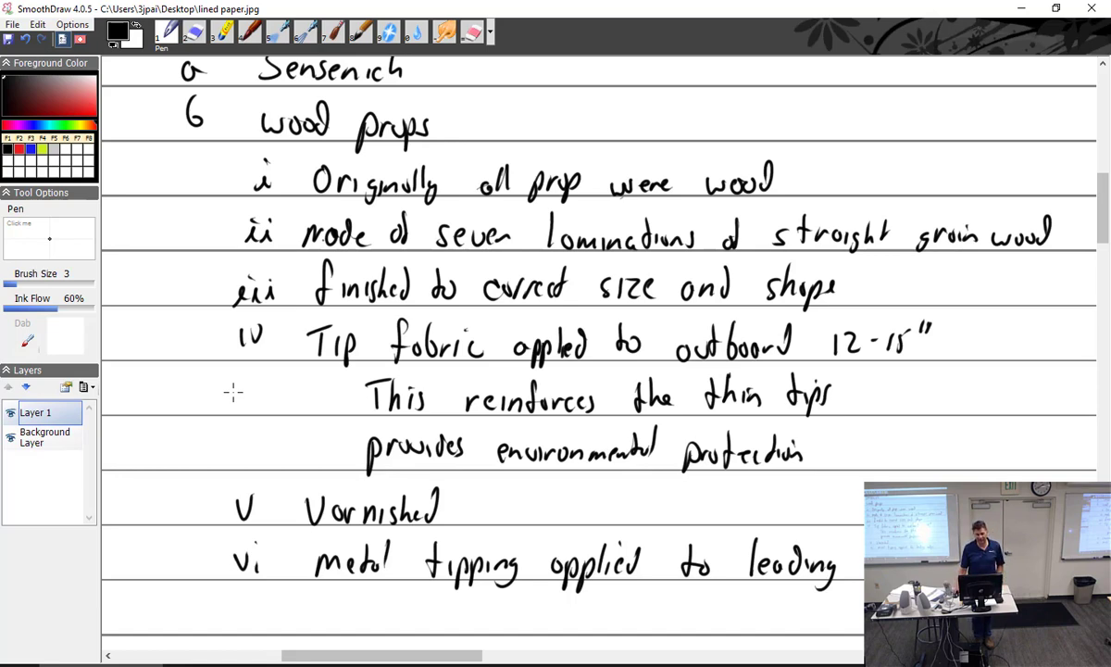
# Step: Scroll the canvas down to reach blank lines
pyautogui.scroll(-3)
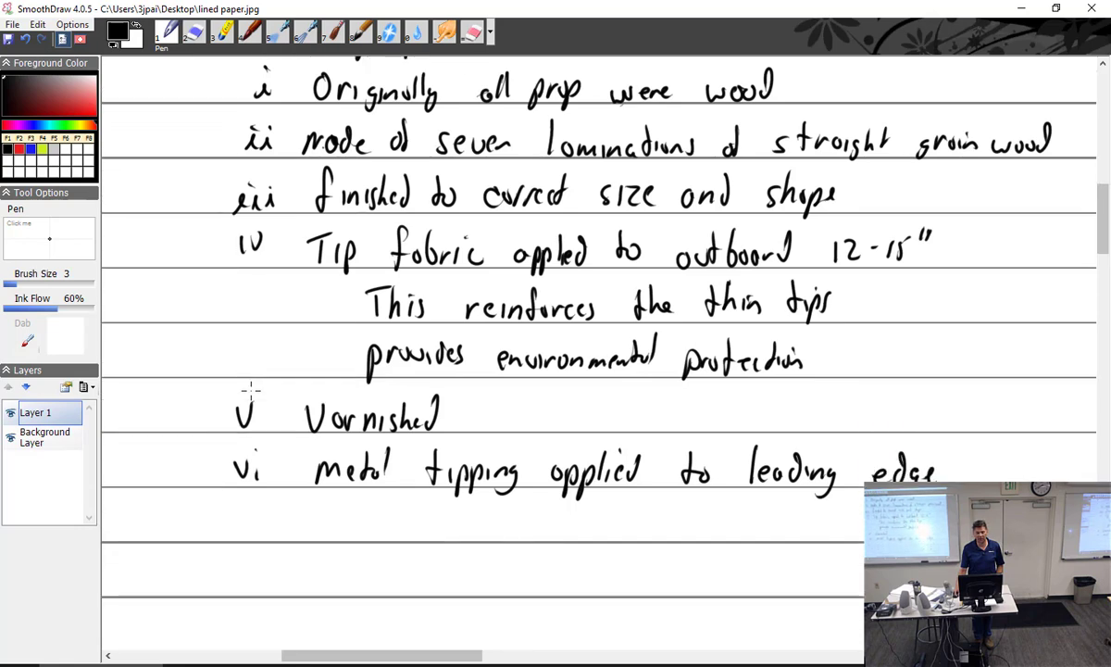
pyautogui.scroll(-3)
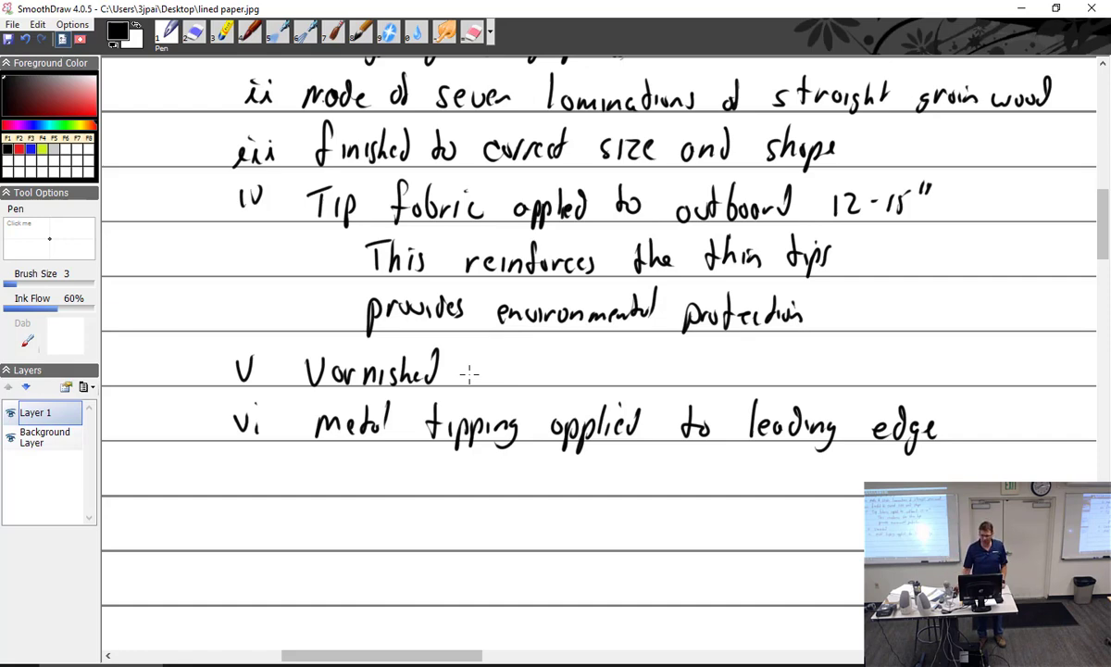
pyautogui.scroll(-3)
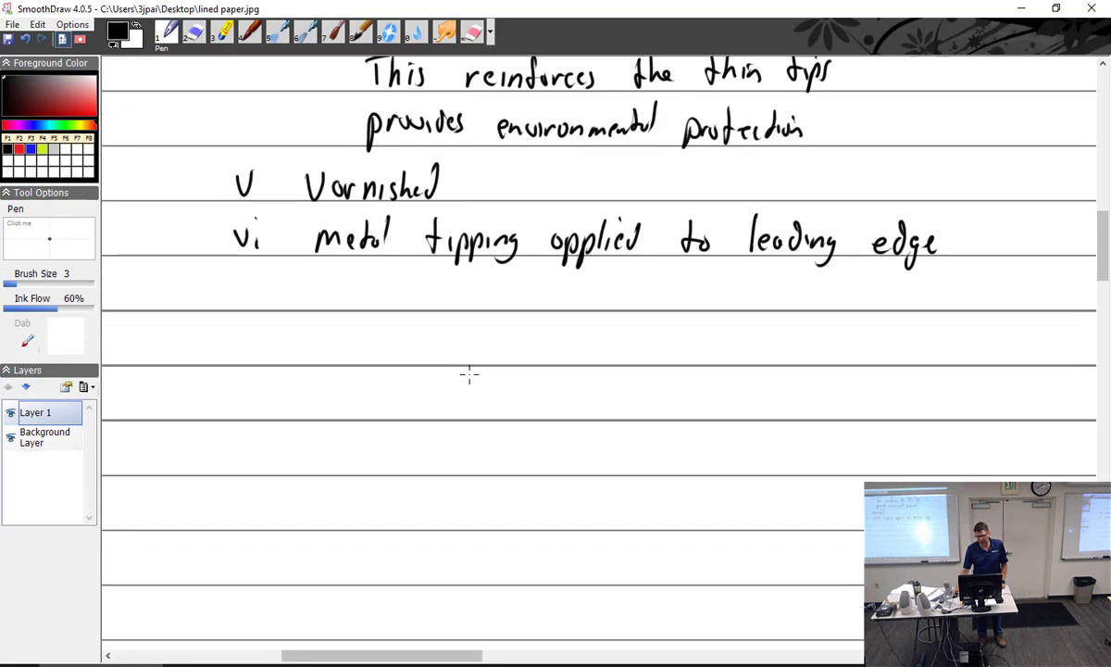
pyautogui.scroll(-3)
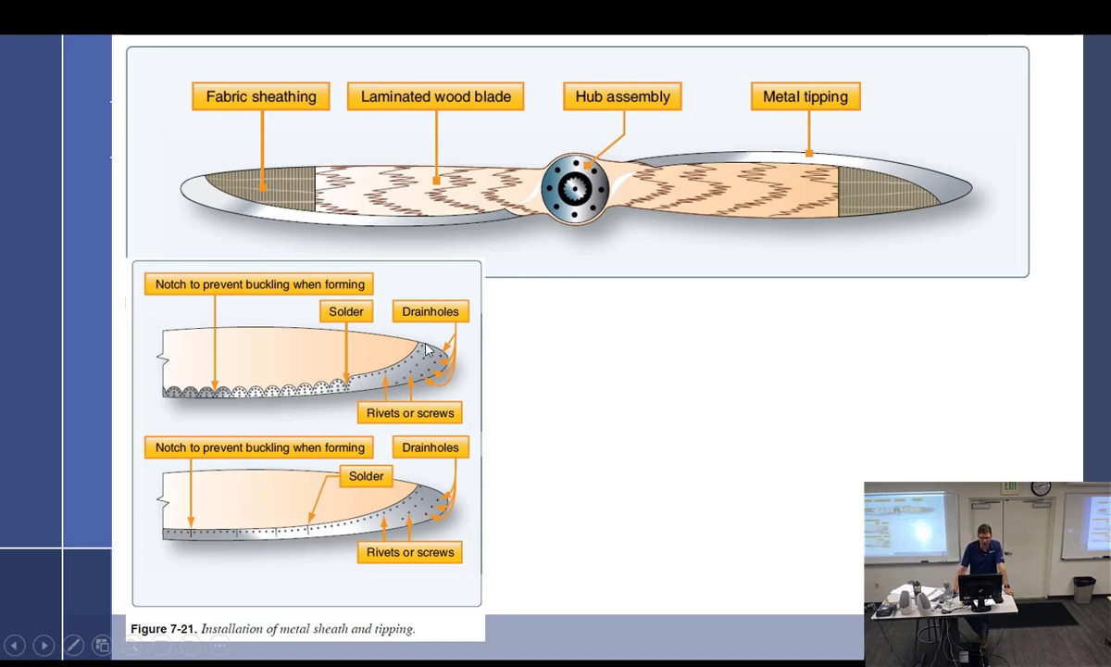
pyautogui.moveTo(436, 357)
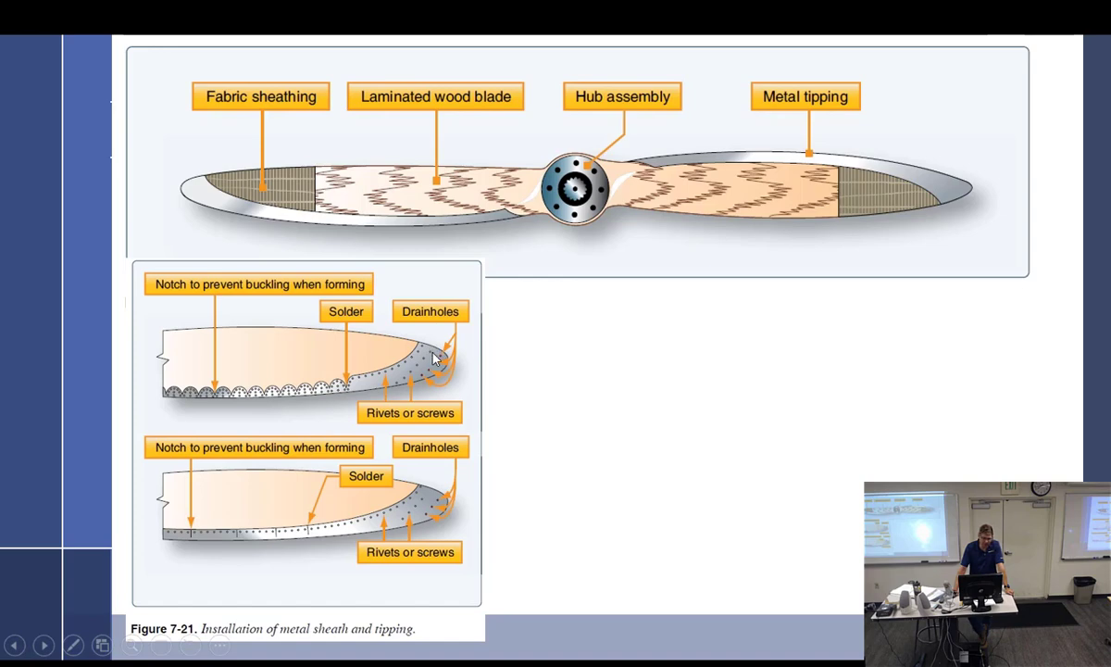
pyautogui.moveTo(341, 393)
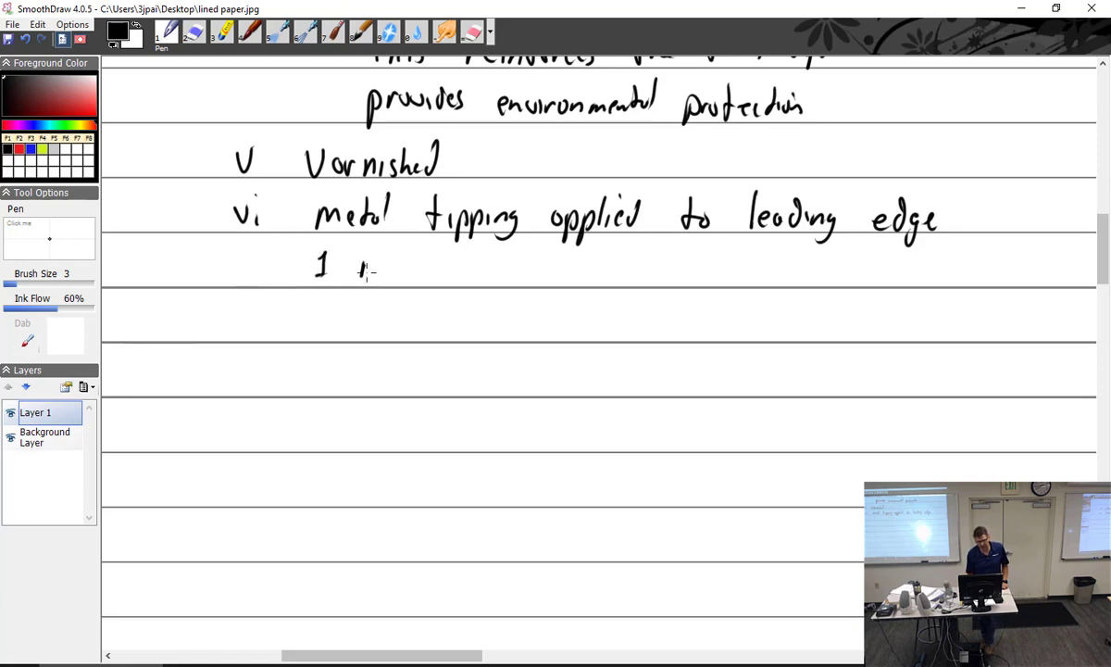
# Step: Write point 1 'metal is brass, stainless, monel' and point 2 'protects leading edge from rocks'
pyautogui.moveTo(357, 269); pyautogui.dragTo(454, 268)
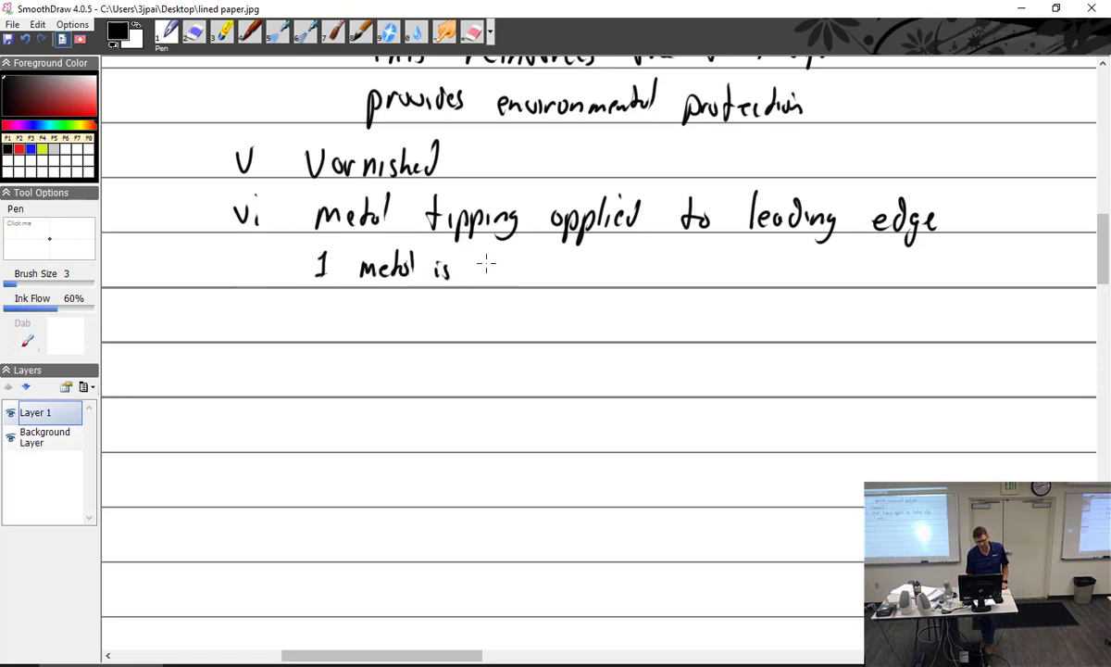
pyautogui.moveTo(481, 269); pyautogui.dragTo(546, 273)
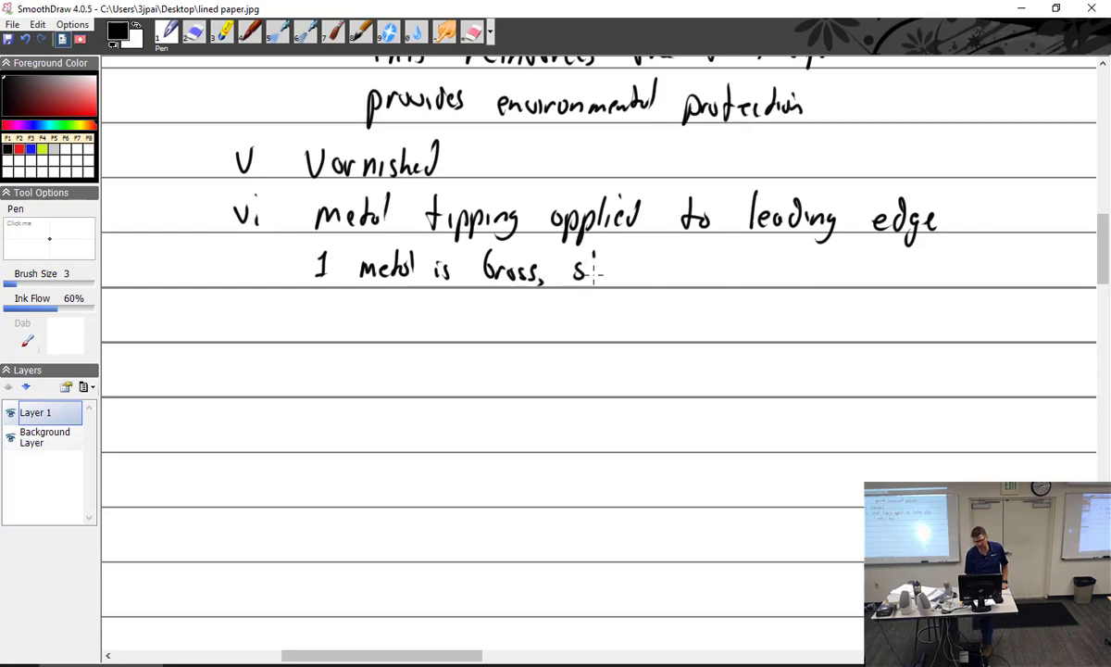
pyautogui.moveTo(561, 270); pyautogui.dragTo(667, 270)
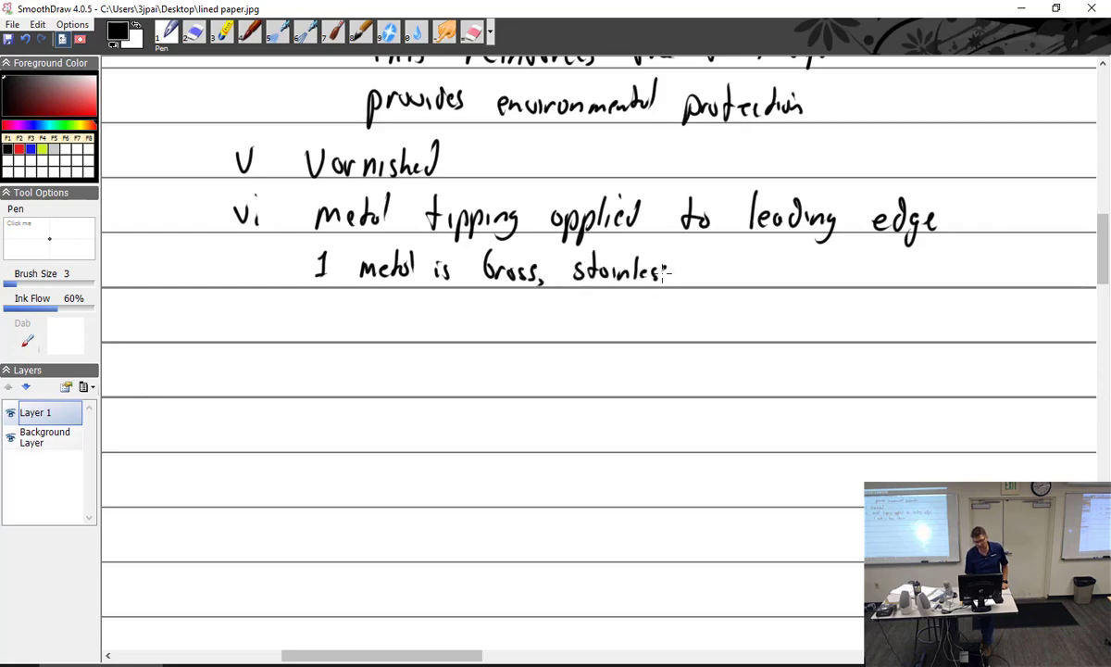
pyautogui.moveTo(690, 273); pyautogui.dragTo(777, 273)
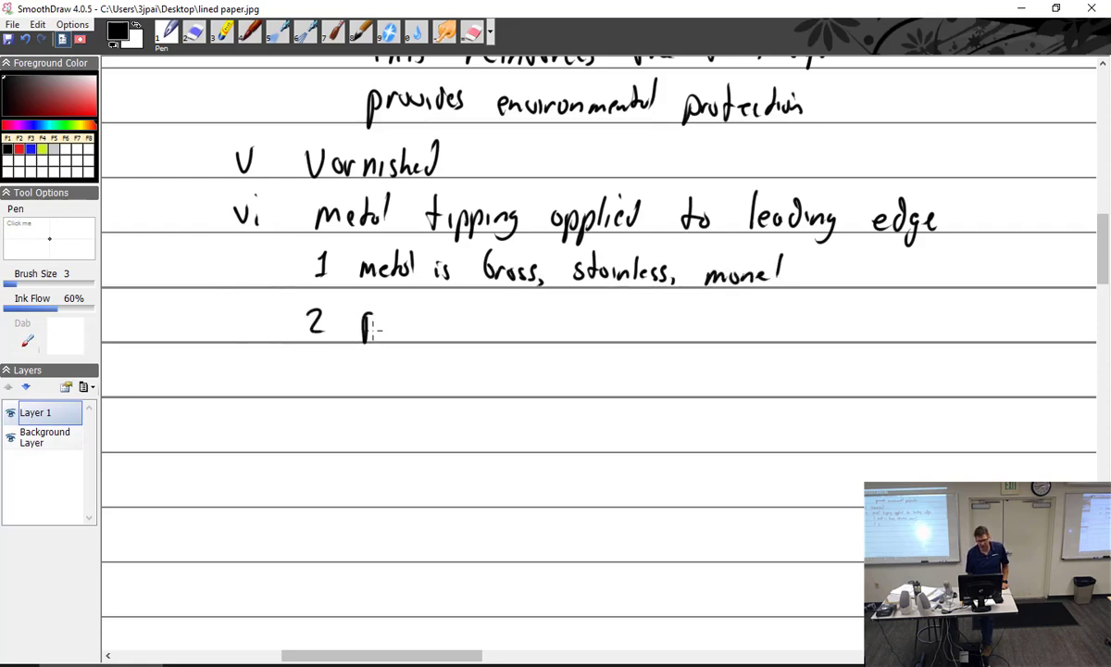
pyautogui.moveTo(361, 324); pyautogui.dragTo(463, 329)
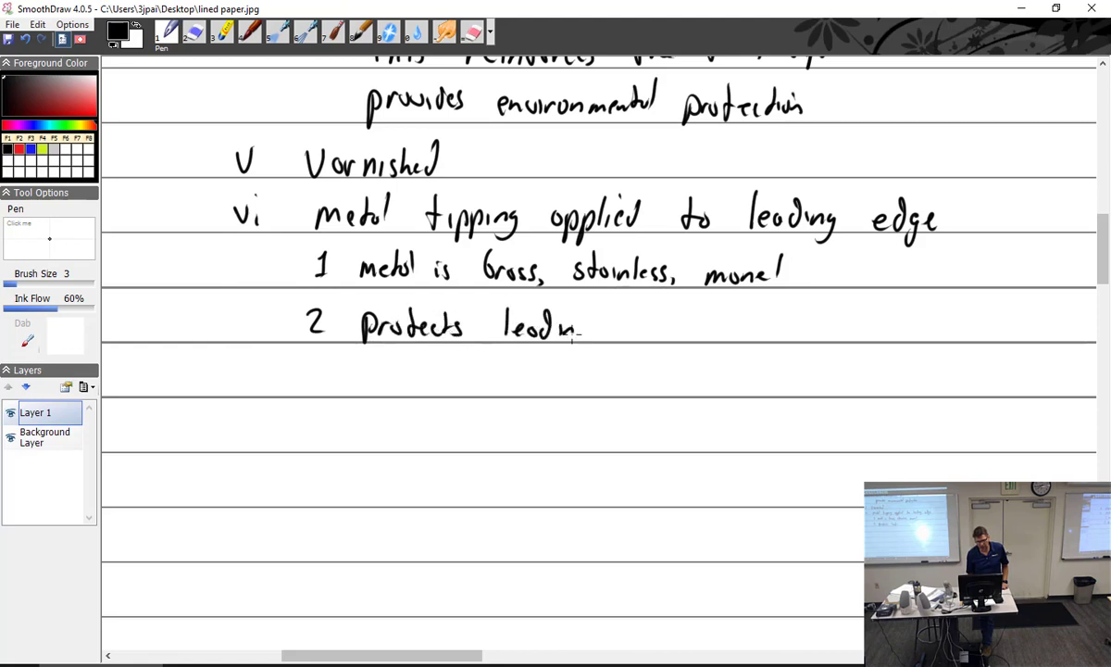
pyautogui.moveTo(592, 329); pyautogui.dragTo(667, 329)
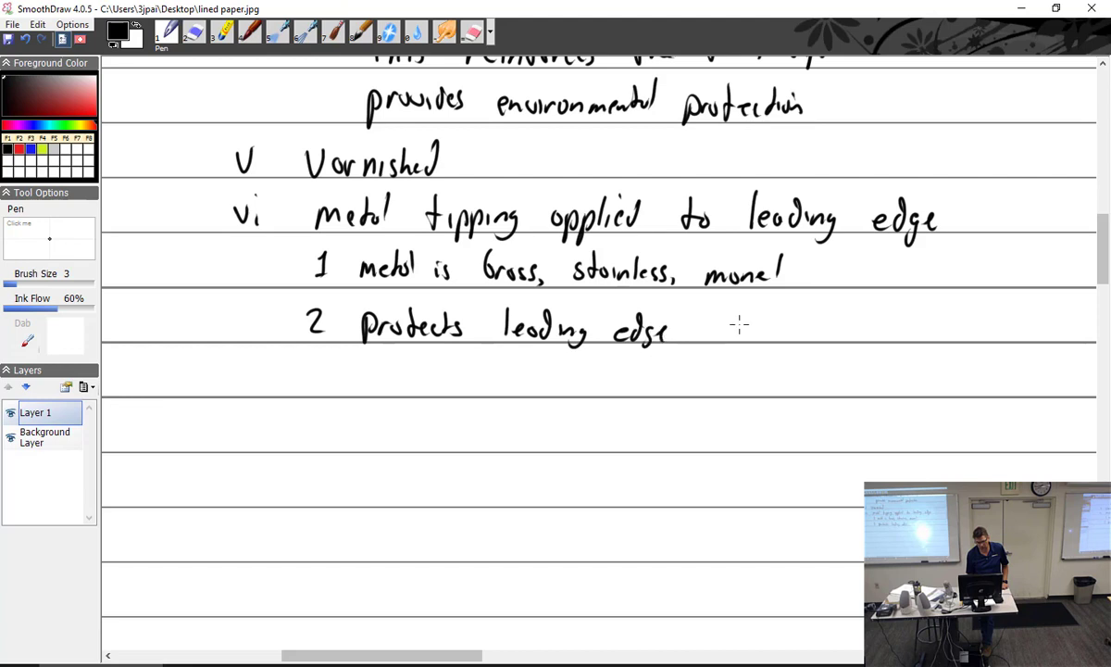
pyautogui.moveTo(704, 329); pyautogui.dragTo(778, 328)
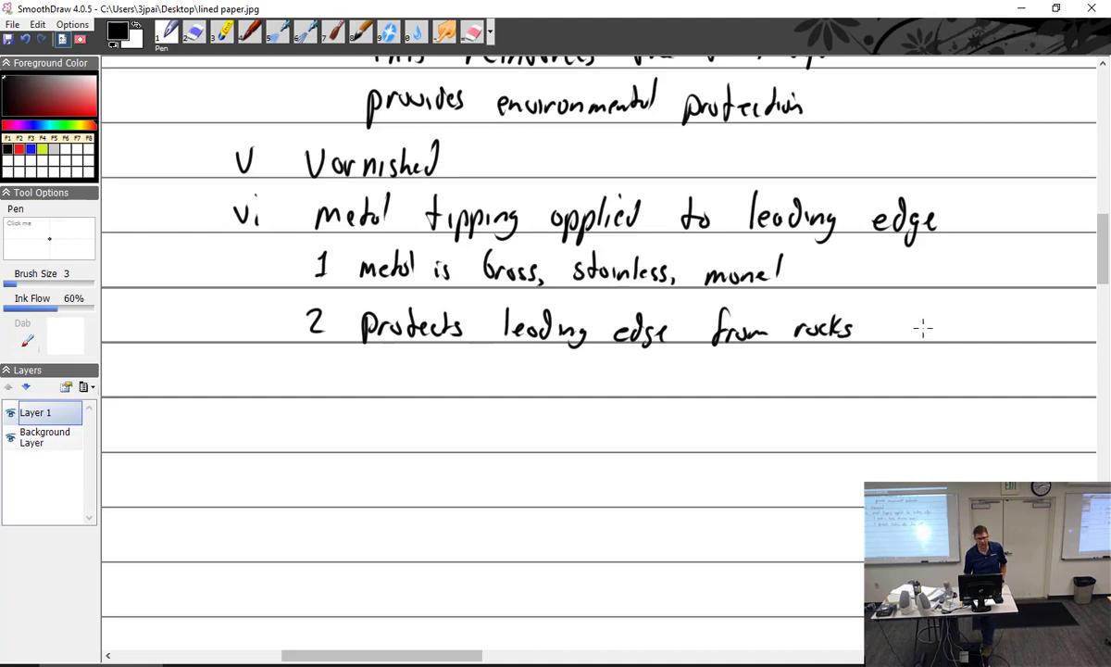
pyautogui.moveTo(918, 305)
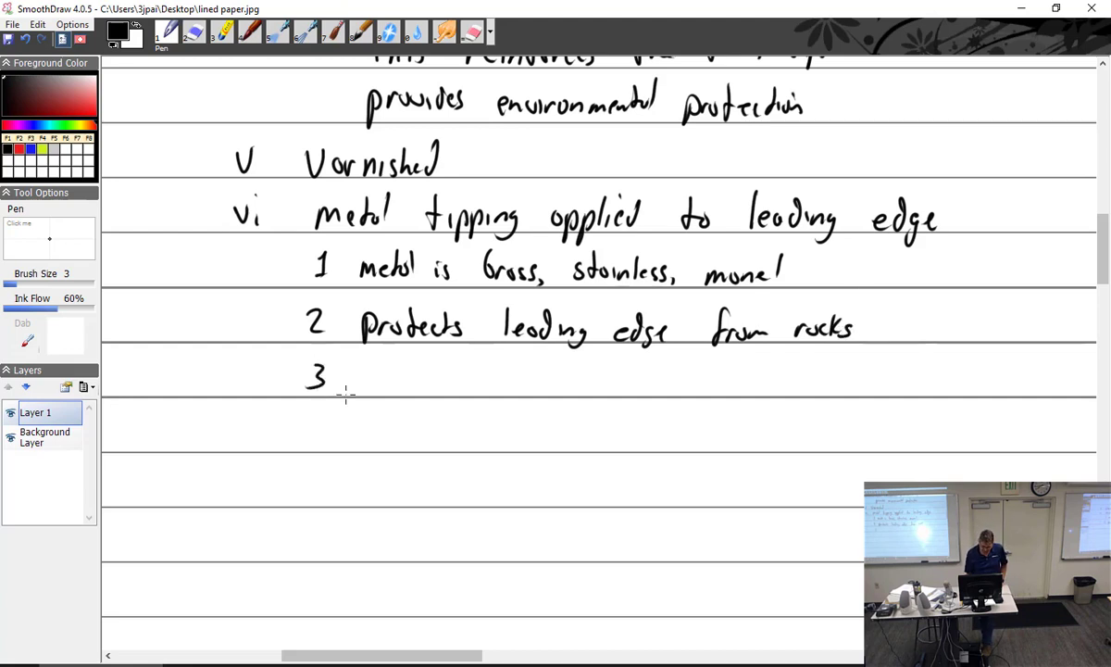
# Step: Write point 3: 'attached with counter-sunk screws in thick section and rivets in thin section'
pyautogui.moveTo(356, 365); pyautogui.dragTo(384, 389)
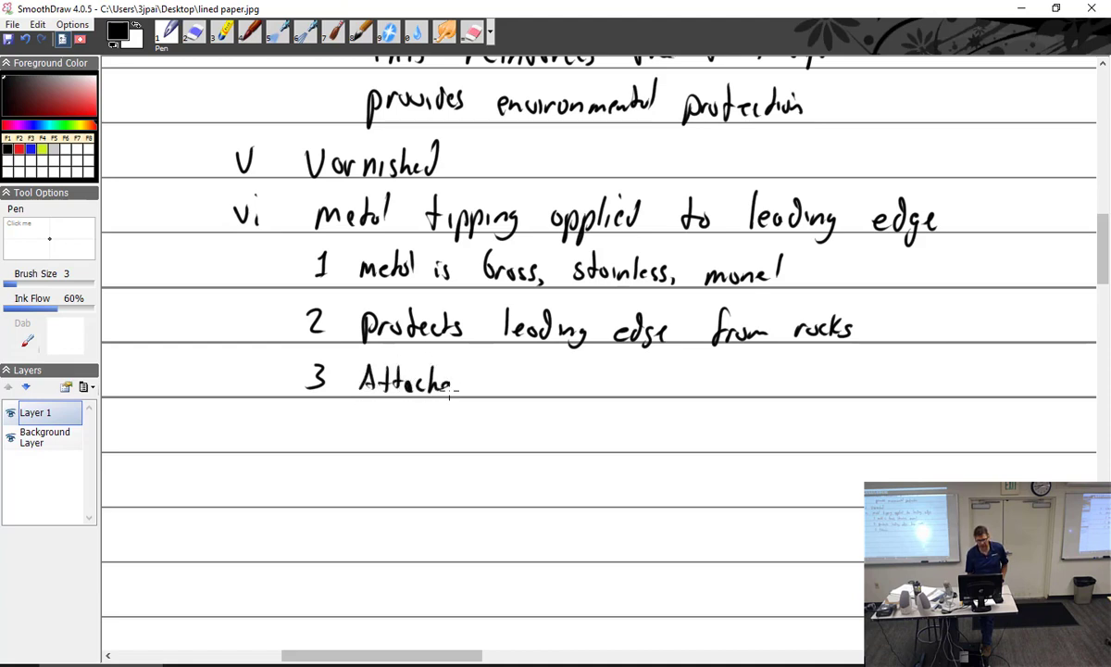
pyautogui.moveTo(463, 380); pyautogui.dragTo(546, 382)
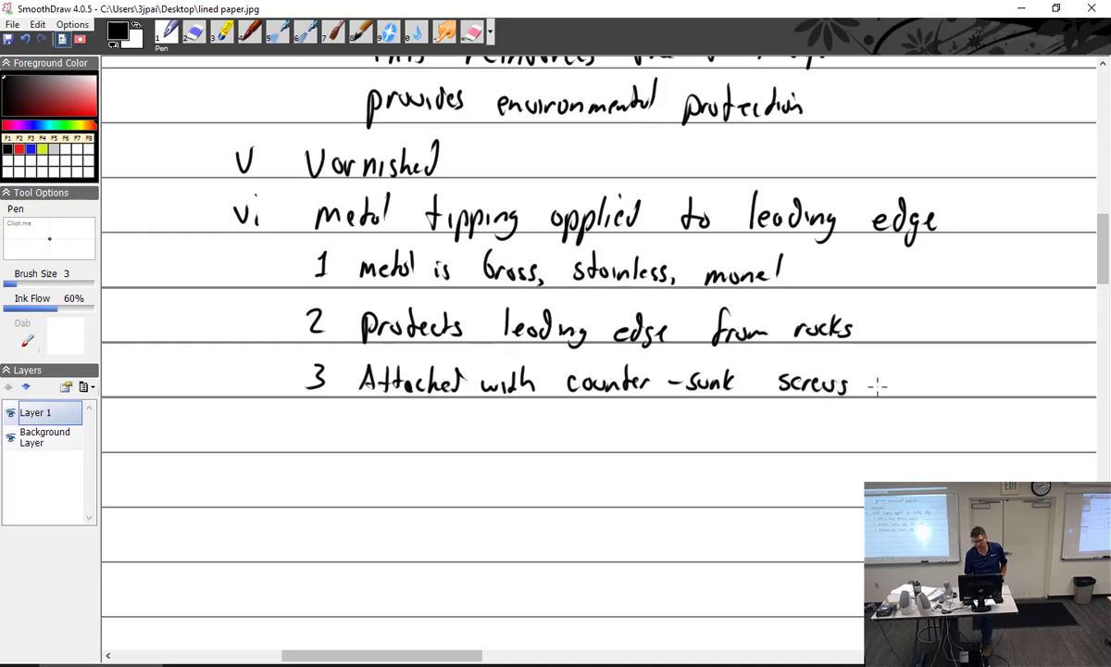
pyautogui.moveTo(866, 380); pyautogui.dragTo(972, 381)
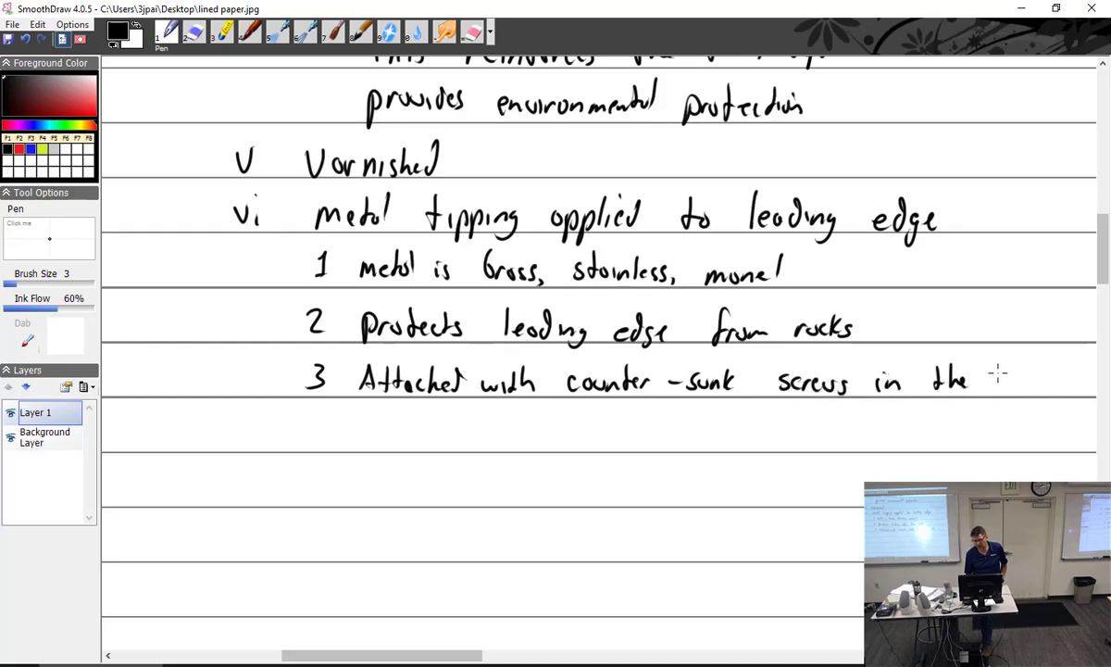
pyautogui.moveTo(338, 421); pyautogui.dragTo(375, 444)
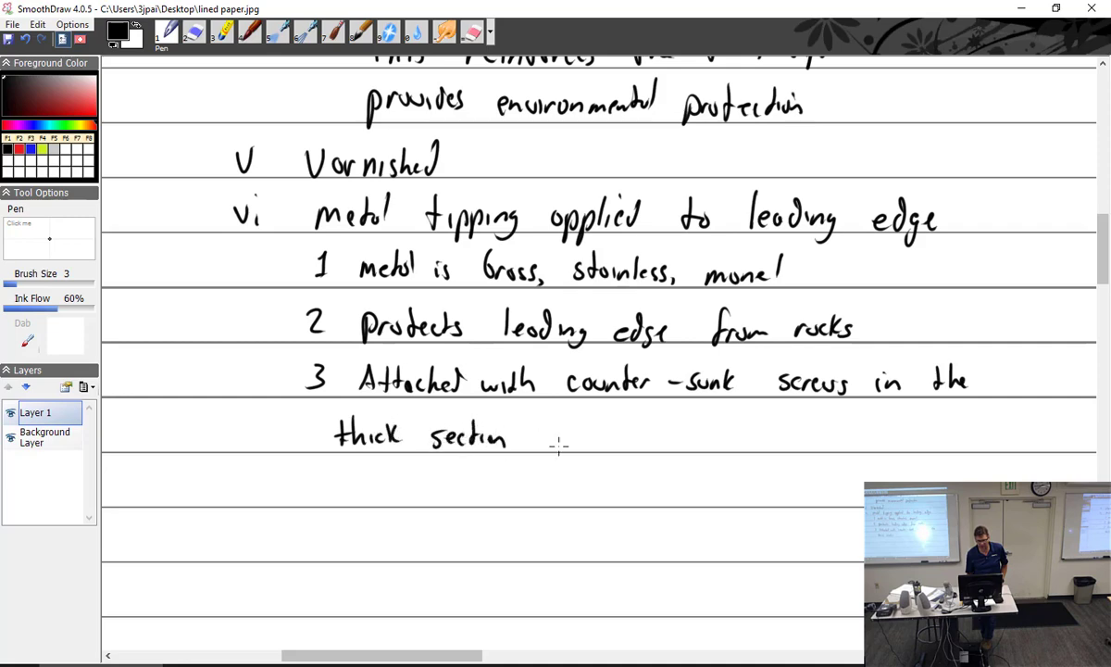
pyautogui.moveTo(542, 435); pyautogui.dragTo(583, 435)
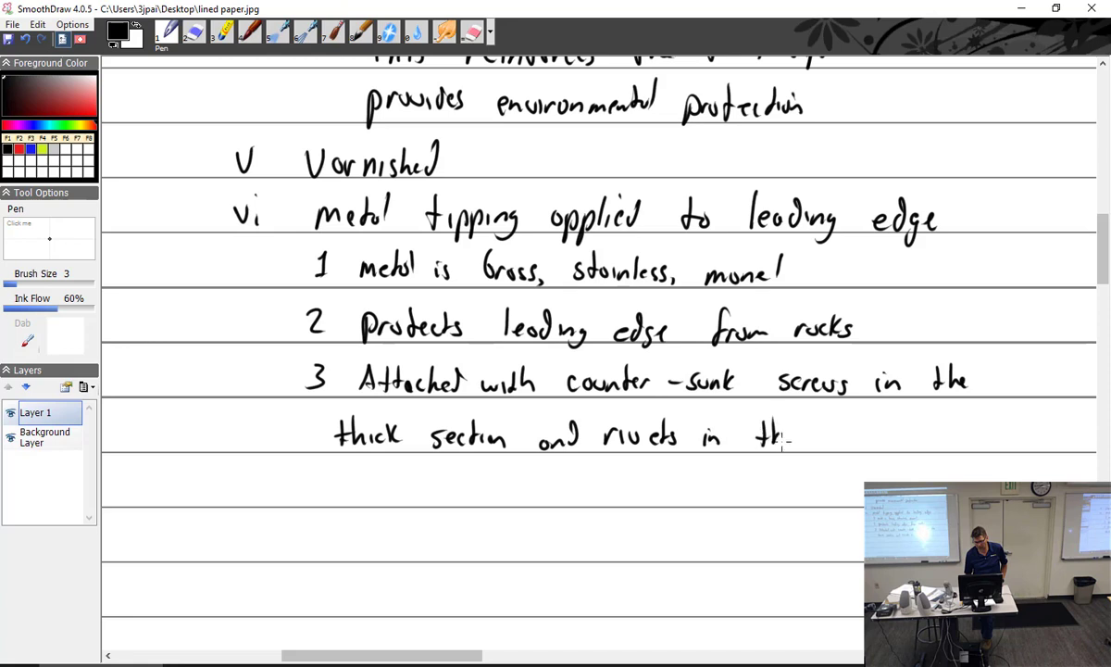
pyautogui.moveTo(750, 433); pyautogui.dragTo(889, 433)
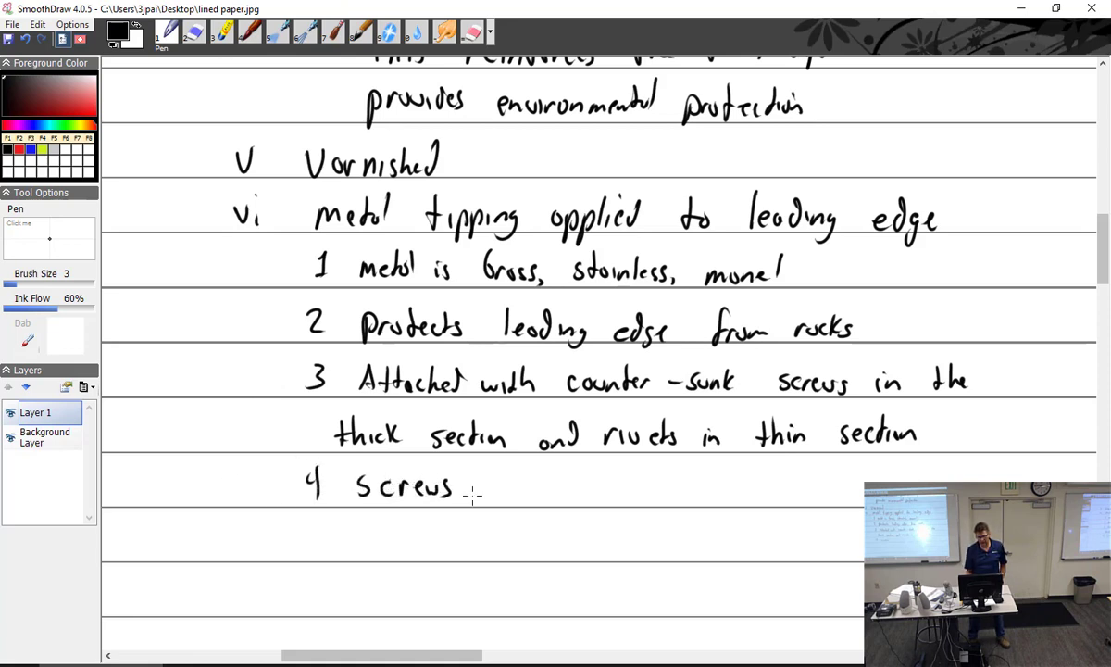
# Step: Write point 4 'screws and rivets are safetied with solder' and begin item vii
pyautogui.moveTo(472, 486); pyautogui.dragTo(551, 487)
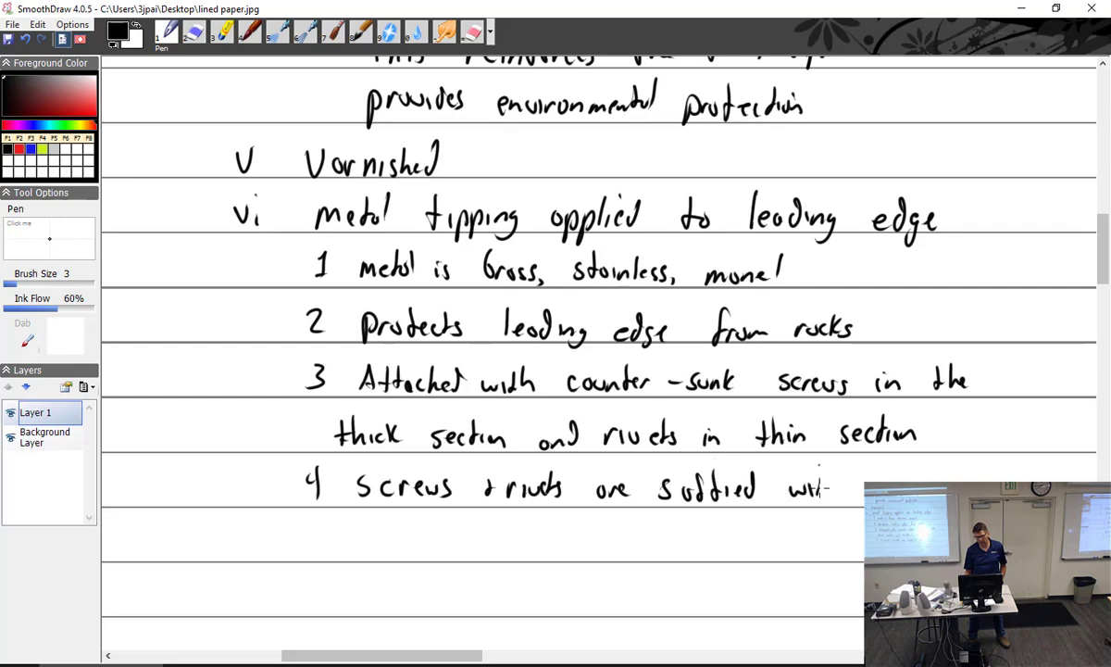
pyautogui.scroll(-3)
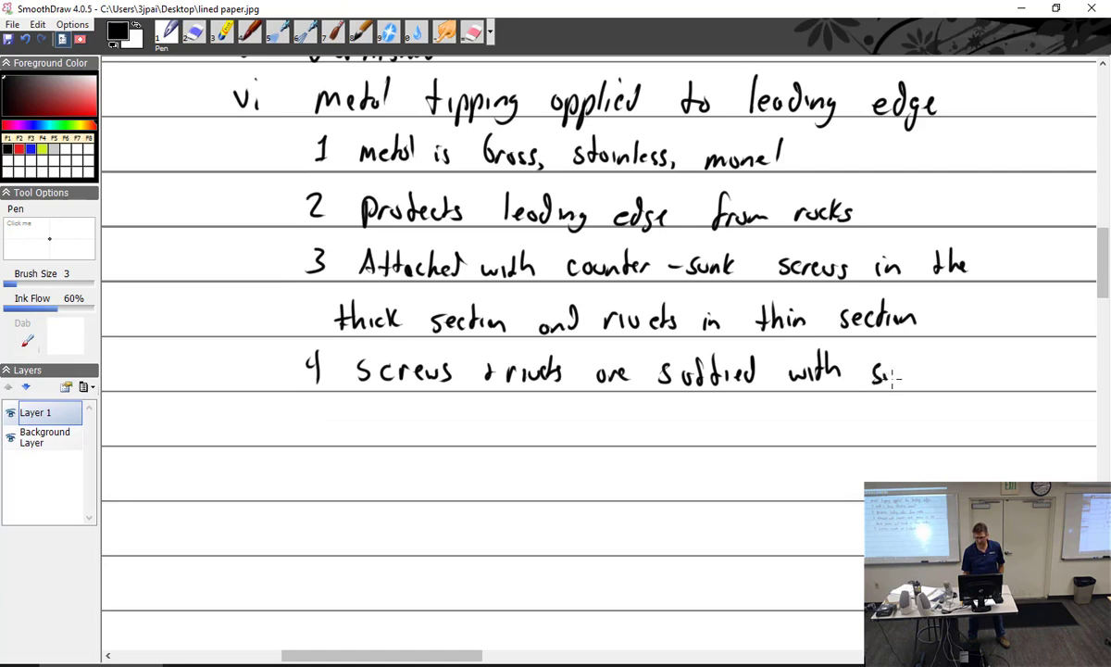
pyautogui.moveTo(880, 370); pyautogui.dragTo(935, 380)
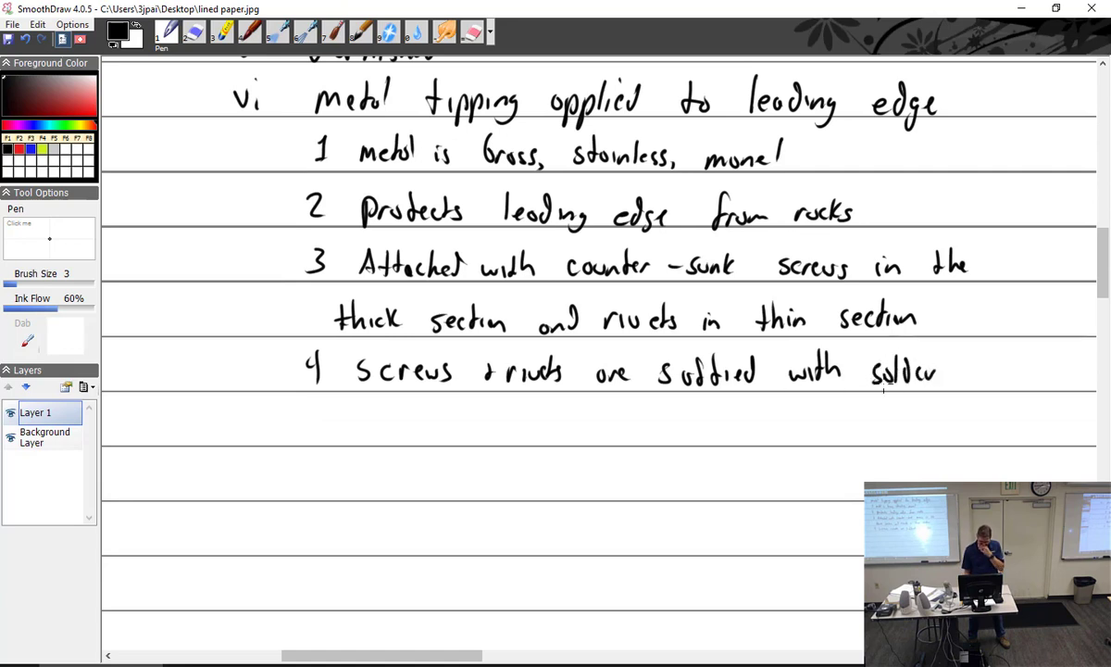
pyautogui.moveTo(218, 431); pyautogui.dragTo(254, 426)
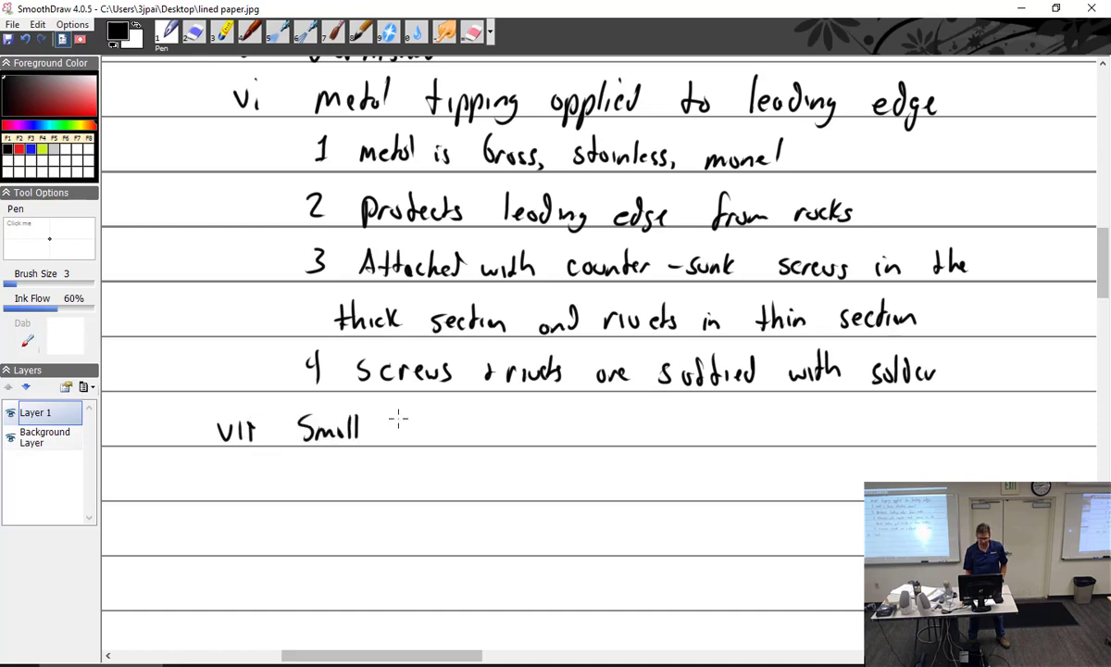
# Step: Write item vii: 'Small (#60) holes drilled in metal tip to allow moisture to escape'
pyautogui.moveTo(385, 430); pyautogui.dragTo(445, 431)
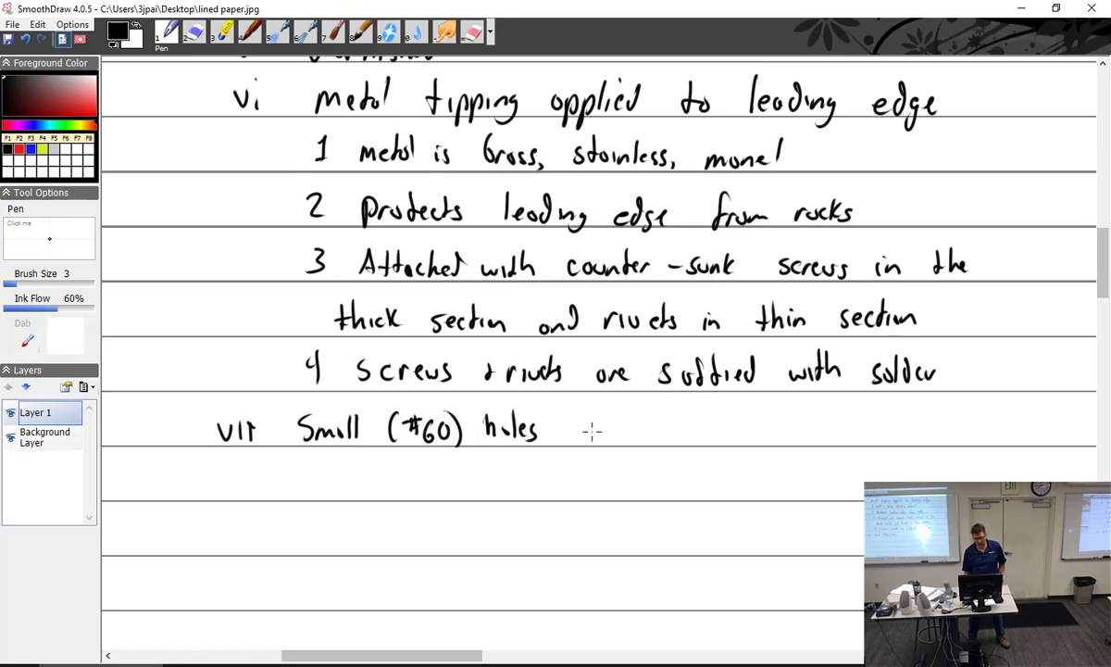
pyautogui.moveTo(574, 430); pyautogui.dragTo(648, 431)
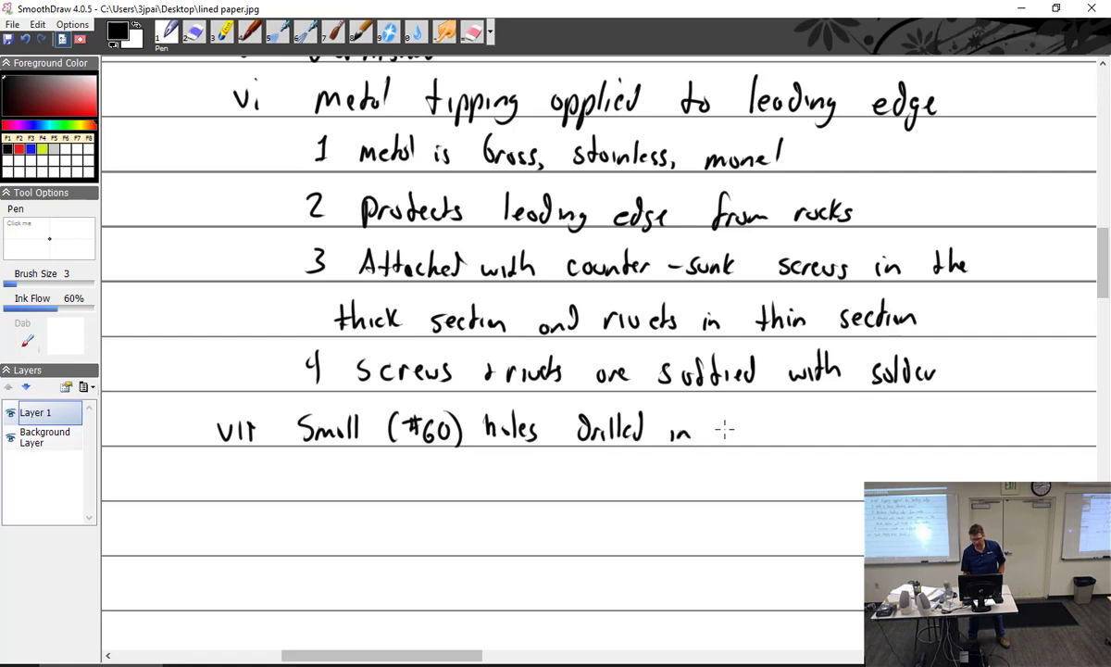
pyautogui.moveTo(718, 430); pyautogui.dragTo(773, 431)
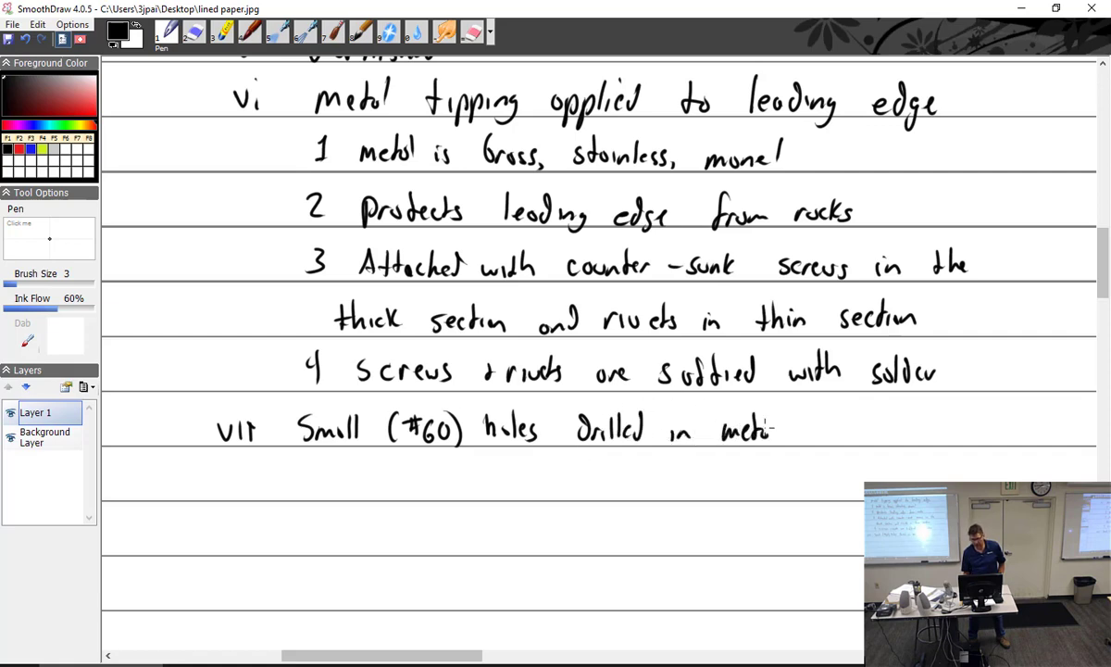
pyautogui.moveTo(792, 427); pyautogui.dragTo(857, 431)
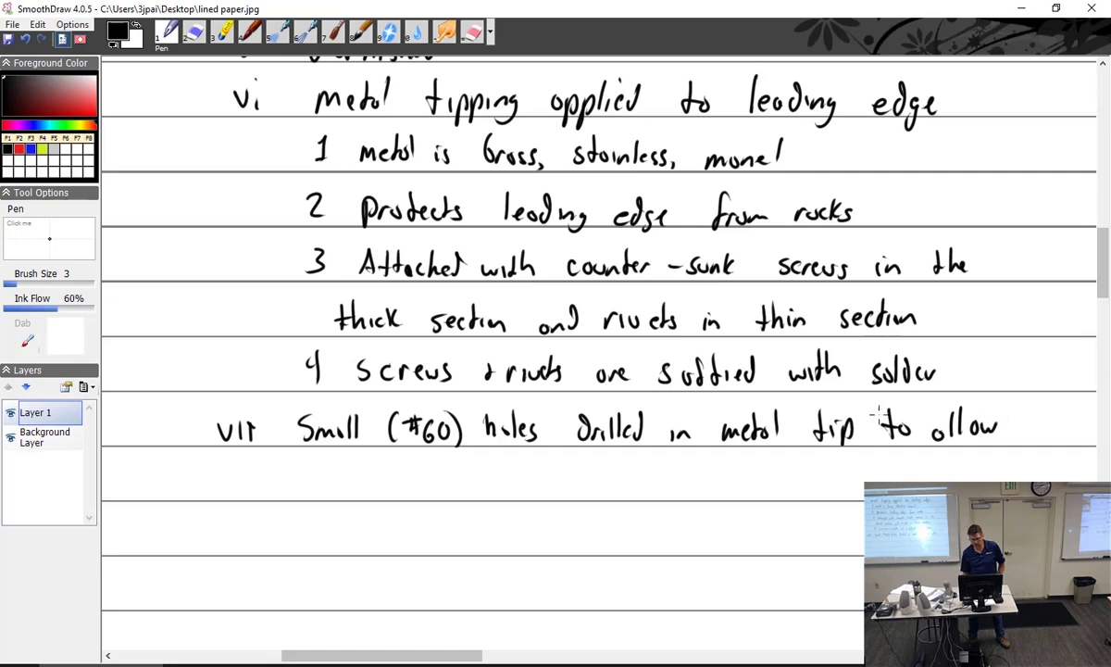
pyautogui.moveTo(287, 482); pyautogui.dragTo(370, 482)
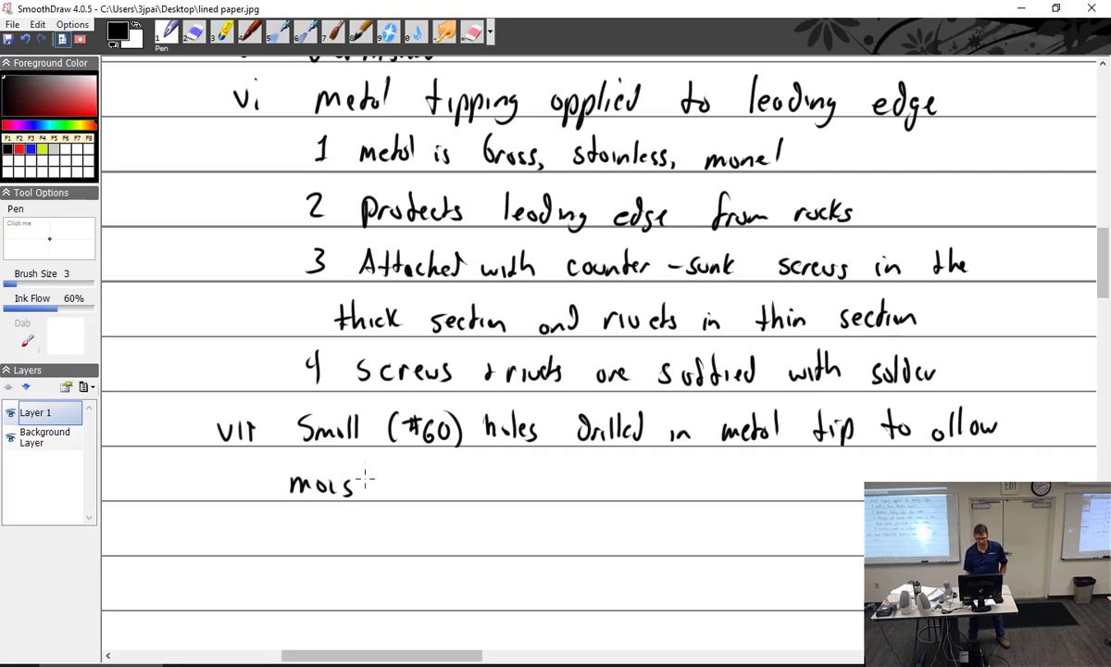
pyautogui.moveTo(361, 481); pyautogui.dragTo(518, 482)
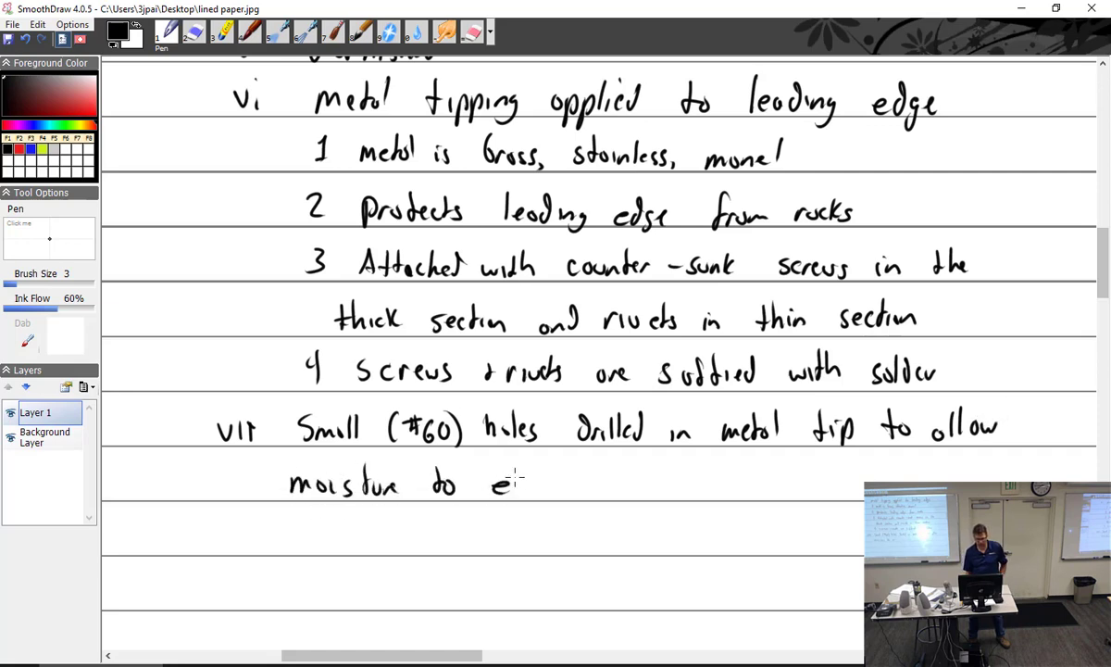
pyautogui.moveTo(500, 484); pyautogui.dragTo(583, 484)
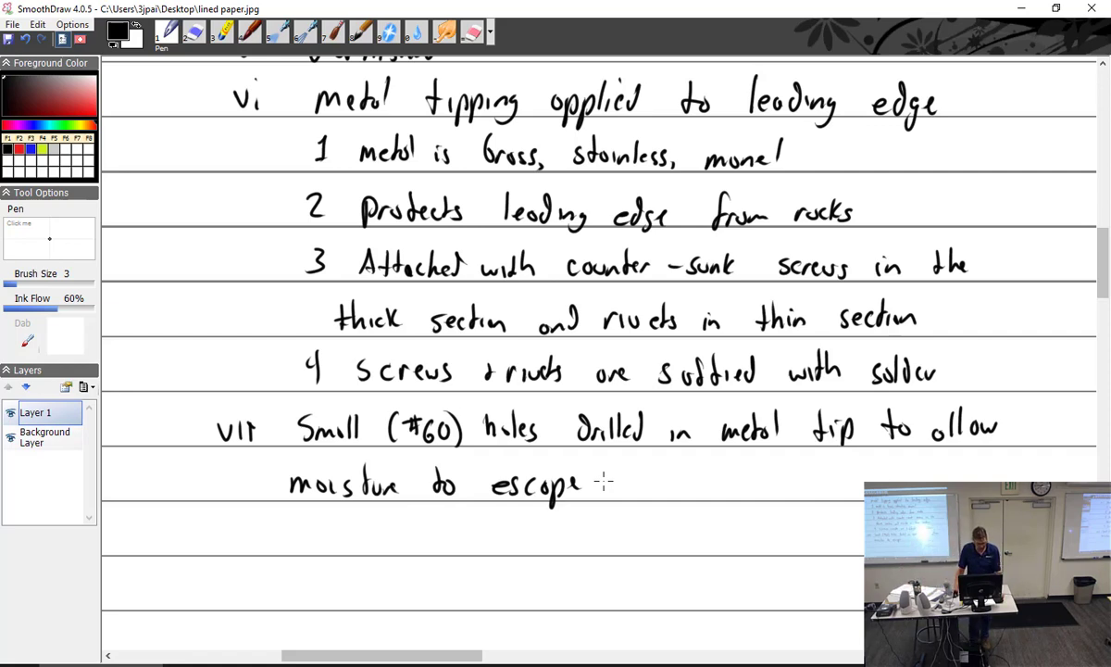
pyautogui.press('alt+tab')
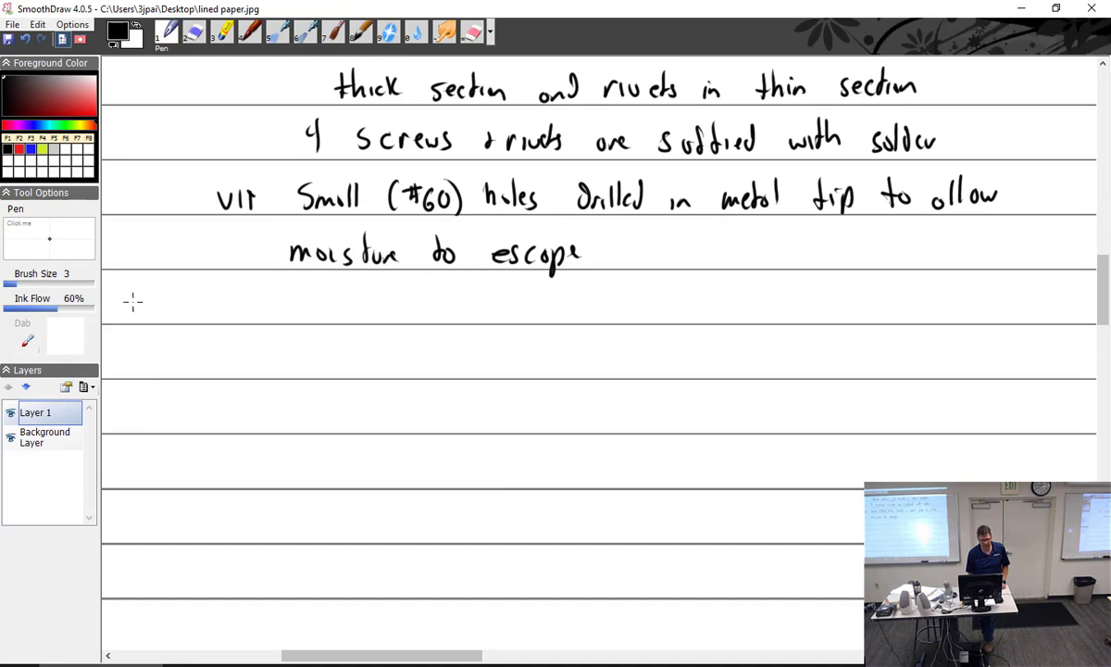
# Step: Write the heading 'B Metal Props'
pyautogui.moveTo(125, 311); pyautogui.dragTo(237, 305)
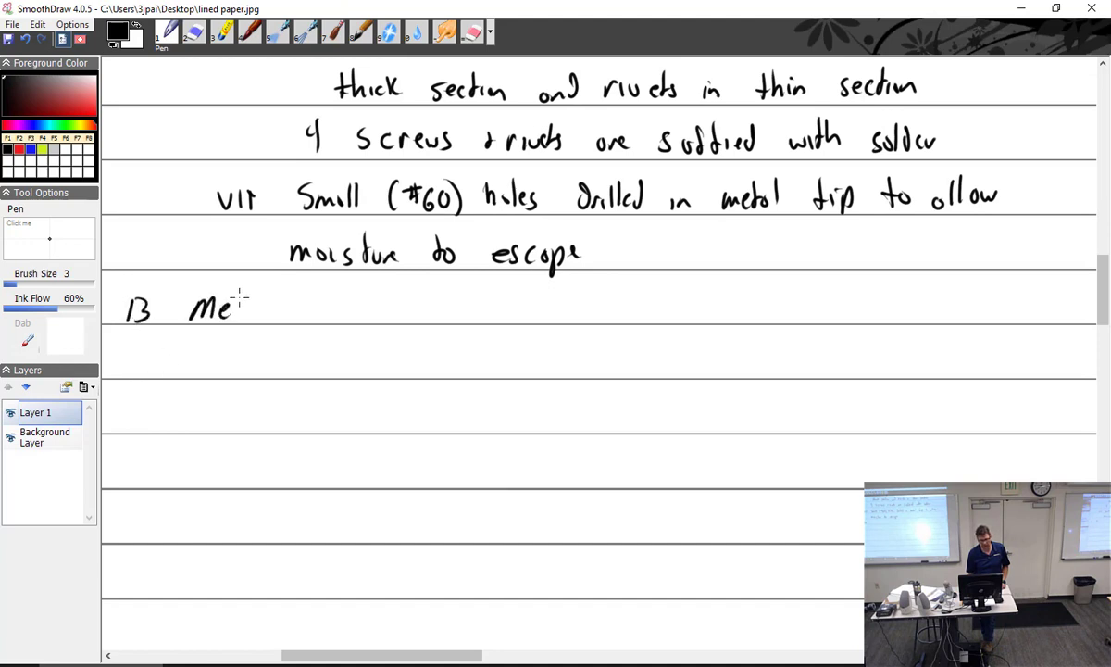
pyautogui.moveTo(231, 306); pyautogui.dragTo(347, 305)
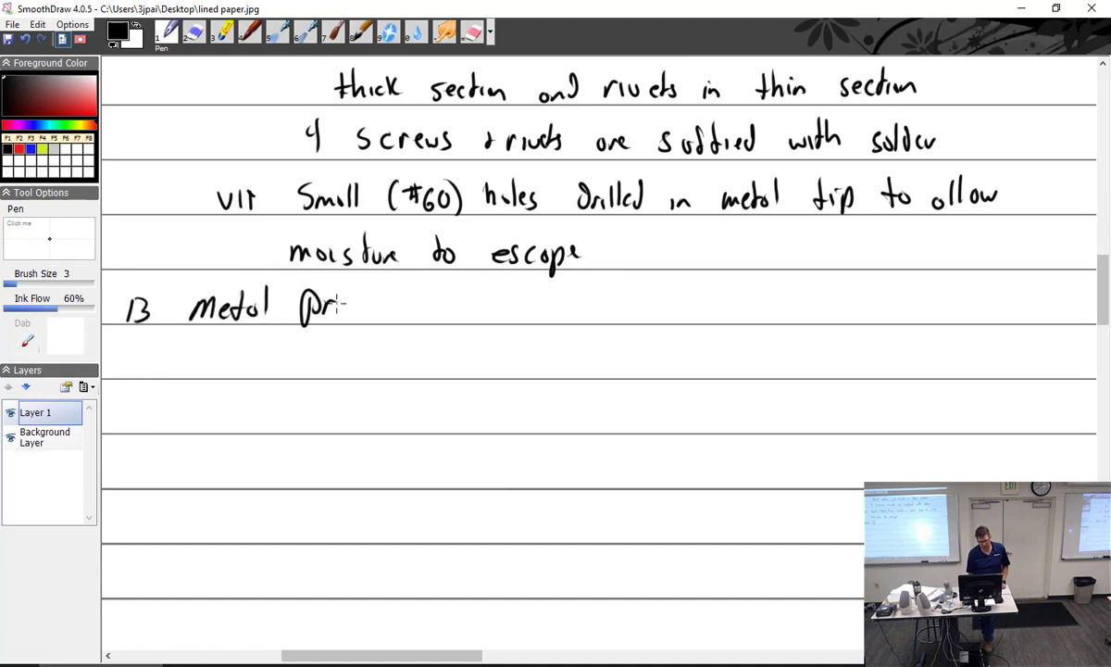
pyautogui.write("Prop's")
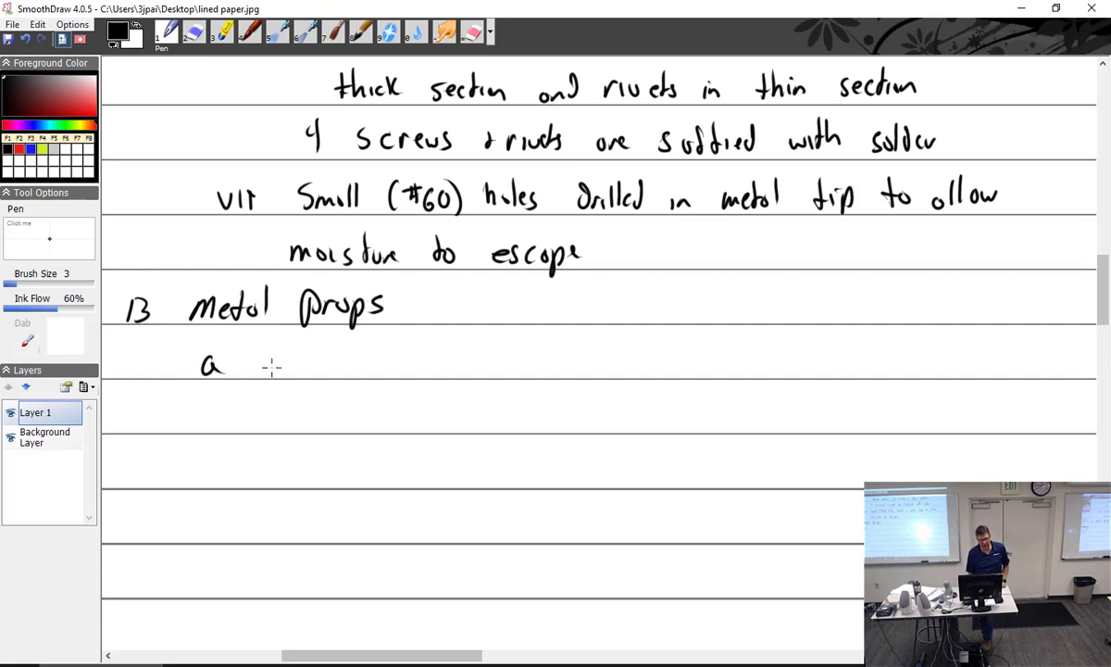
# Step: Write point a, 'aluminum props are the most common', and label point b
pyautogui.moveTo(260, 361); pyautogui.dragTo(310, 361)
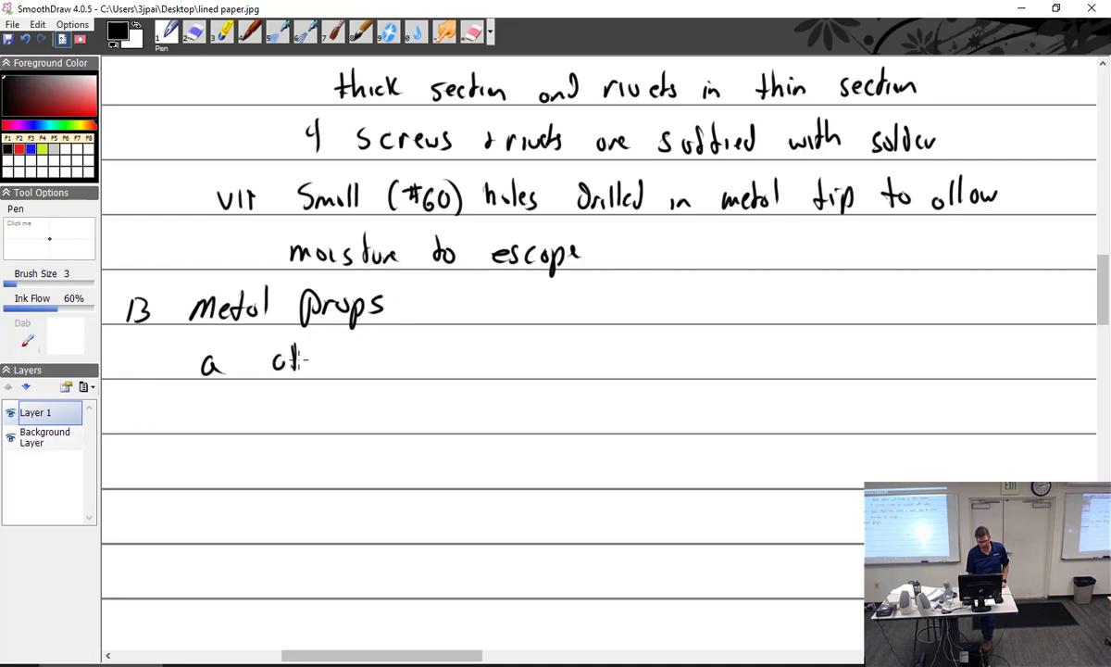
pyautogui.moveTo(297, 361); pyautogui.dragTo(389, 361)
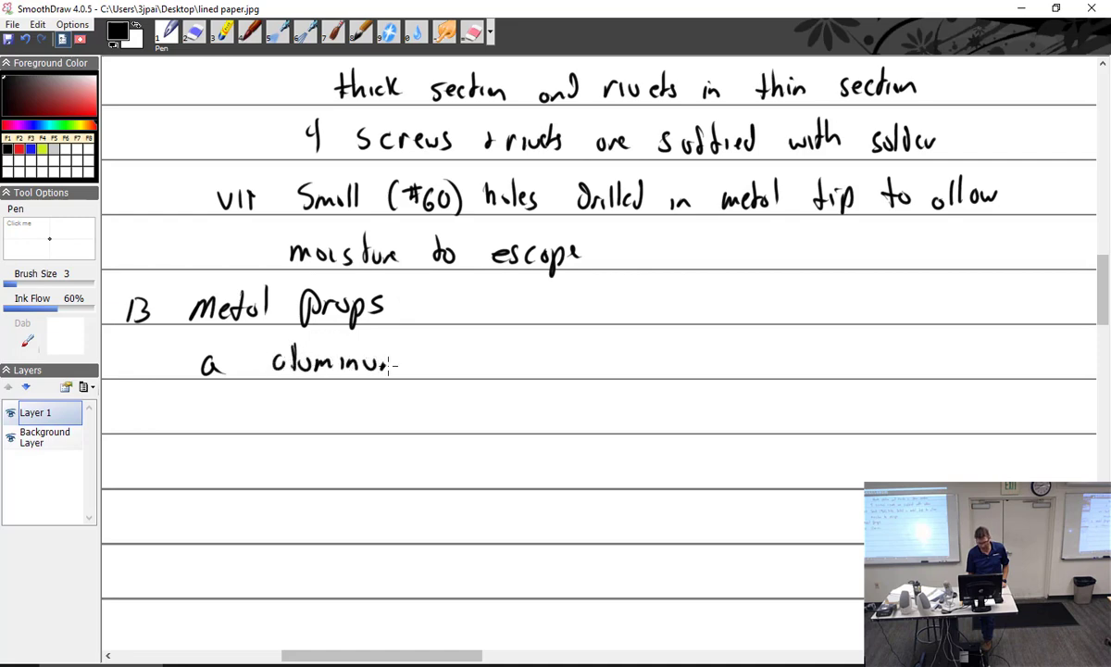
pyautogui.moveTo(430, 361); pyautogui.dragTo(504, 366)
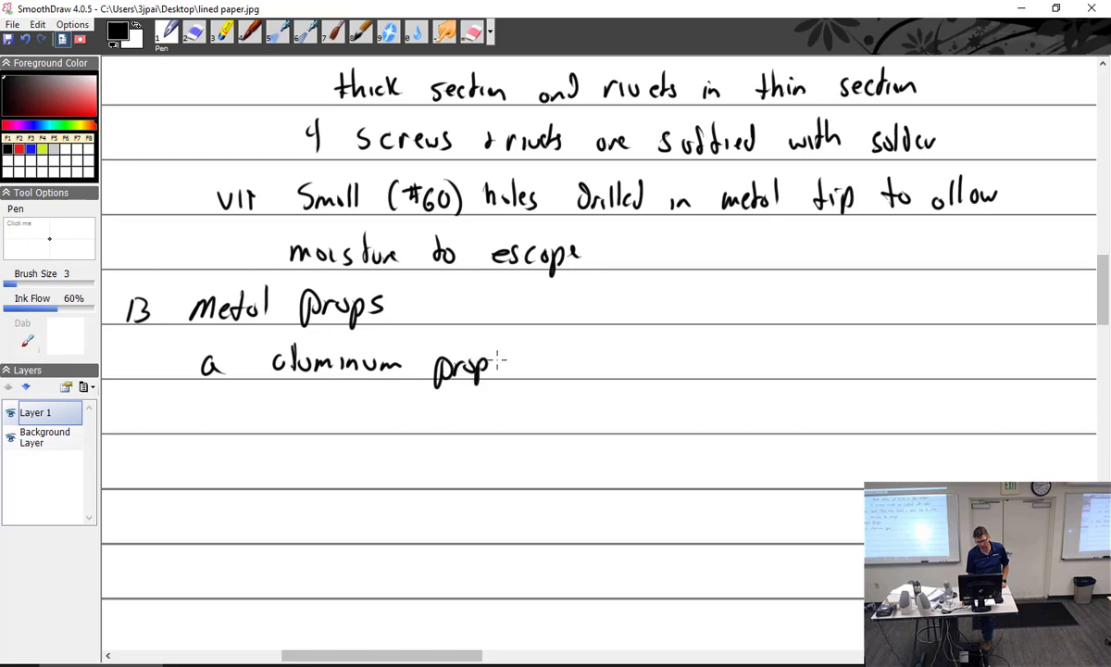
pyautogui.moveTo(513, 363); pyautogui.dragTo(629, 363)
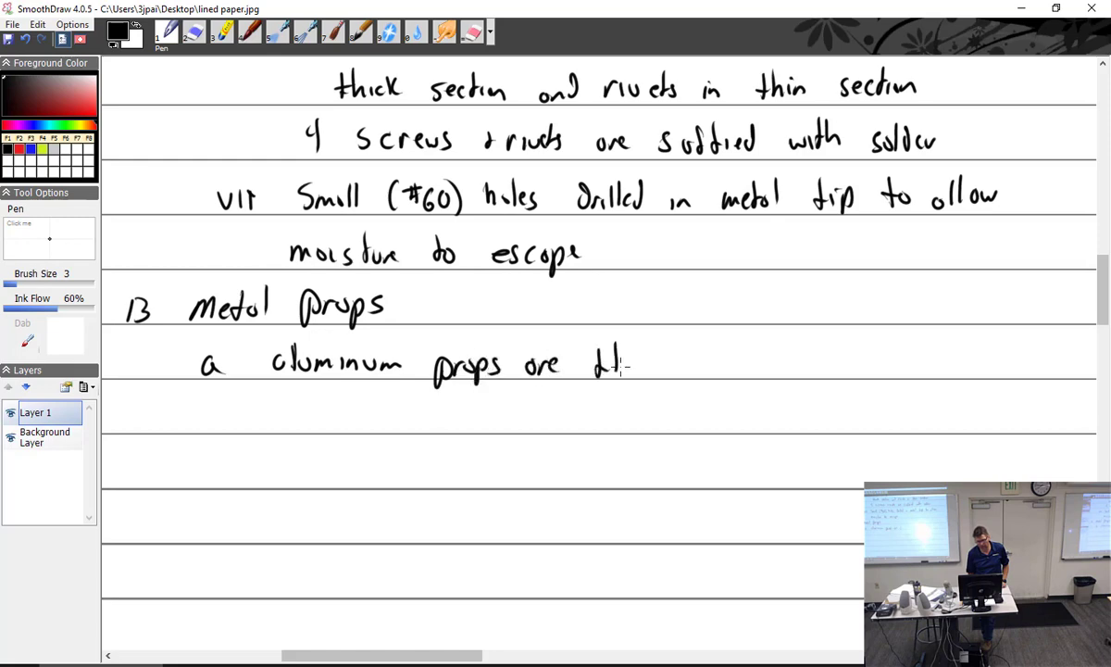
pyautogui.moveTo(593, 361); pyautogui.dragTo(713, 366)
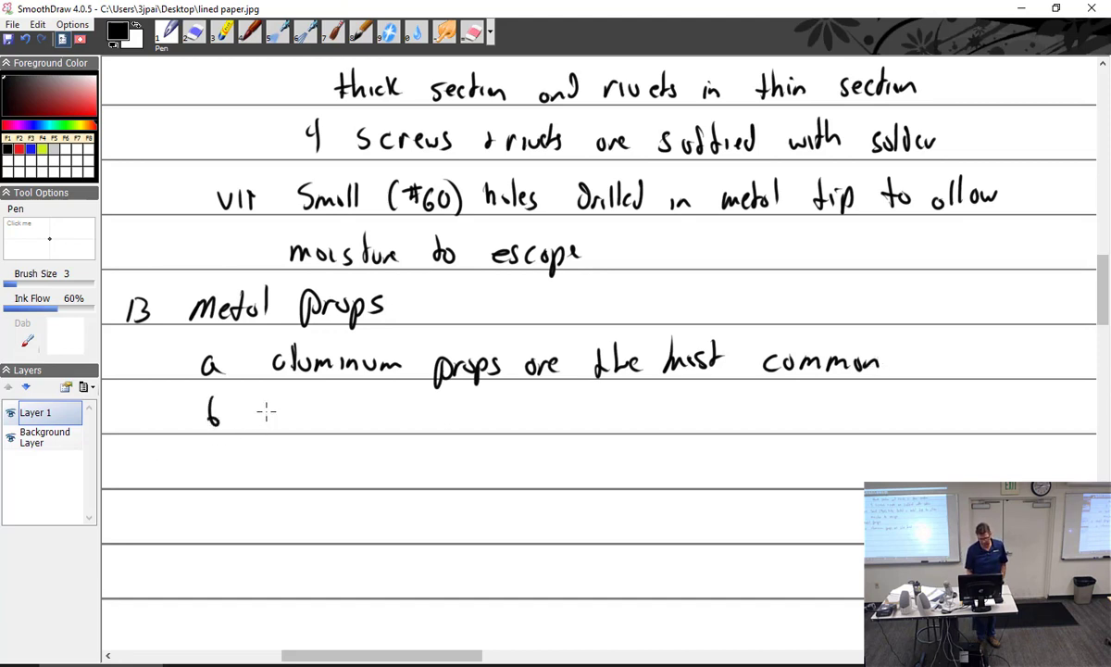
pyautogui.moveTo(259, 415); pyautogui.dragTo(347, 415)
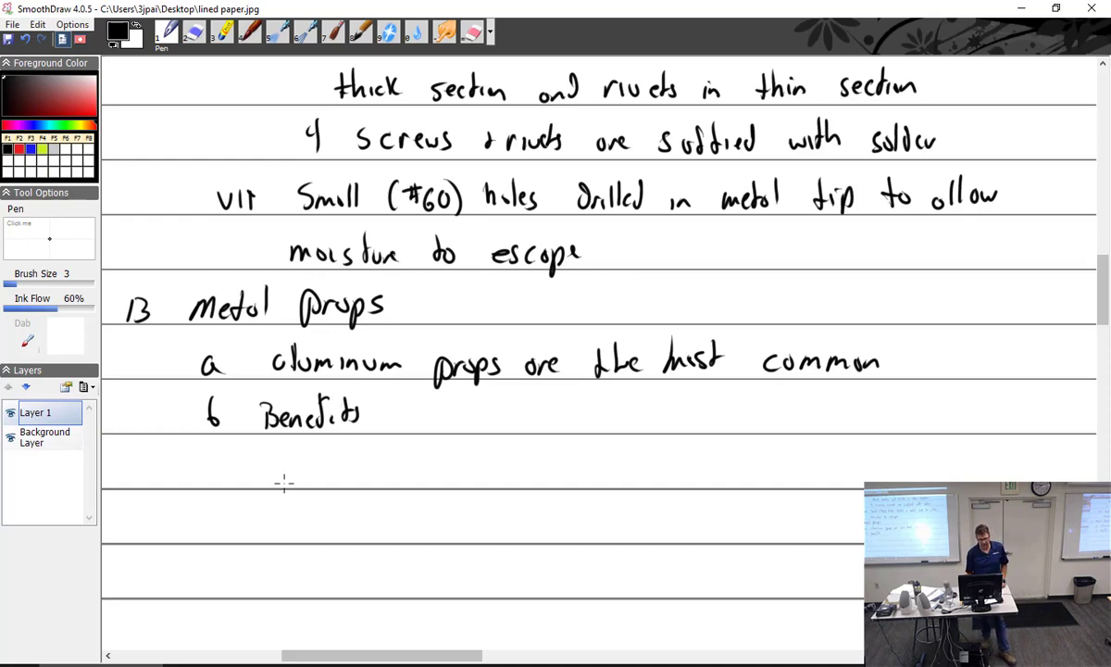
# Step: Write Benefits items i 'thinner' and ii 'more efficient airfoils'
pyautogui.moveTo(278, 472); pyautogui.dragTo(352, 463)
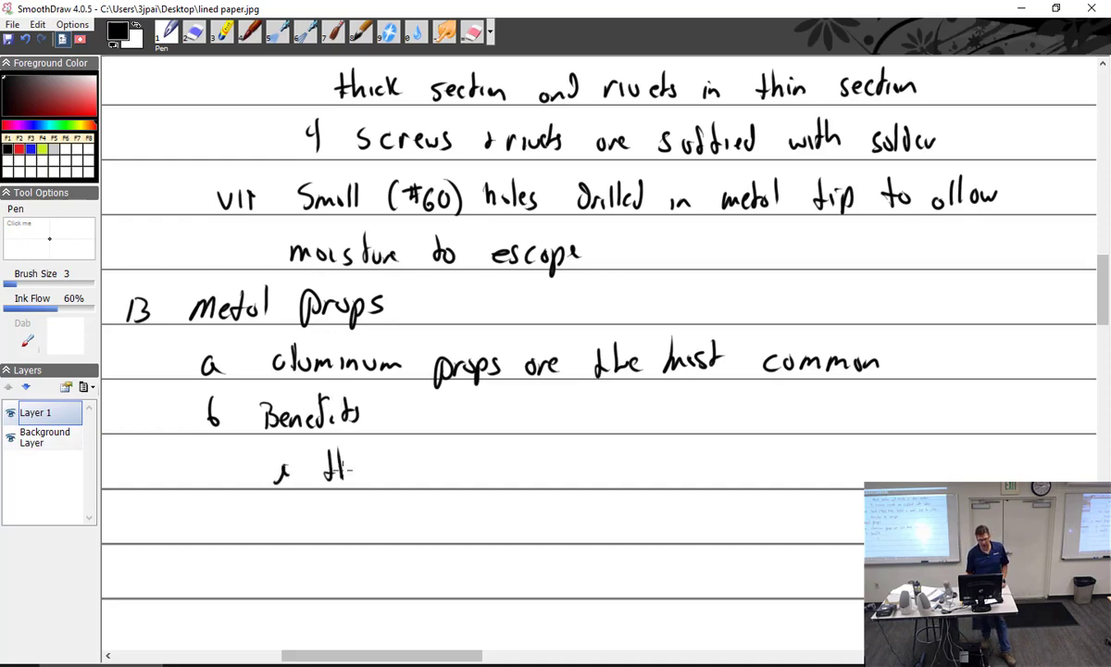
pyautogui.moveTo(334, 473); pyautogui.dragTo(417, 472)
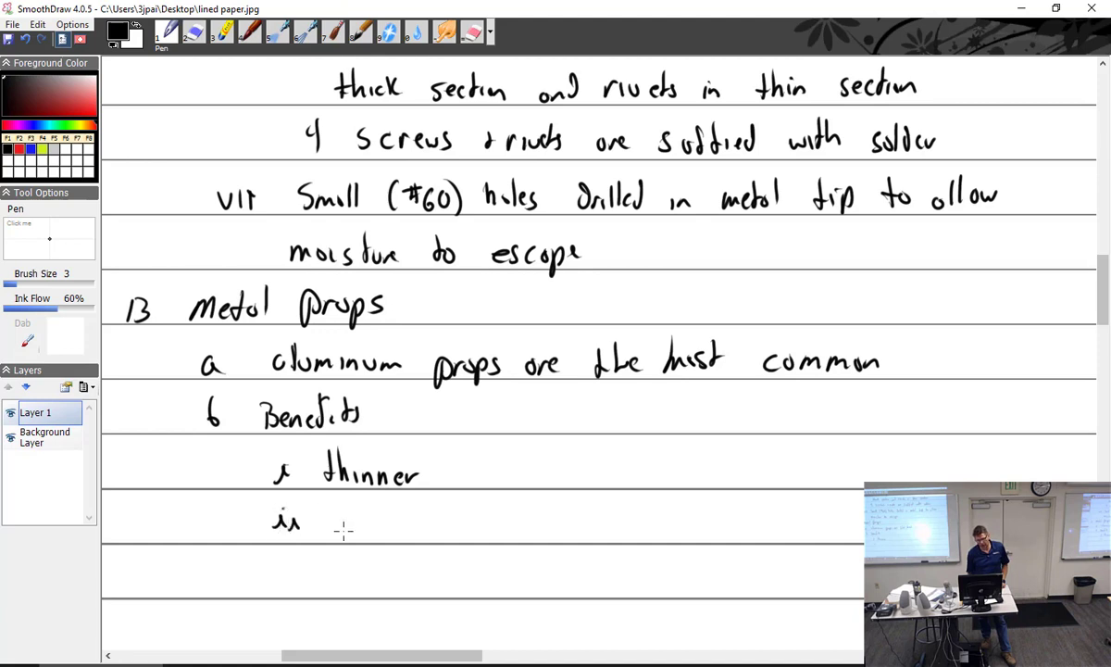
pyautogui.moveTo(334, 526); pyautogui.dragTo(426, 525)
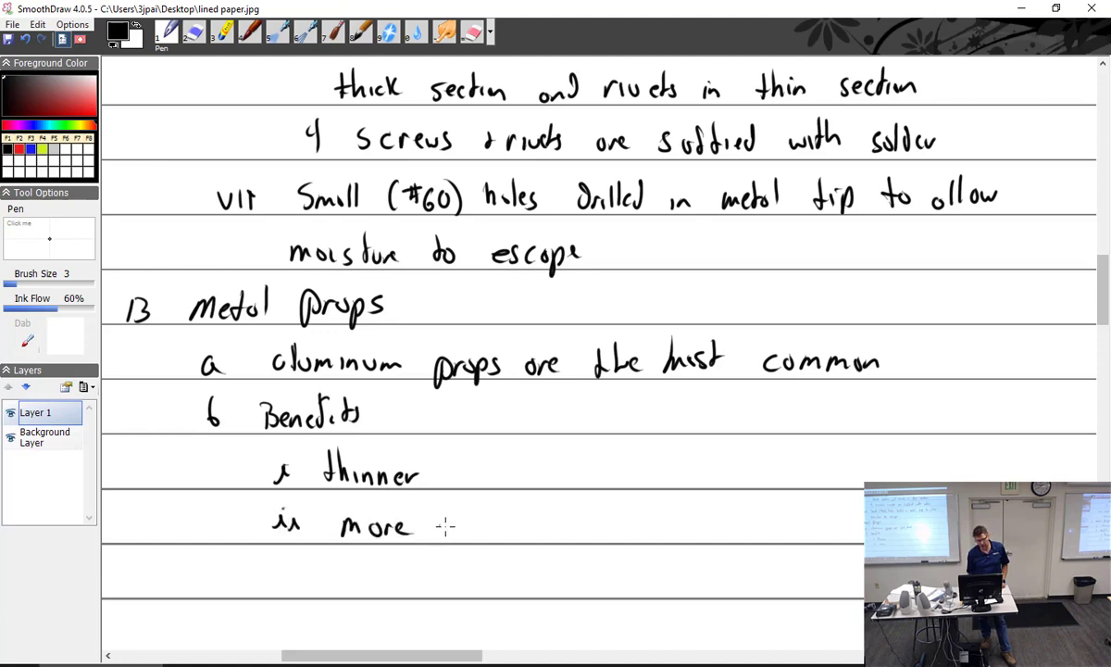
pyautogui.moveTo(430, 526); pyautogui.dragTo(528, 527)
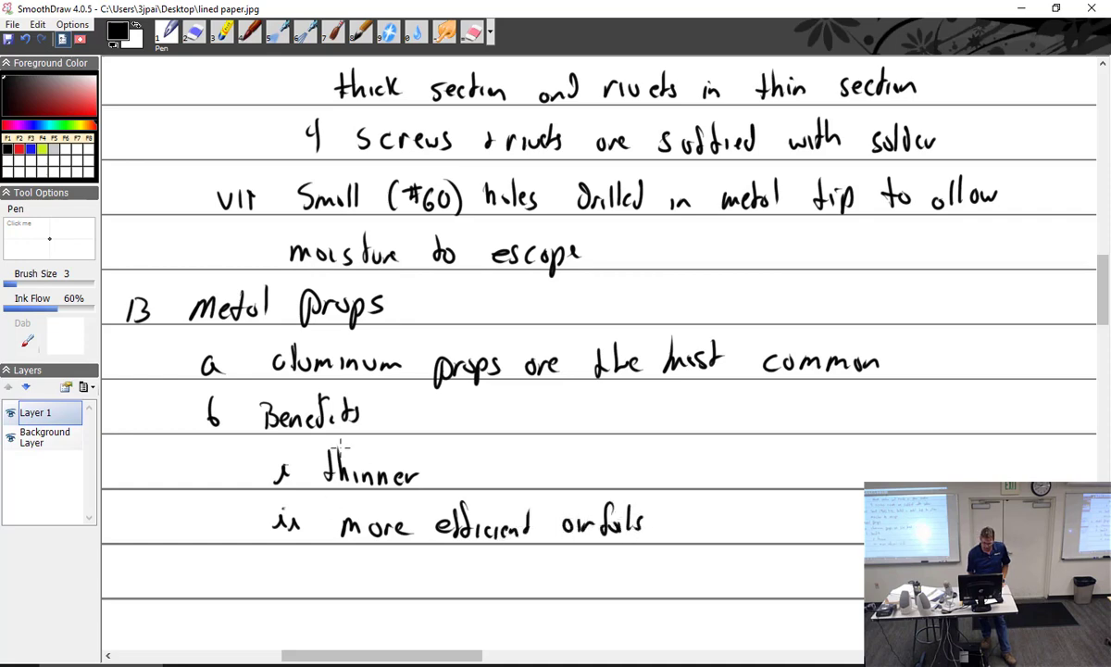
# Step: Write benefit iii 'Better cooling due to airfoil shape at the hub'
pyautogui.moveTo(264, 583); pyautogui.dragTo(292, 588)
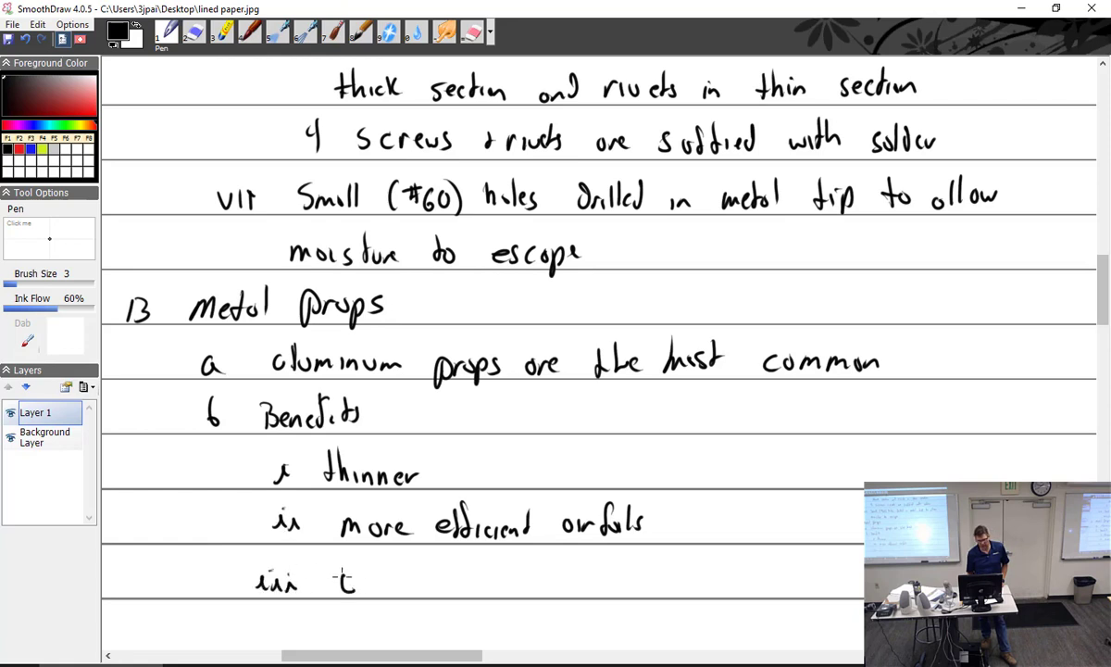
pyautogui.moveTo(333, 579); pyautogui.dragTo(403, 581)
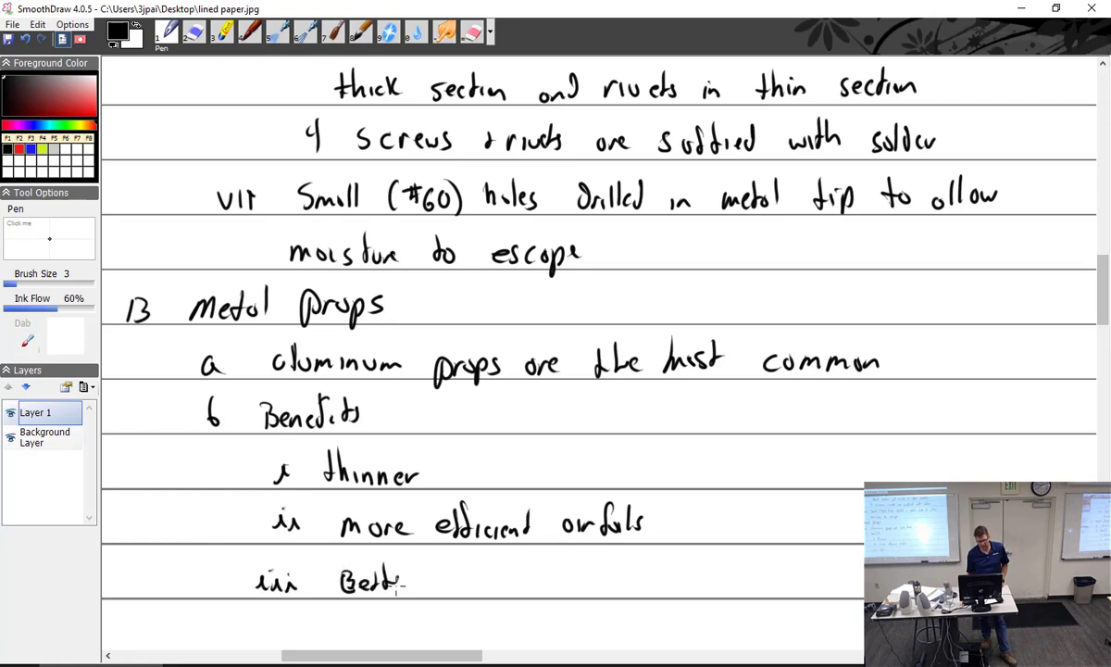
pyautogui.scroll(-3)
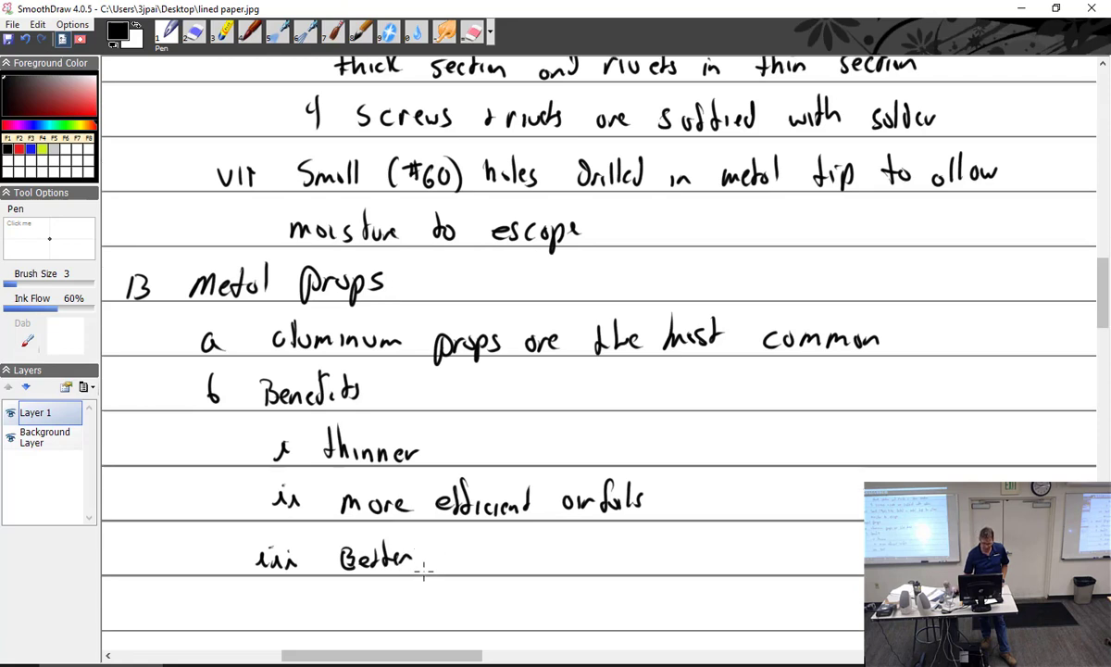
pyautogui.scroll(-3)
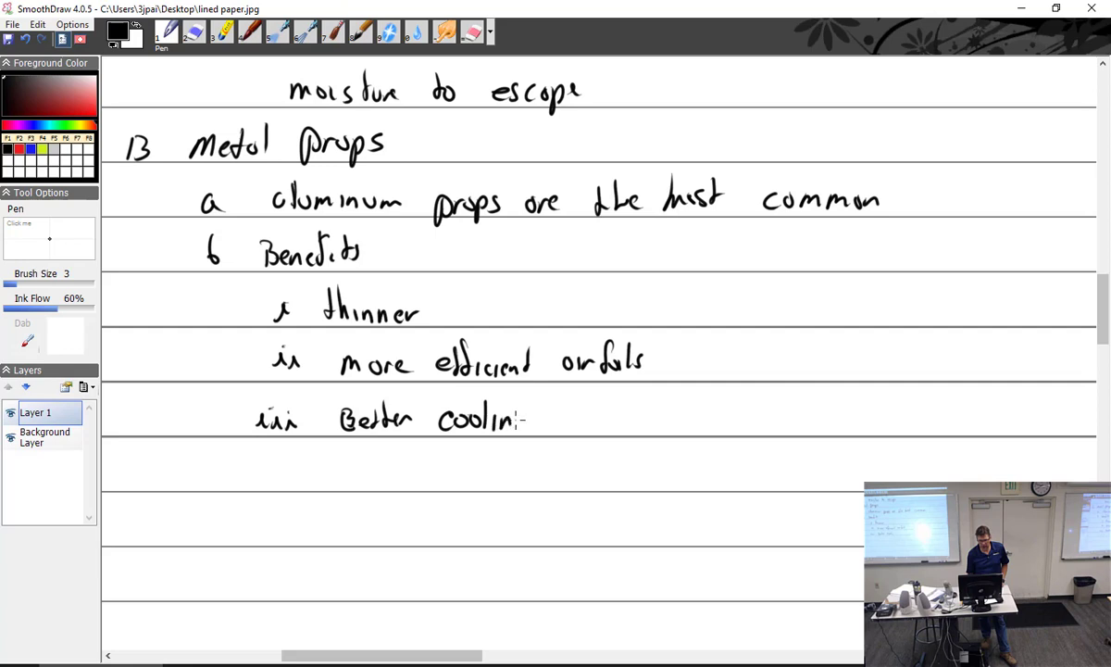
pyautogui.click(514, 424)
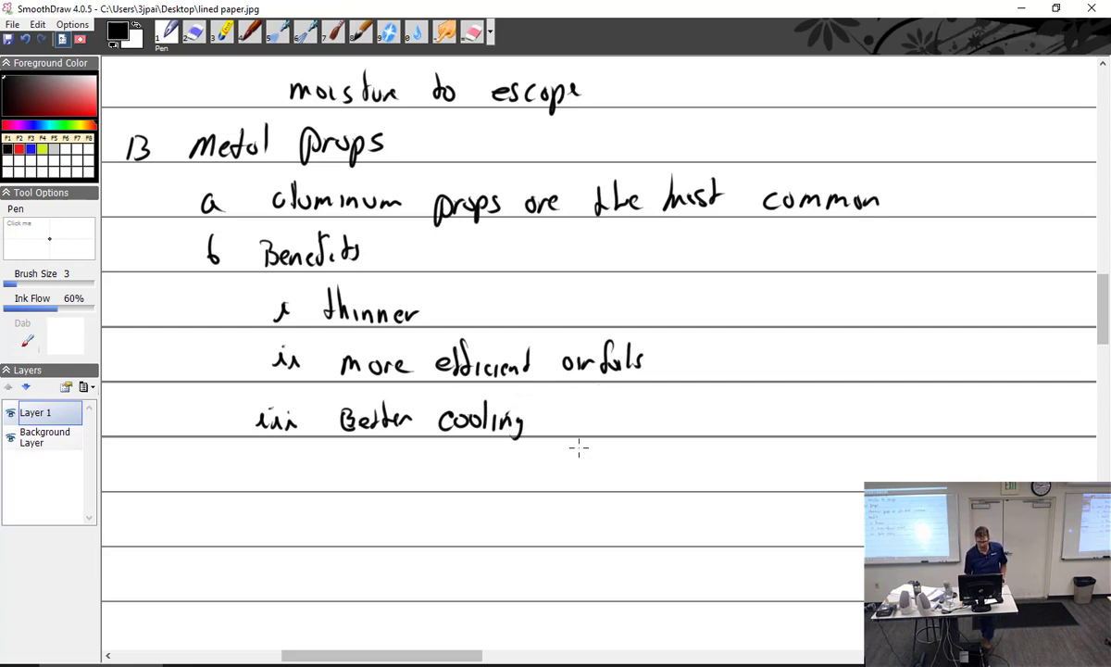
pyautogui.moveTo(555, 417); pyautogui.dragTo(657, 421)
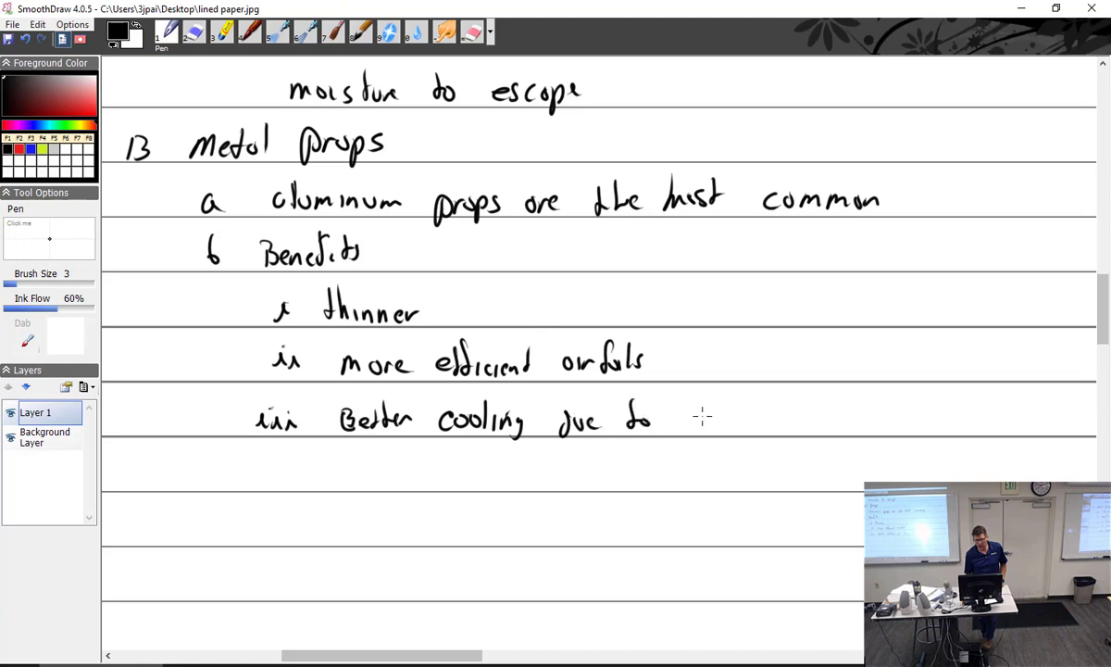
pyautogui.moveTo(676, 421); pyautogui.dragTo(764, 426)
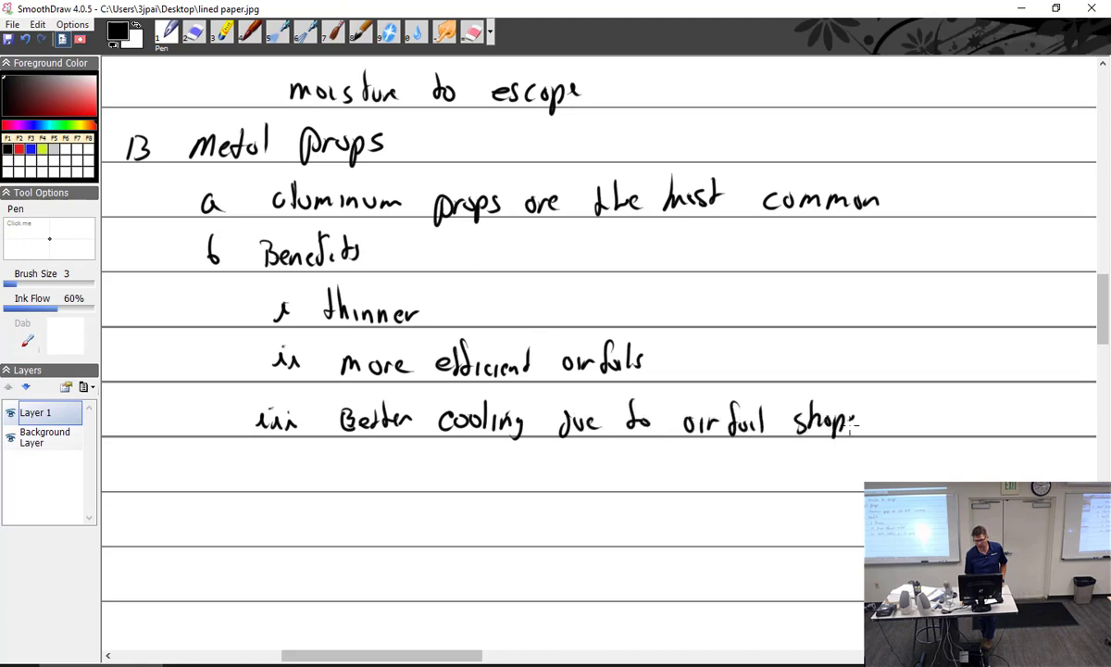
pyautogui.moveTo(889, 416); pyautogui.dragTo(991, 416)
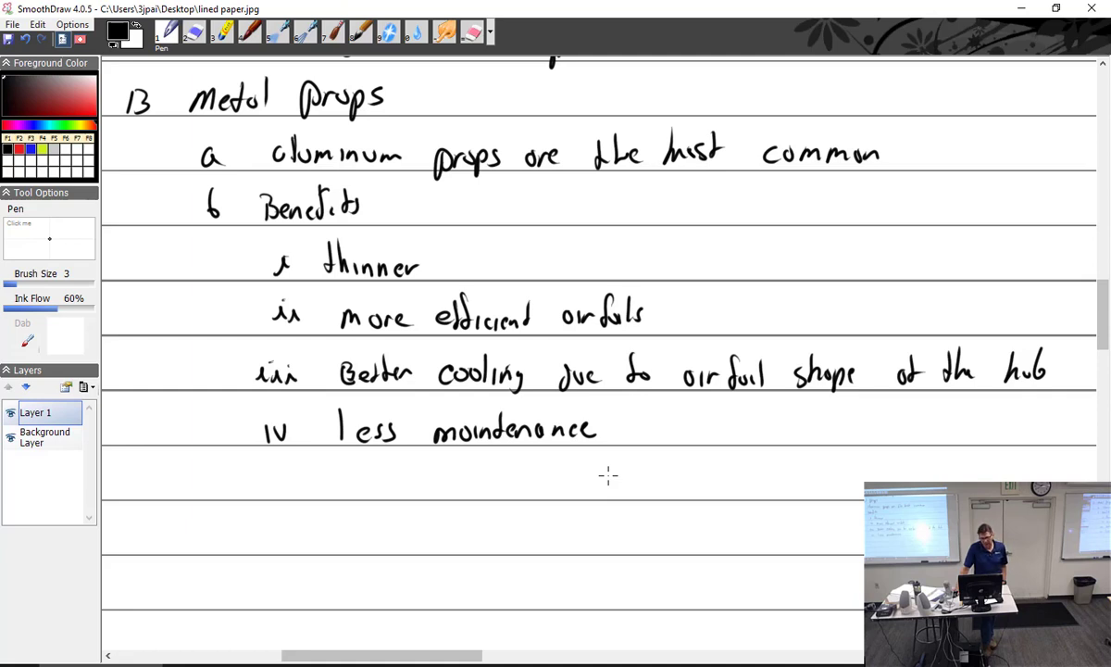
pyautogui.scroll(-3)
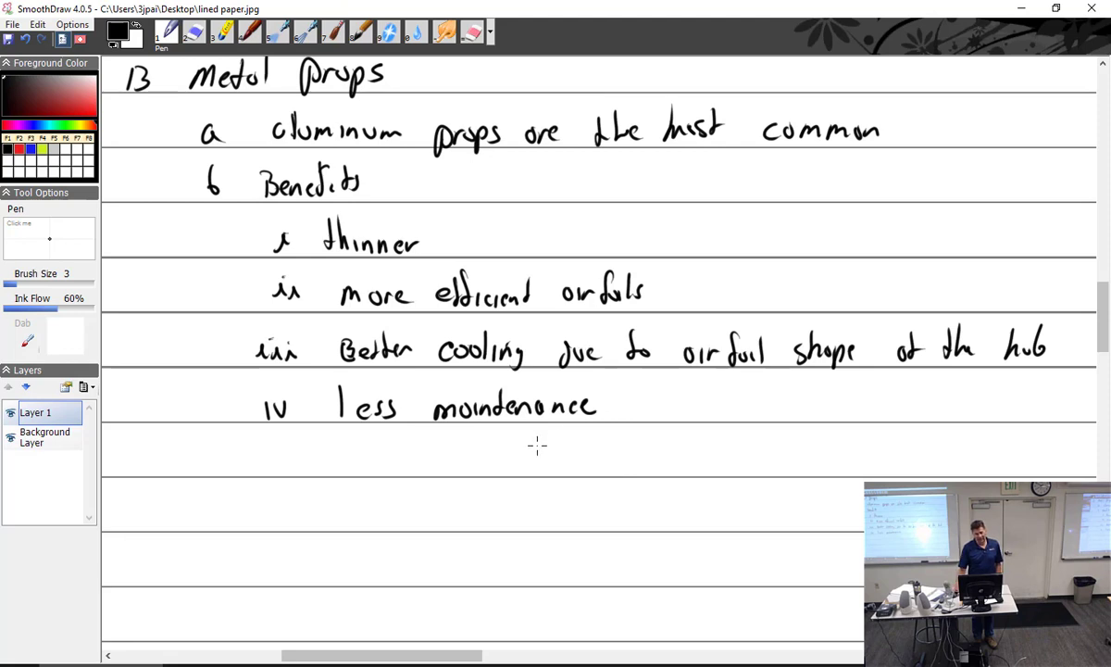
pyautogui.scroll(-3)
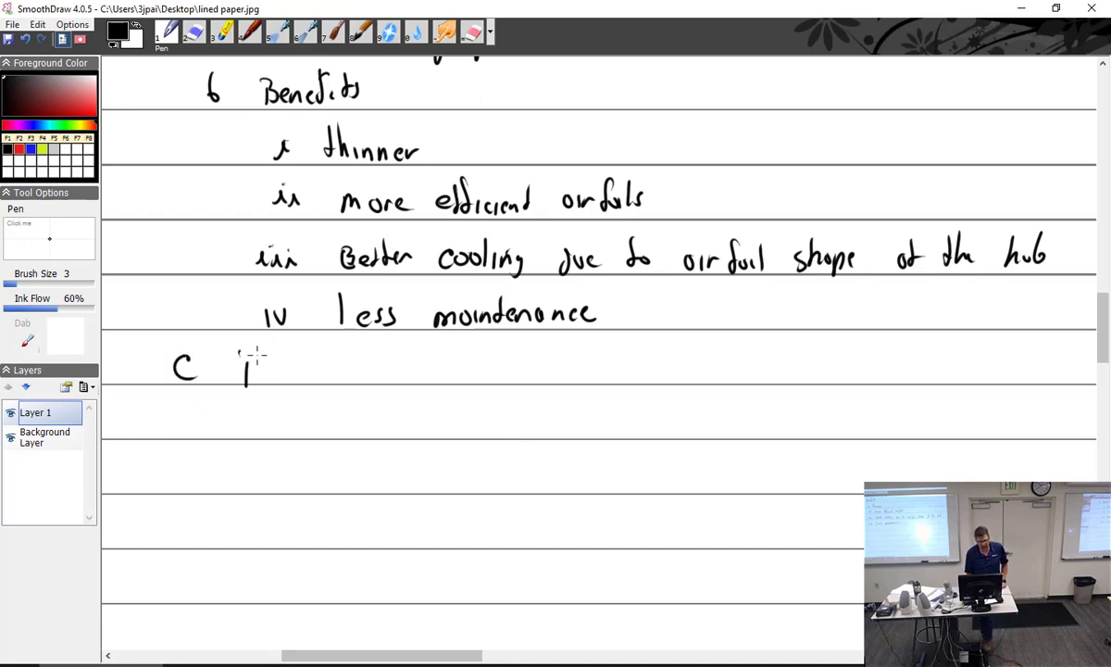
# Step: Write heading C 'Part numbers' and cross out the brand word in the margin
pyautogui.moveTo(240, 365); pyautogui.dragTo(347, 371)
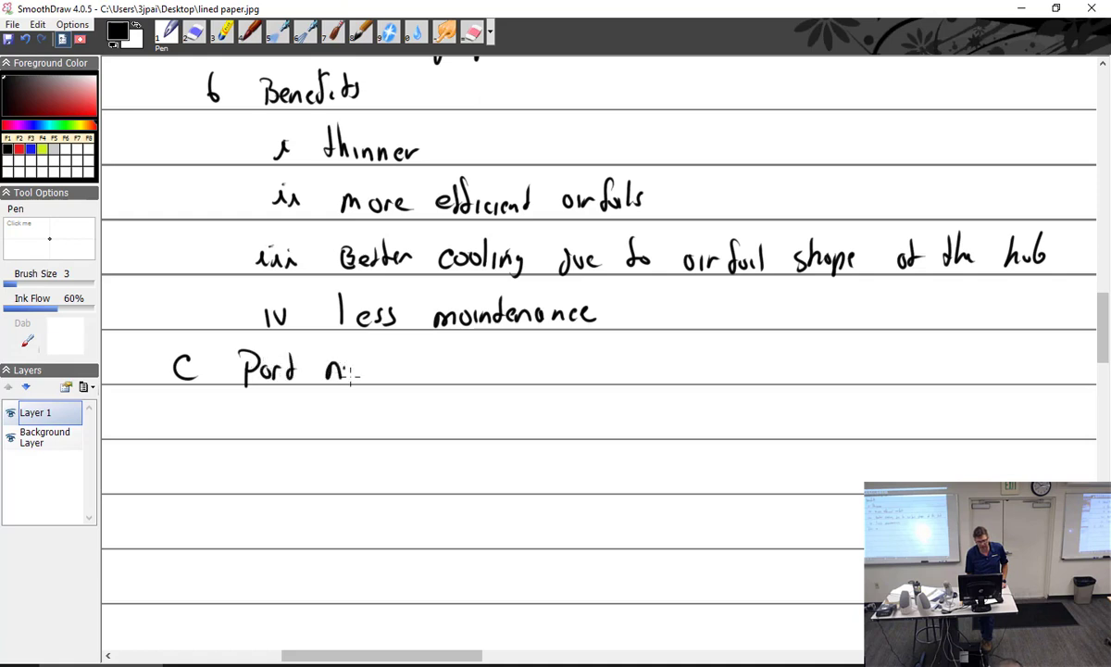
pyautogui.moveTo(351, 370); pyautogui.dragTo(445, 370)
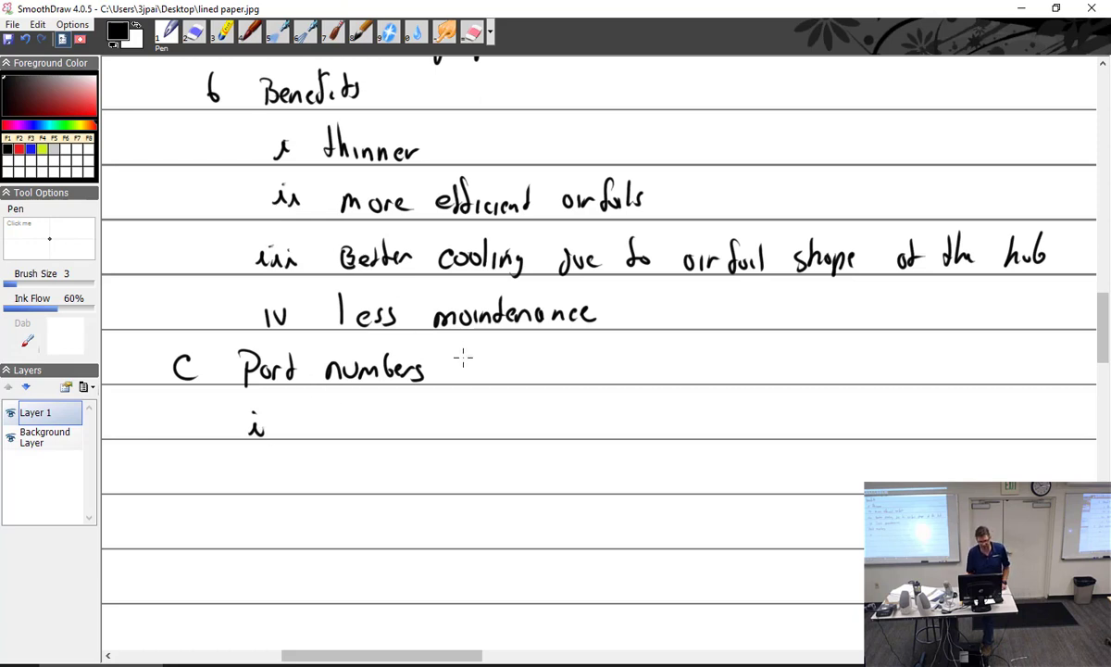
pyautogui.moveTo(180, 428)
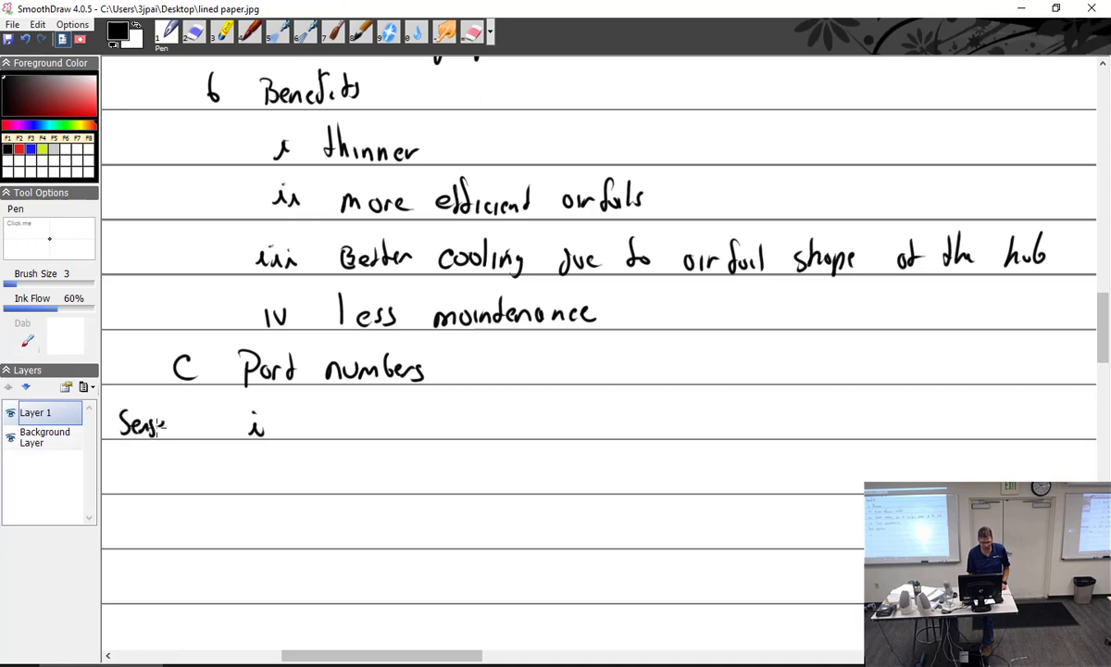
pyautogui.moveTo(167, 424); pyautogui.dragTo(199, 424)
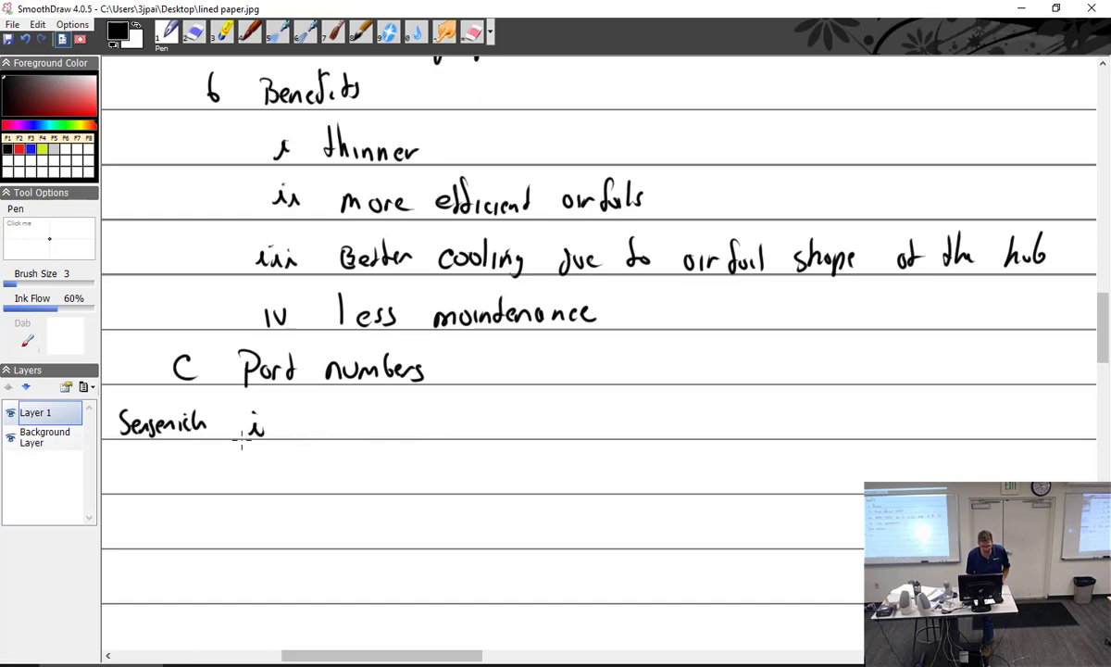
pyautogui.moveTo(121, 424); pyautogui.dragTo(199, 424)
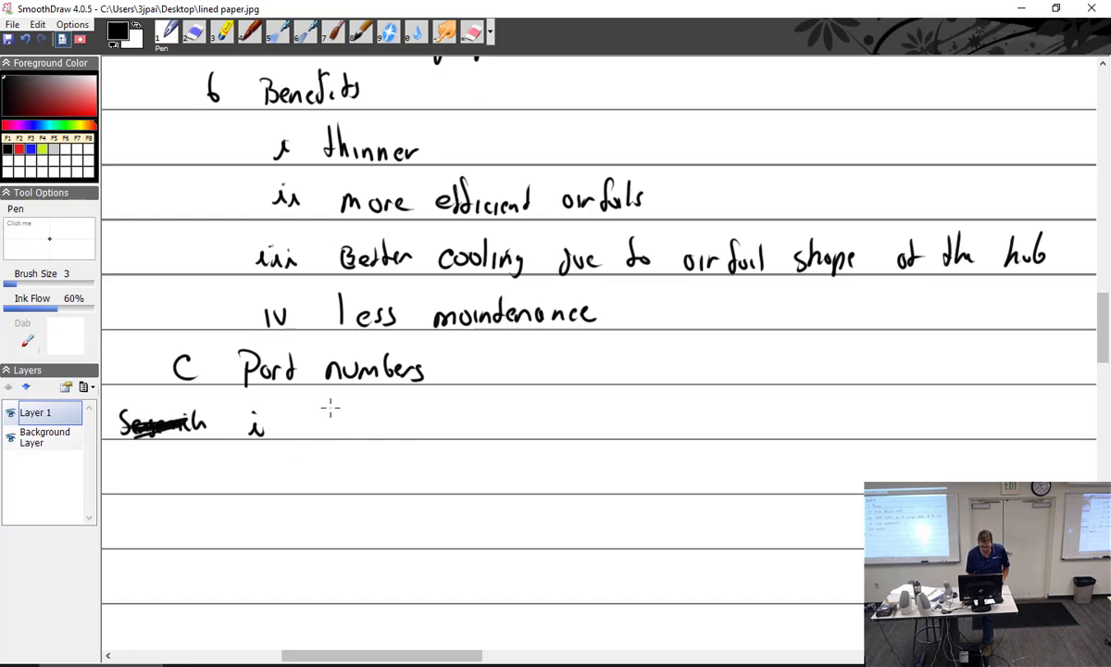
# Step: Write item i 'Example: McCauley 1B90CM 7144'
pyautogui.moveTo(301, 421); pyautogui.dragTo(361, 421)
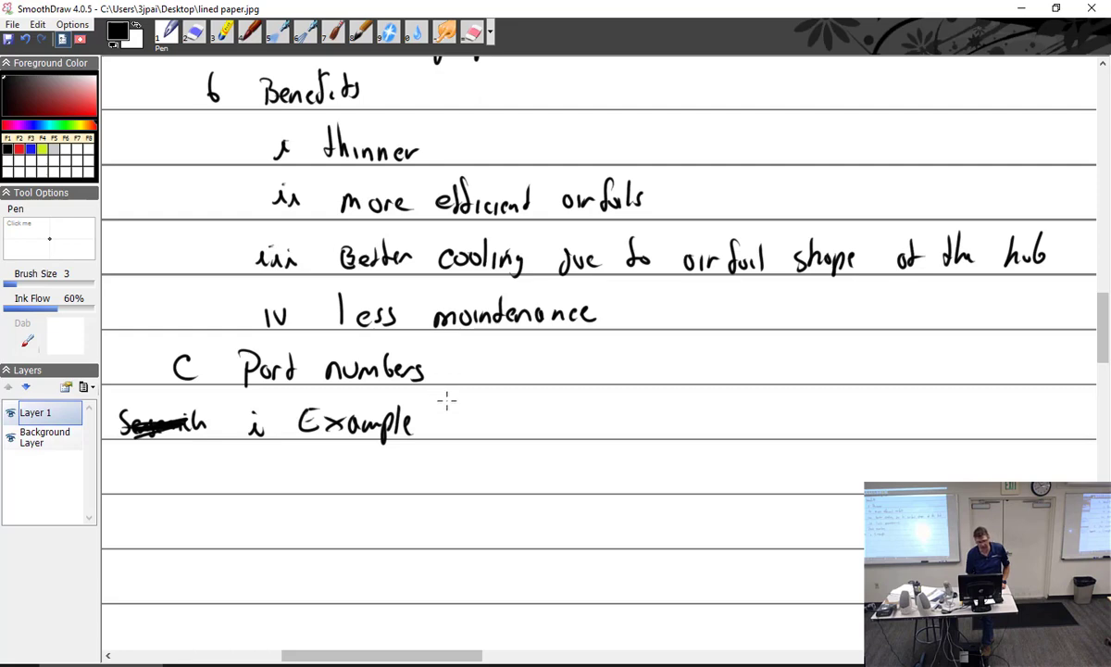
pyautogui.moveTo(444, 412); pyautogui.dragTo(532, 426)
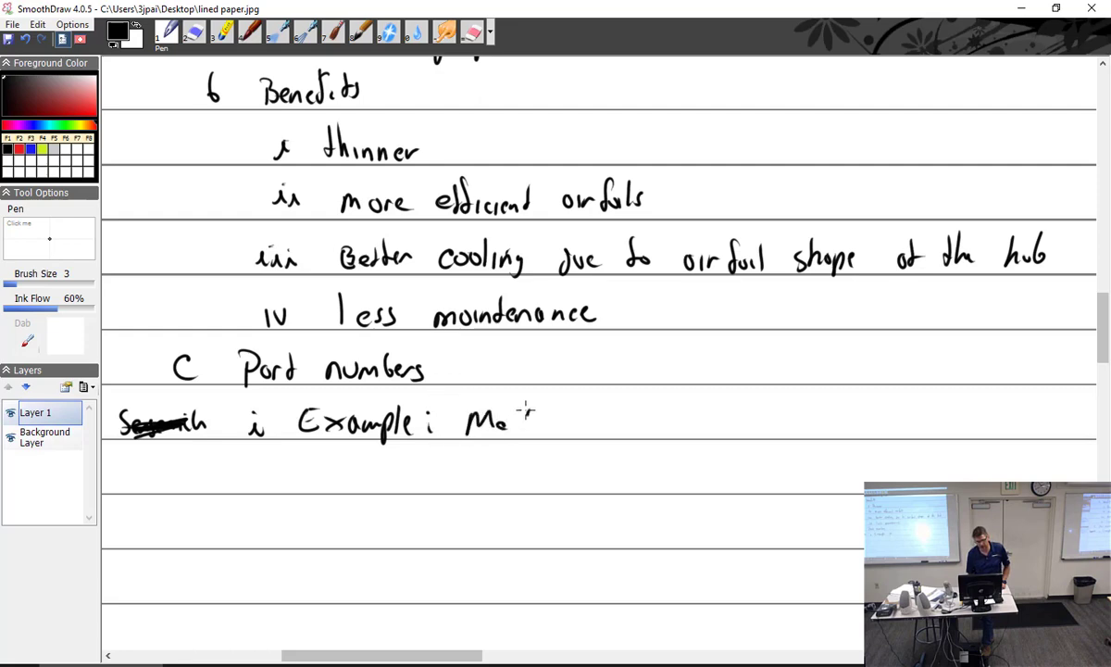
pyautogui.moveTo(518, 417); pyautogui.dragTo(588, 426)
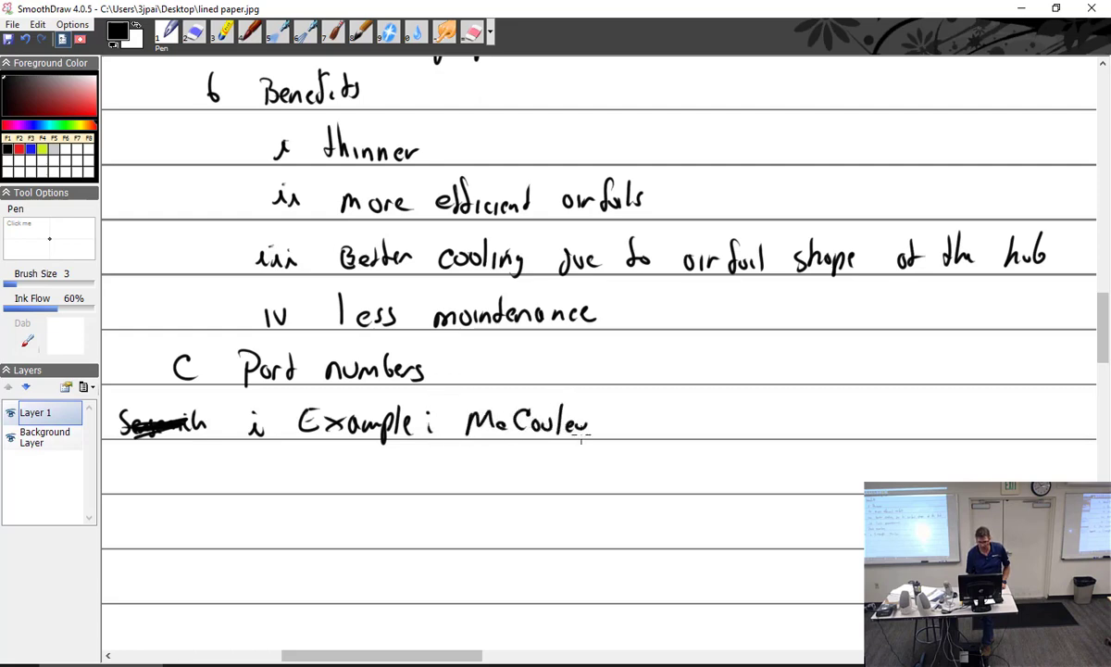
pyautogui.moveTo(583, 426); pyautogui.dragTo(601, 435)
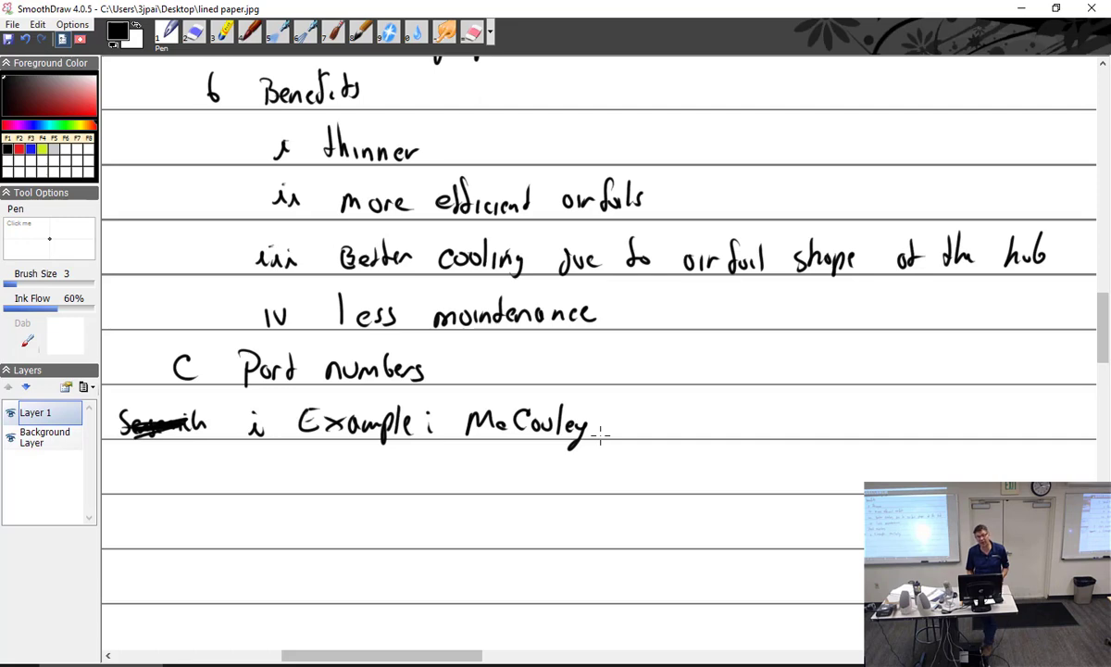
pyautogui.moveTo(440, 287)
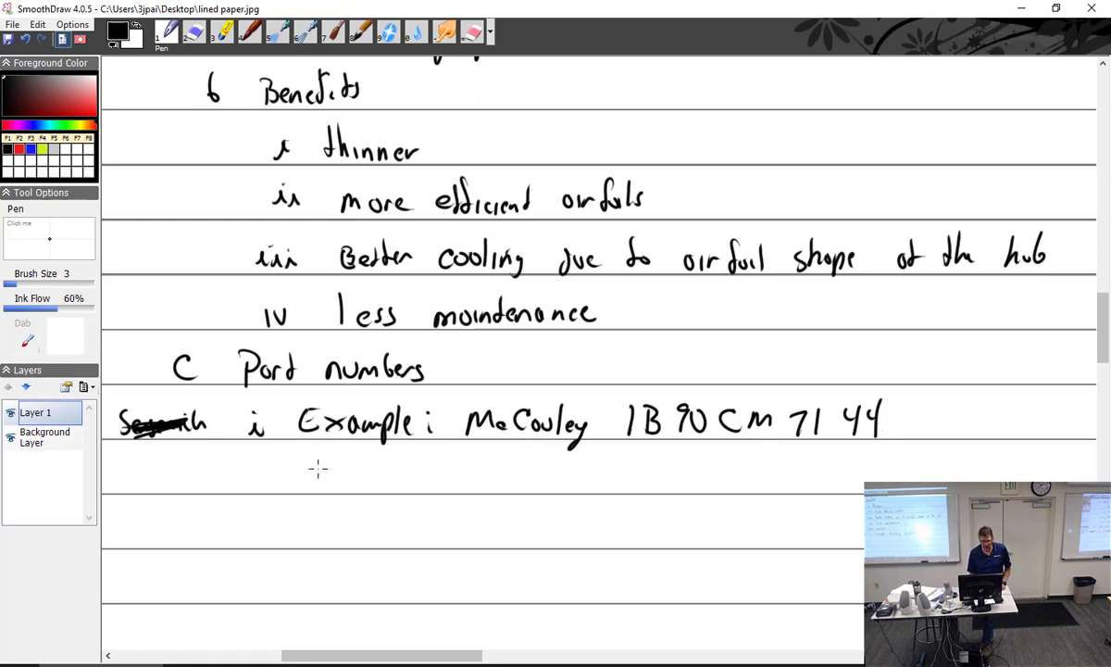
# Step: Label 1B90 'model number' and note CM style covers 'mounting tips etc'
pyautogui.moveTo(311, 474); pyautogui.dragTo(371, 474)
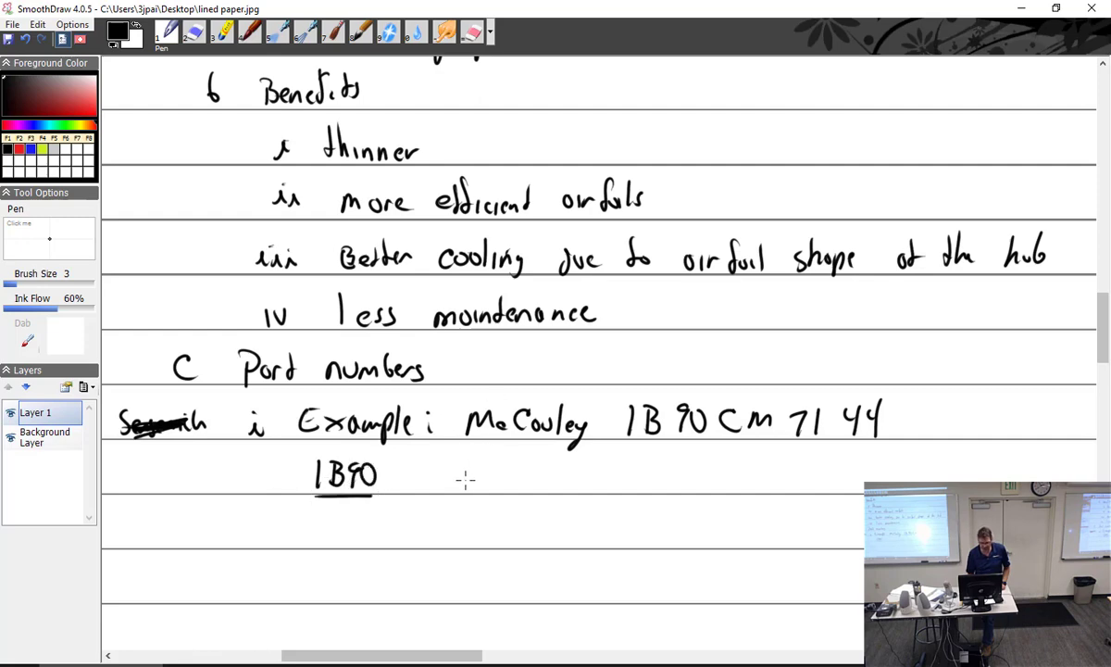
pyautogui.moveTo(442, 477); pyautogui.dragTo(518, 481)
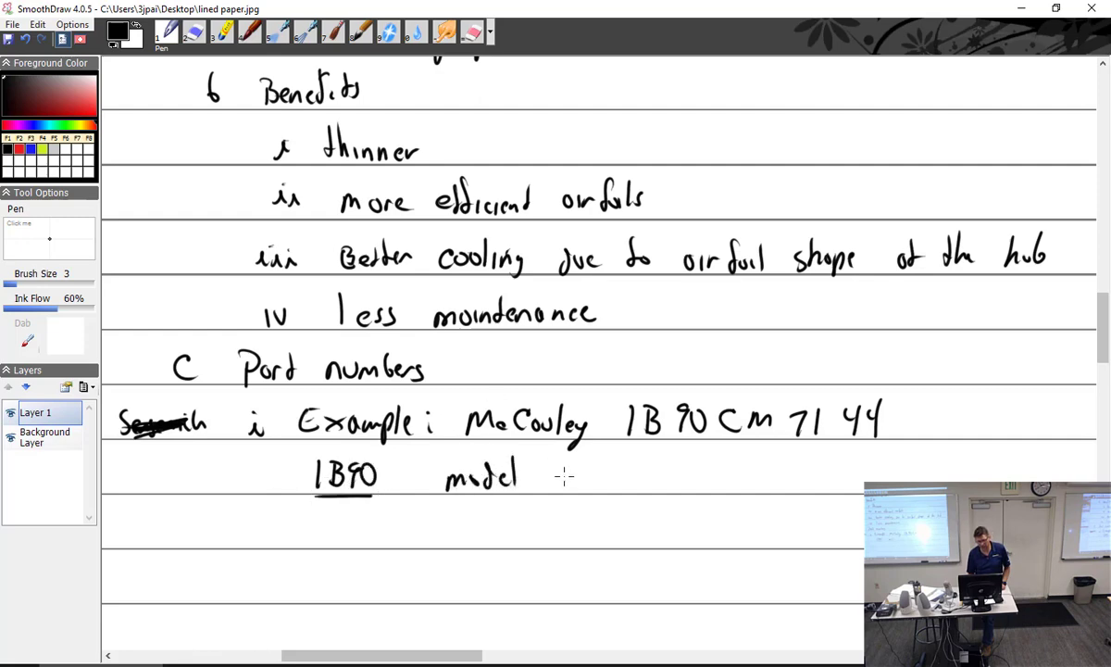
pyautogui.moveTo(556, 477); pyautogui.dragTo(648, 477)
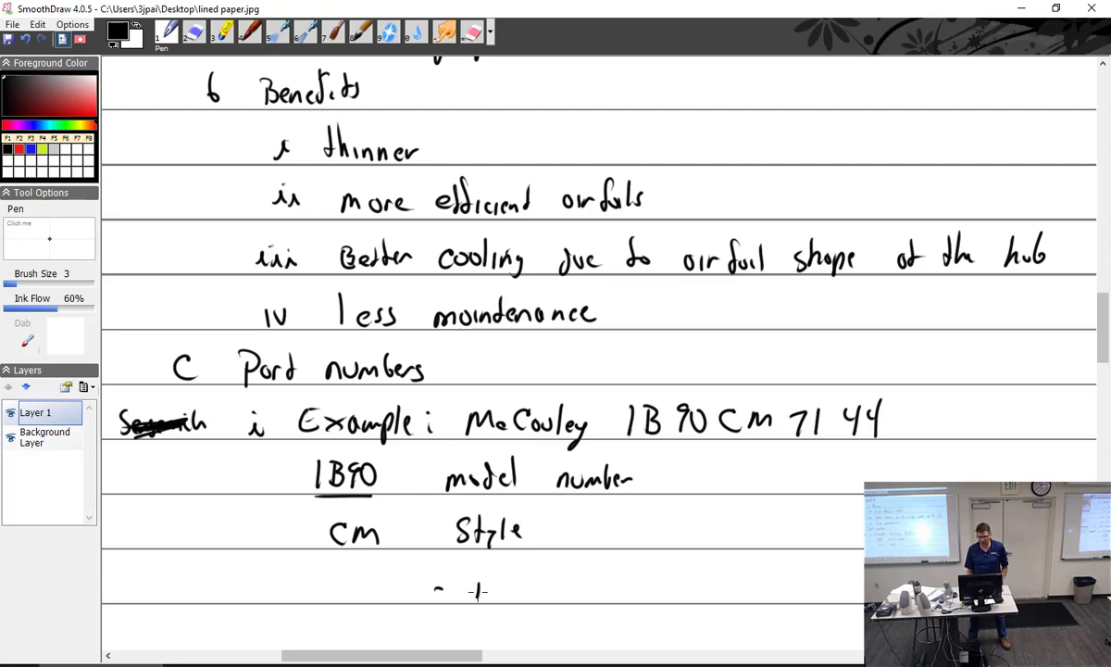
pyautogui.moveTo(472, 590); pyautogui.dragTo(556, 590)
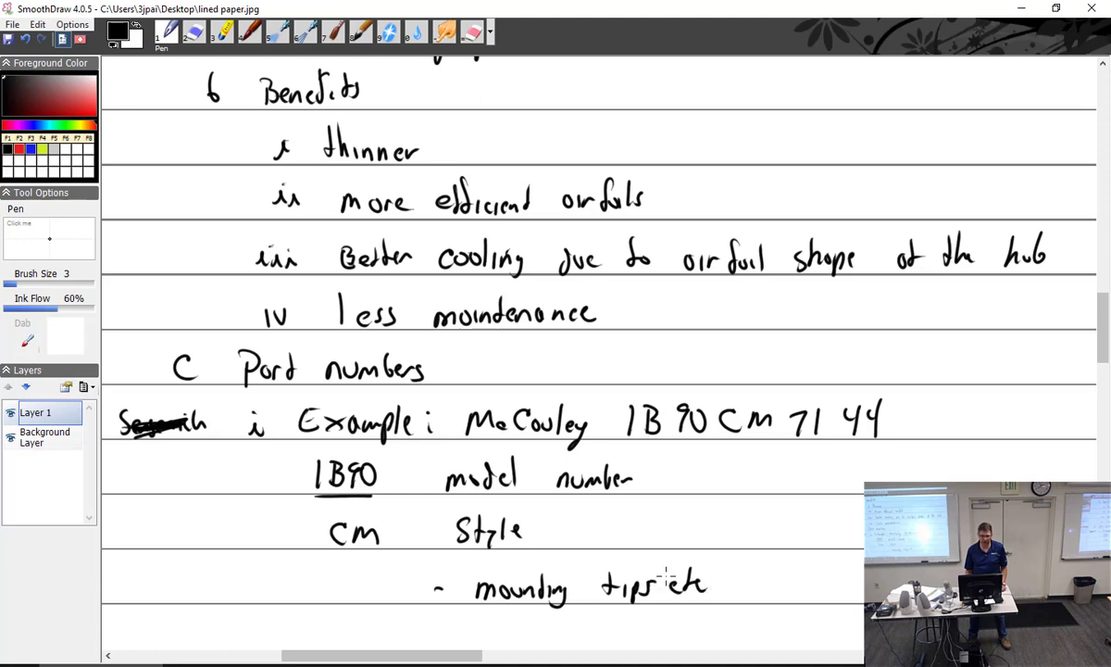
# Step: Underline parts of the example number, label 71 'Diameter' and 44 'geometric pitch'
pyautogui.scroll(-3)
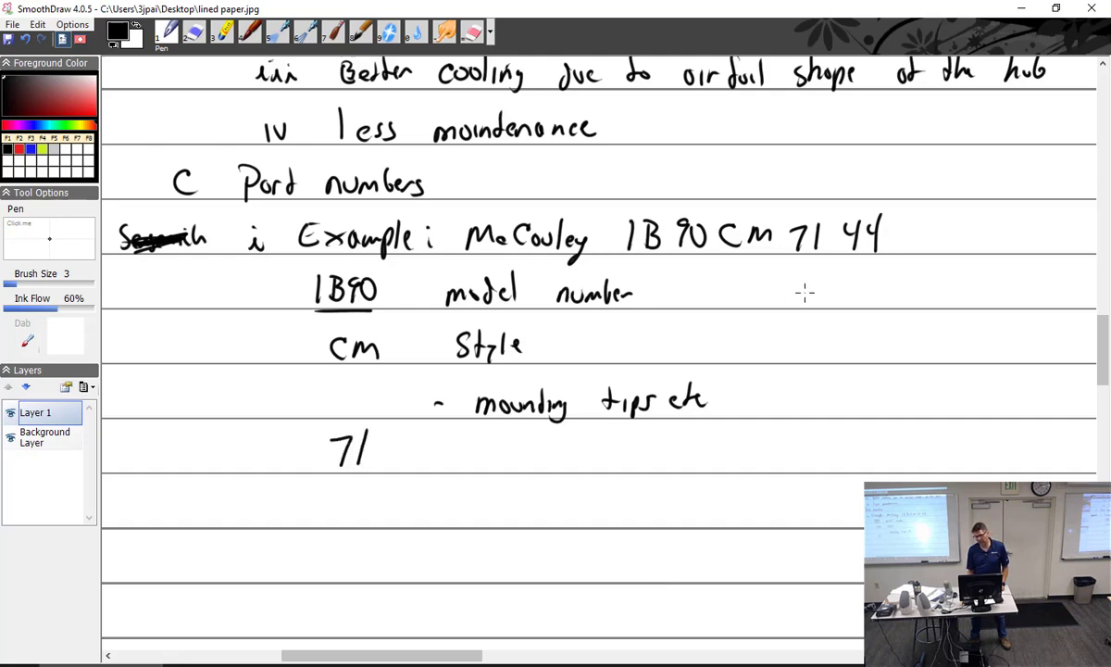
pyautogui.moveTo(625, 256); pyautogui.dragTo(699, 254)
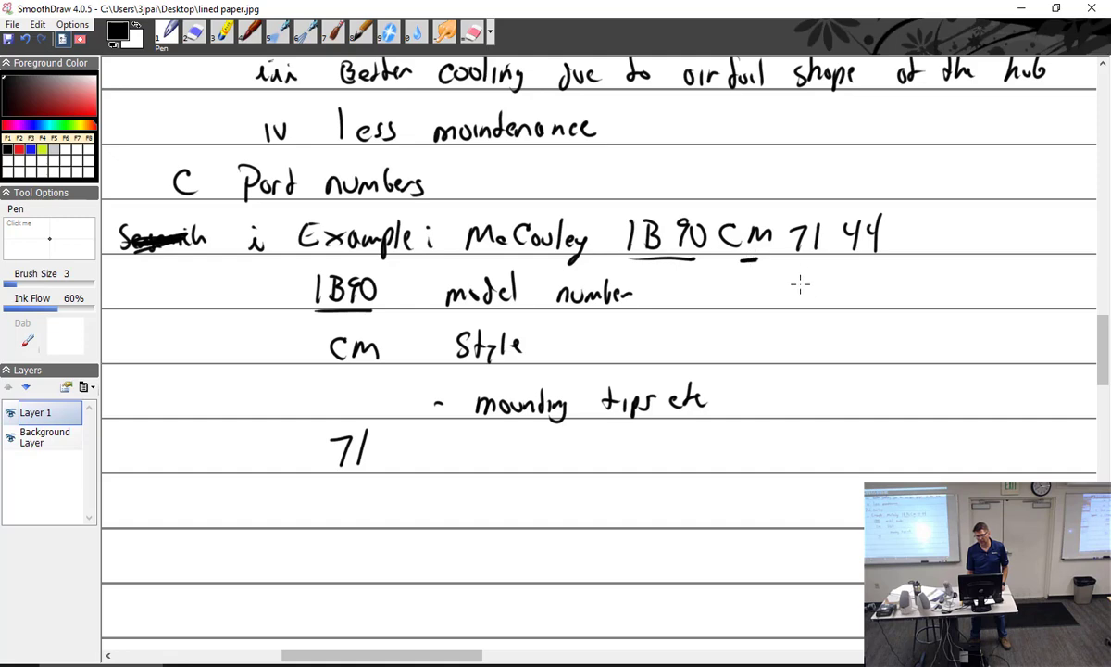
pyautogui.moveTo(810, 264)
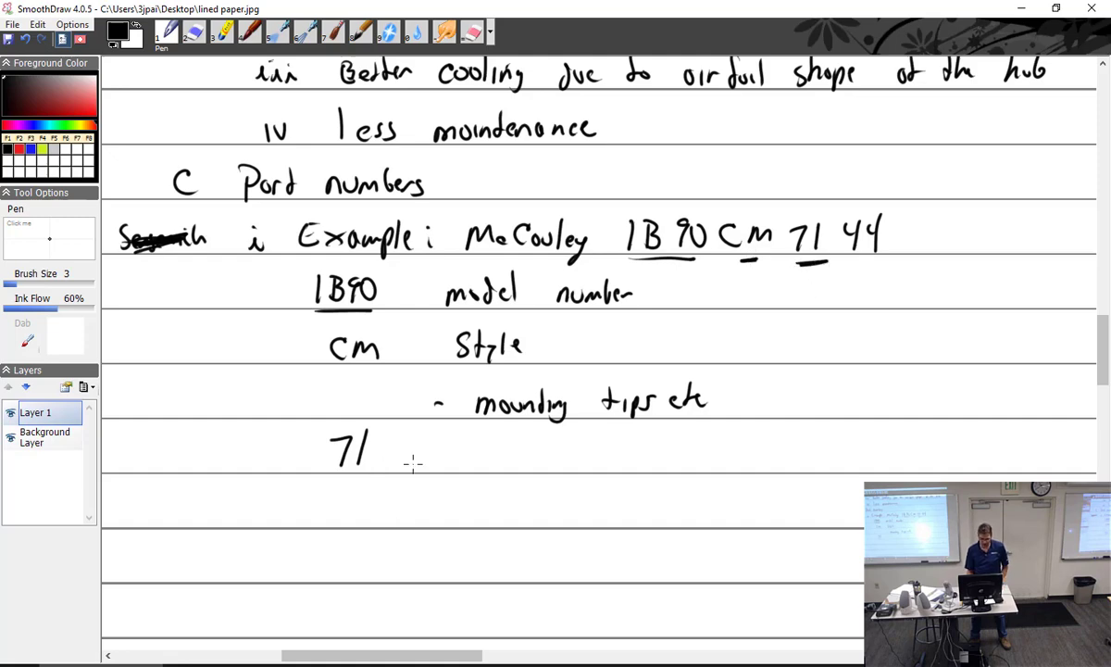
pyautogui.moveTo(389, 454); pyautogui.dragTo(450, 458)
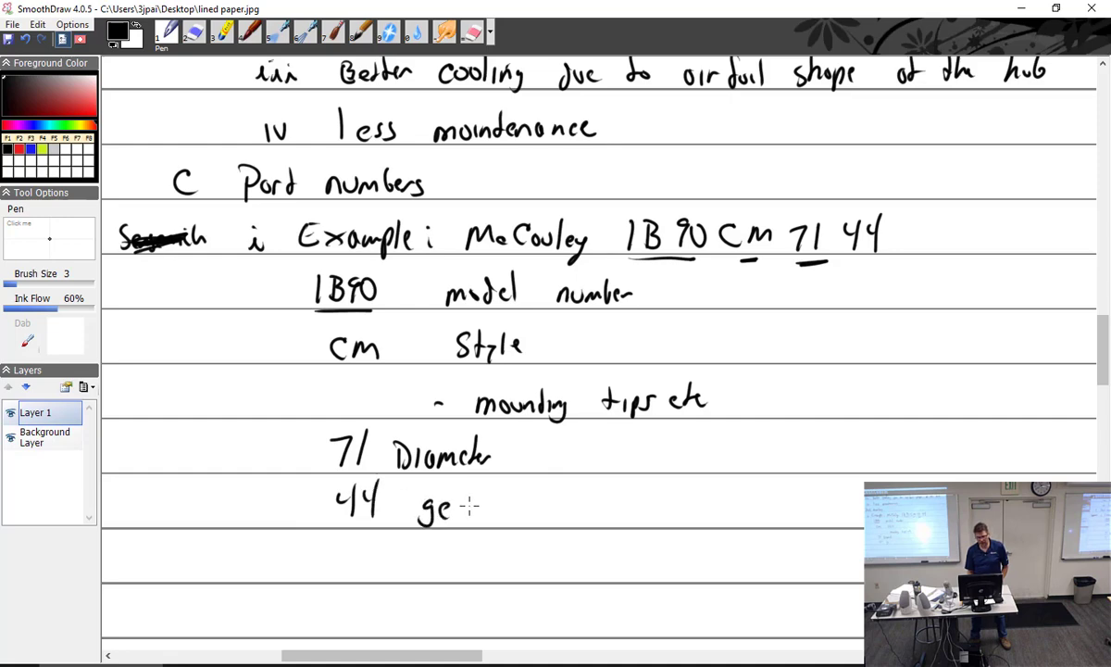
pyautogui.moveTo(475, 509); pyautogui.dragTo(504, 510)
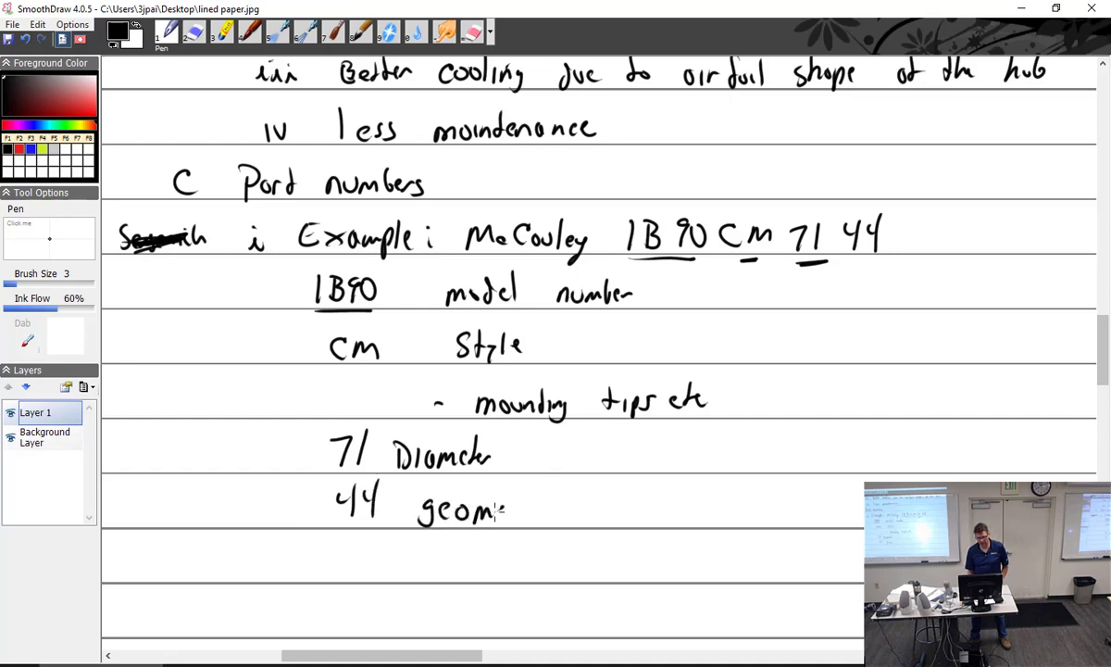
pyautogui.write('geometric pitch')
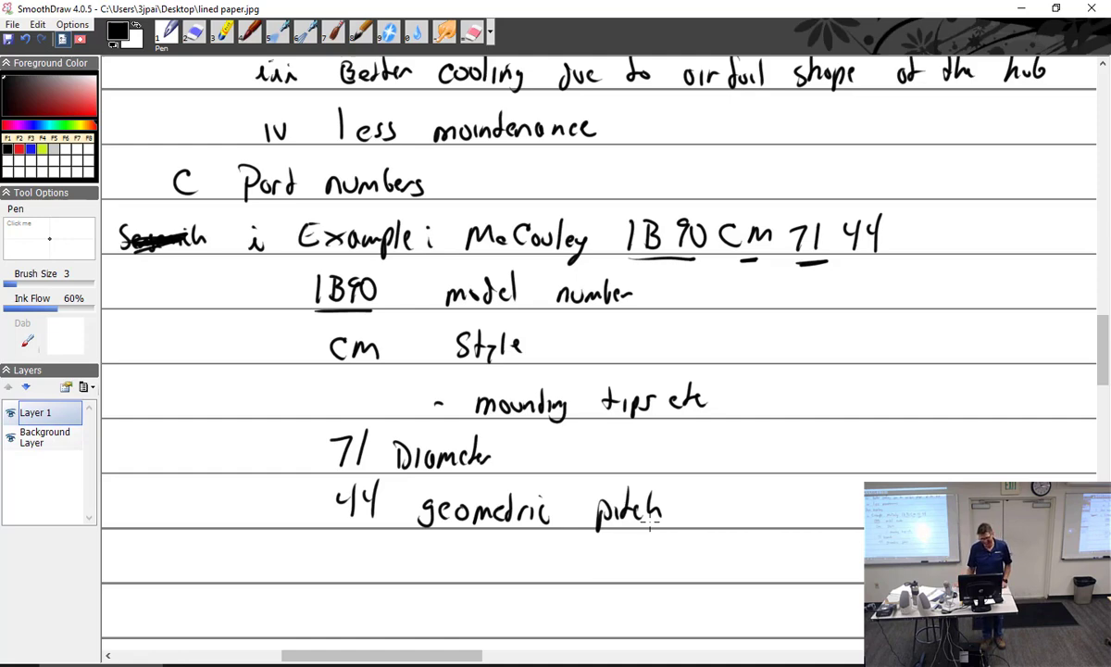
# Step: Write item ii 'there are typically different prop versions allowed for each aircraft'
pyautogui.scroll(-3)
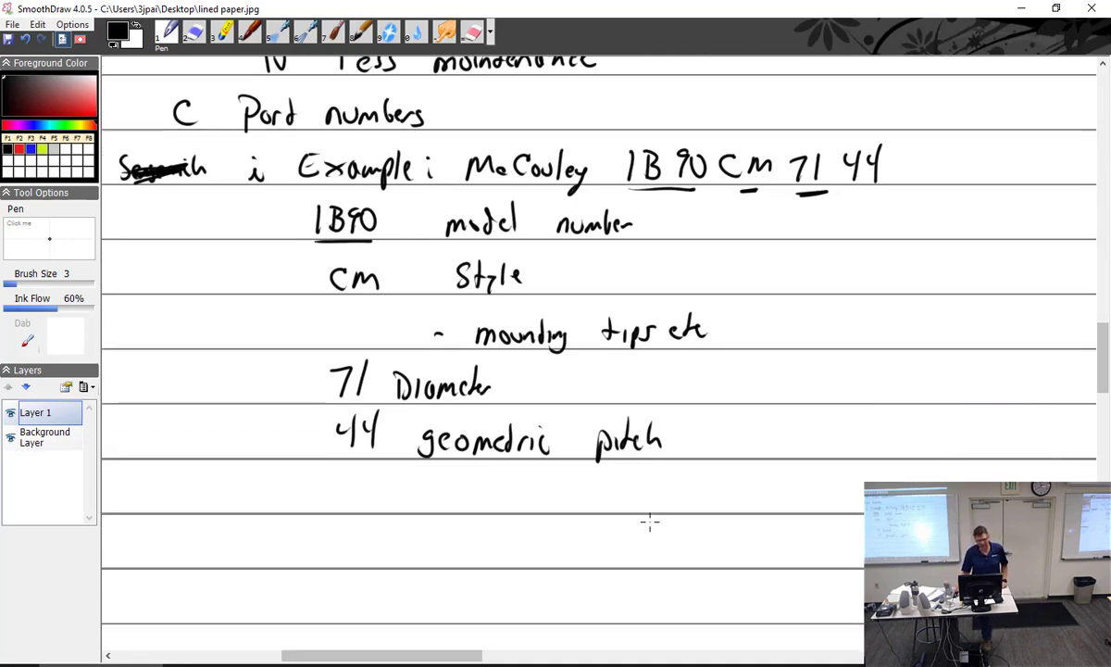
pyautogui.scroll(-3)
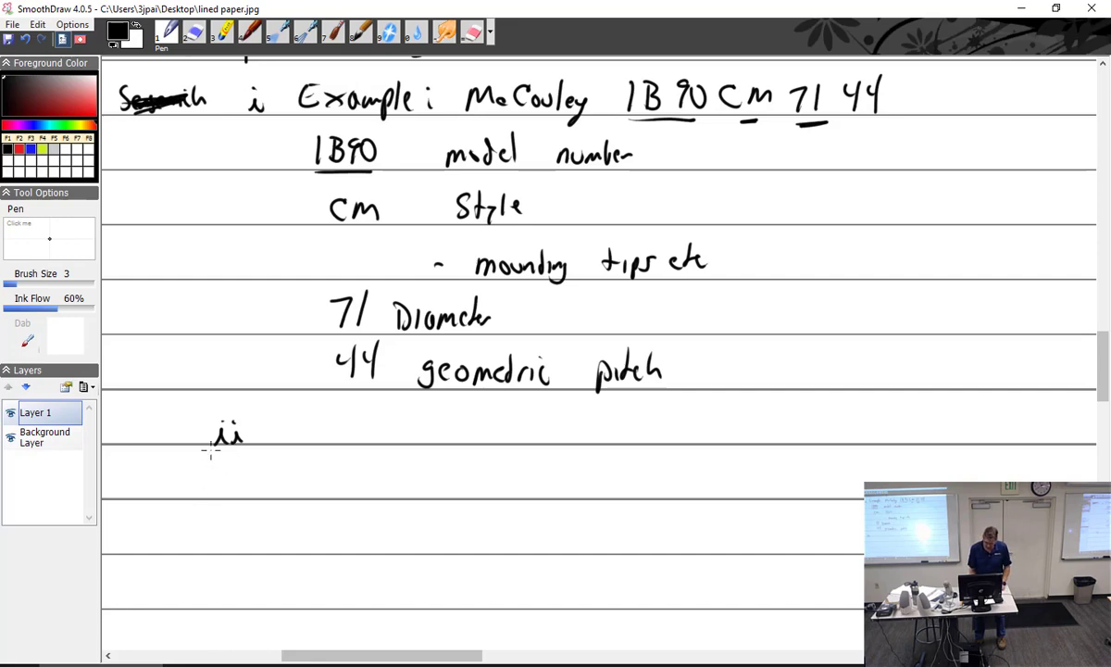
pyautogui.moveTo(291, 492)
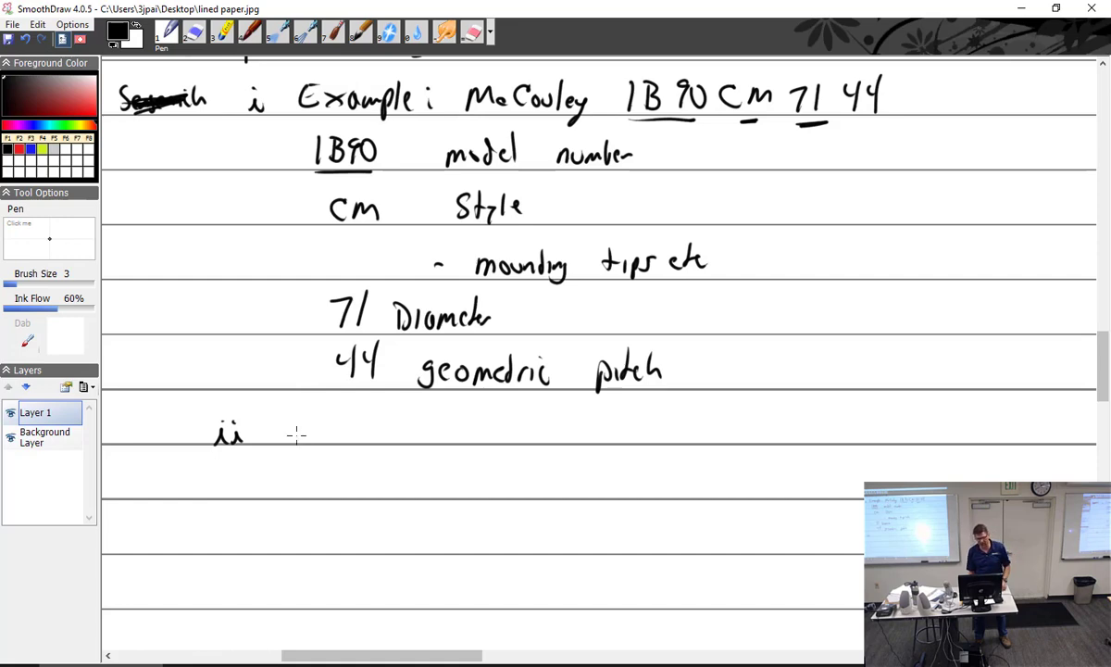
pyautogui.moveTo(283, 426); pyautogui.dragTo(347, 435)
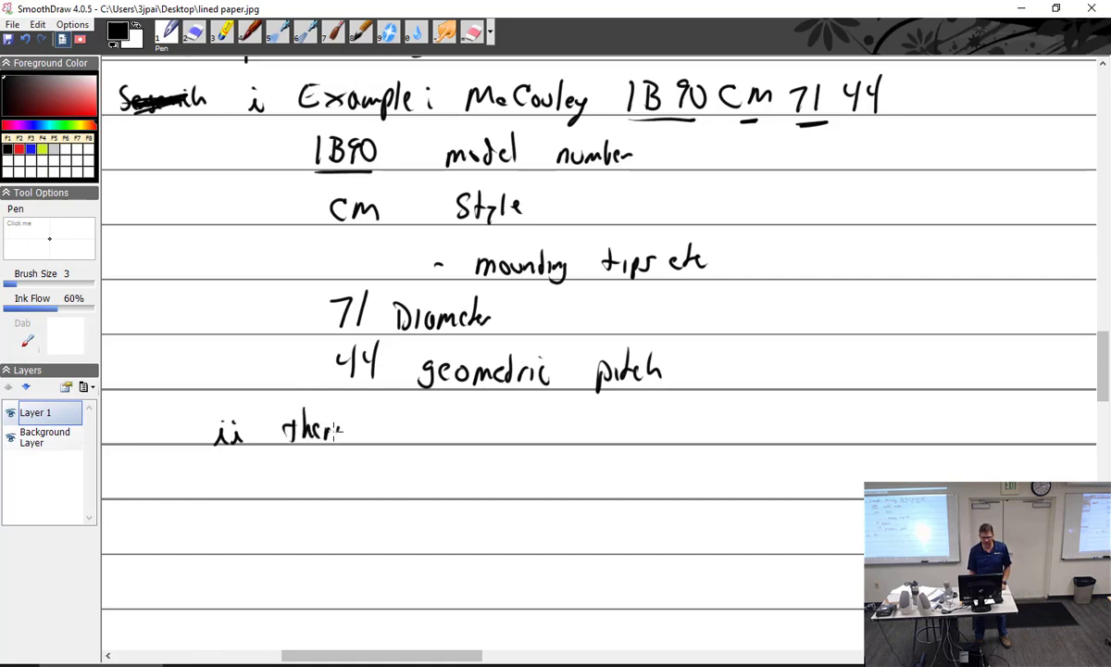
pyautogui.moveTo(357, 430); pyautogui.dragTo(403, 435)
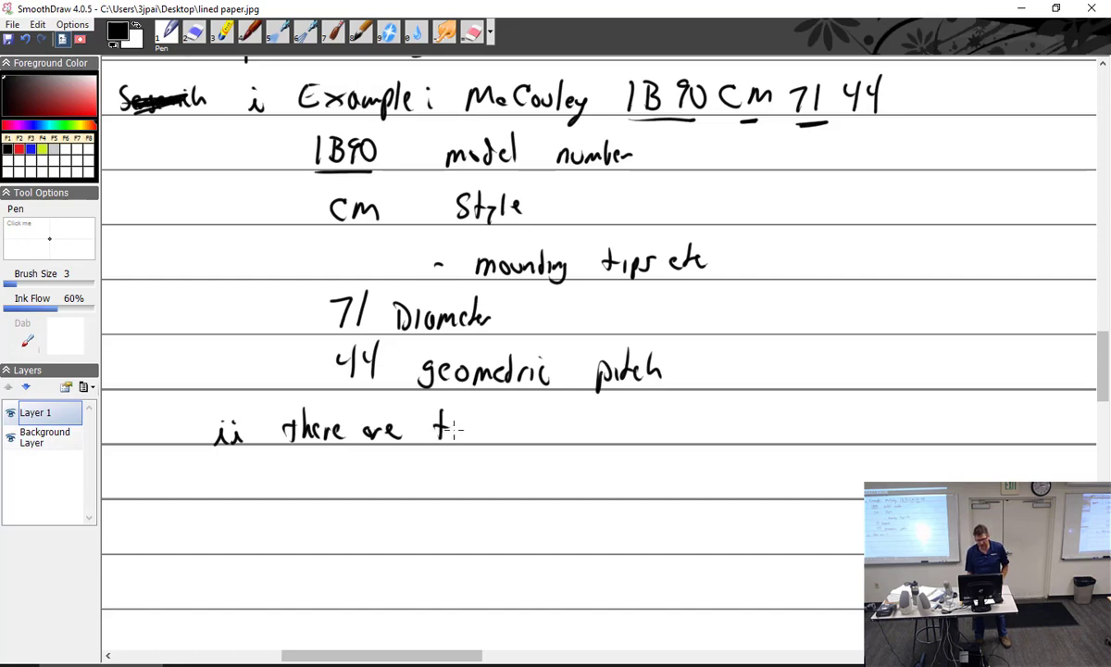
pyautogui.moveTo(440, 431); pyautogui.dragTo(528, 431)
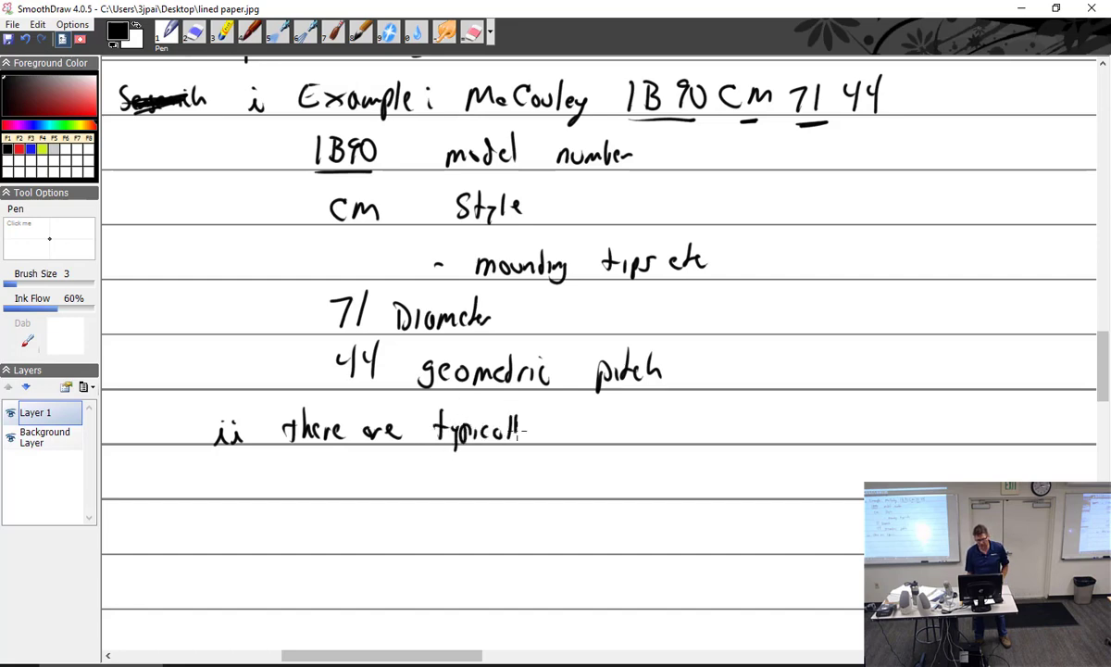
pyautogui.moveTo(555, 426); pyautogui.dragTo(634, 430)
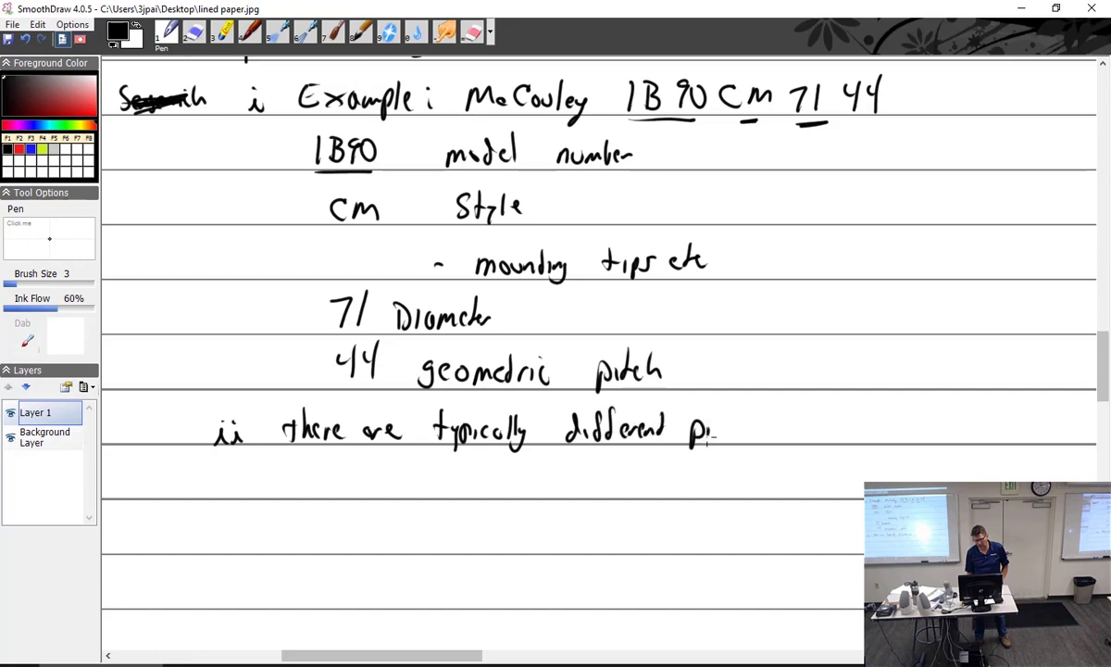
pyautogui.moveTo(690, 431); pyautogui.dragTo(814, 431)
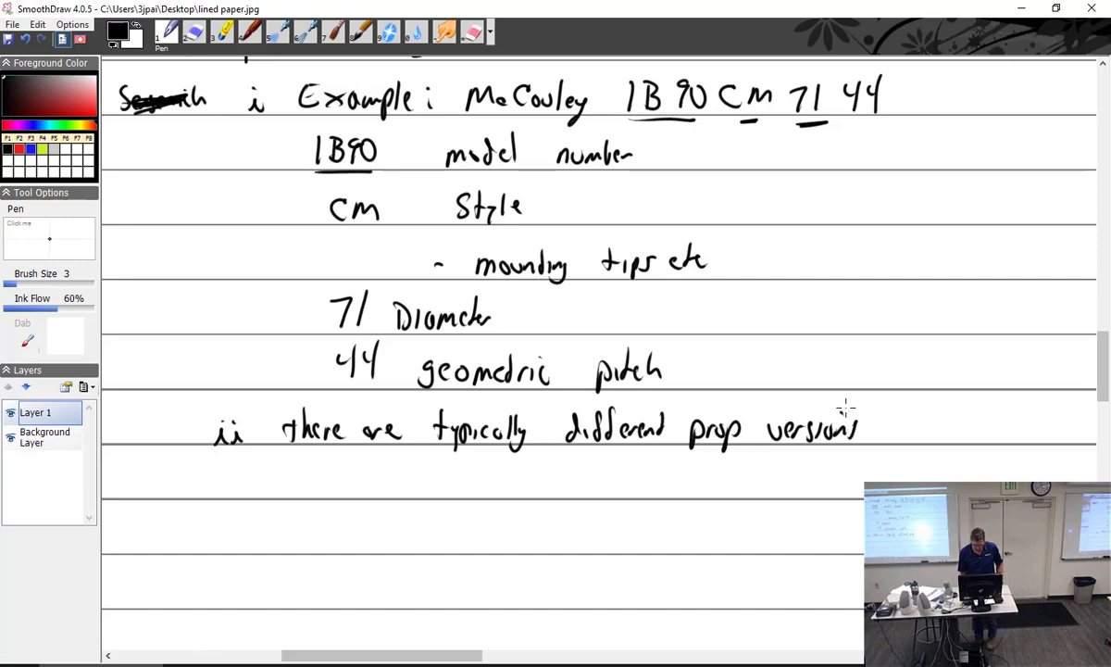
pyautogui.moveTo(903, 424)
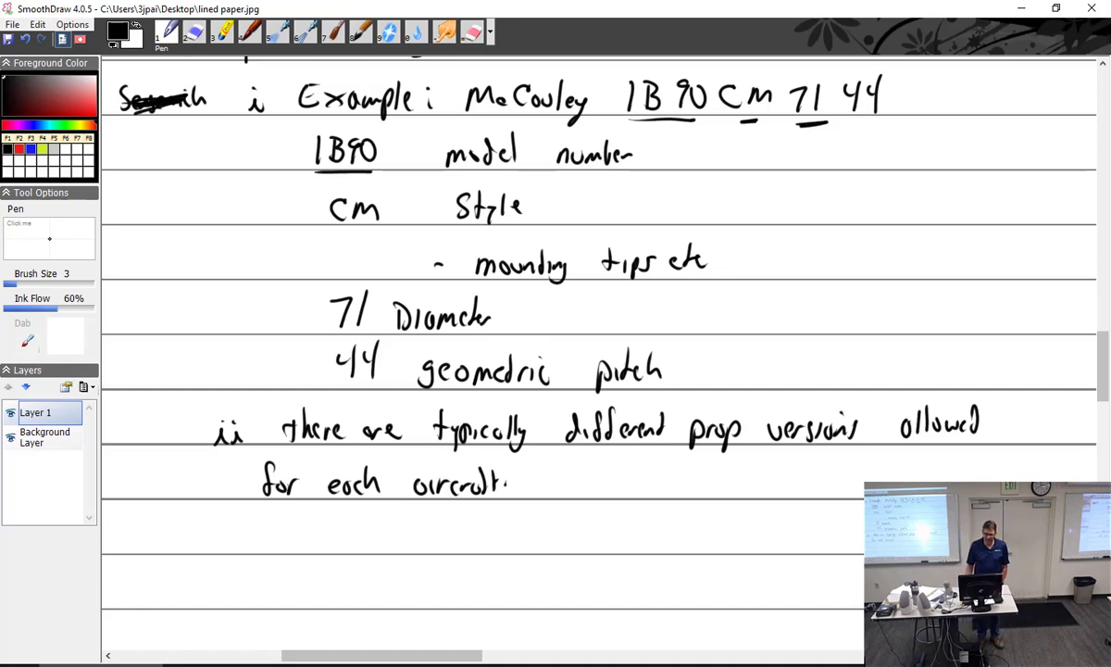
# Step: Handwrite 'TCDS' after 'for each aircraft' and switch to the slideshow
pyautogui.moveTo(579, 486); pyautogui.dragTo(593, 468)
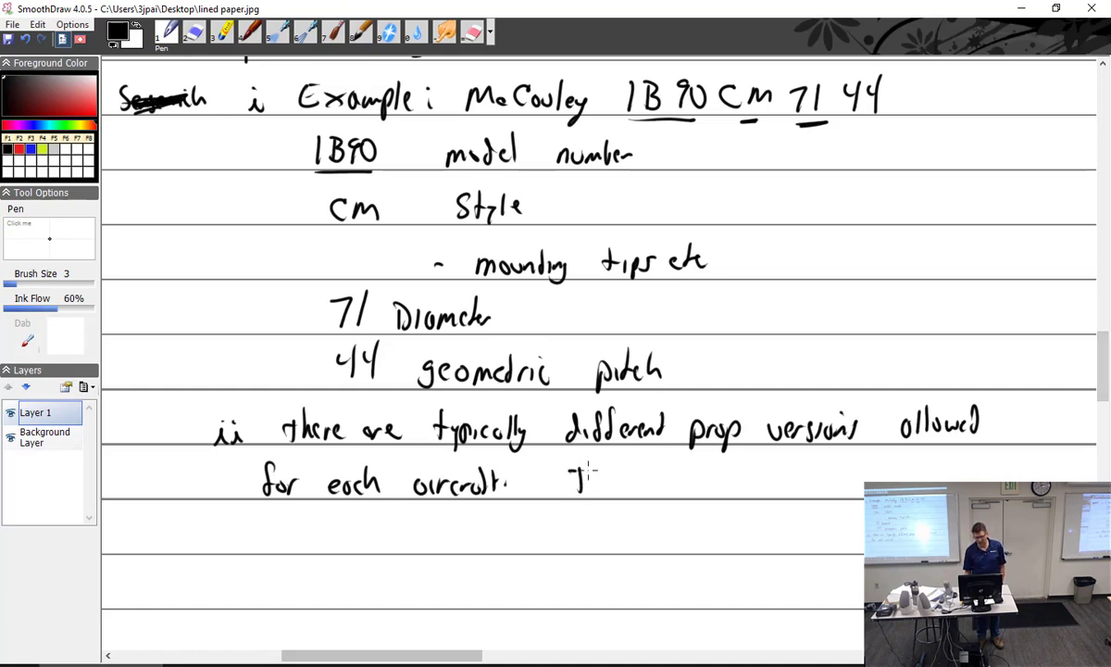
pyautogui.moveTo(584, 482); pyautogui.dragTo(676, 486)
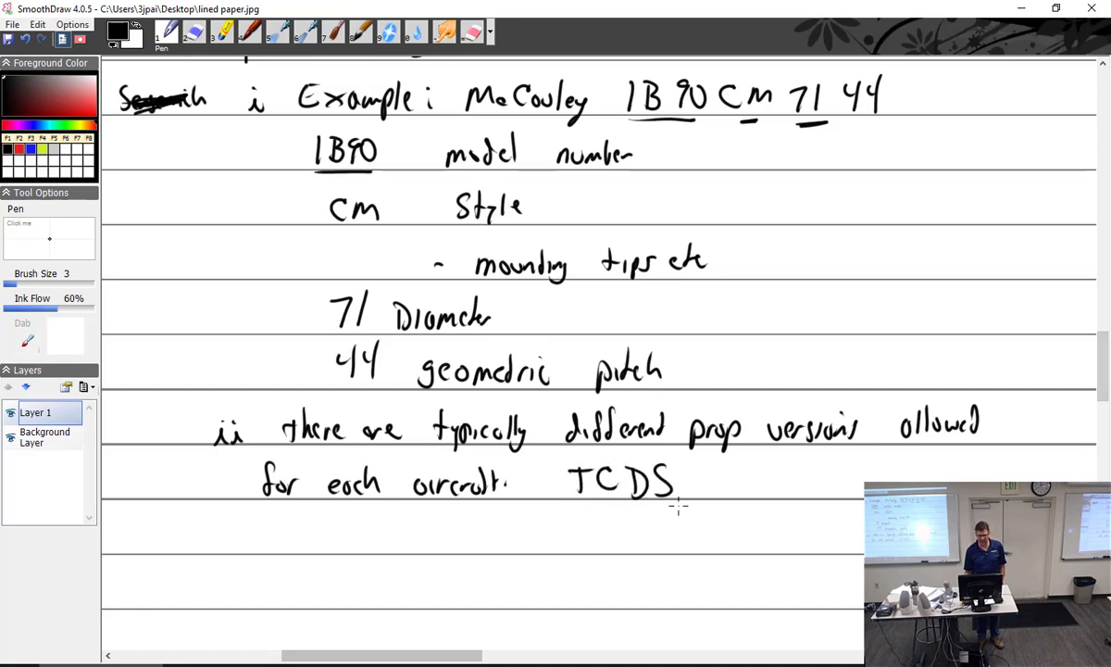
pyautogui.press('alt+tab')
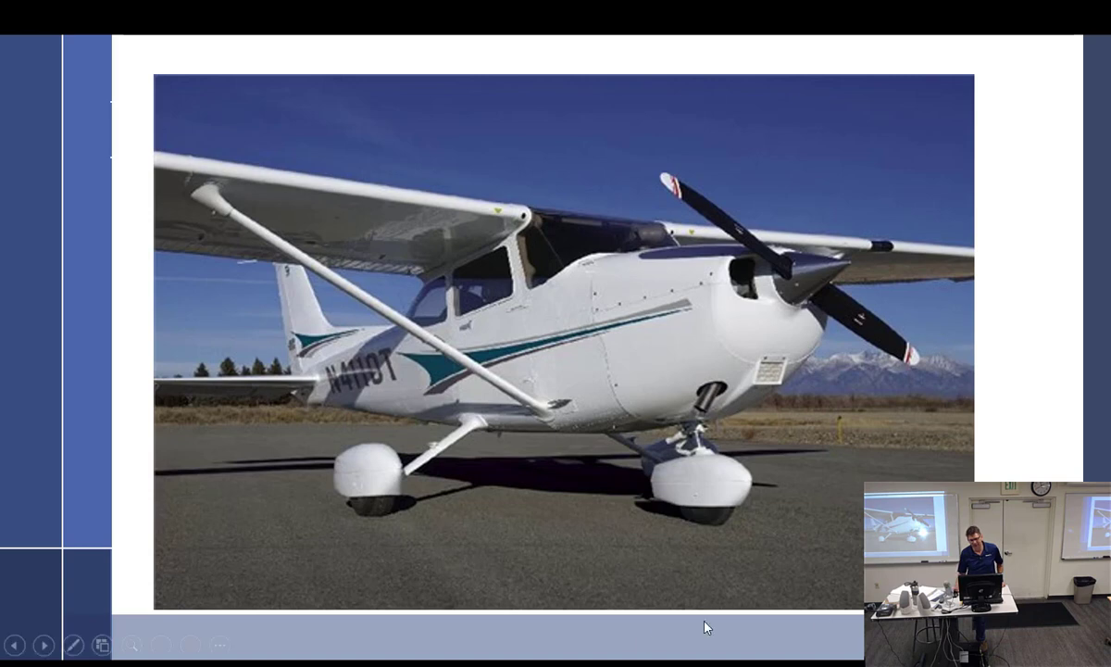
pyautogui.moveTo(325, 226)
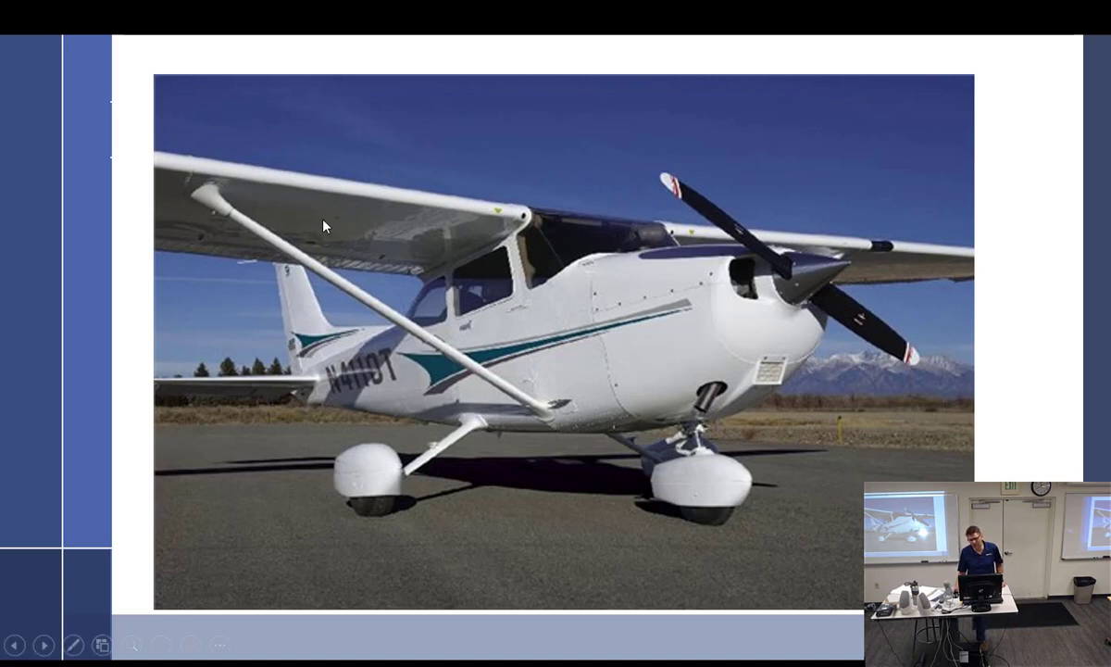
pyautogui.moveTo(731, 233)
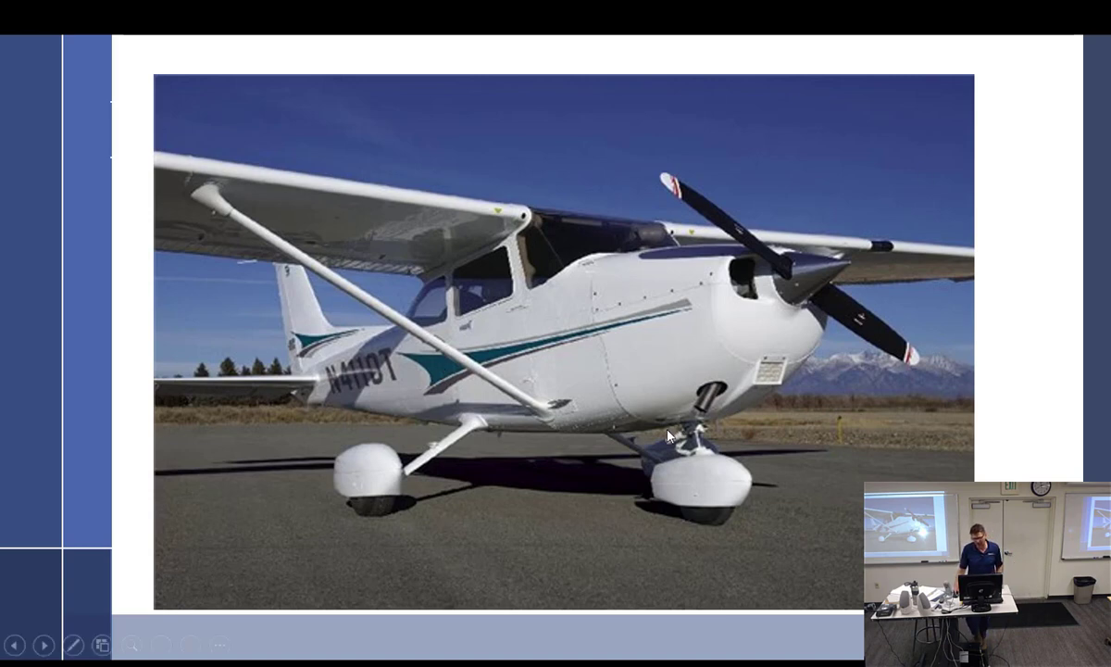
pyautogui.moveTo(776, 289)
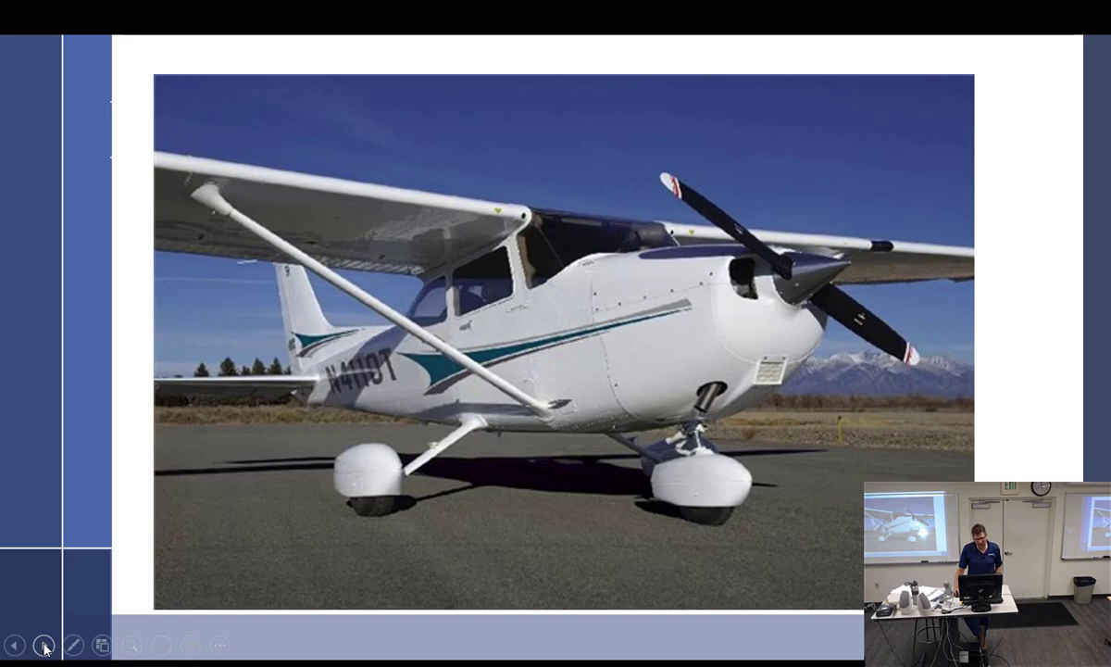
# Step: Advance to the TCDS 3A19 slide and scroll through the Model 150 propeller limits
pyautogui.click(41, 646)
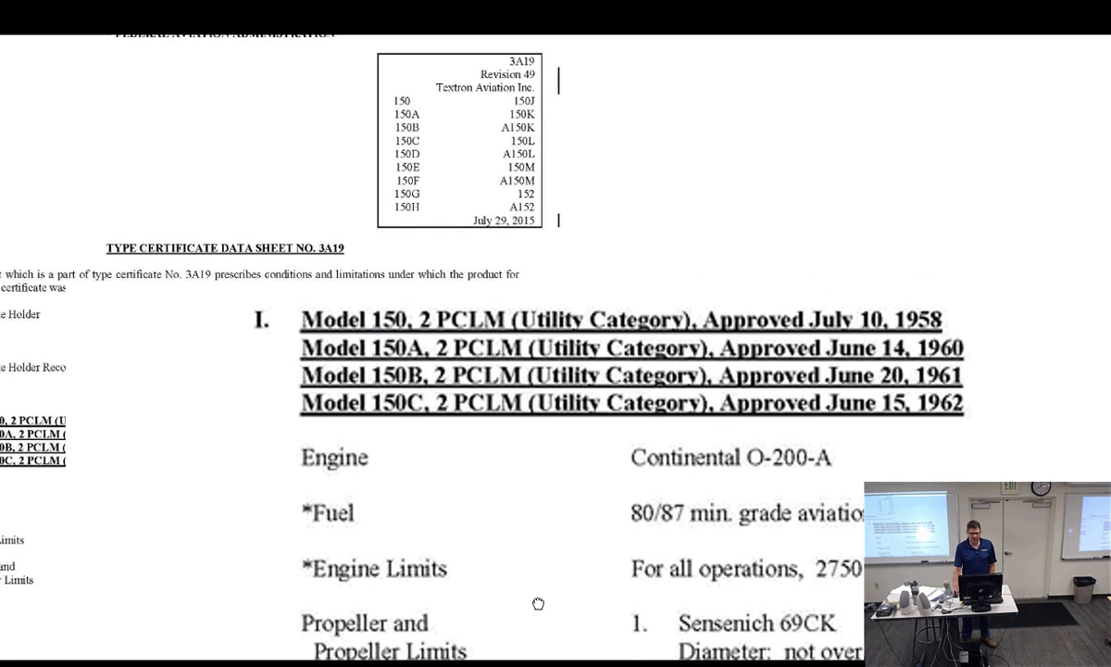
pyautogui.scroll(-3)
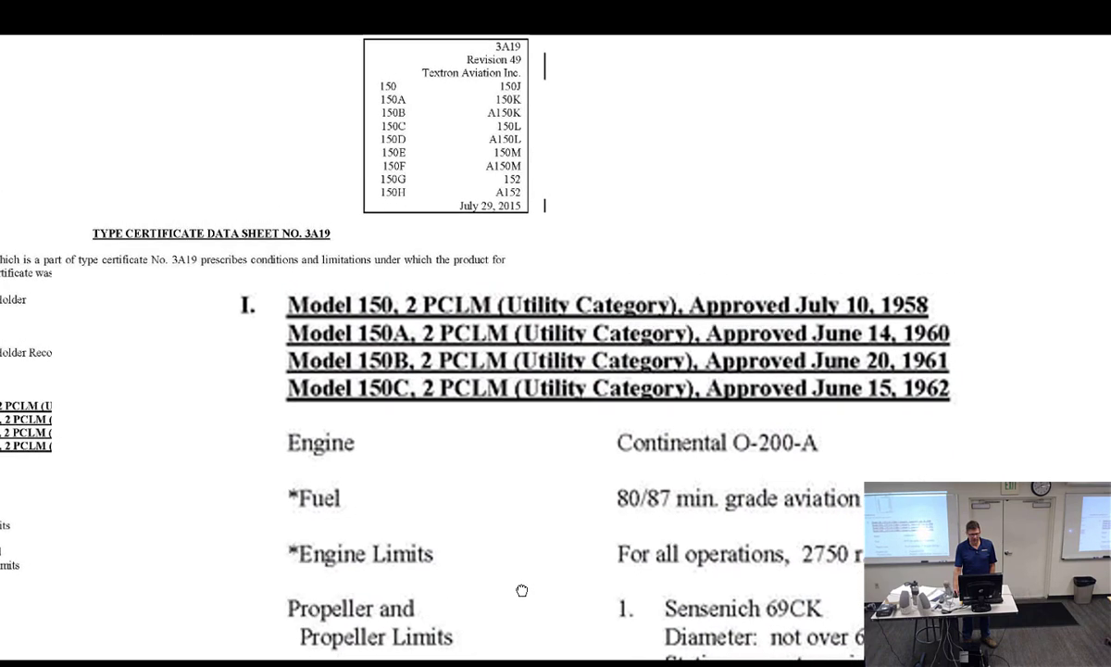
pyautogui.scroll(-3)
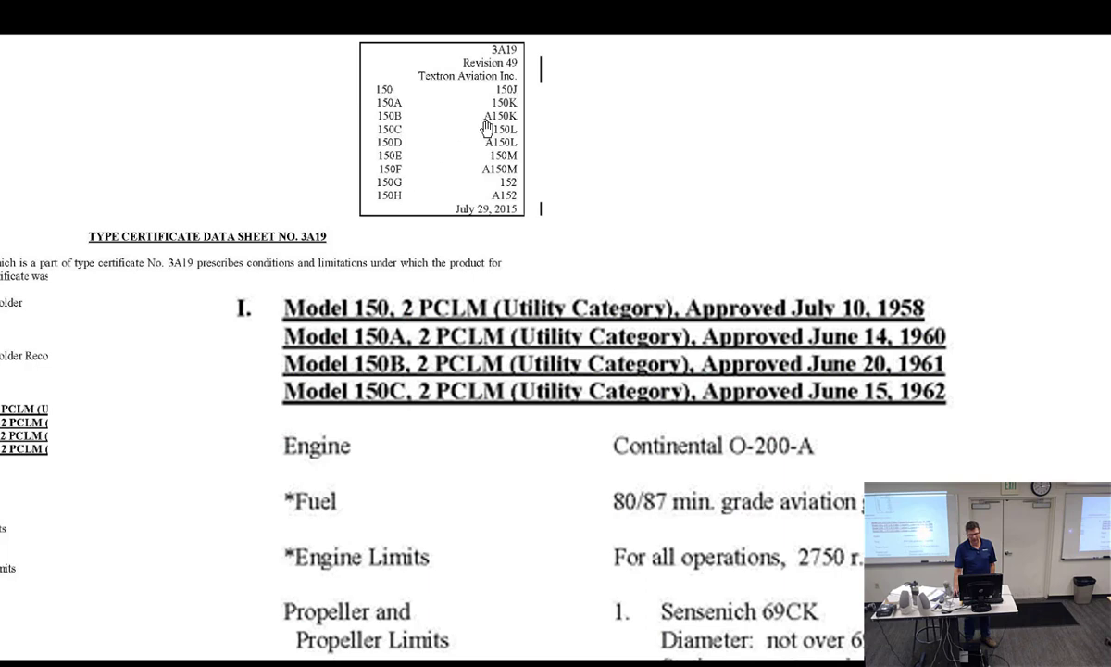
pyautogui.scroll(-3)
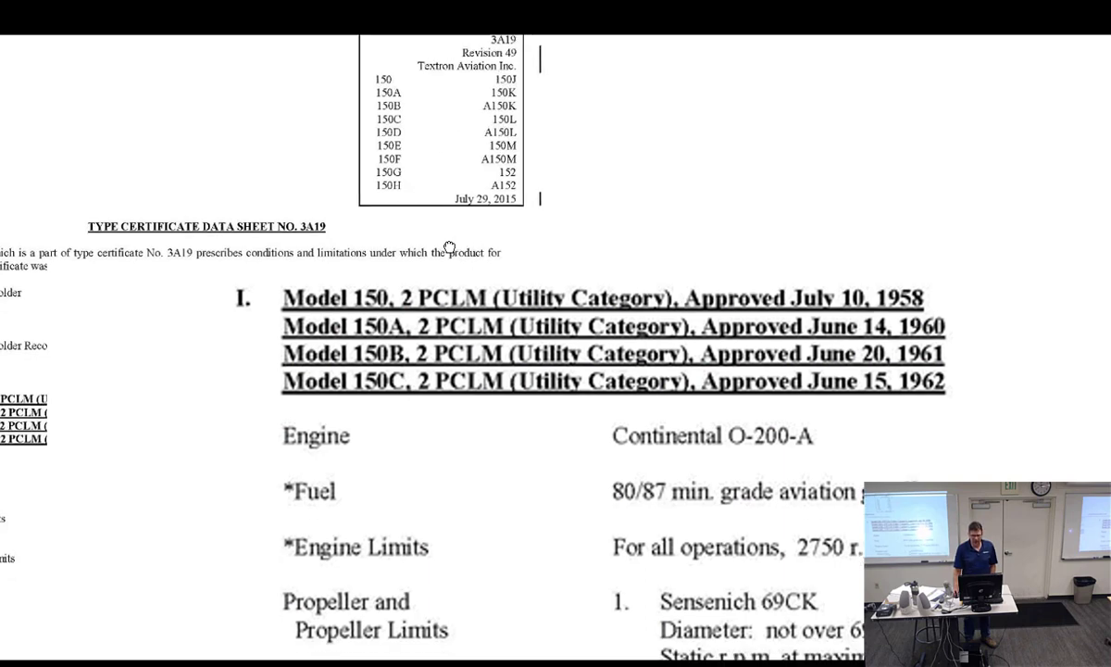
pyautogui.scroll(-3)
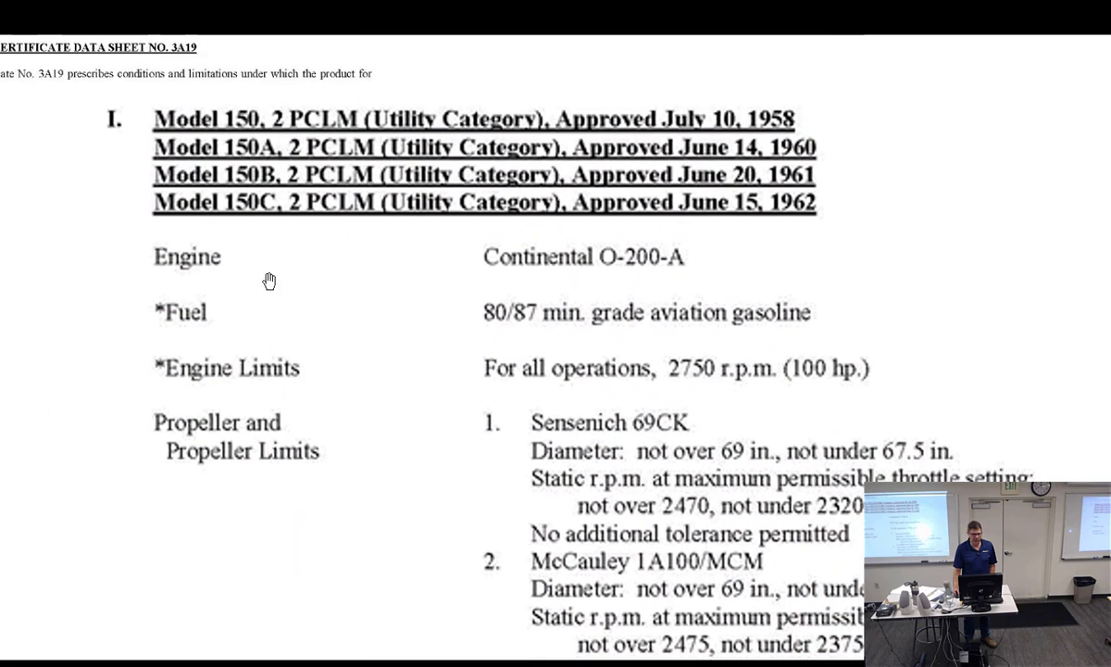
pyautogui.moveTo(239, 125)
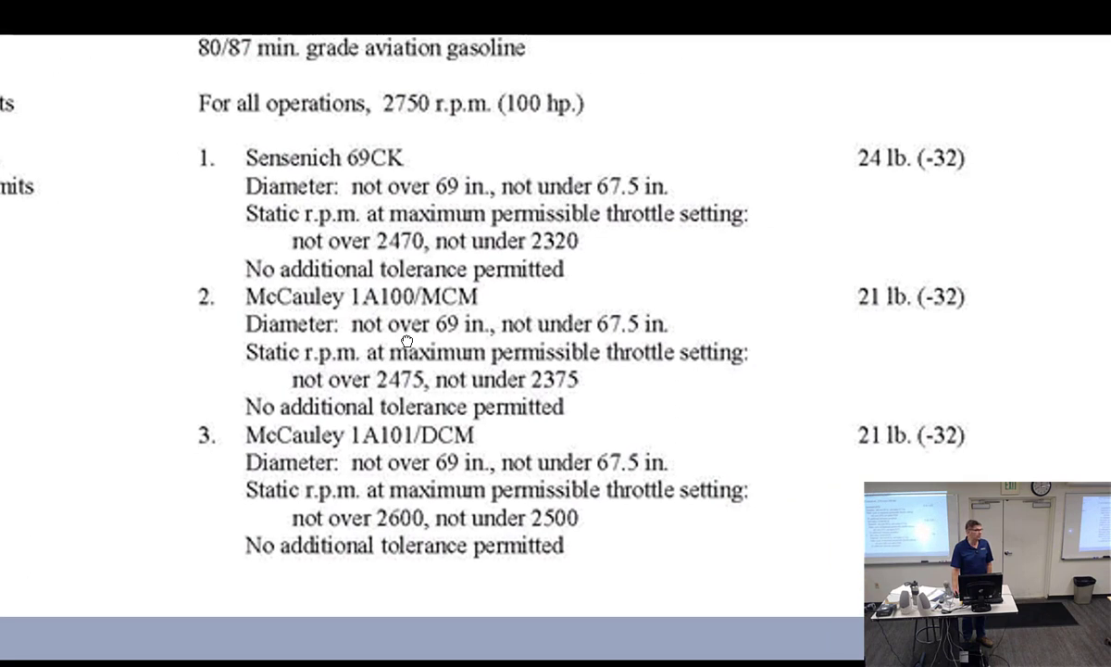
pyautogui.moveTo(849, 167)
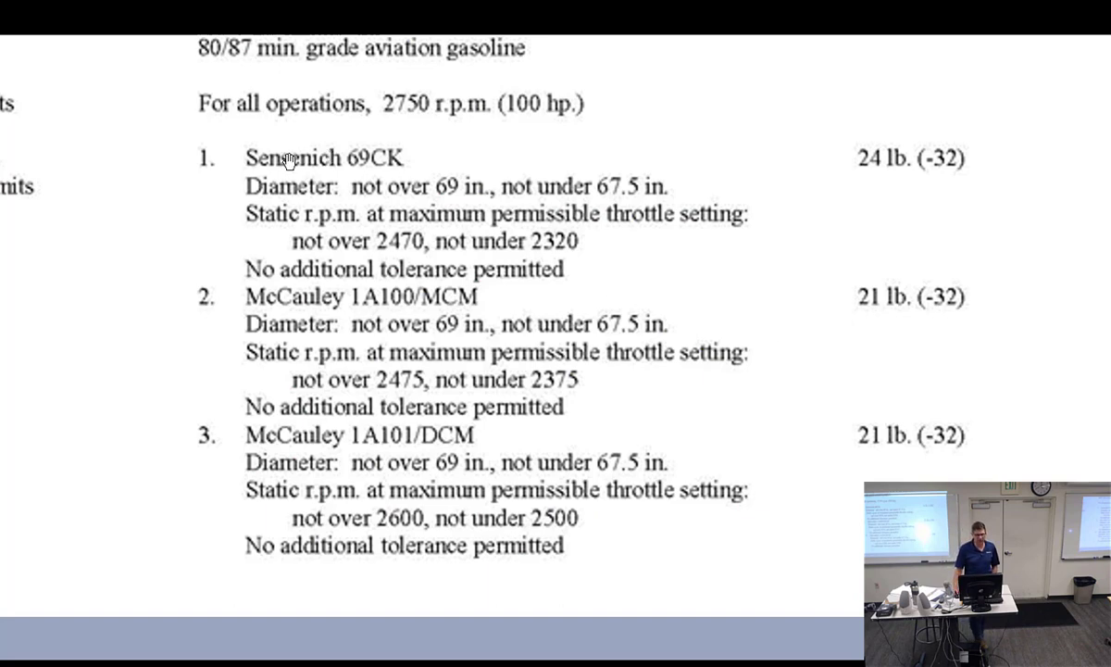
pyautogui.moveTo(267, 305)
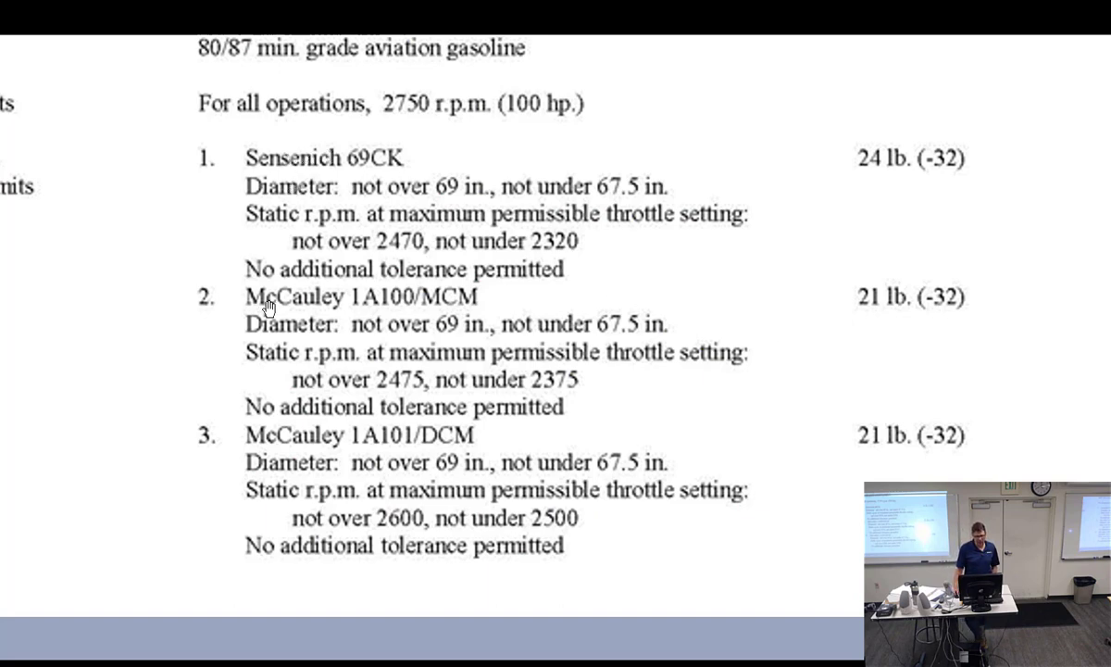
pyautogui.moveTo(863, 300)
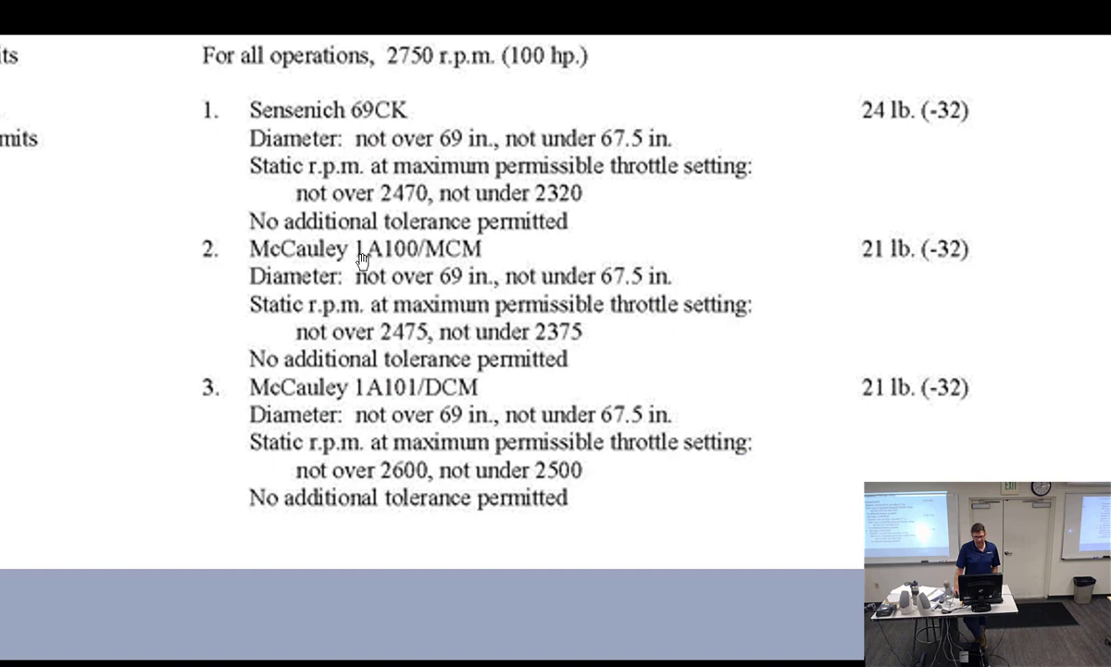
pyautogui.moveTo(634, 291)
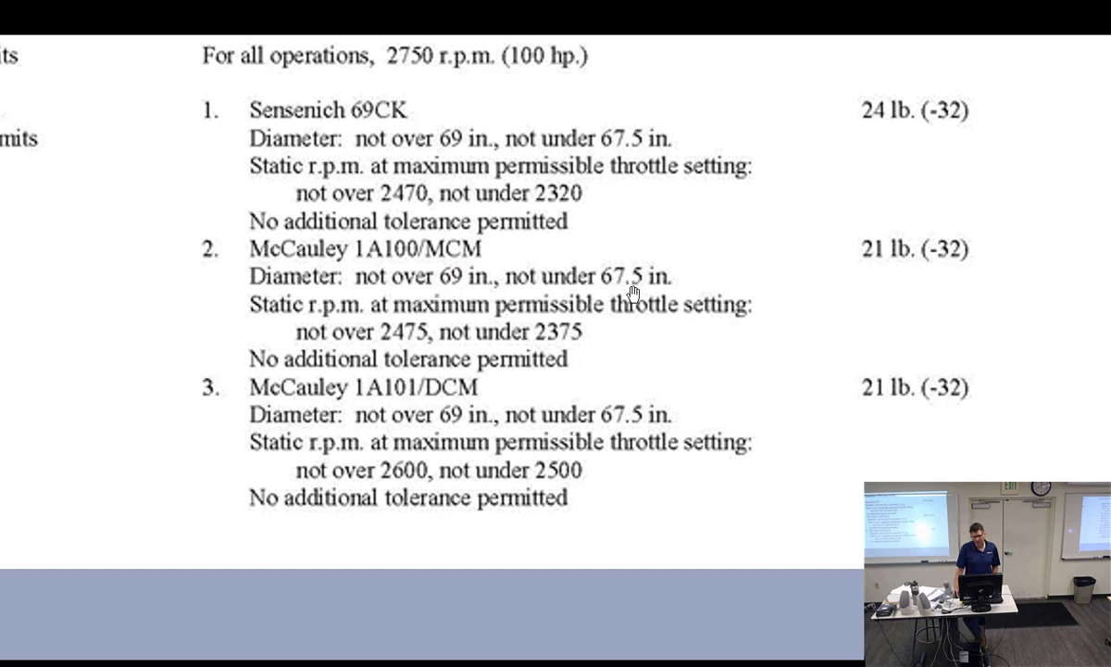
pyautogui.scroll(-3)
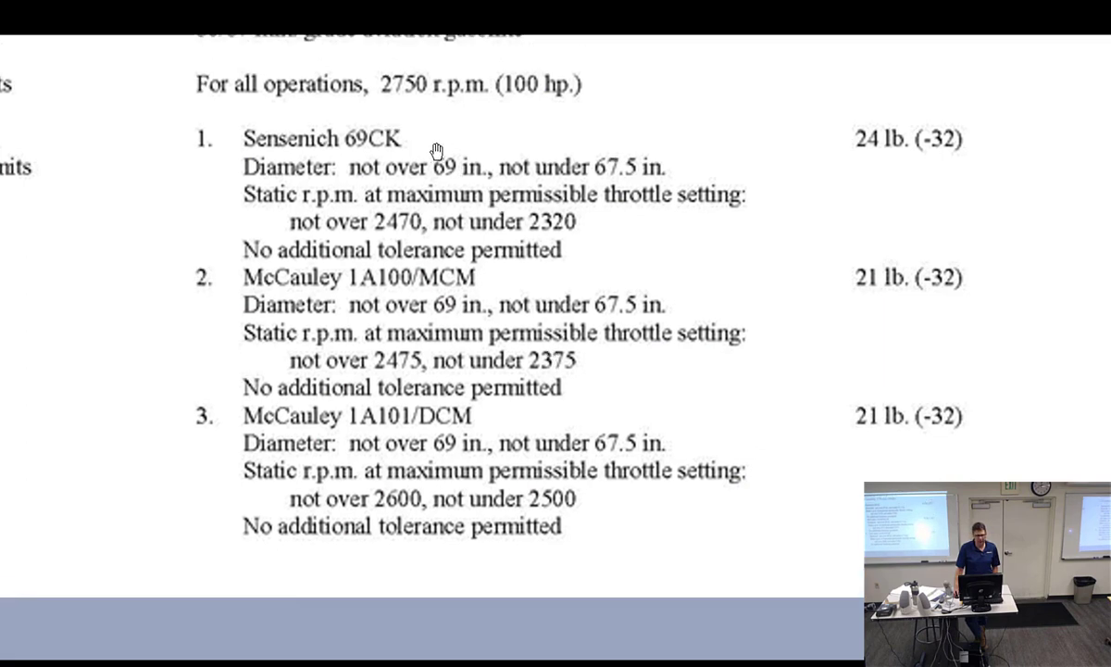
pyautogui.moveTo(381, 331)
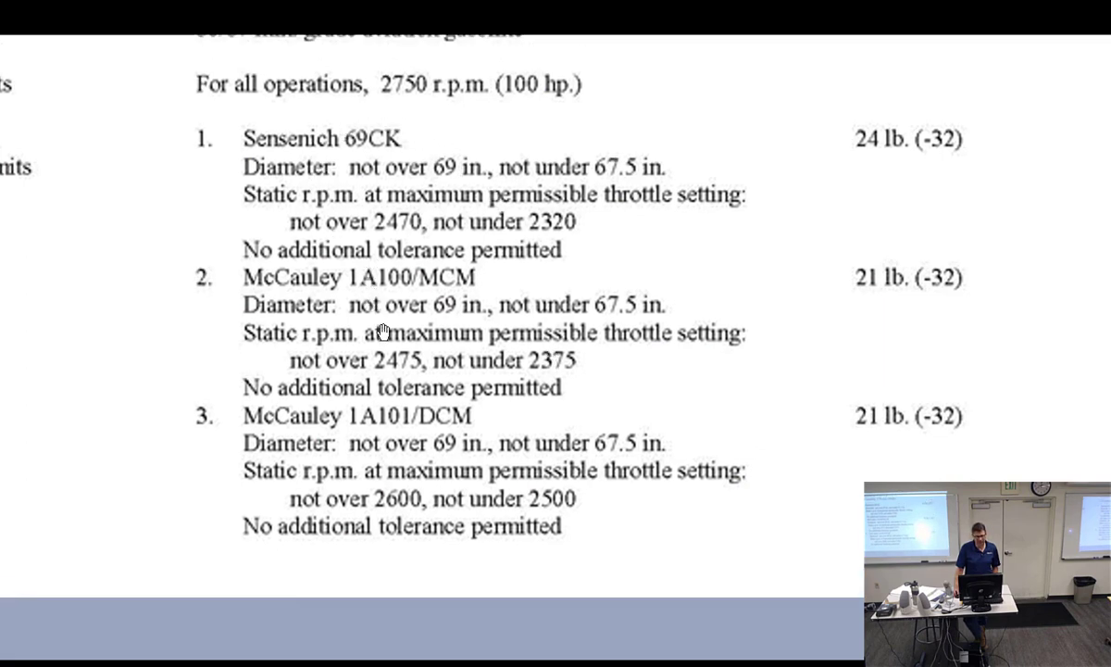
pyautogui.moveTo(600, 523)
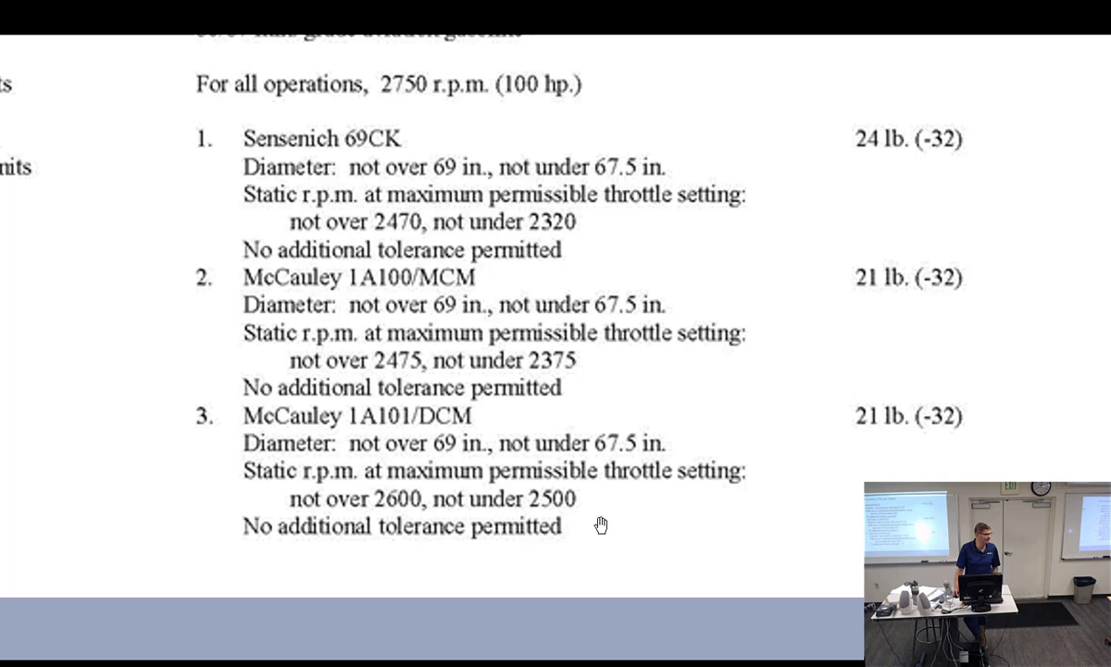
pyautogui.moveTo(596, 526)
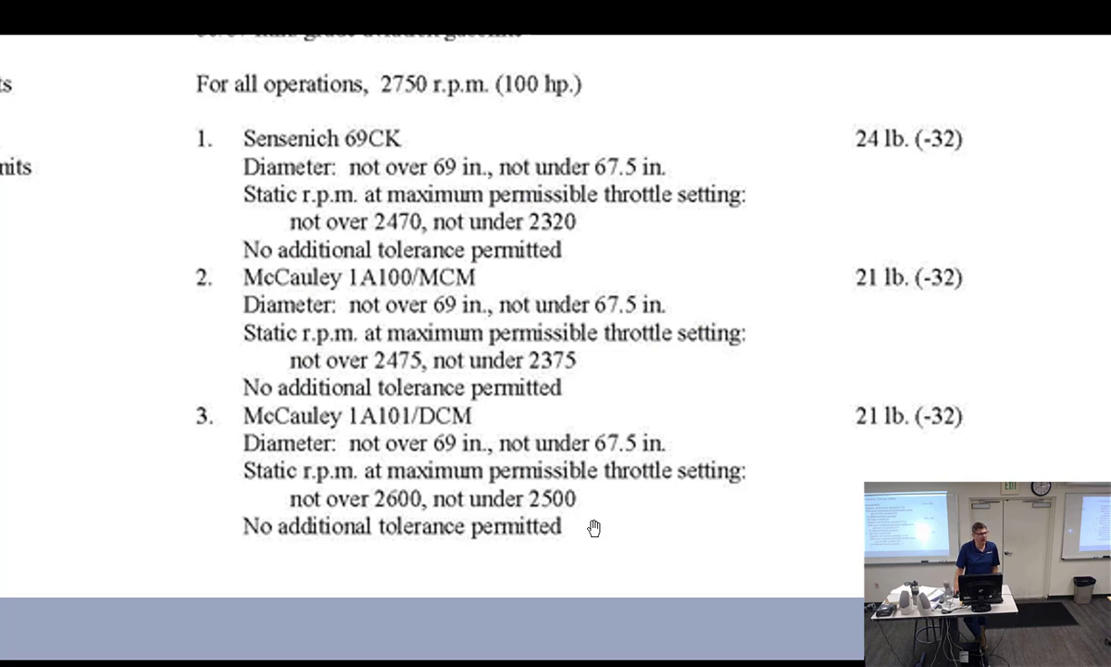
pyautogui.moveTo(595, 489)
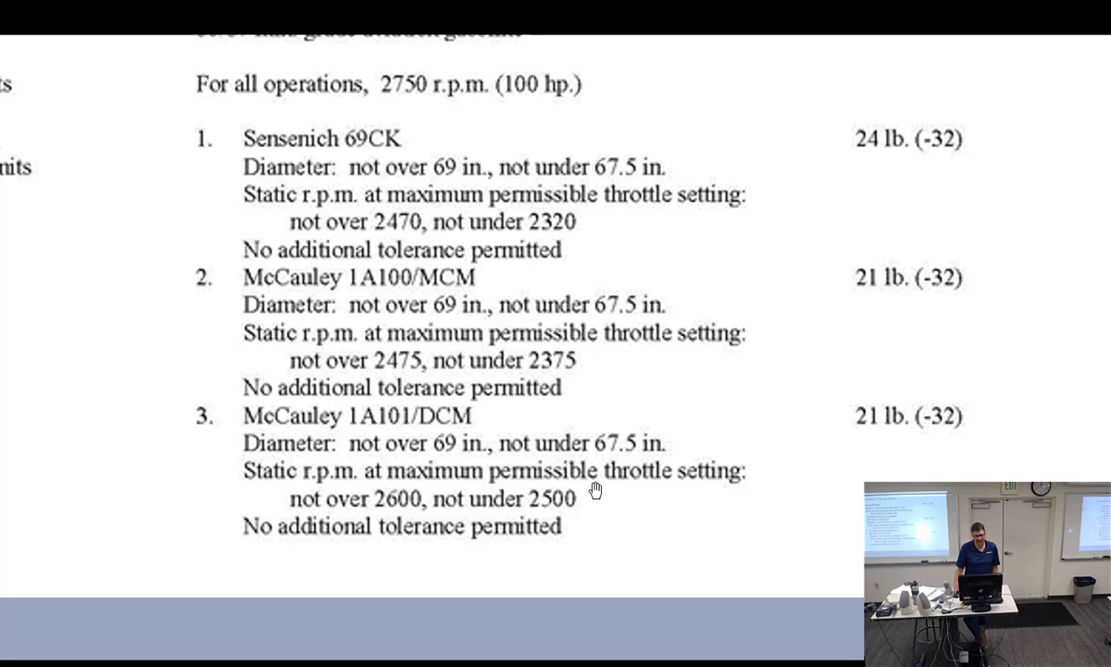
pyautogui.moveTo(364, 285)
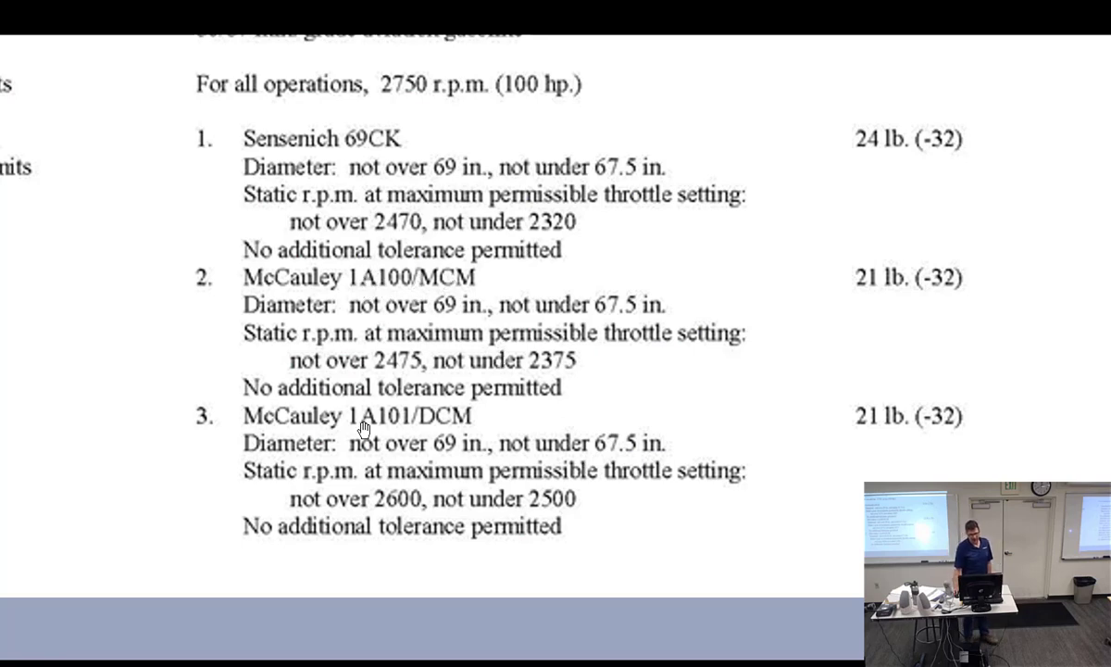
pyautogui.moveTo(351, 146)
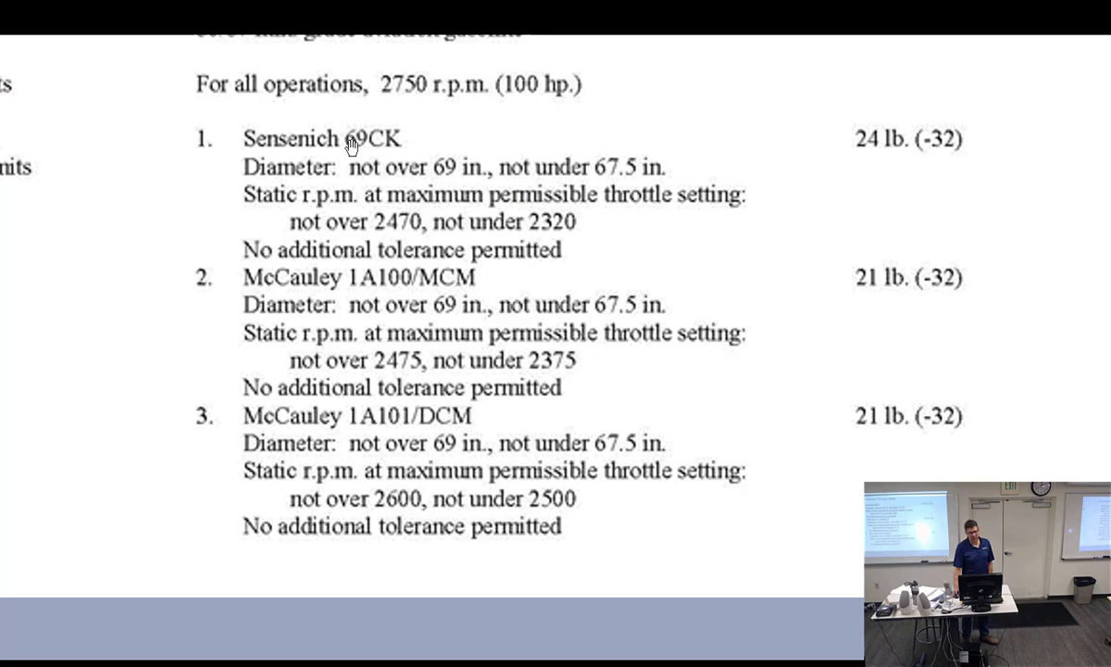
pyautogui.moveTo(404, 155)
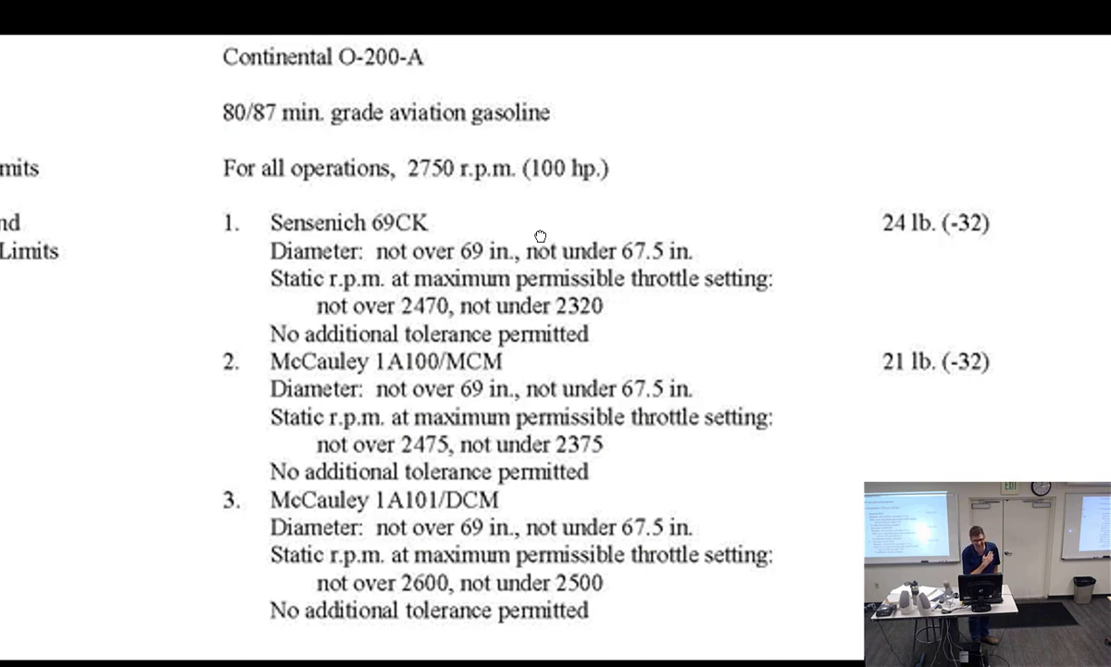
pyautogui.moveTo(450, 241)
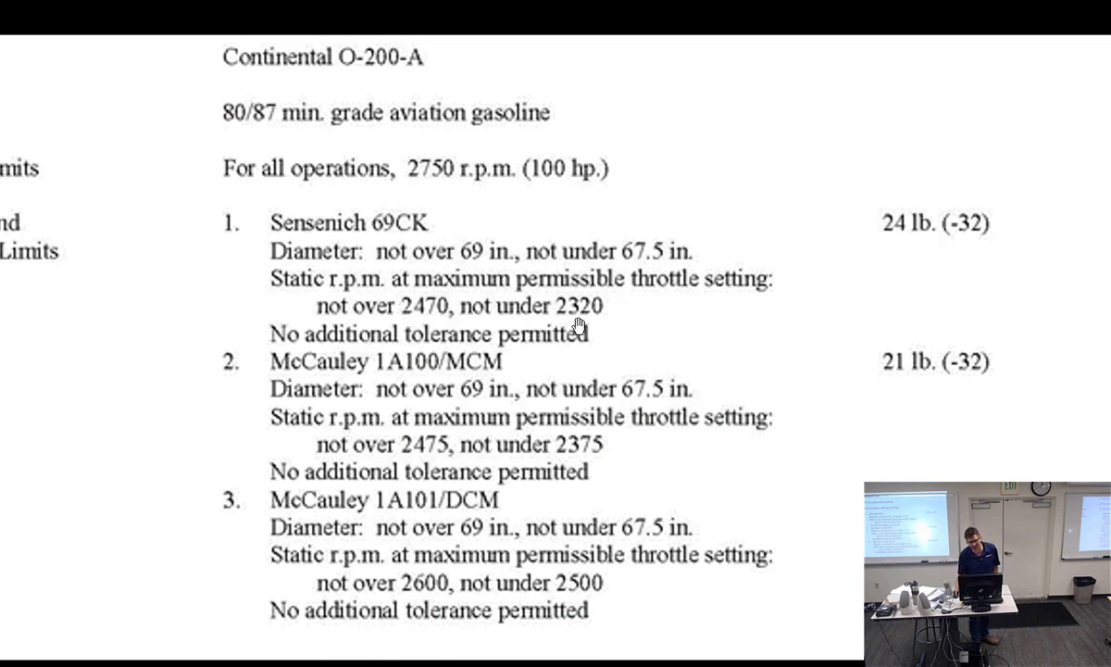
pyautogui.moveTo(592, 326)
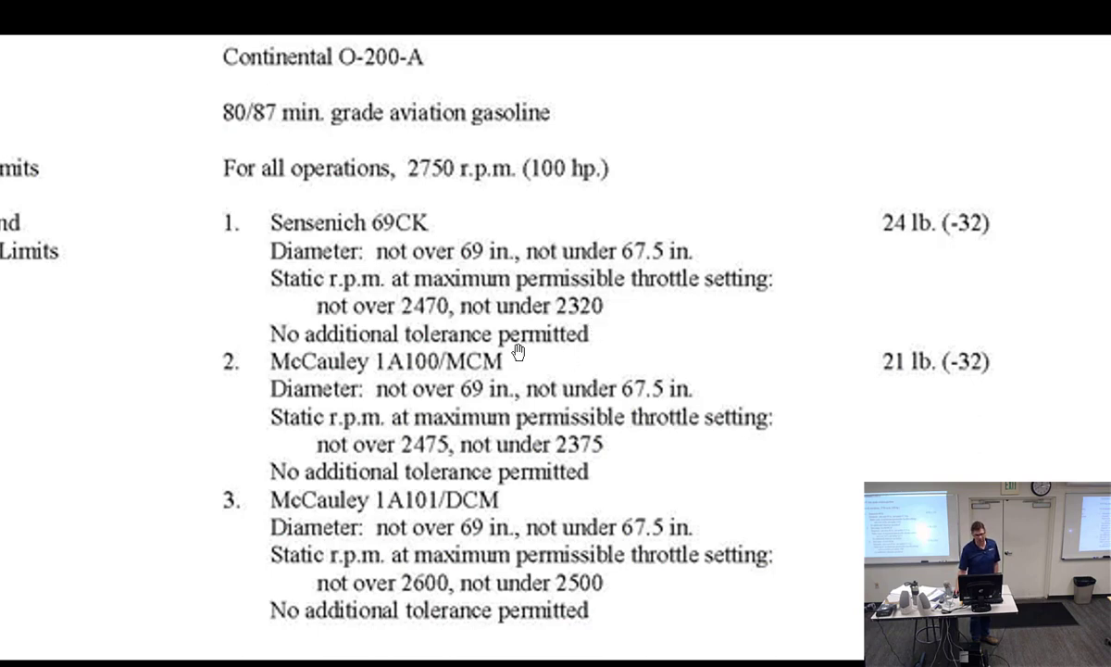
pyautogui.moveTo(445, 301)
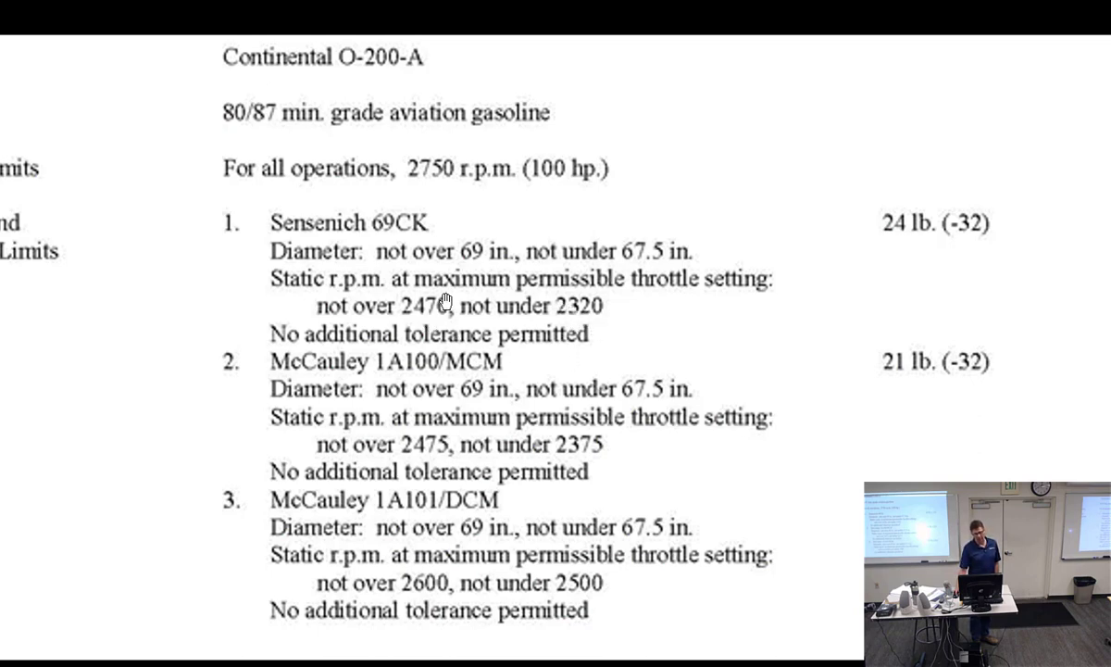
pyautogui.moveTo(416, 315)
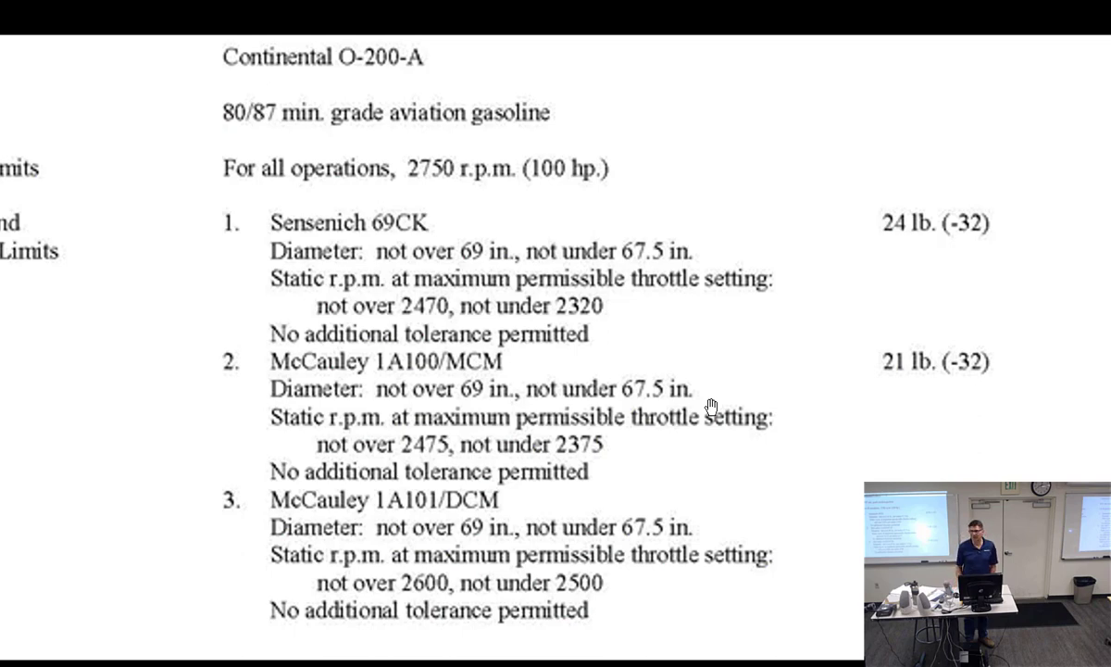
pyautogui.moveTo(517, 313)
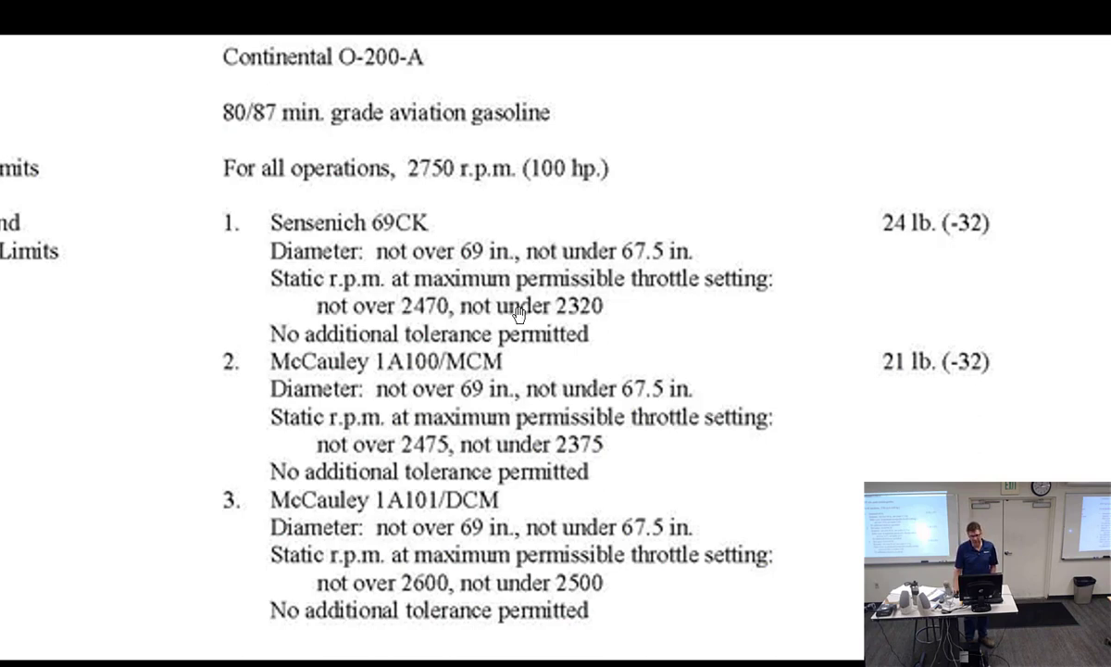
pyautogui.moveTo(468, 305)
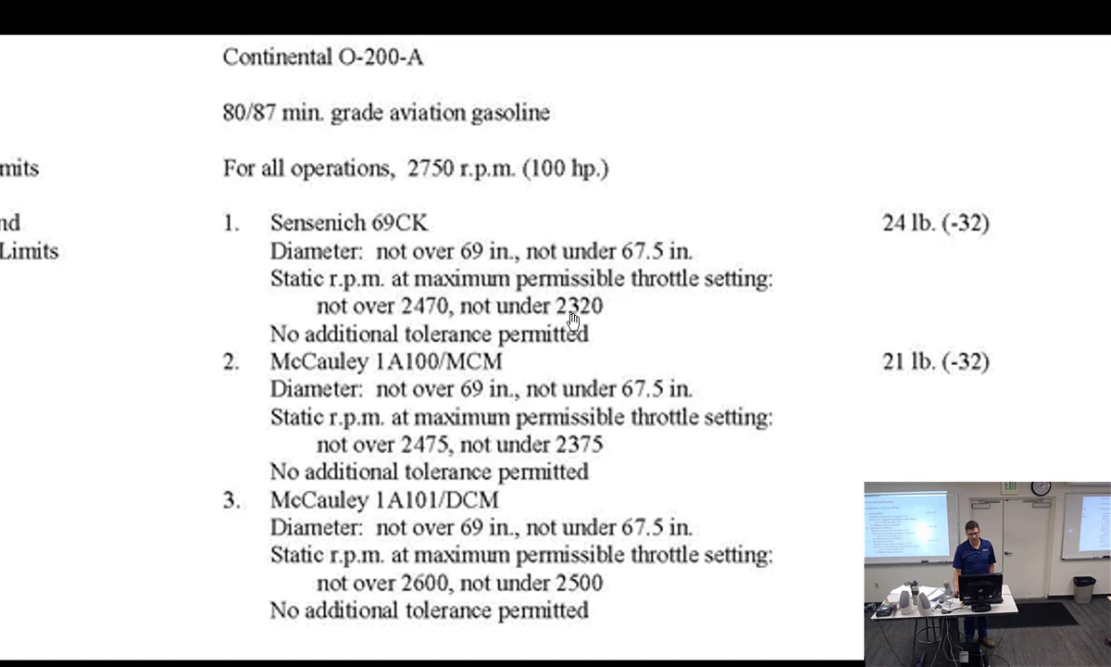
pyautogui.moveTo(421, 306)
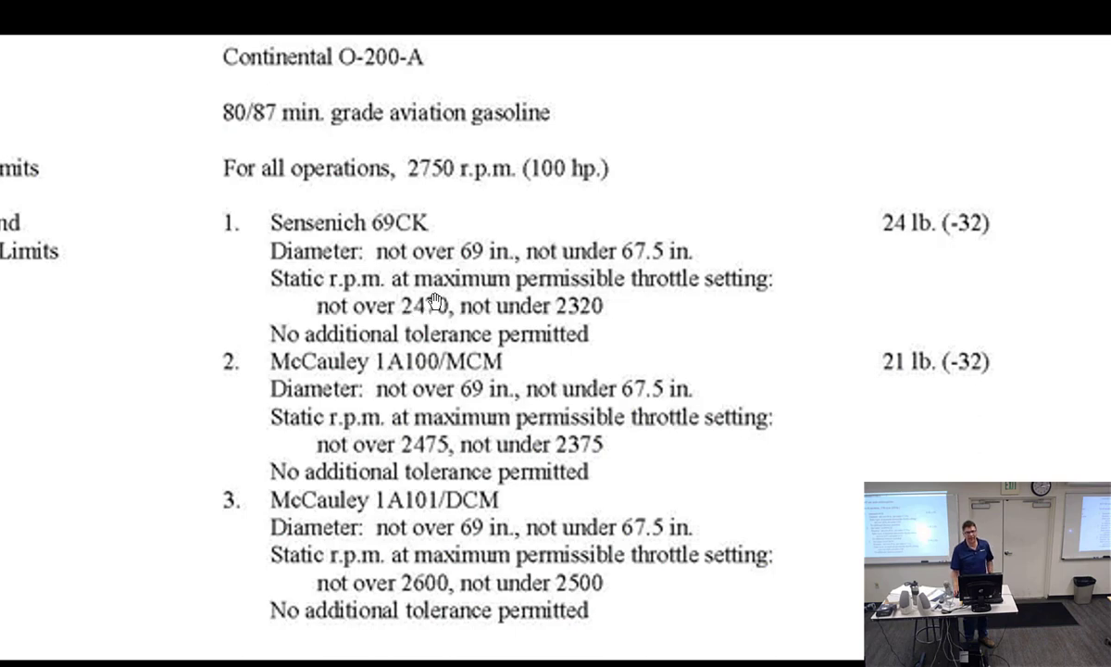
pyautogui.moveTo(560, 315)
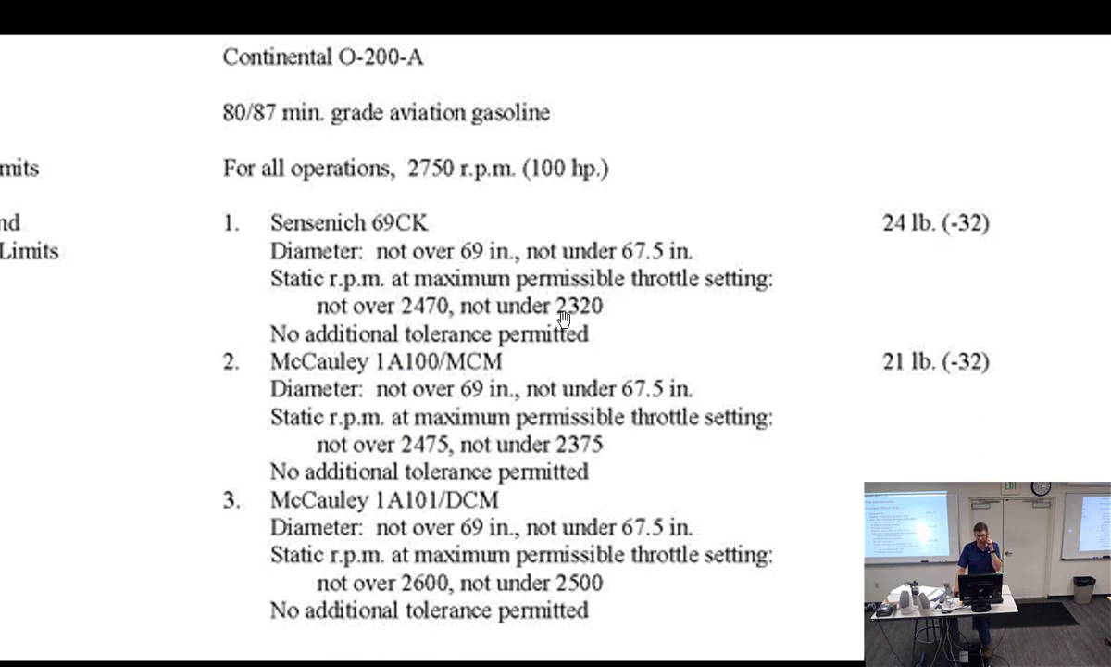
pyautogui.moveTo(586, 295)
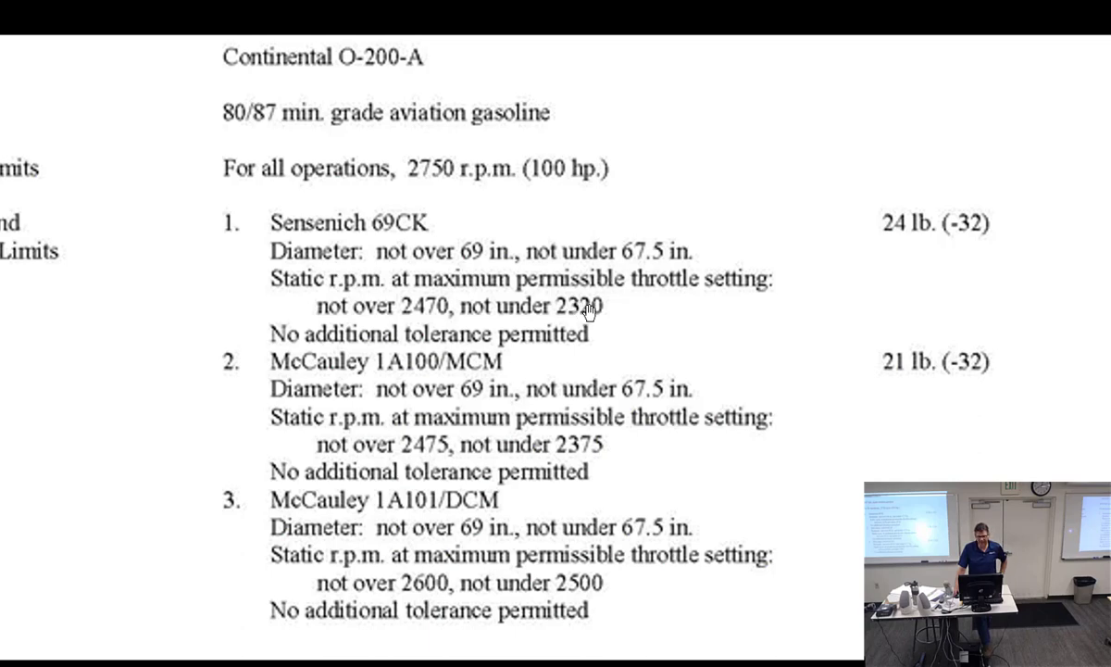
pyautogui.moveTo(514, 285)
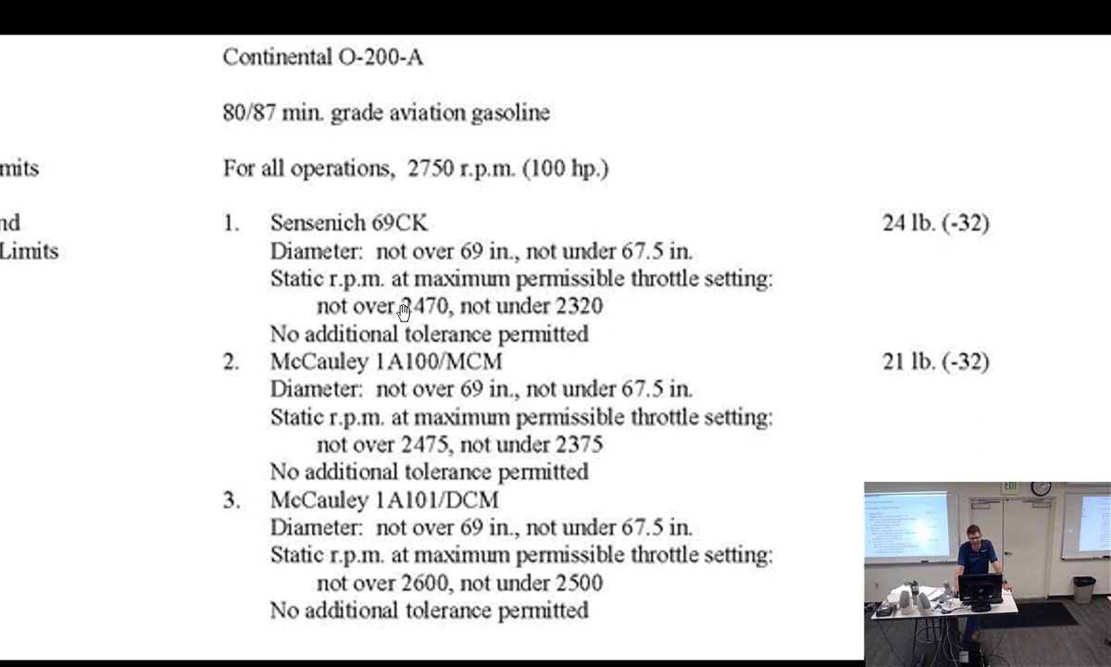
pyautogui.moveTo(588, 307)
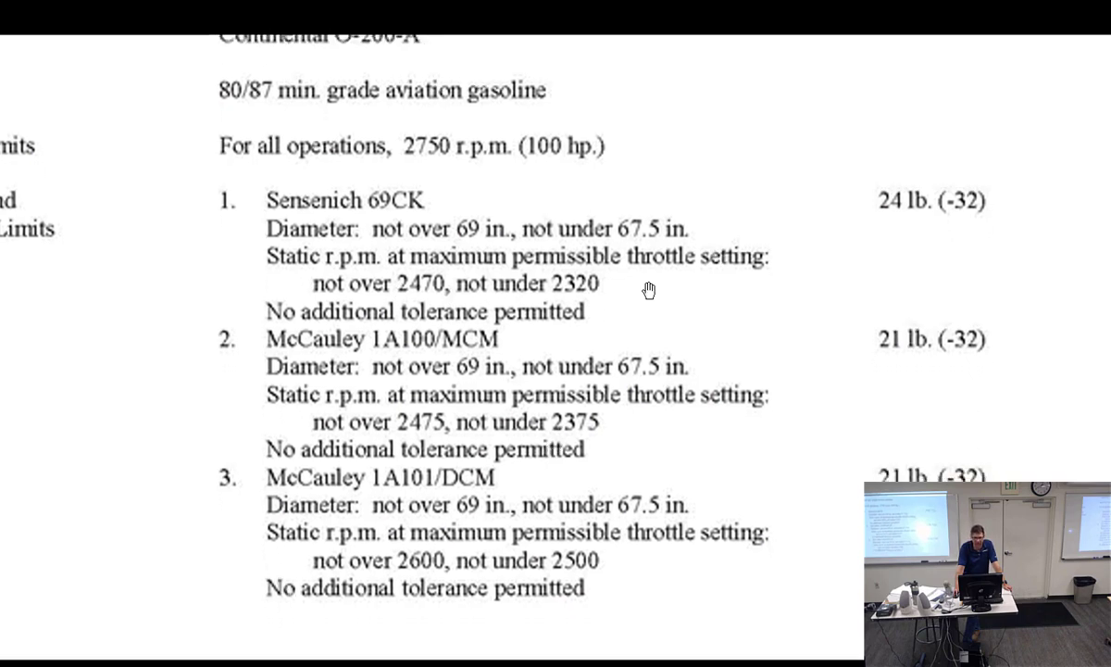
pyautogui.moveTo(415, 468)
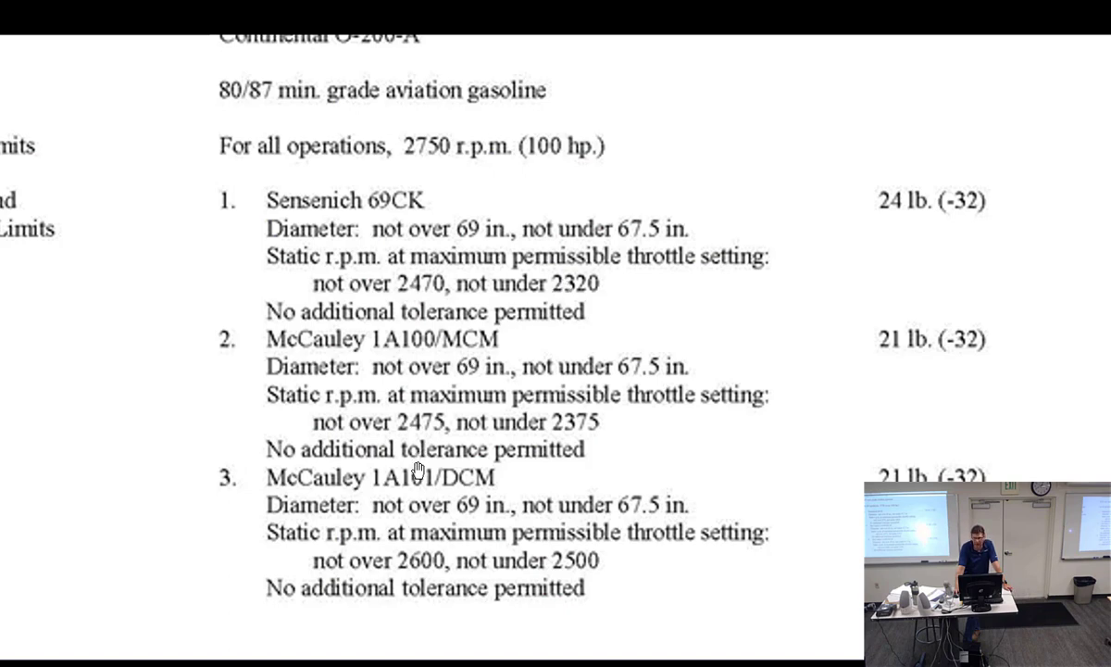
pyautogui.press('alt+tab')
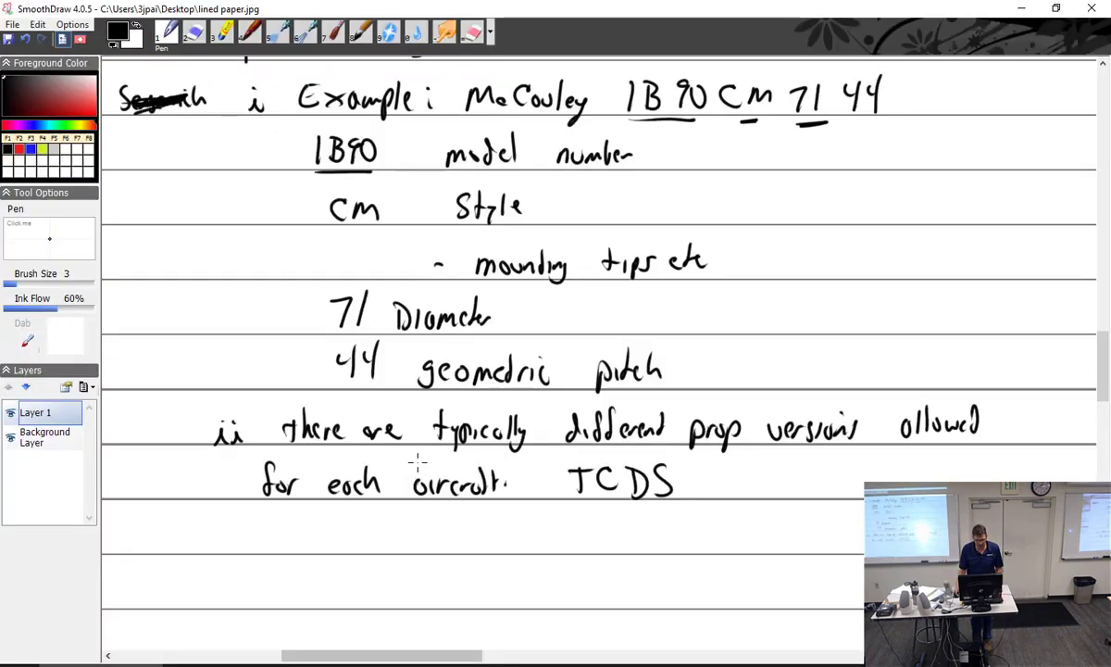
# Step: Write point 1: 'within each version there is a static RPM tolerance'
pyautogui.scroll(-3)
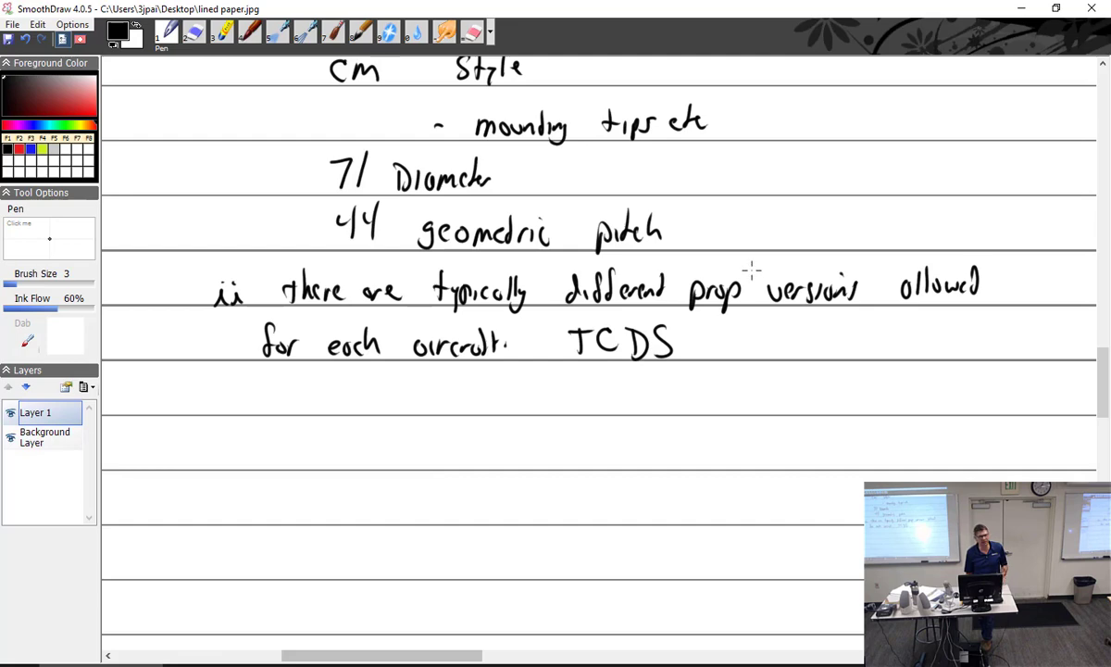
pyautogui.moveTo(776, 327)
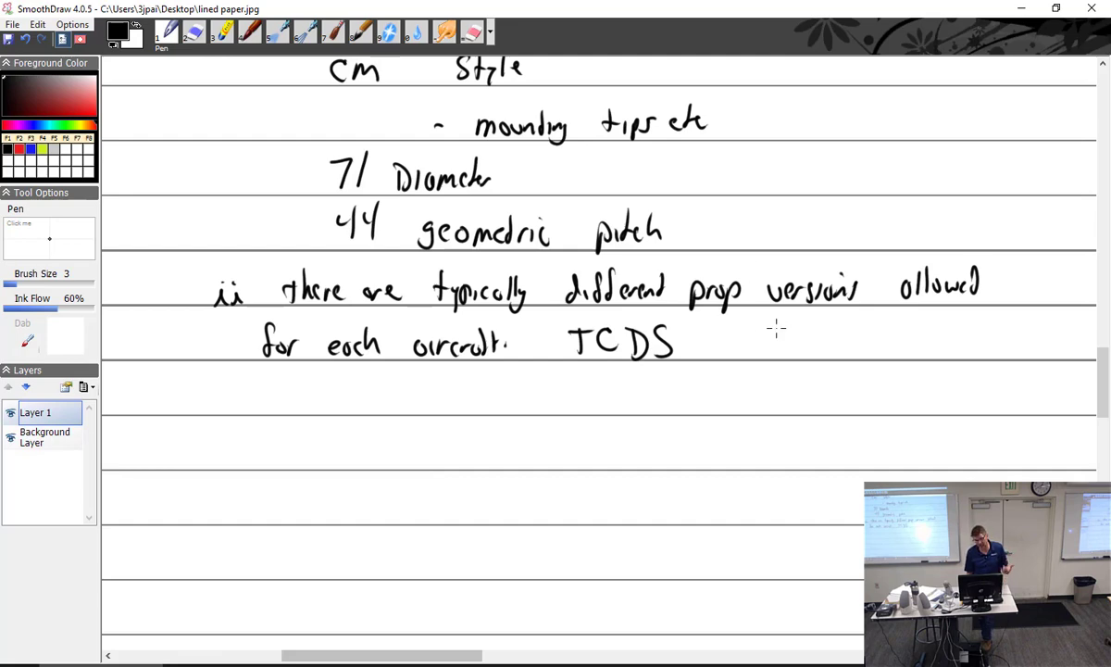
pyautogui.moveTo(294, 382)
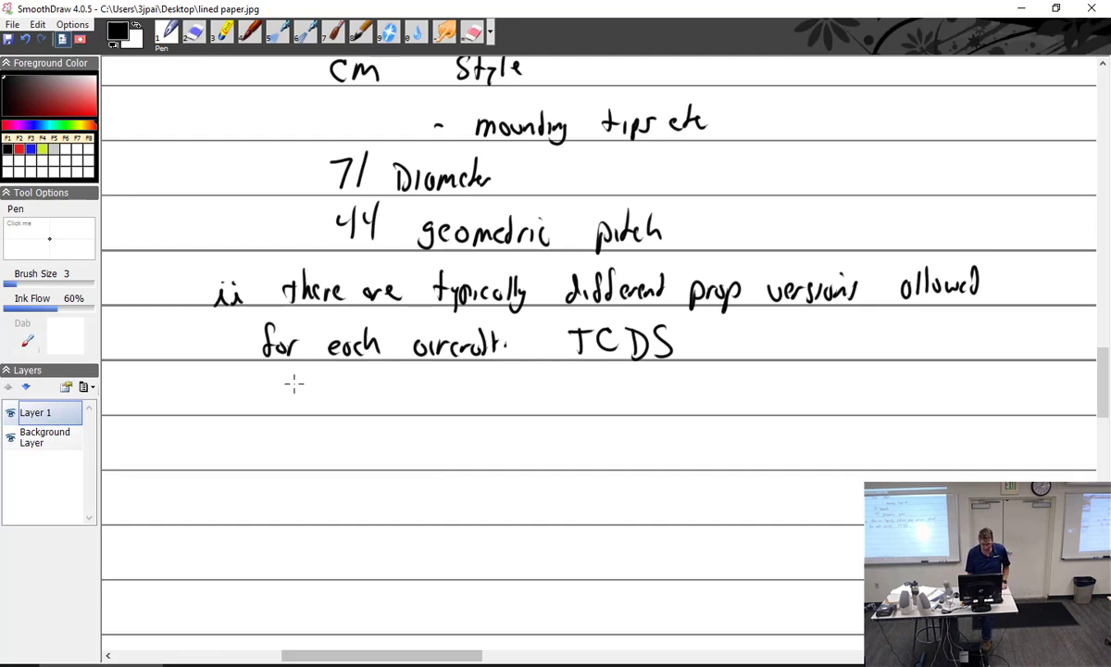
pyautogui.moveTo(282, 398); pyautogui.dragTo(389, 389)
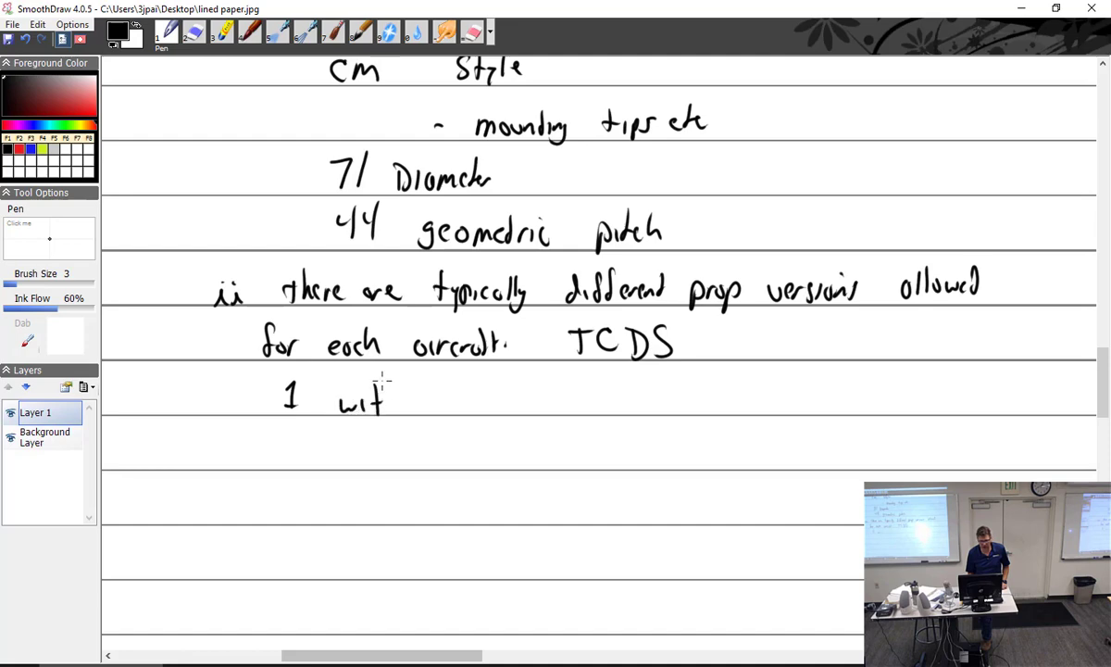
pyautogui.moveTo(370, 398); pyautogui.dragTo(482, 398)
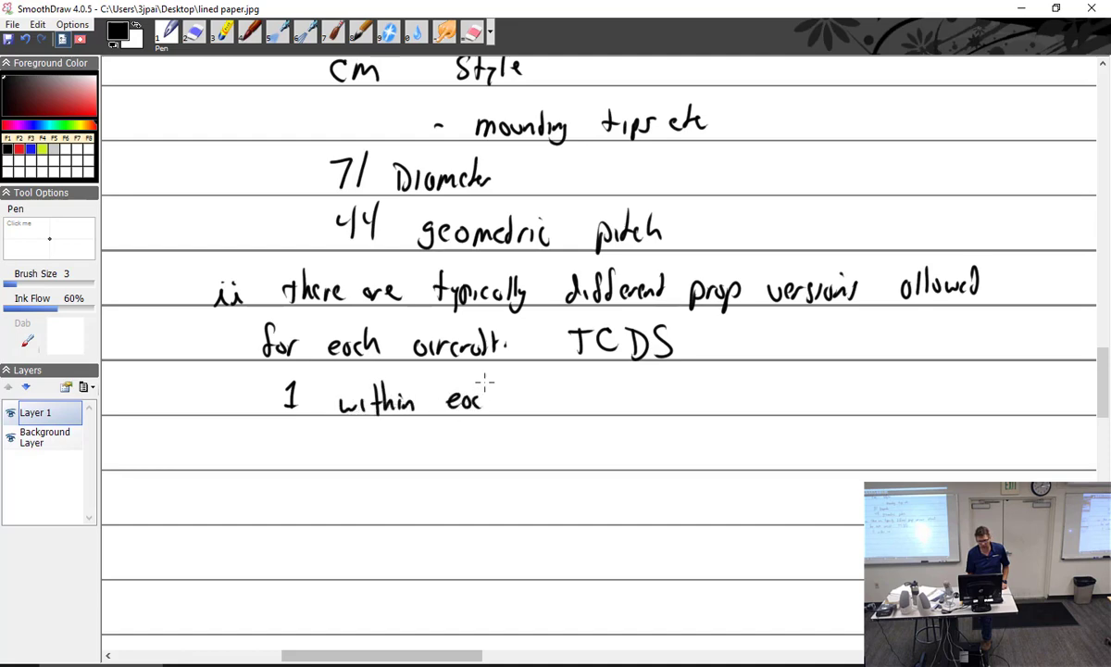
pyautogui.moveTo(518, 398); pyautogui.dragTo(593, 398)
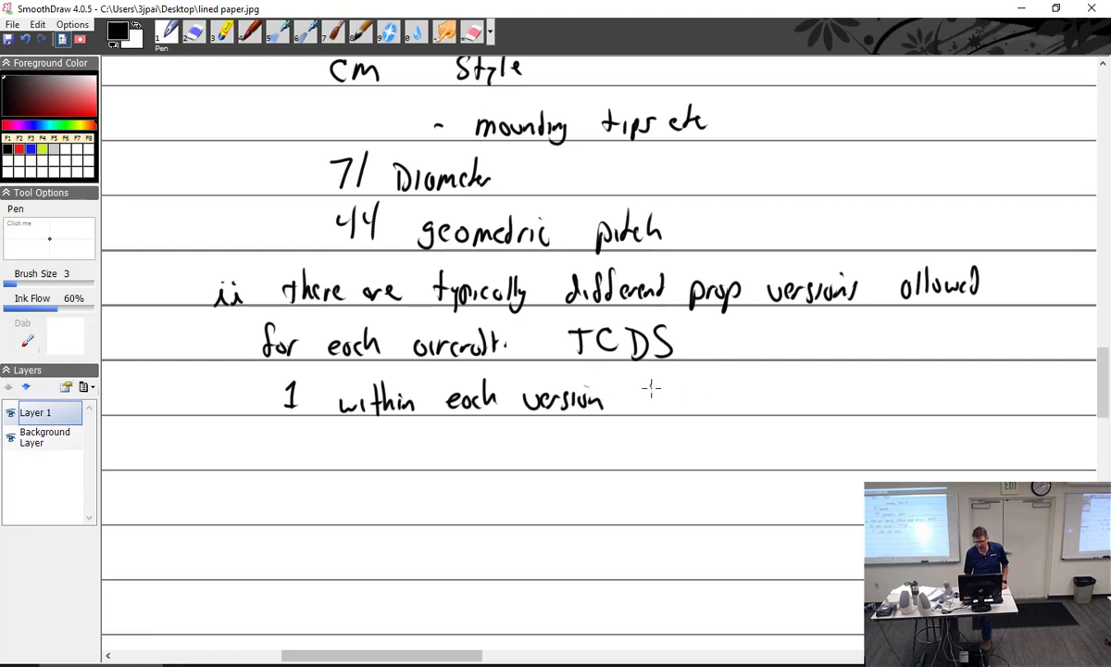
pyautogui.moveTo(648, 400); pyautogui.dragTo(741, 400)
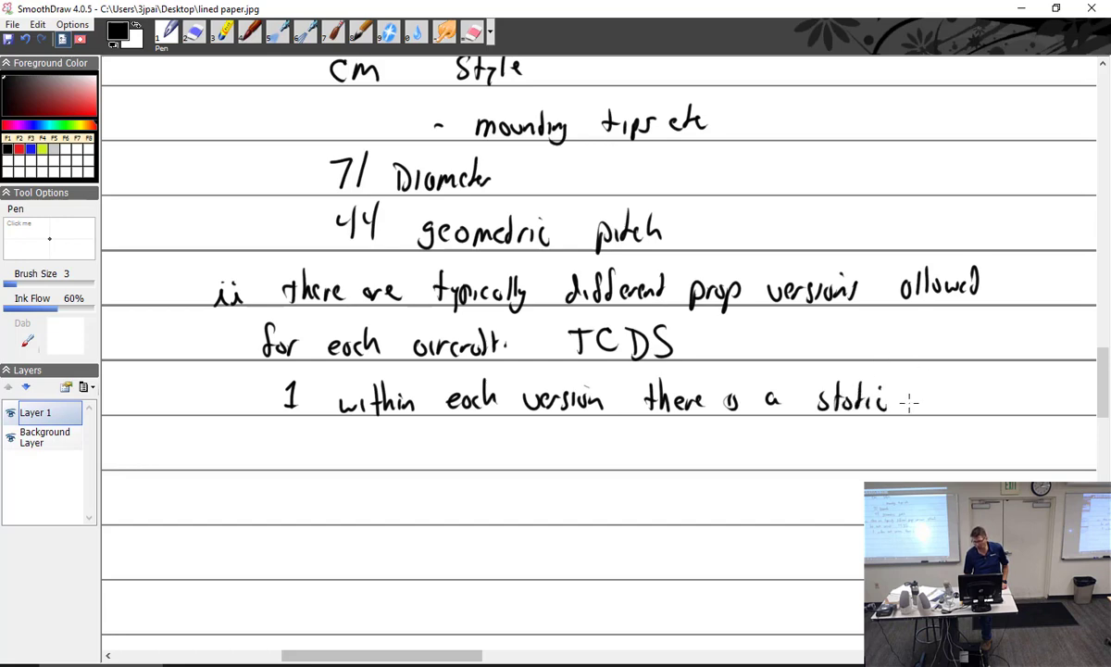
pyautogui.write('RPM')
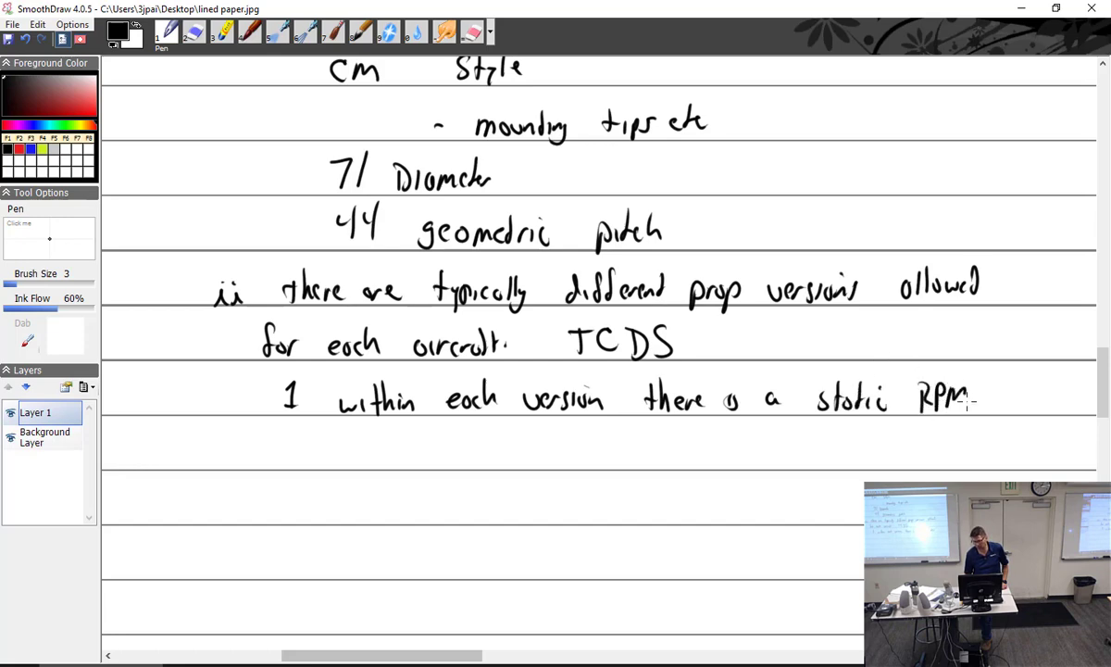
pyautogui.moveTo(976, 398); pyautogui.dragTo(1051, 398)
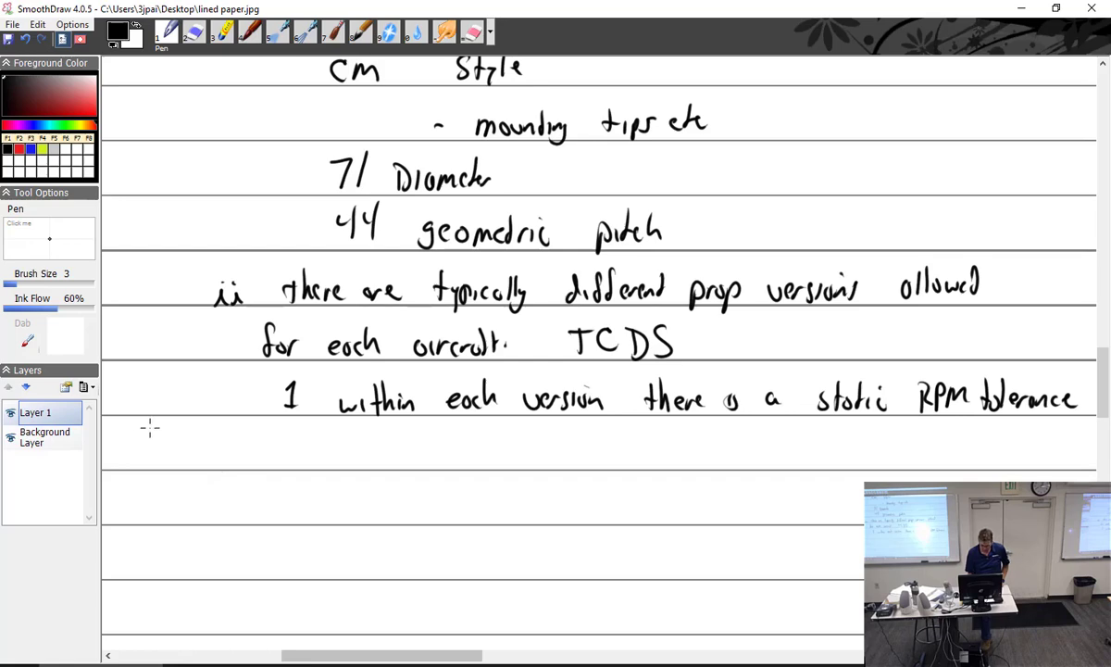
pyautogui.moveTo(206, 424)
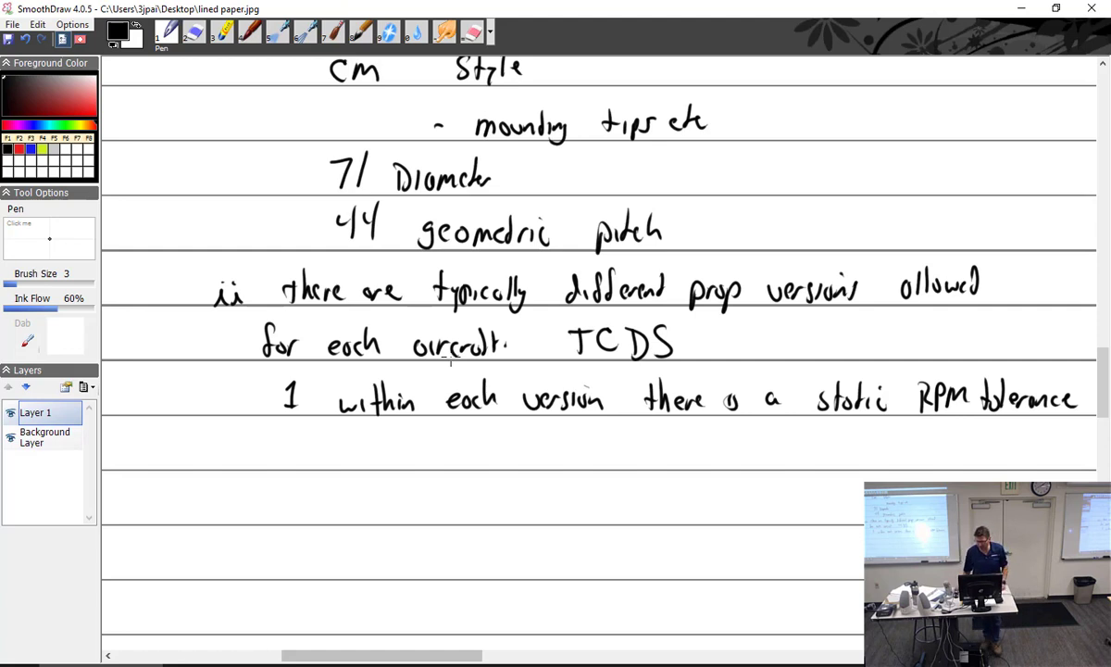
# Step: Write sub-point a: 'props are often pitched by about 2" difference to create 3 possibilities'
pyautogui.scroll(-3)
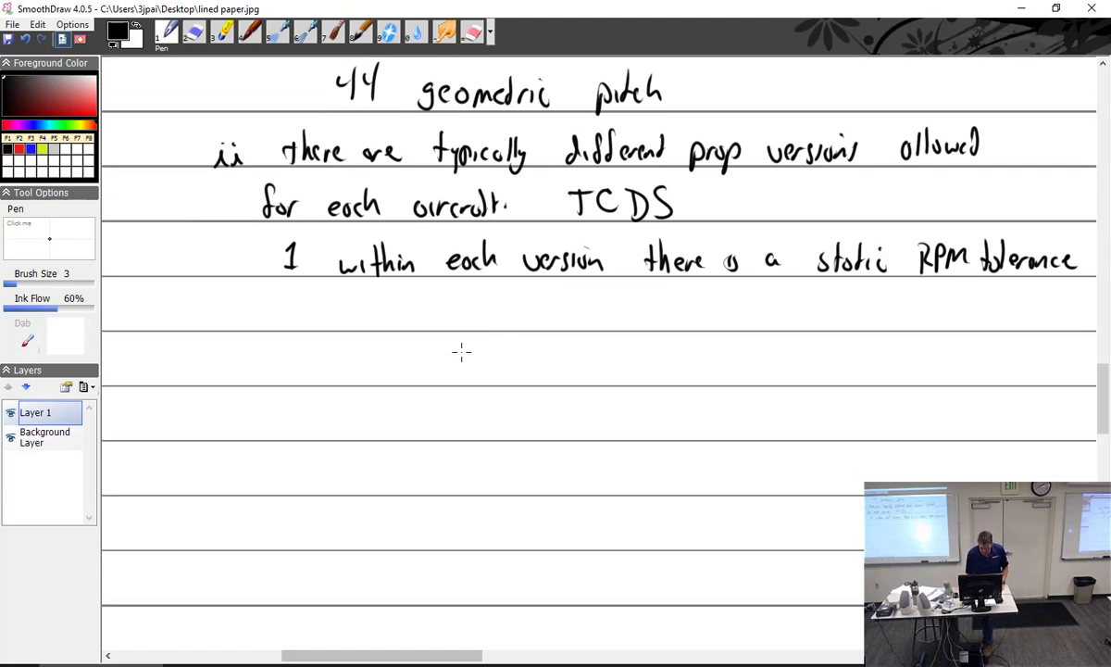
pyautogui.moveTo(329, 315); pyautogui.dragTo(417, 315)
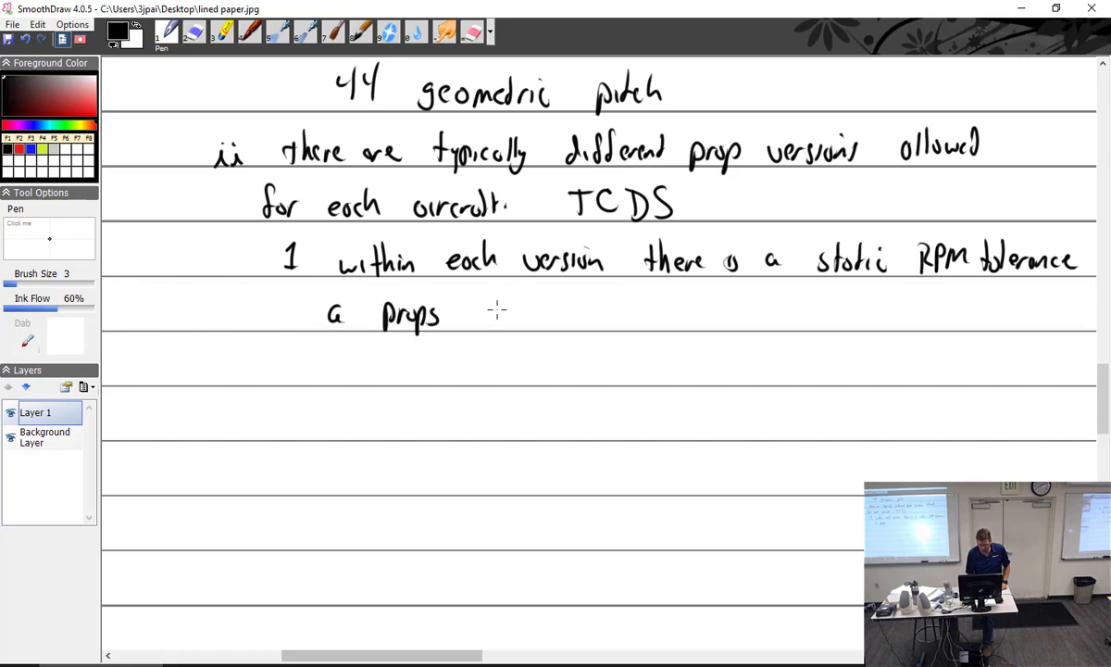
pyautogui.moveTo(477, 315); pyautogui.dragTo(570, 315)
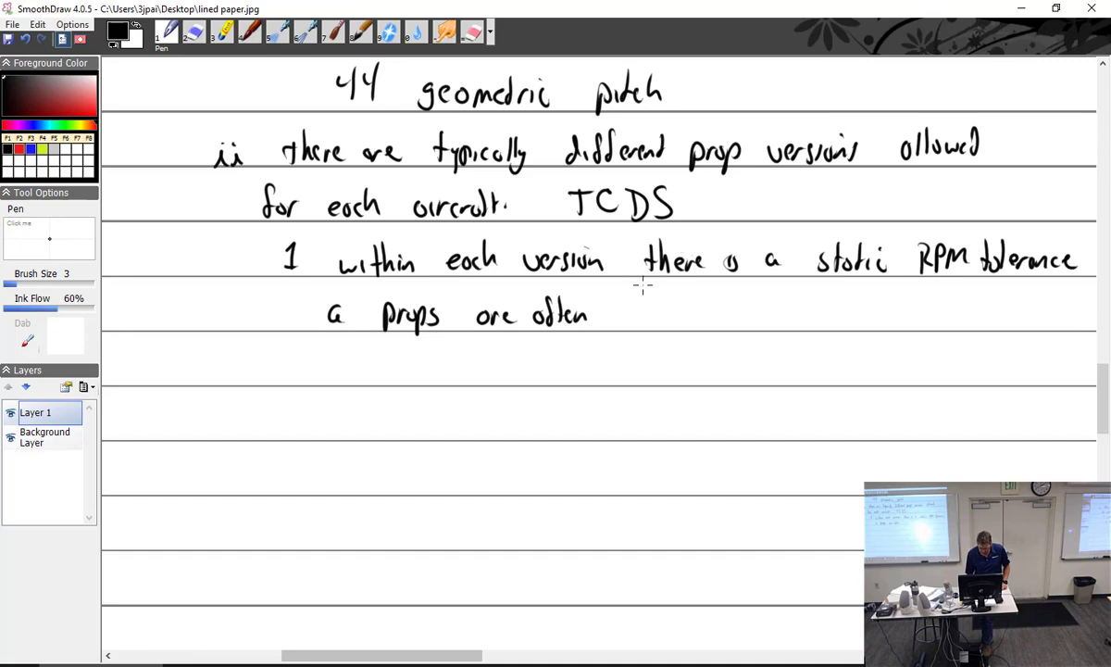
pyautogui.moveTo(621, 315); pyautogui.dragTo(680, 314)
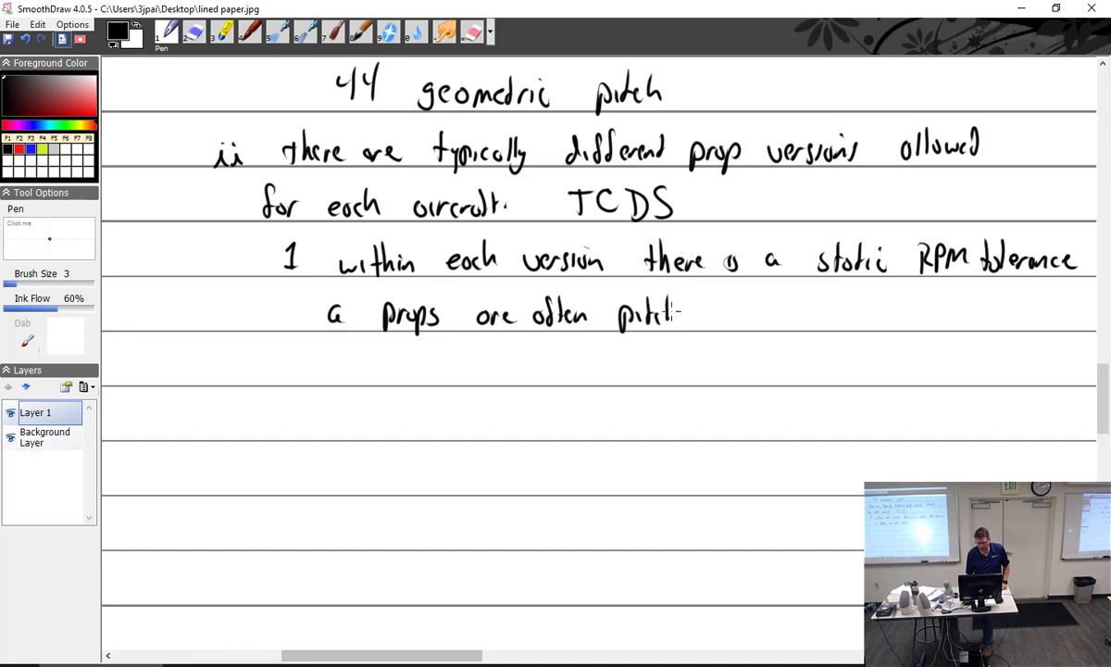
pyautogui.moveTo(685, 315); pyautogui.dragTo(801, 314)
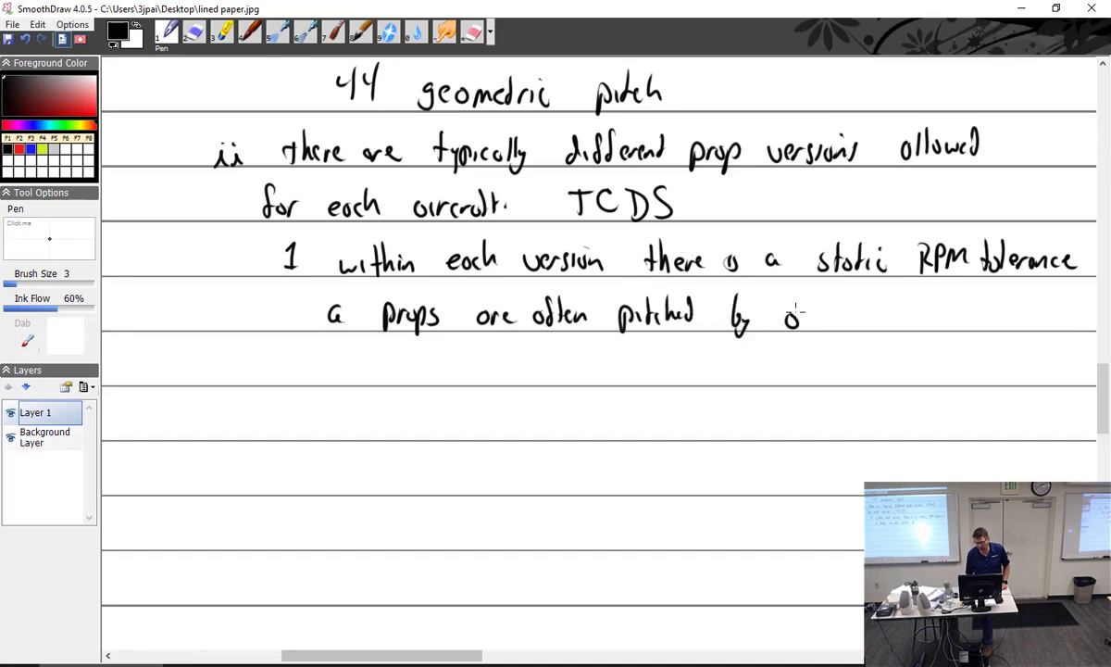
pyautogui.moveTo(786, 315); pyautogui.dragTo(884, 305)
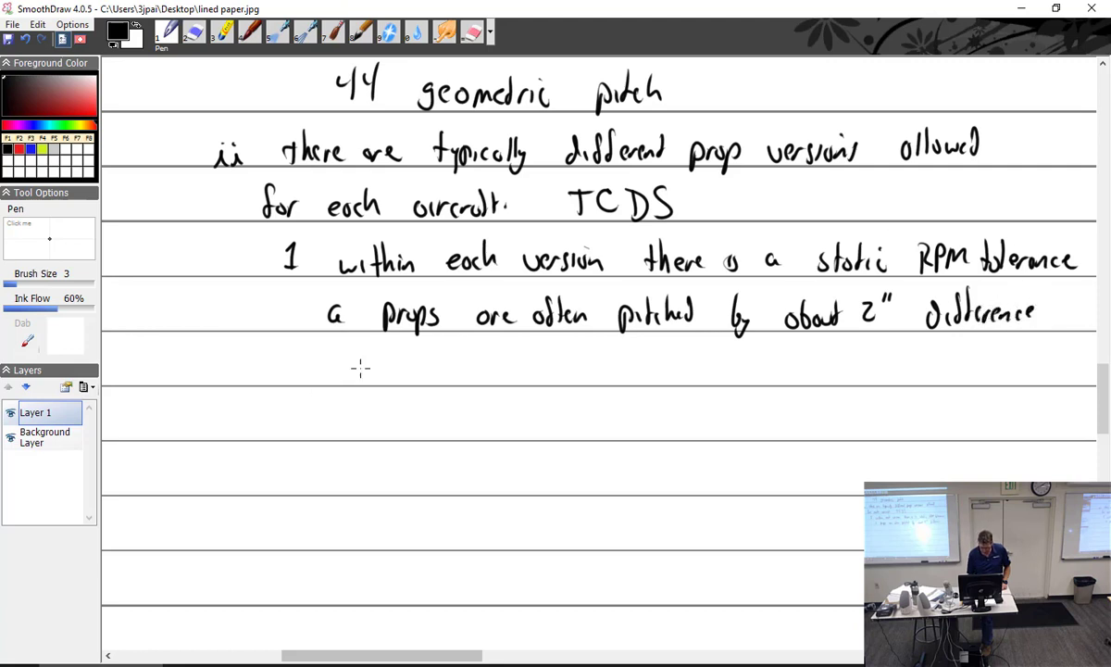
pyautogui.moveTo(352, 361); pyautogui.dragTo(468, 361)
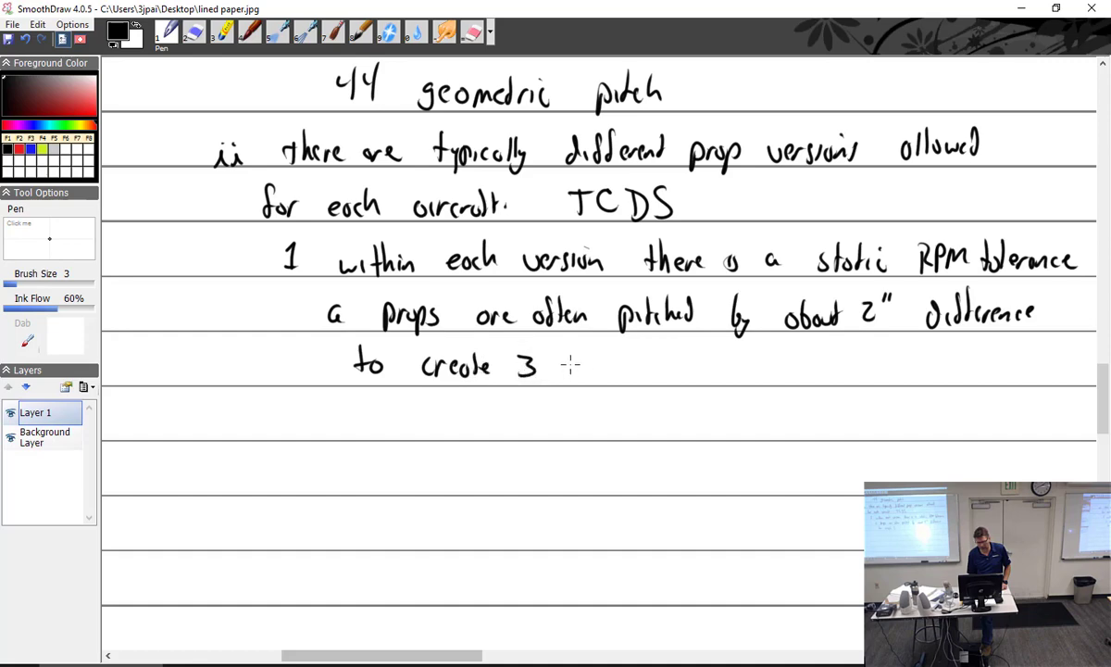
pyautogui.moveTo(563, 375); pyautogui.dragTo(592, 365)
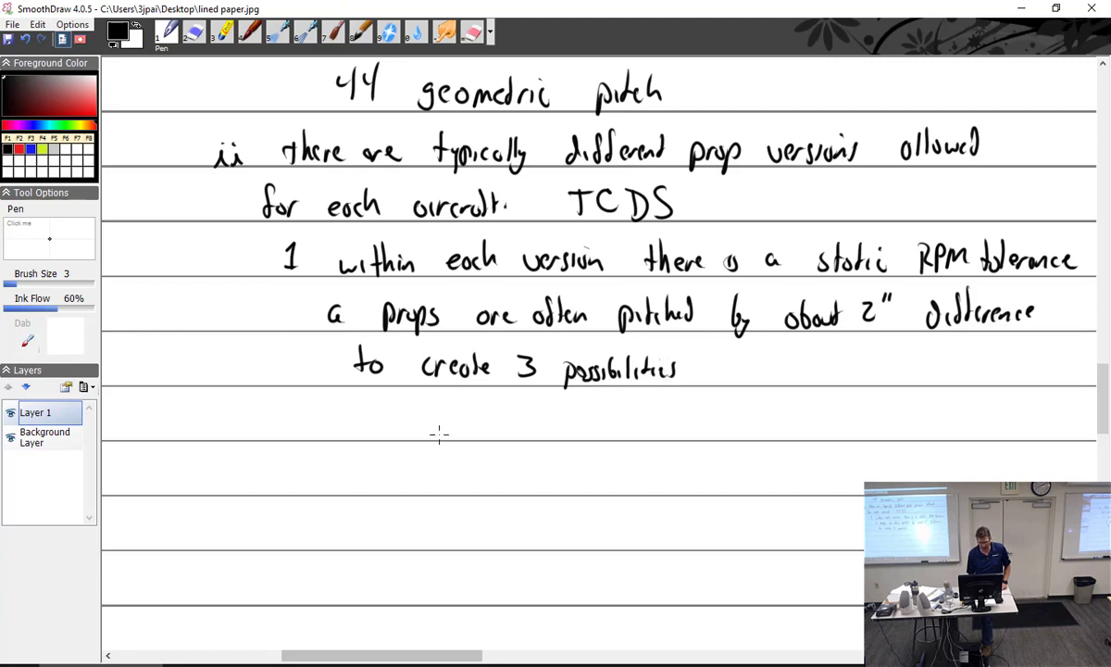
# Step: Write 'Climb prop (High RPM)', 'Cruise prop (Low RPM)' and 'MID Range (middle RPM)'
pyautogui.moveTo(406, 426); pyautogui.dragTo(479, 425)
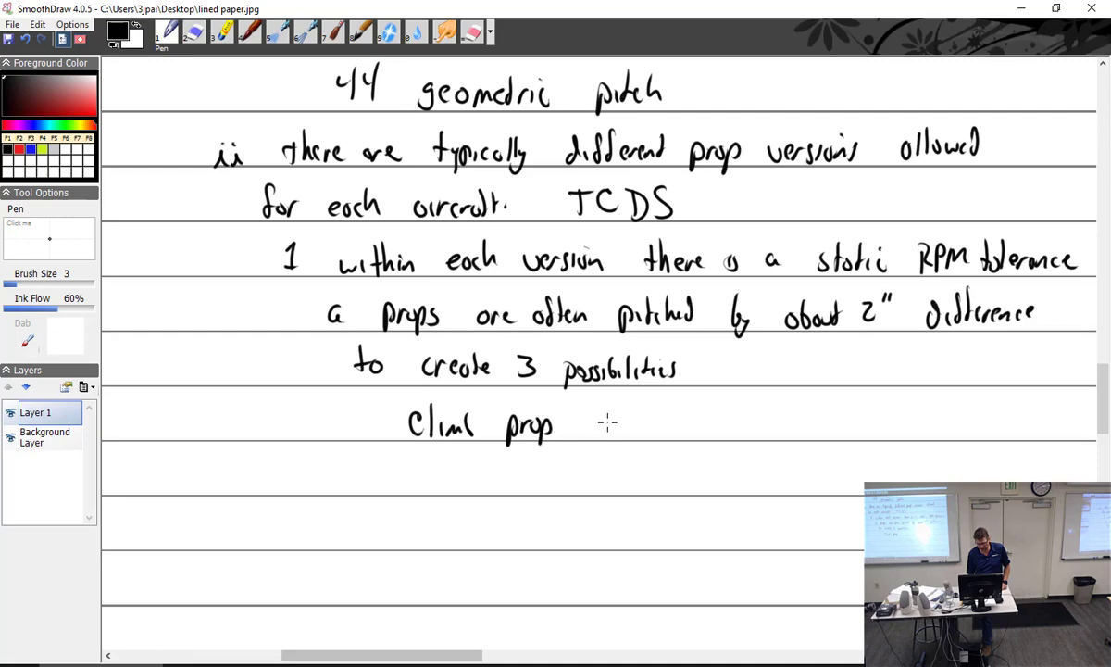
pyautogui.moveTo(602, 422); pyautogui.dragTo(638, 426)
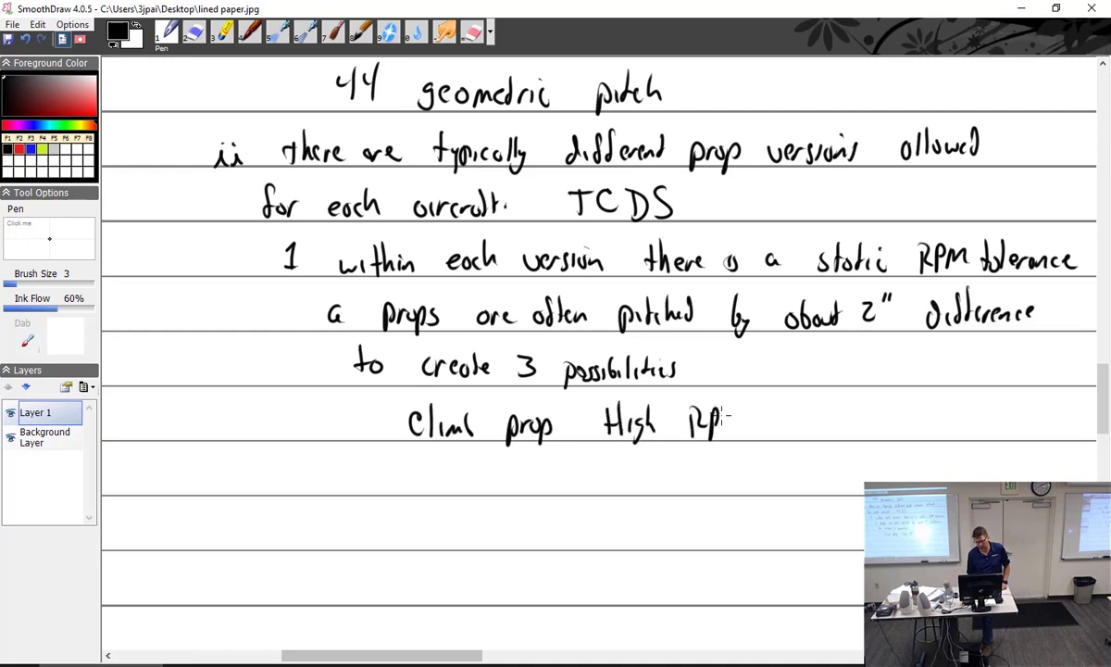
pyautogui.moveTo(583, 421); pyautogui.dragTo(764, 435)
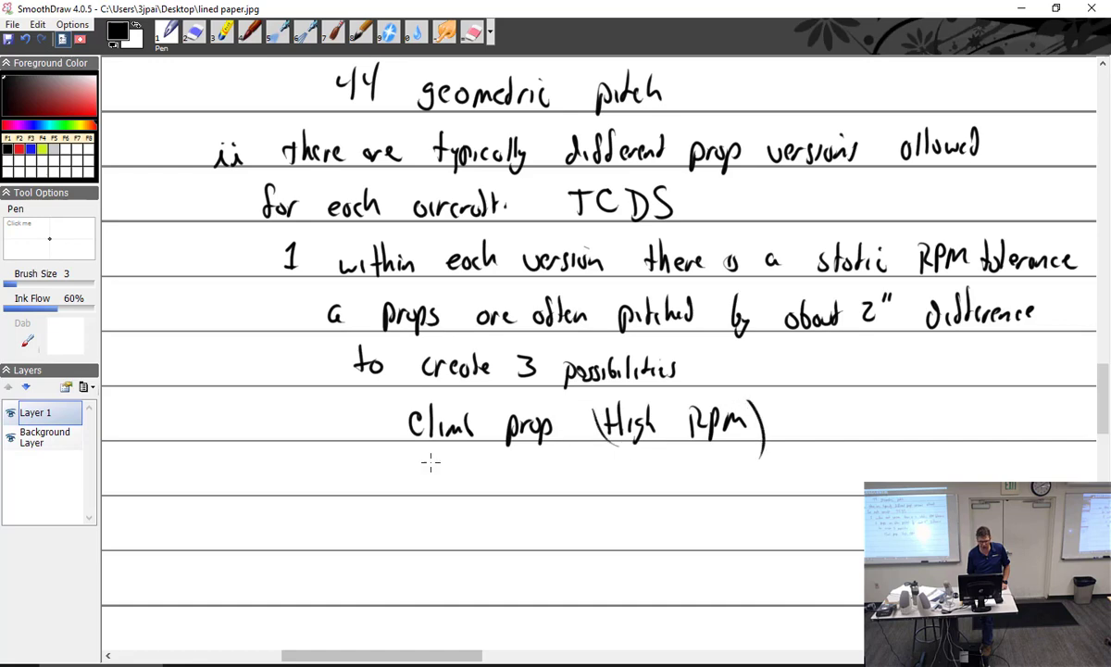
pyautogui.moveTo(426, 467)
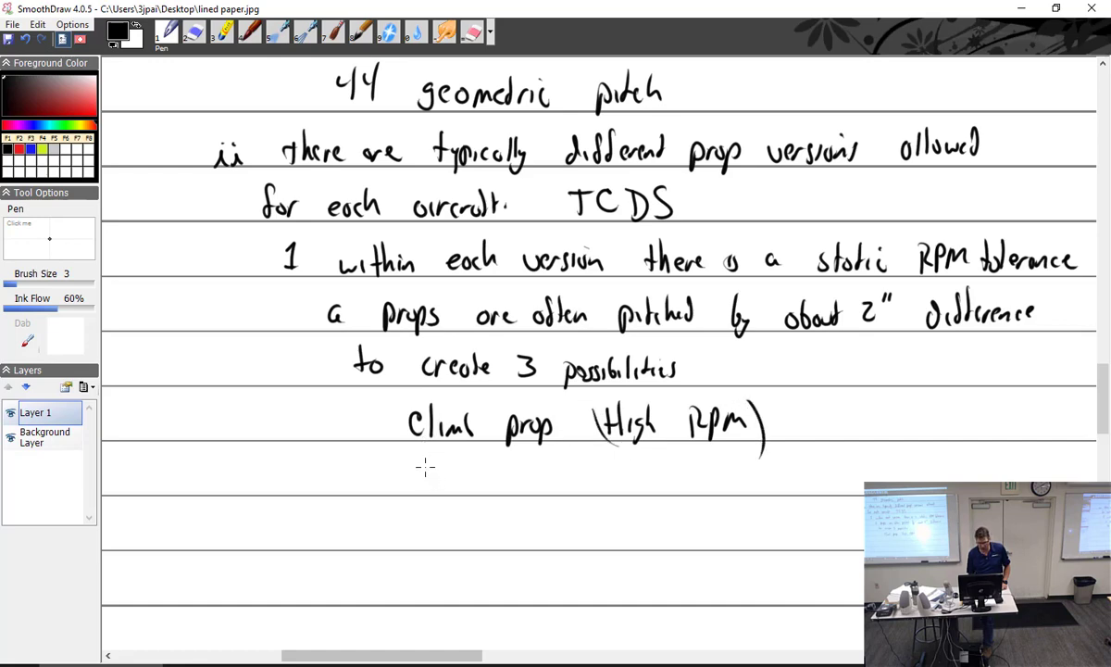
pyautogui.moveTo(406, 473); pyautogui.dragTo(495, 477)
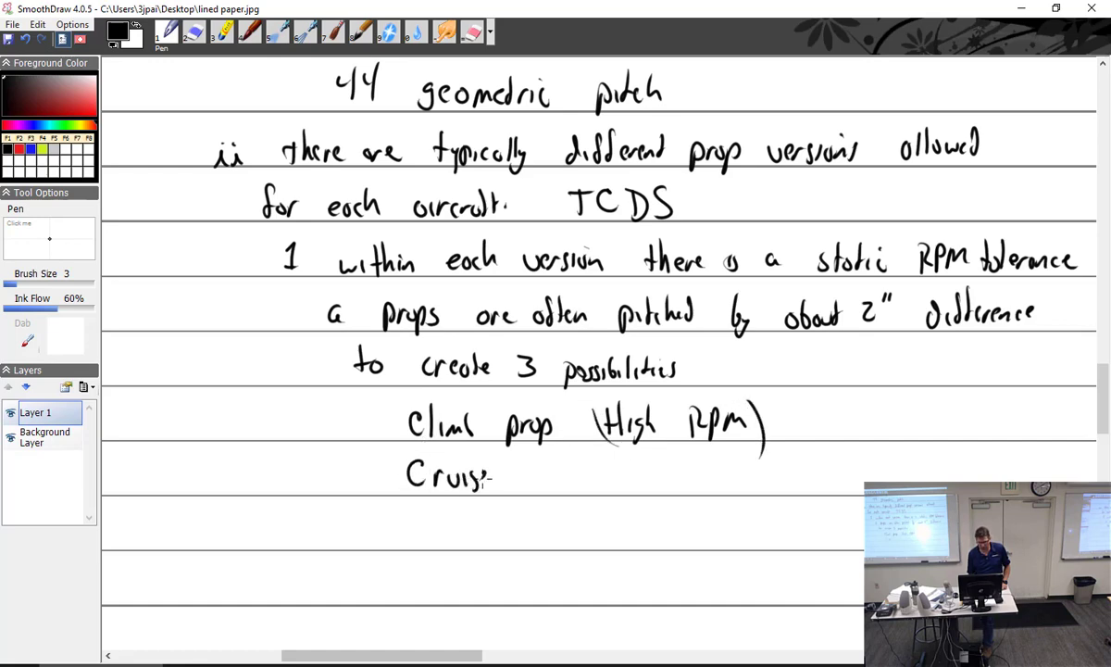
pyautogui.moveTo(519, 486); pyautogui.dragTo(579, 481)
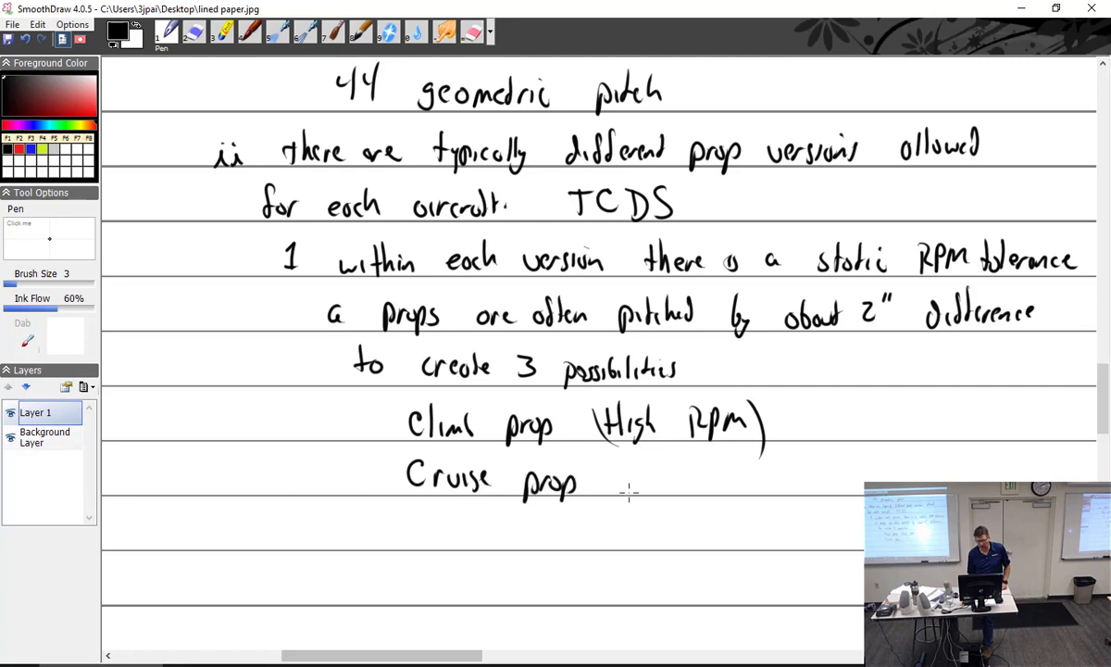
pyautogui.moveTo(616, 482); pyautogui.dragTo(676, 476)
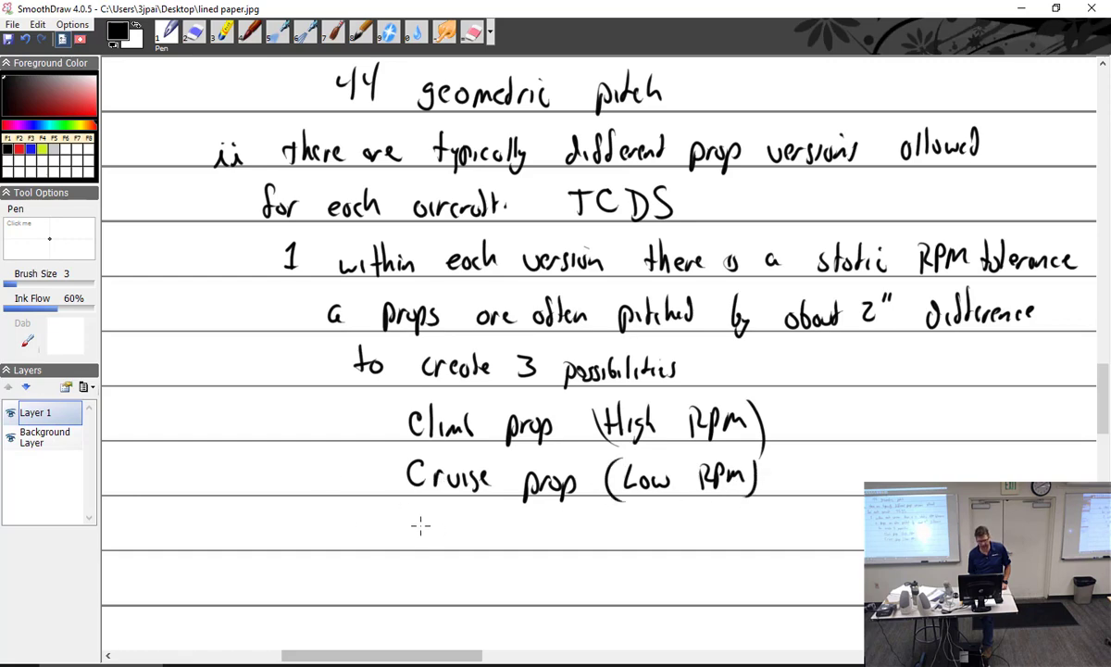
pyautogui.moveTo(407, 533); pyautogui.dragTo(454, 533)
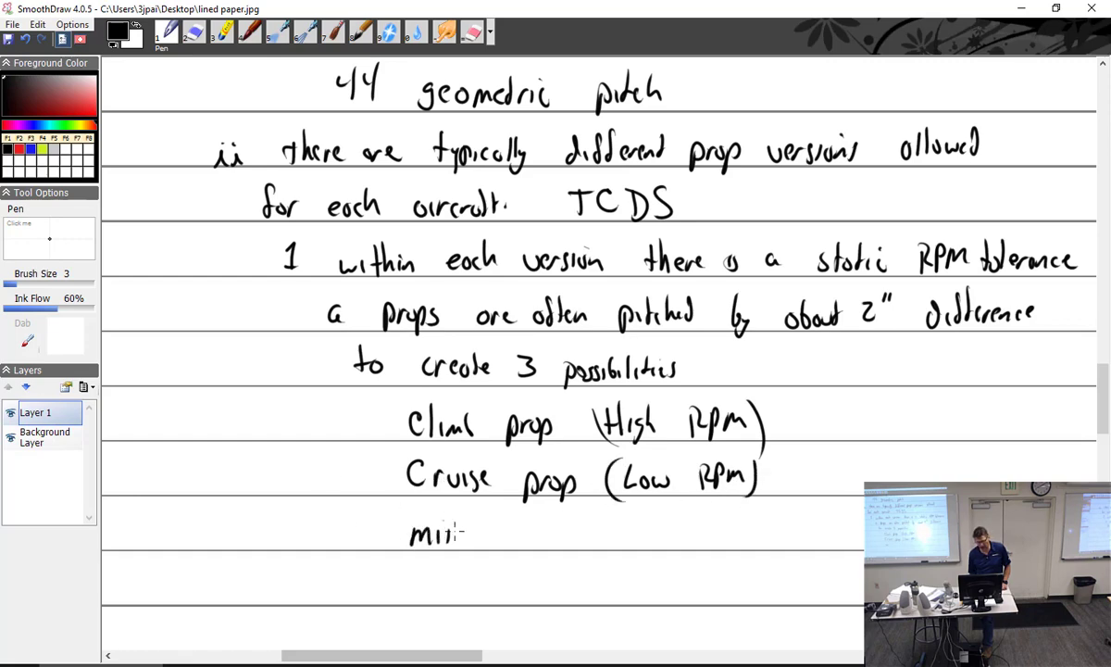
pyautogui.moveTo(407, 535); pyautogui.dragTo(532, 542)
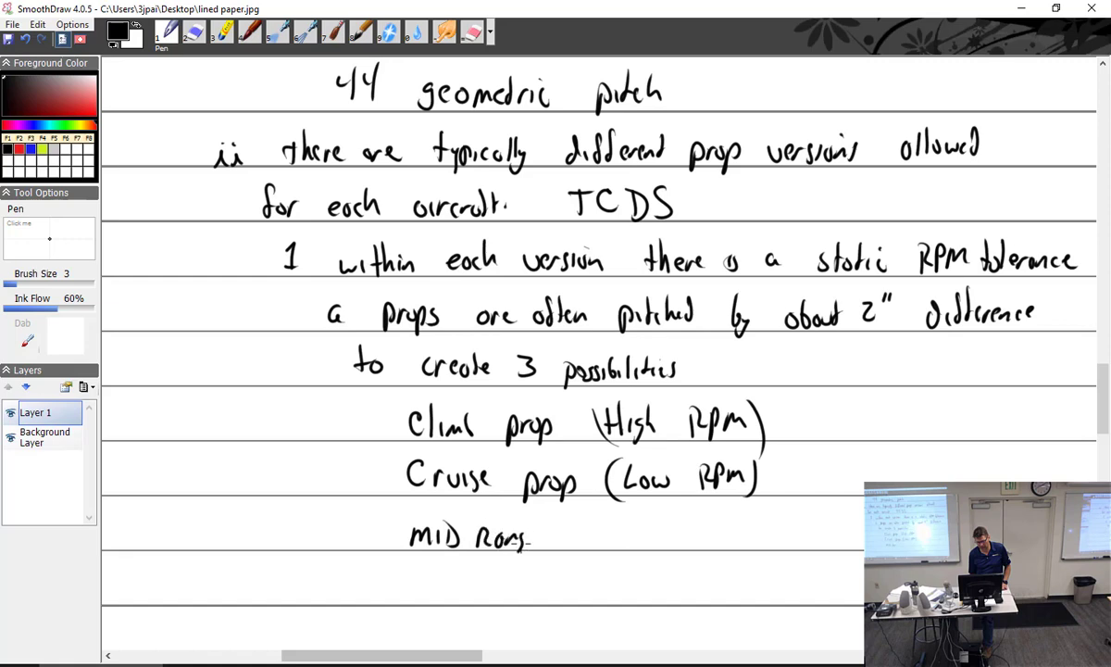
pyautogui.moveTo(625, 542); pyautogui.dragTo(658, 533)
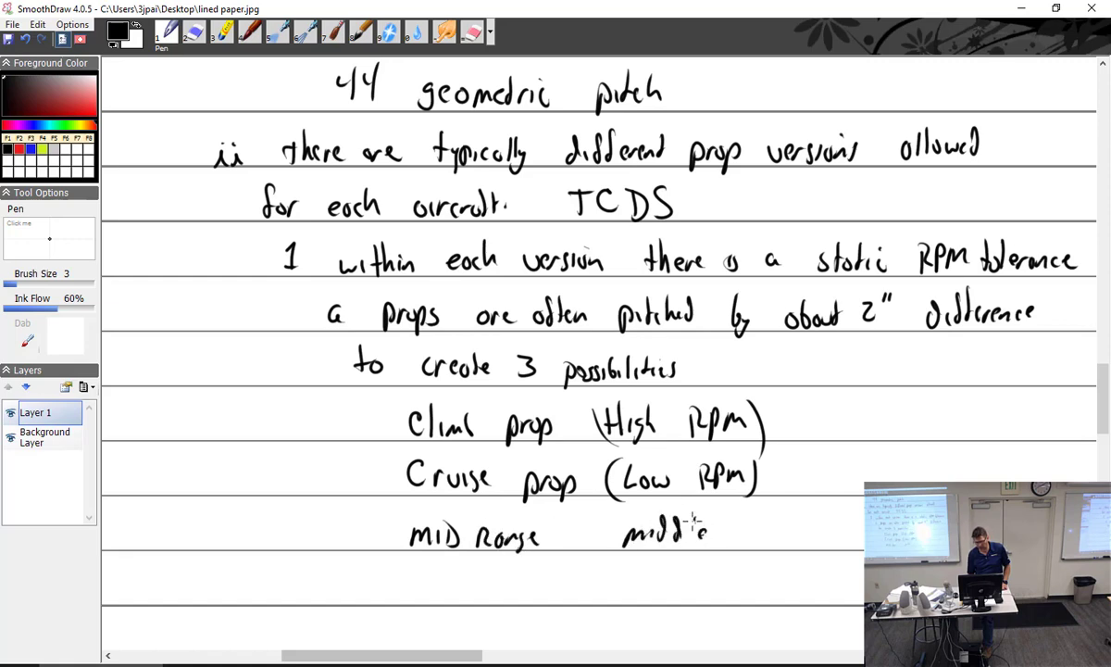
pyautogui.moveTo(704, 533); pyautogui.dragTo(764, 532)
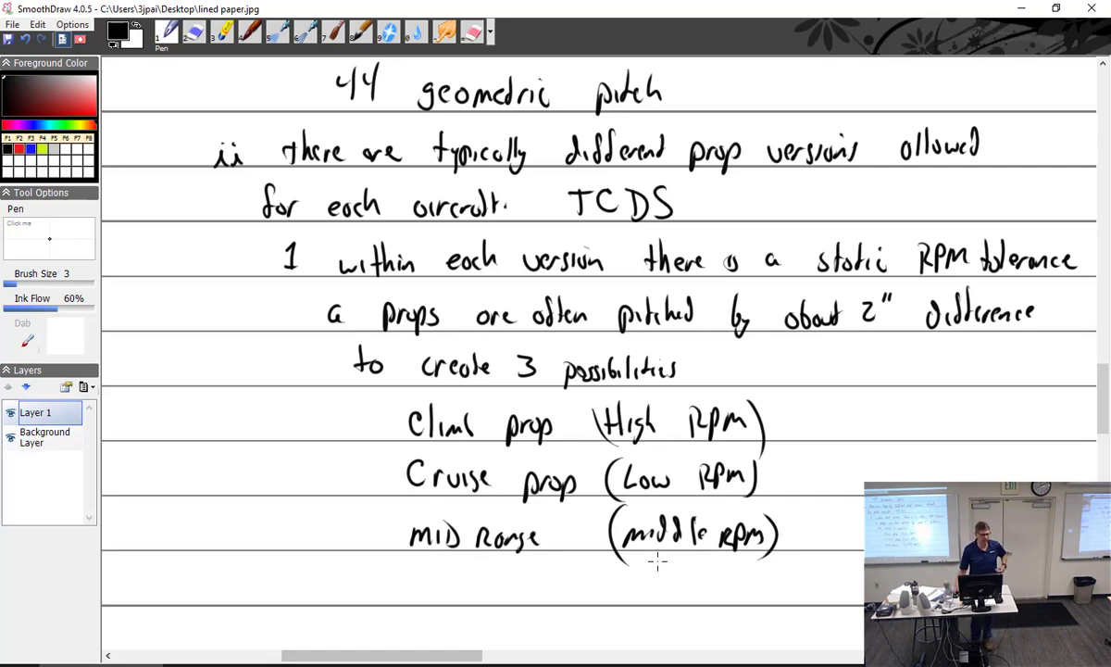
pyautogui.scroll(-3)
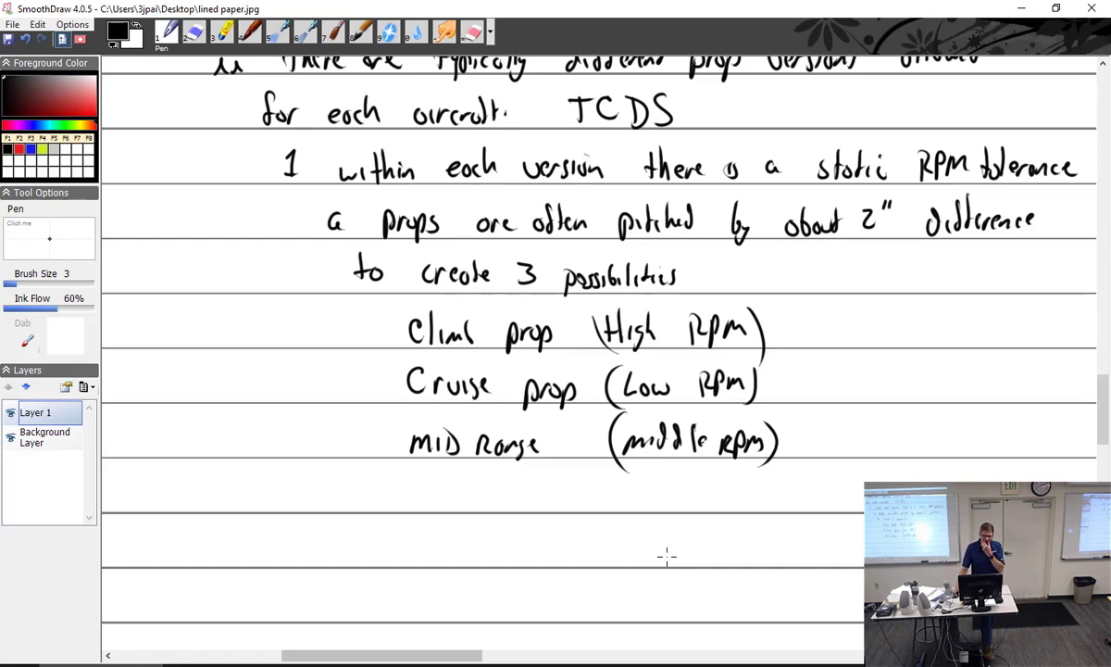
pyautogui.moveTo(791, 338)
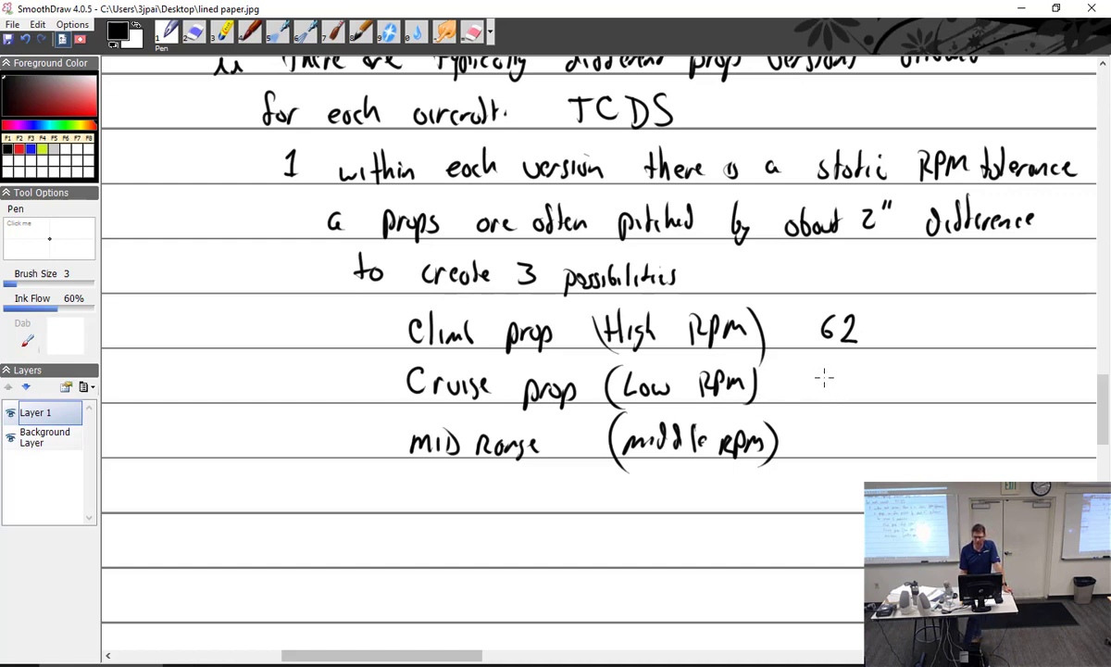
# Step: Write pitch values beside the props: fix the climb number and add 64" for cruise
pyautogui.moveTo(833, 379); pyautogui.dragTo(848, 389)
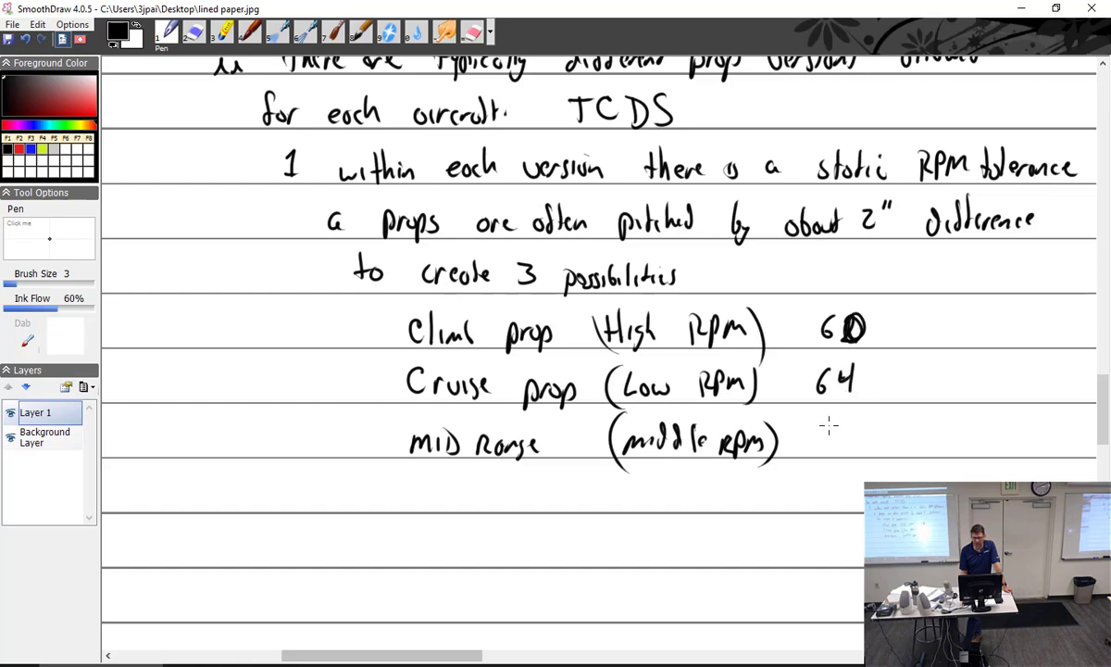
pyautogui.moveTo(819, 425); pyautogui.dragTo(861, 445)
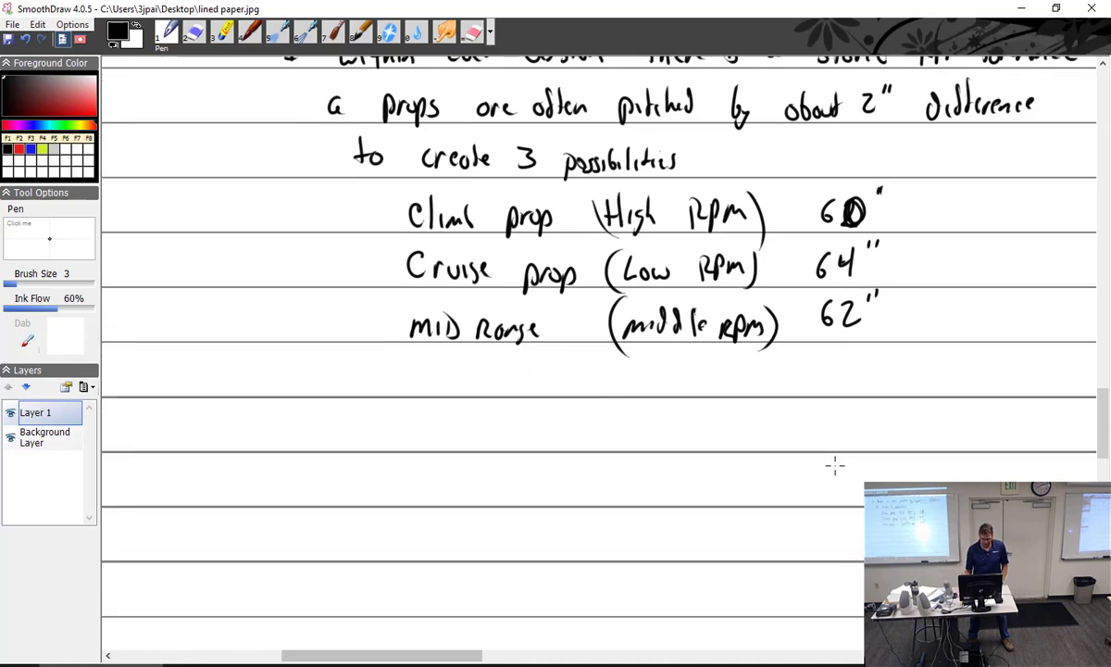
pyautogui.moveTo(211, 410)
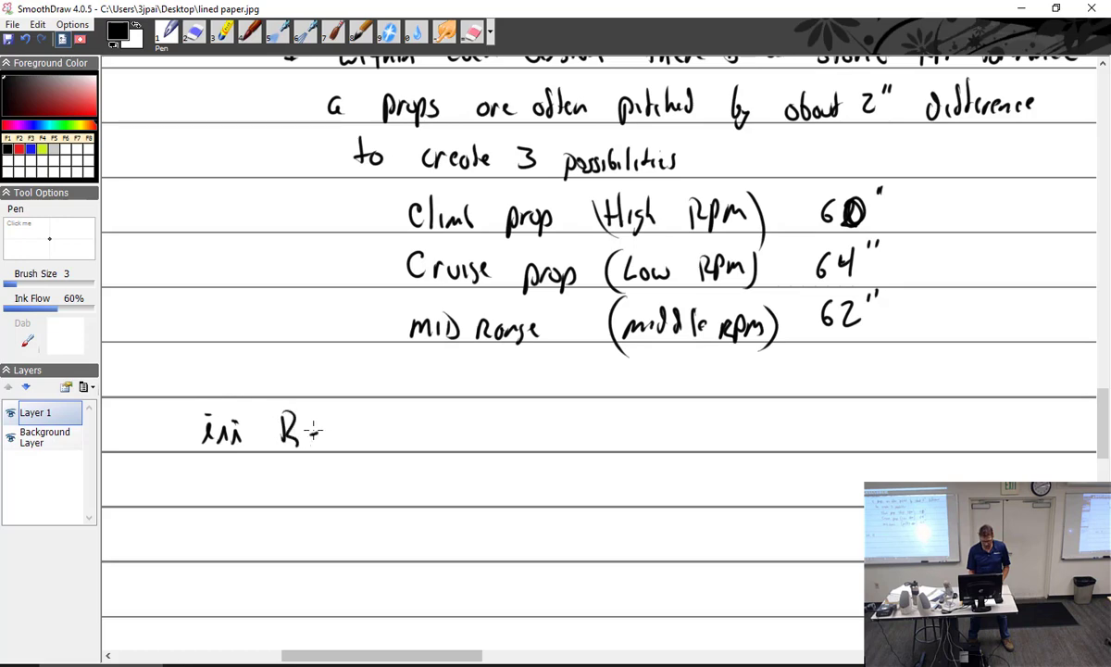
# Step: Handwrite the heading 'iii Resonant Frequencies' on the line below the prop list
pyautogui.moveTo(306, 428); pyautogui.dragTo(416, 431)
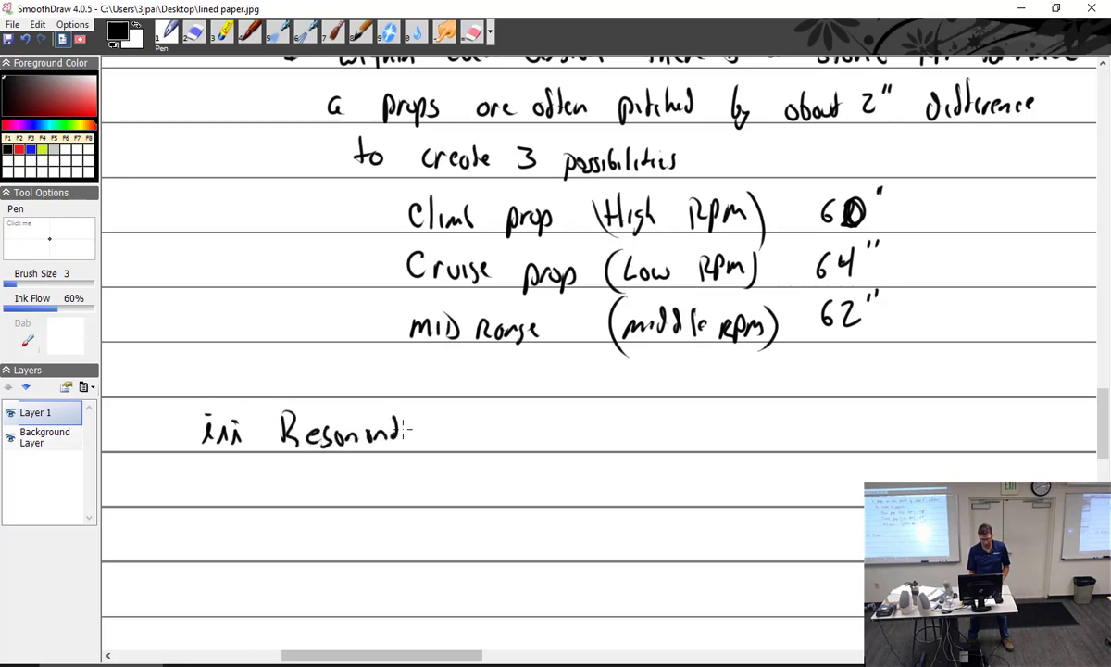
pyautogui.moveTo(435, 430); pyautogui.dragTo(500, 430)
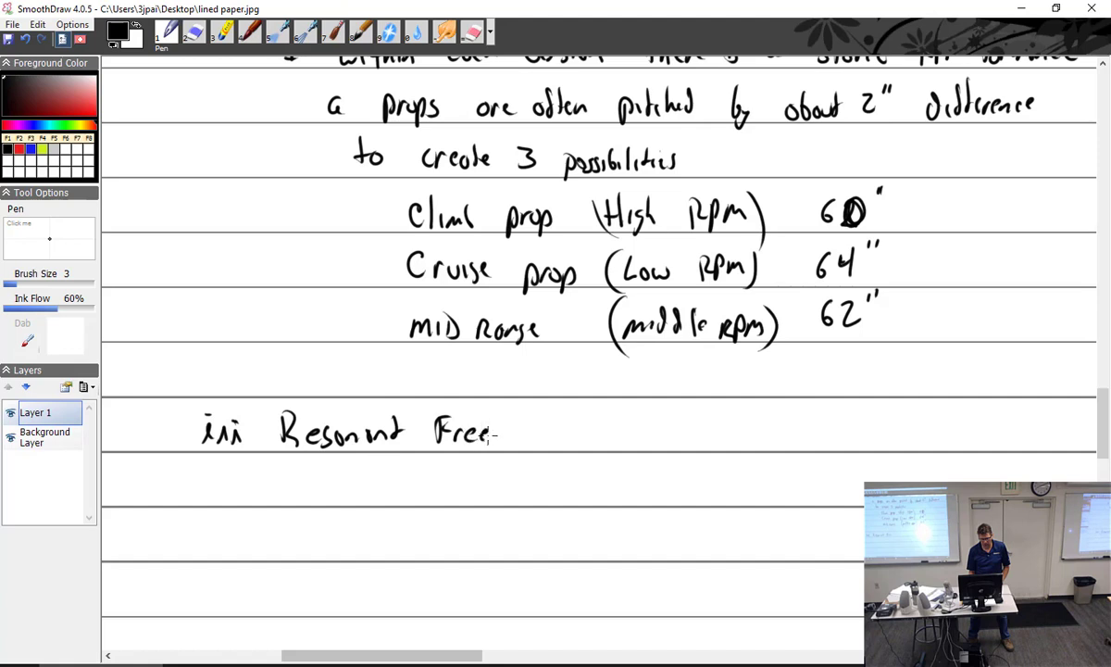
pyautogui.moveTo(500, 431); pyautogui.dragTo(570, 430)
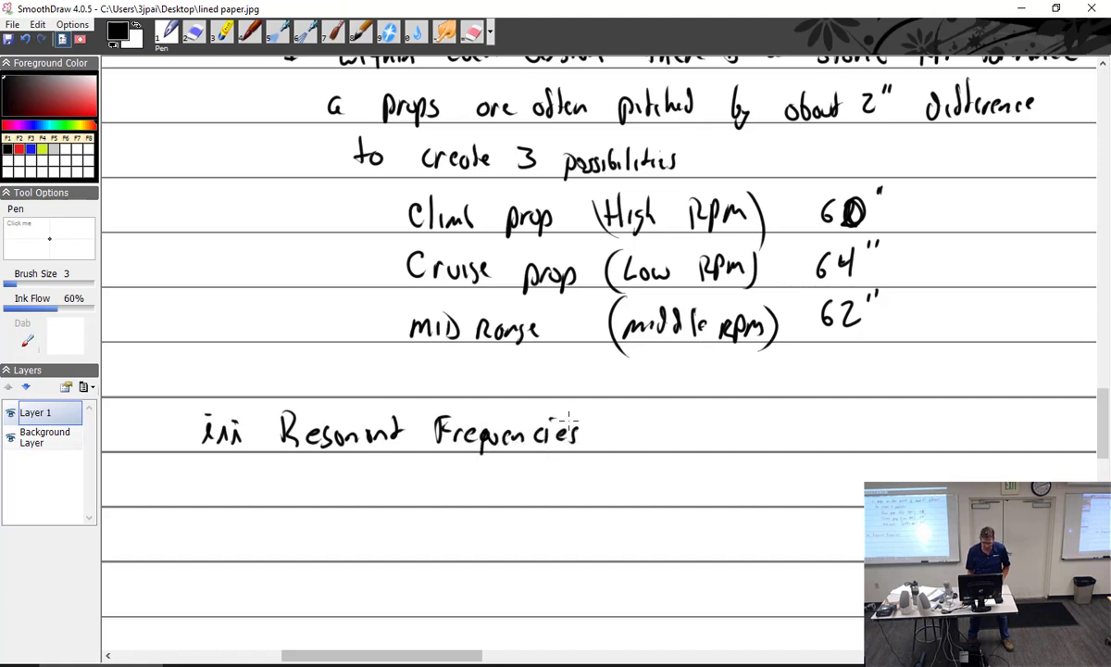
pyautogui.scroll(-3)
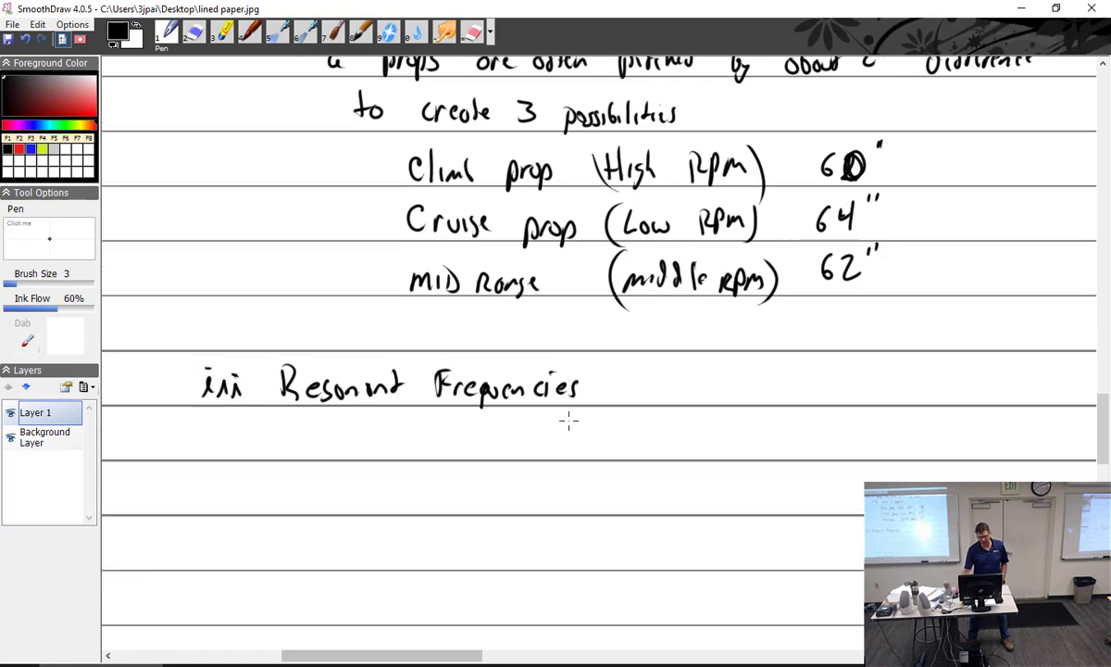
pyautogui.scroll(-3)
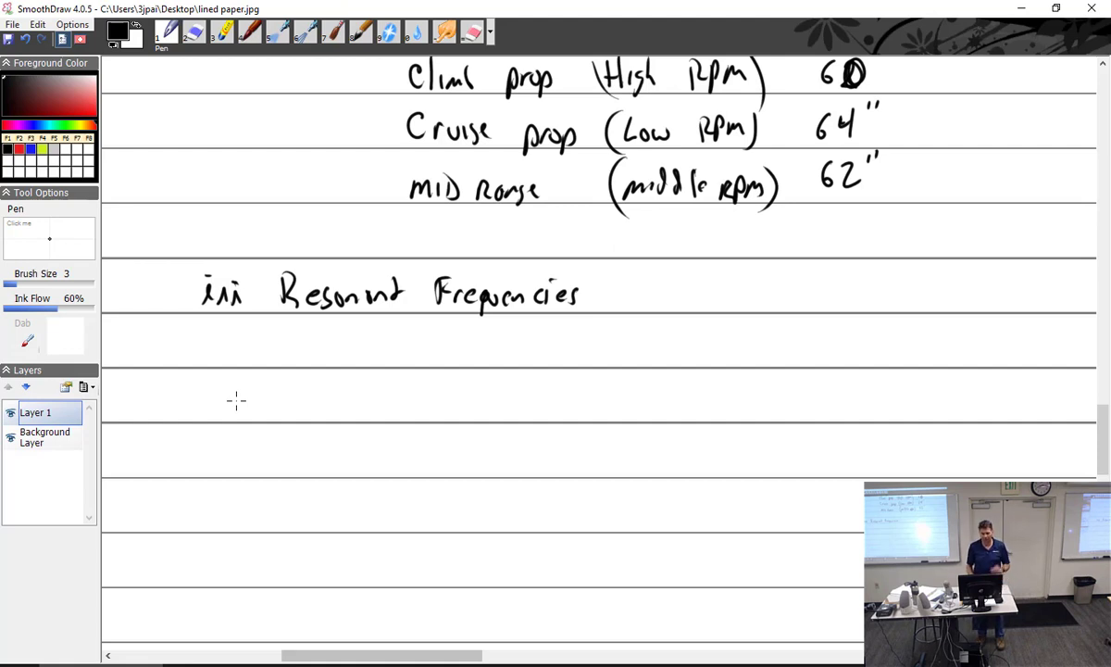
pyautogui.moveTo(264, 343)
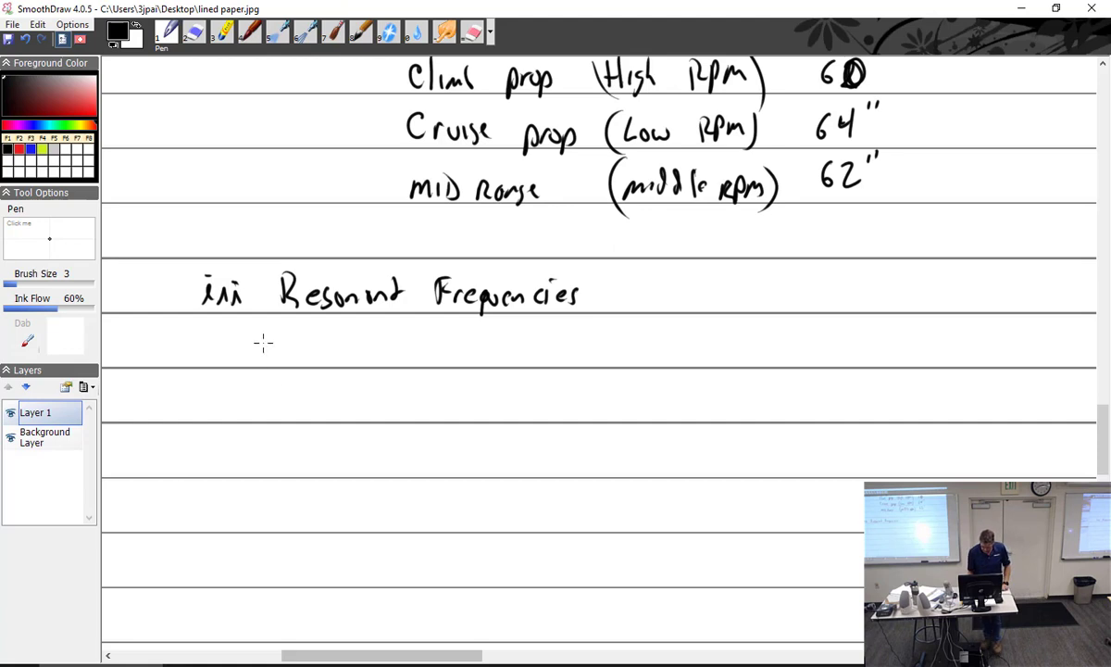
pyautogui.moveTo(296, 341)
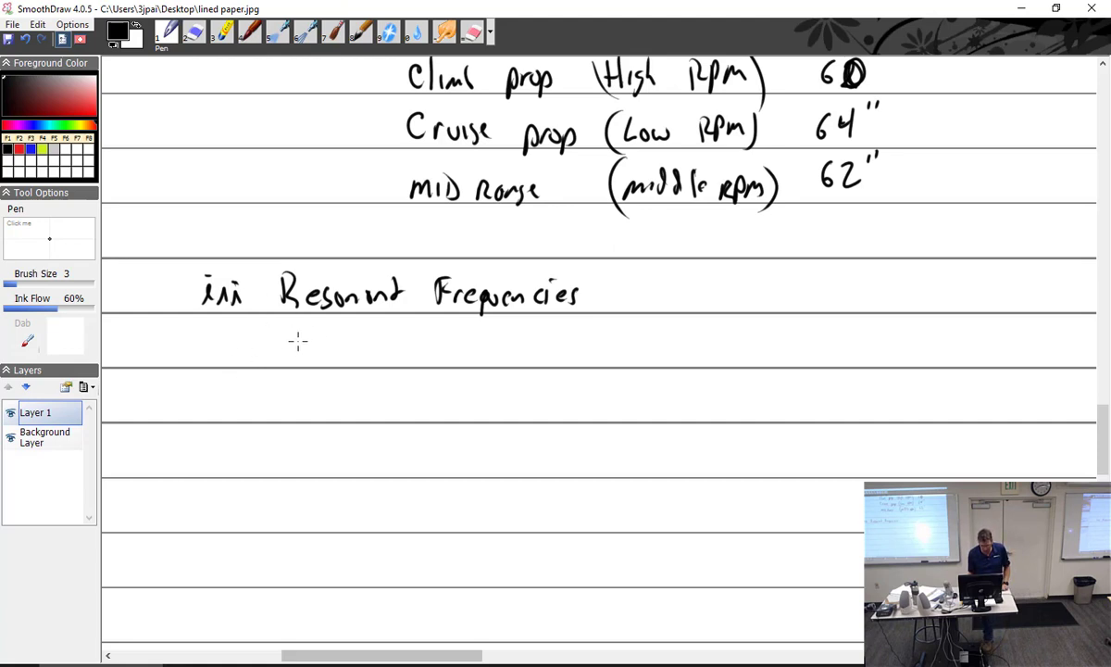
# Step: Handwrite '1 metal props are subject to resonant frequencies' under the heading
pyautogui.moveTo(269, 347); pyautogui.dragTo(366, 354)
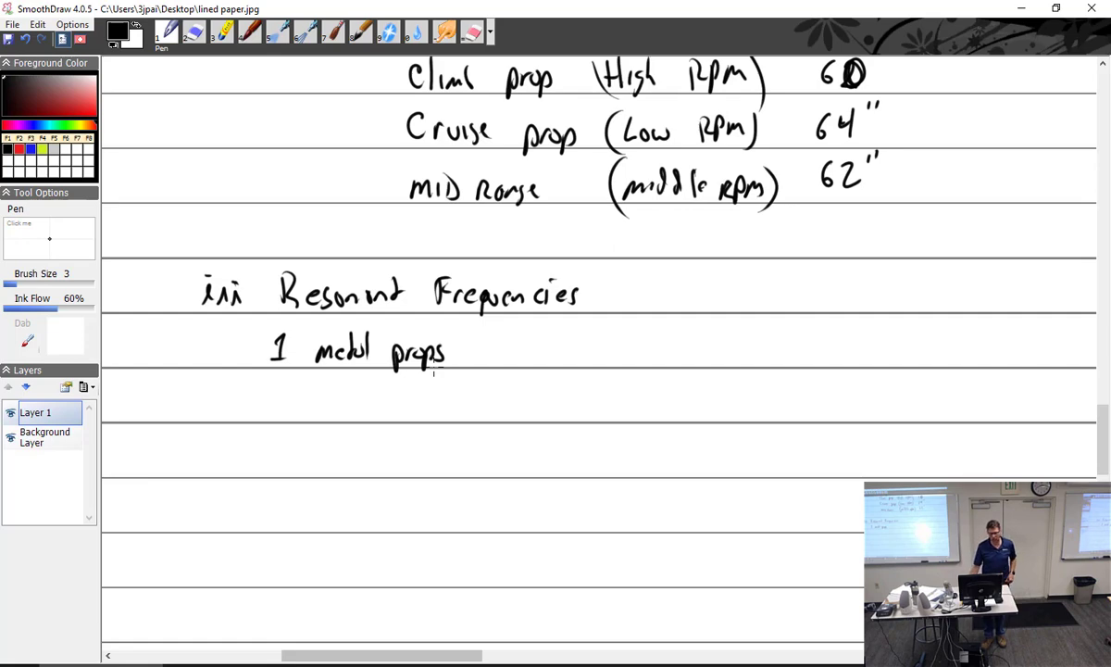
pyautogui.moveTo(402, 434)
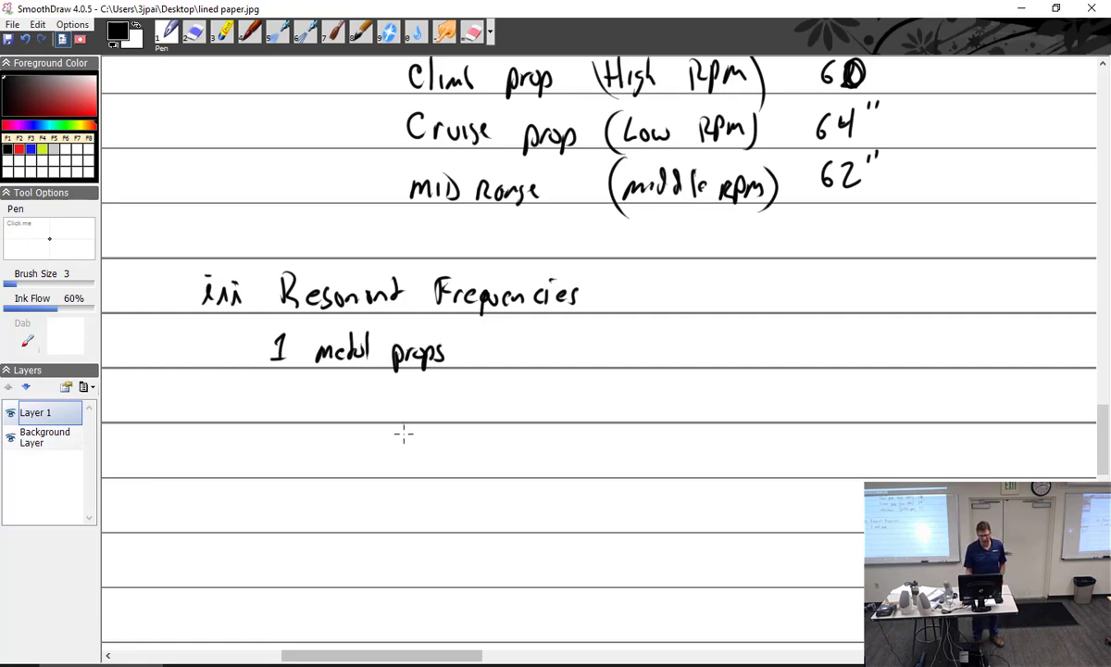
pyautogui.moveTo(407, 433)
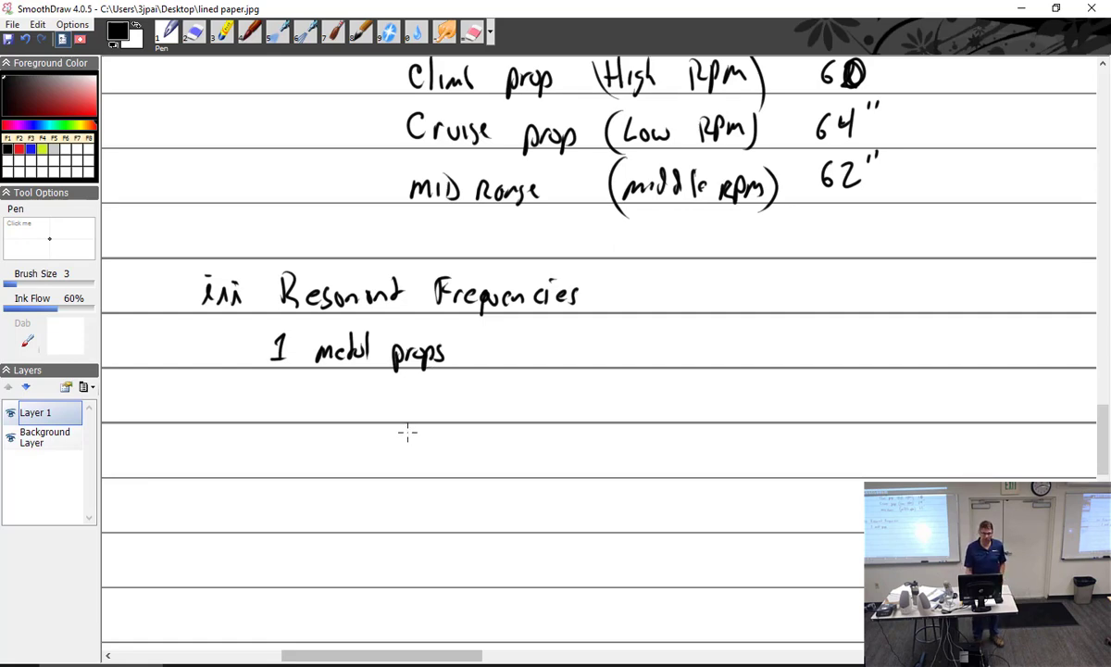
pyautogui.moveTo(481, 341)
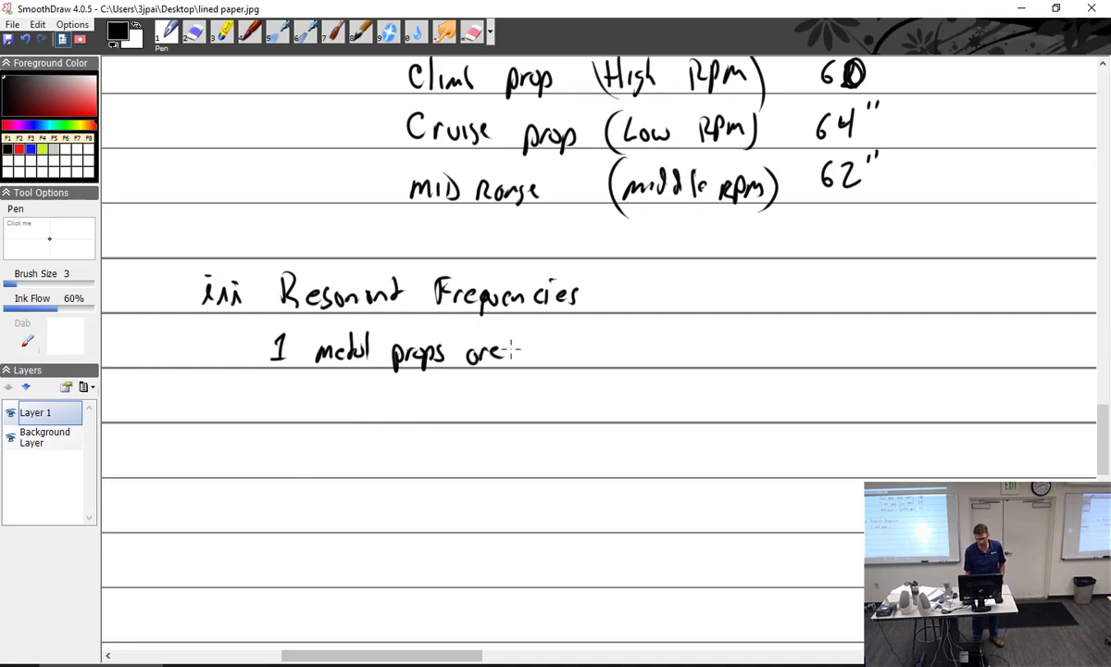
pyautogui.moveTo(519, 352); pyautogui.dragTo(602, 352)
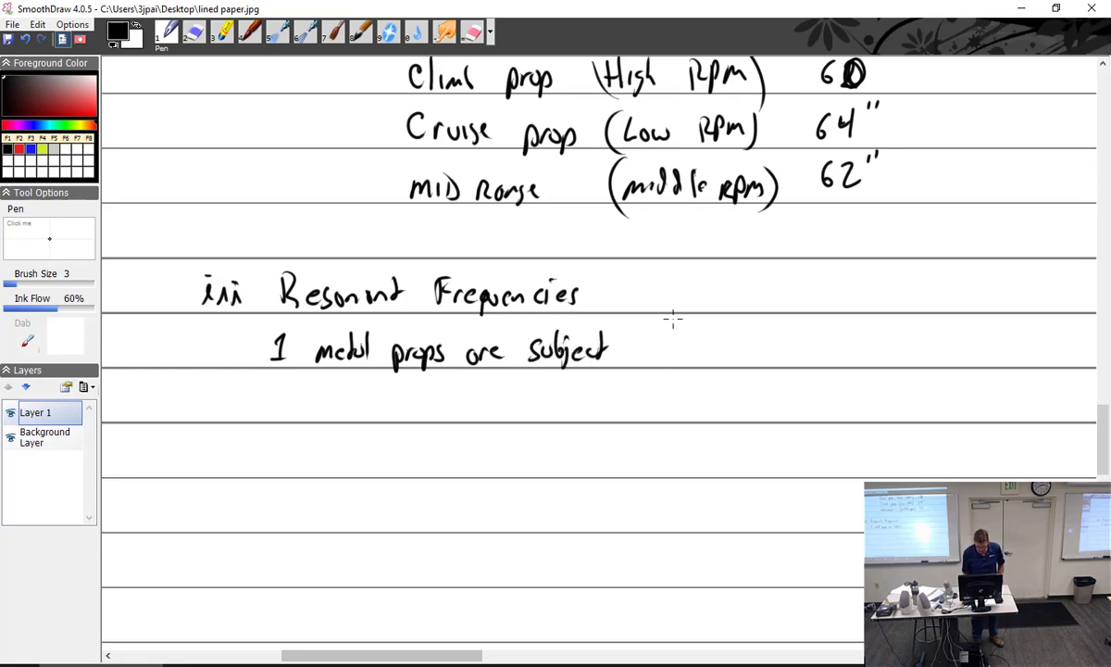
pyautogui.moveTo(639, 318)
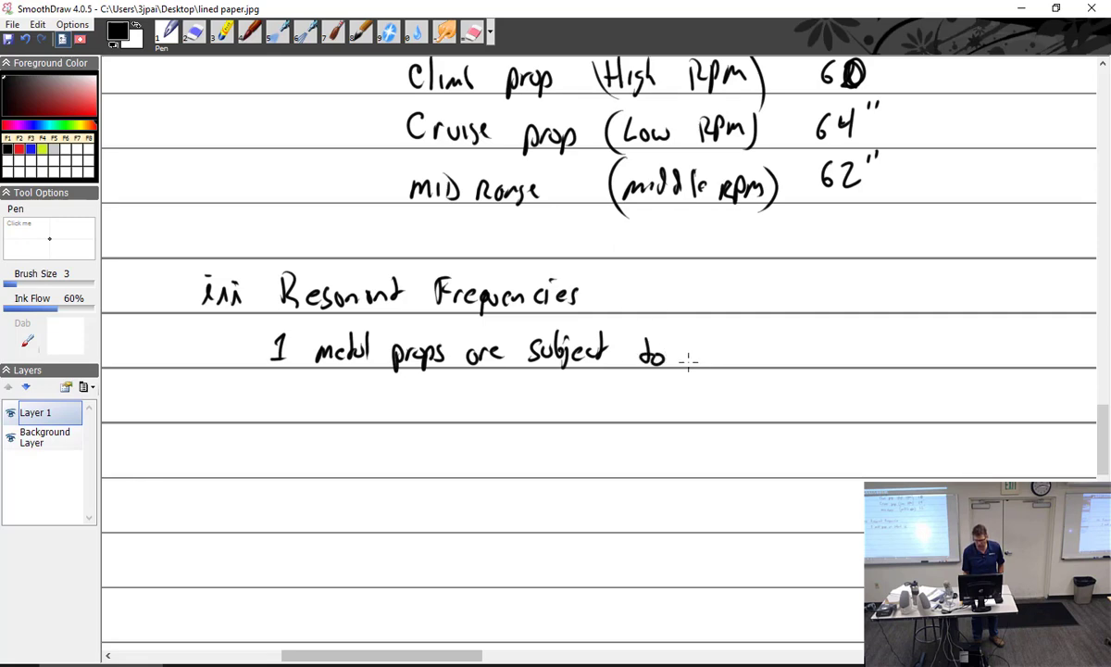
pyautogui.moveTo(685, 354); pyautogui.dragTo(773, 354)
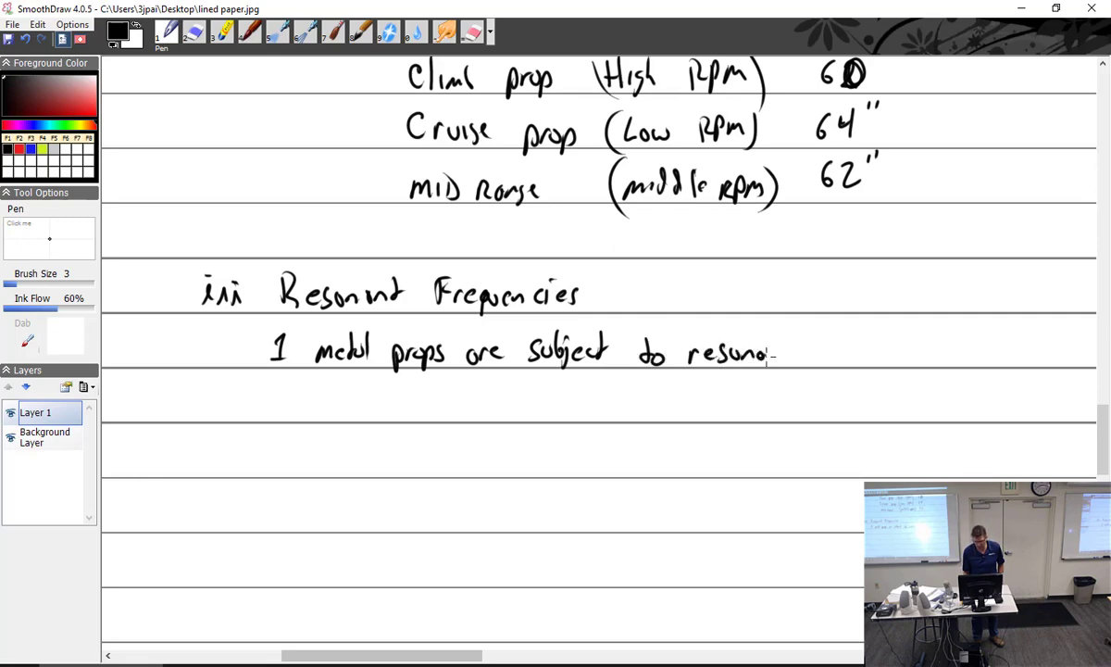
pyautogui.moveTo(769, 354); pyautogui.dragTo(857, 353)
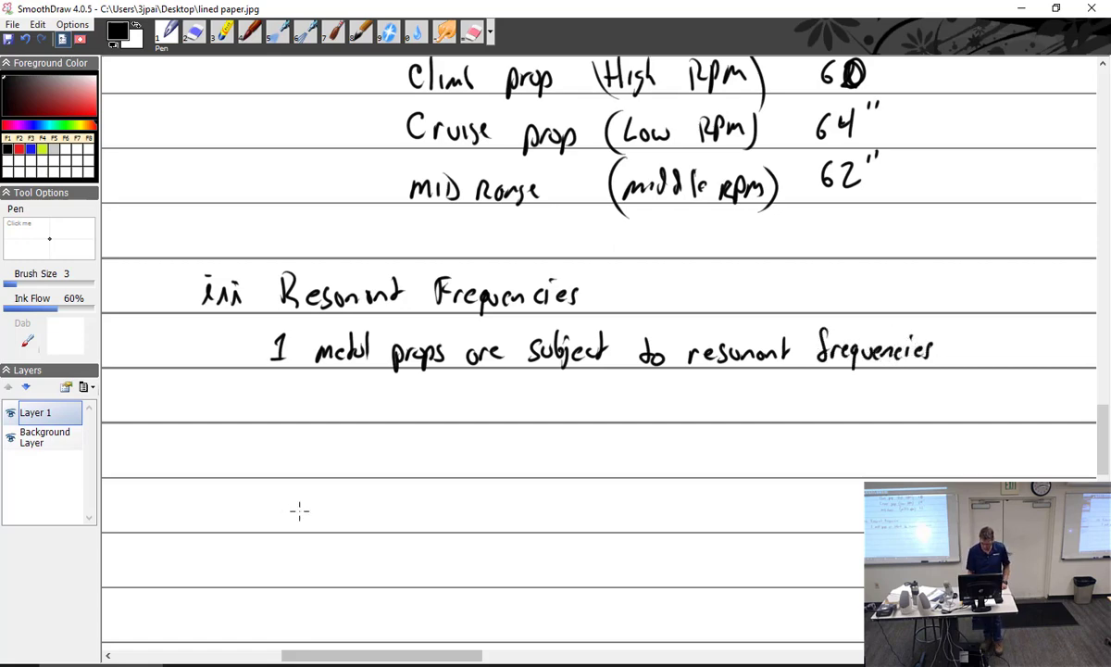
# Step: Handwrite point 2 'these frequencies may cause excessive vibration and even lead to loss of aircraft'
pyautogui.moveTo(278, 417); pyautogui.dragTo(291, 398)
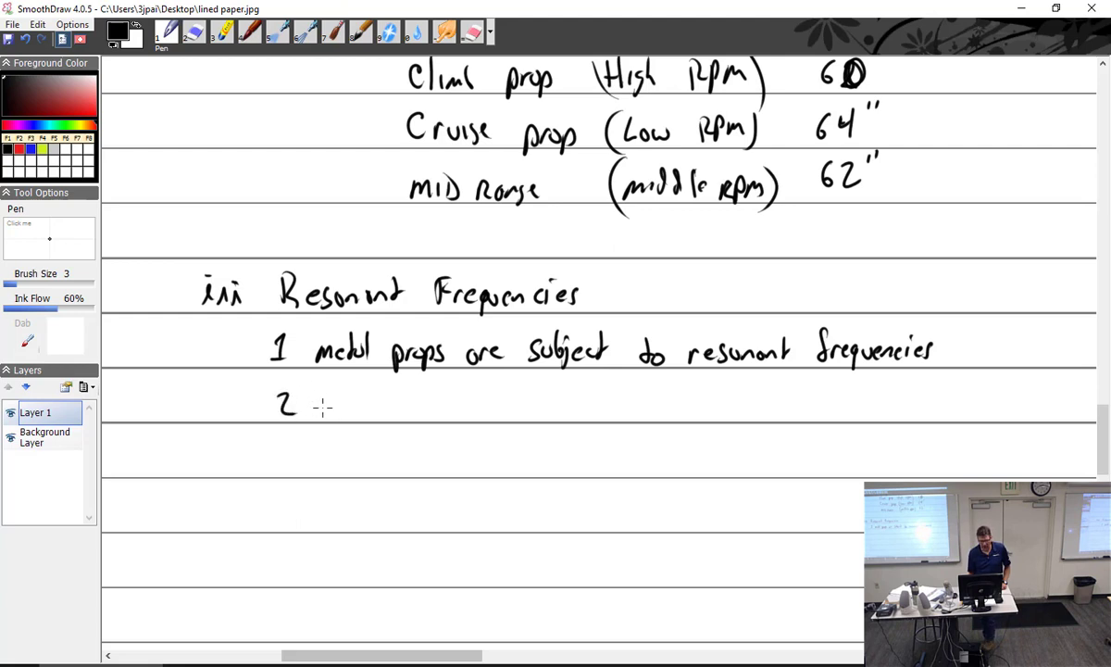
pyautogui.moveTo(324, 403); pyautogui.dragTo(375, 407)
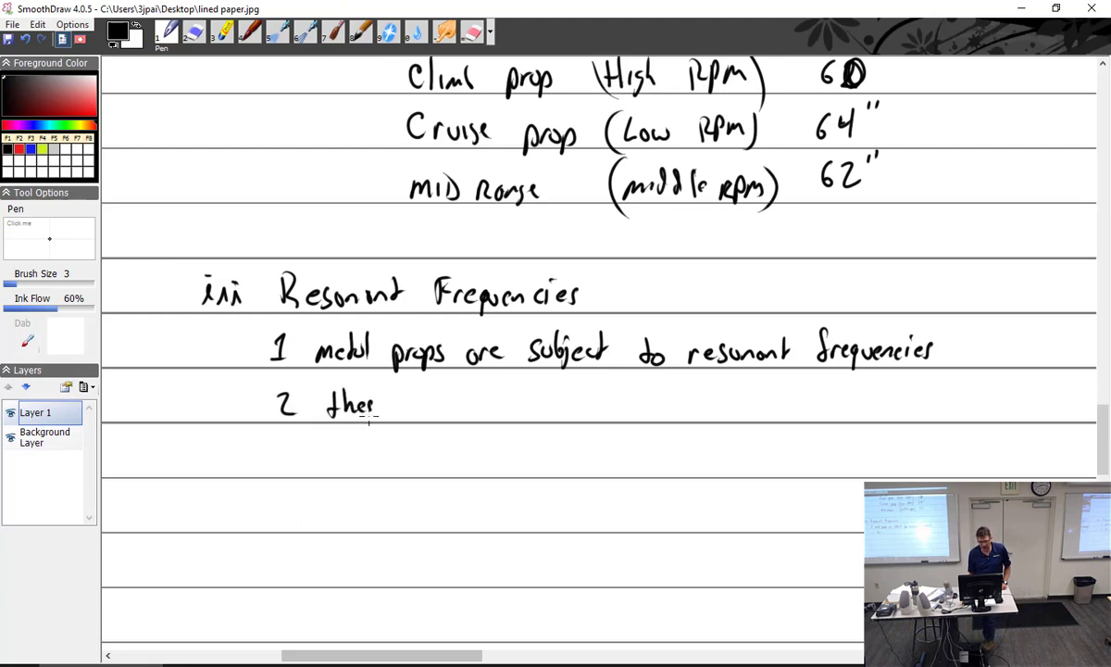
pyautogui.moveTo(370, 405); pyautogui.dragTo(473, 407)
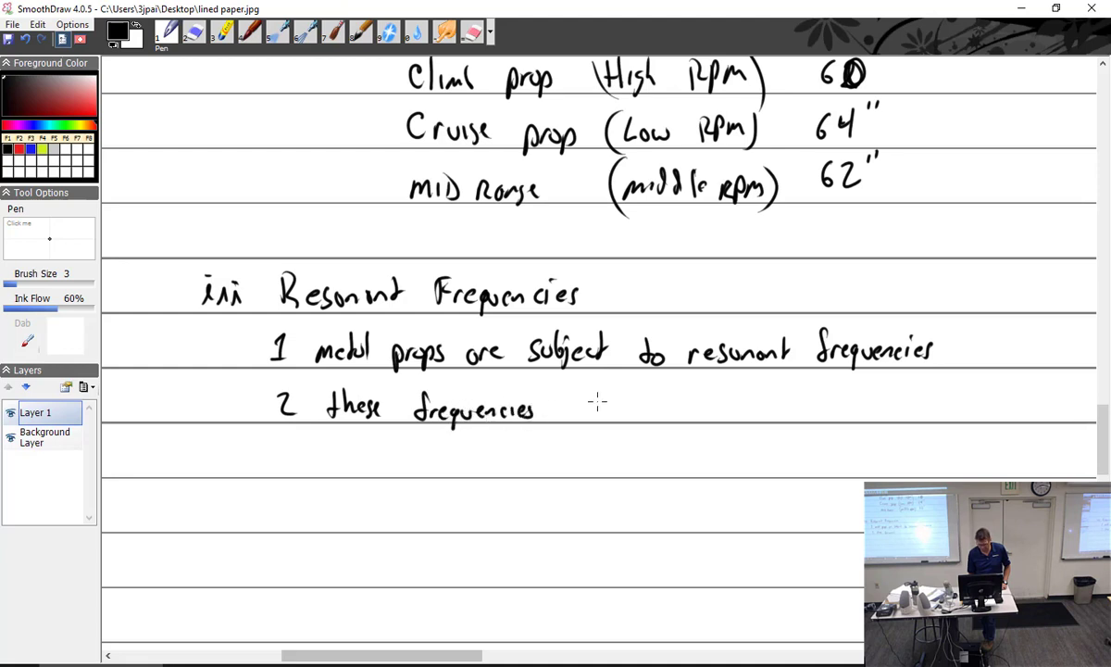
pyautogui.moveTo(593, 324)
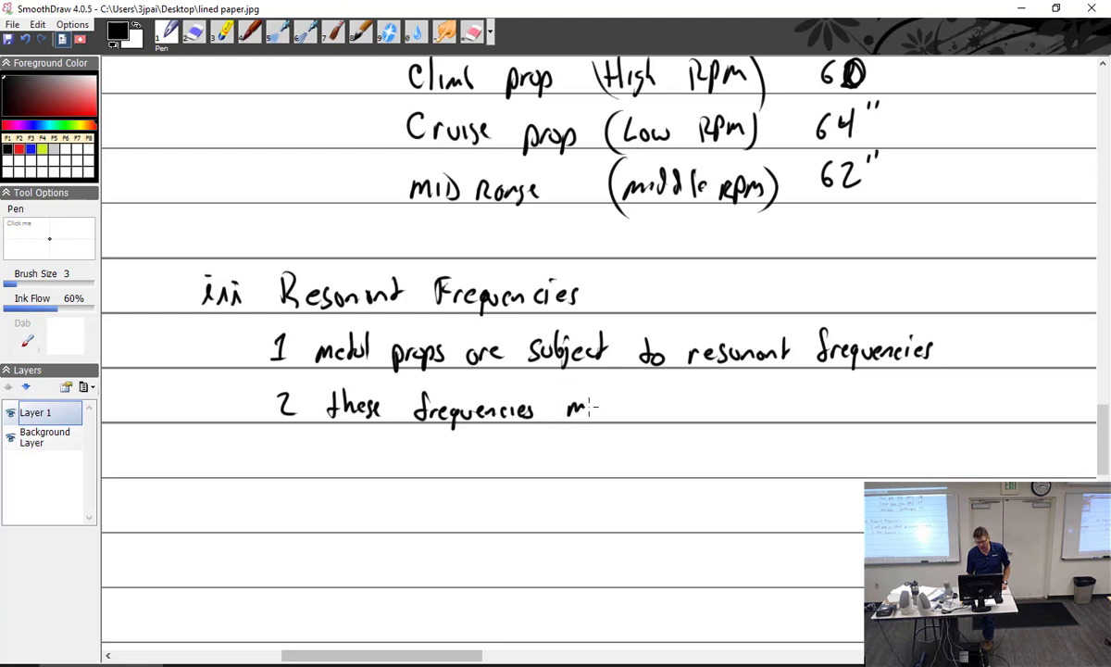
pyautogui.moveTo(570, 408); pyautogui.dragTo(690, 407)
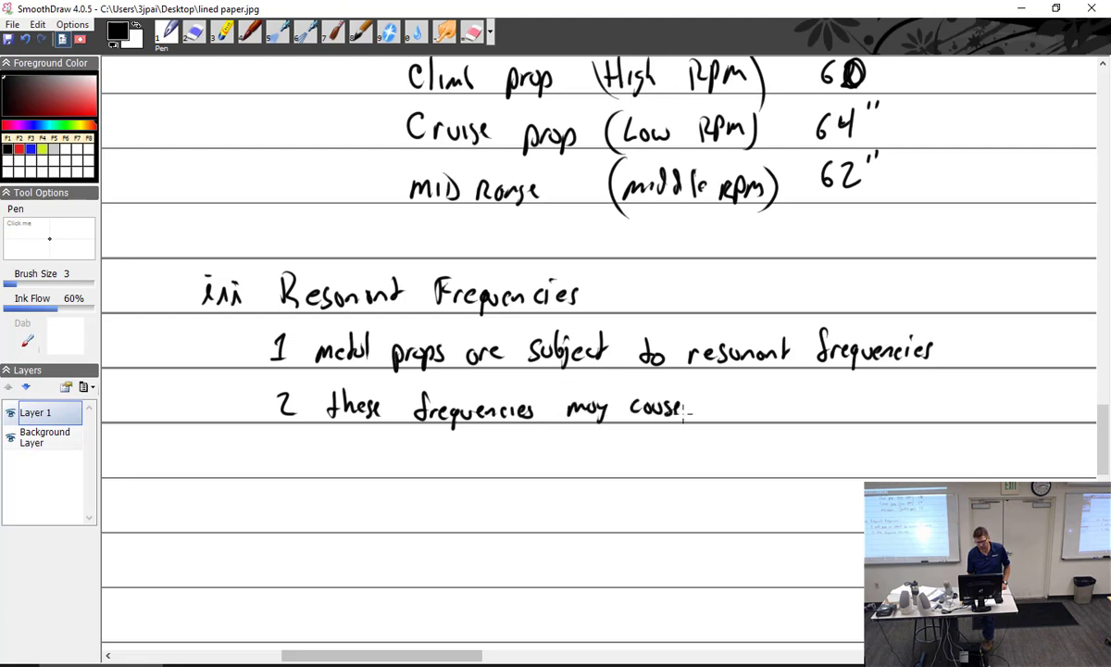
pyautogui.moveTo(718, 407); pyautogui.dragTo(801, 412)
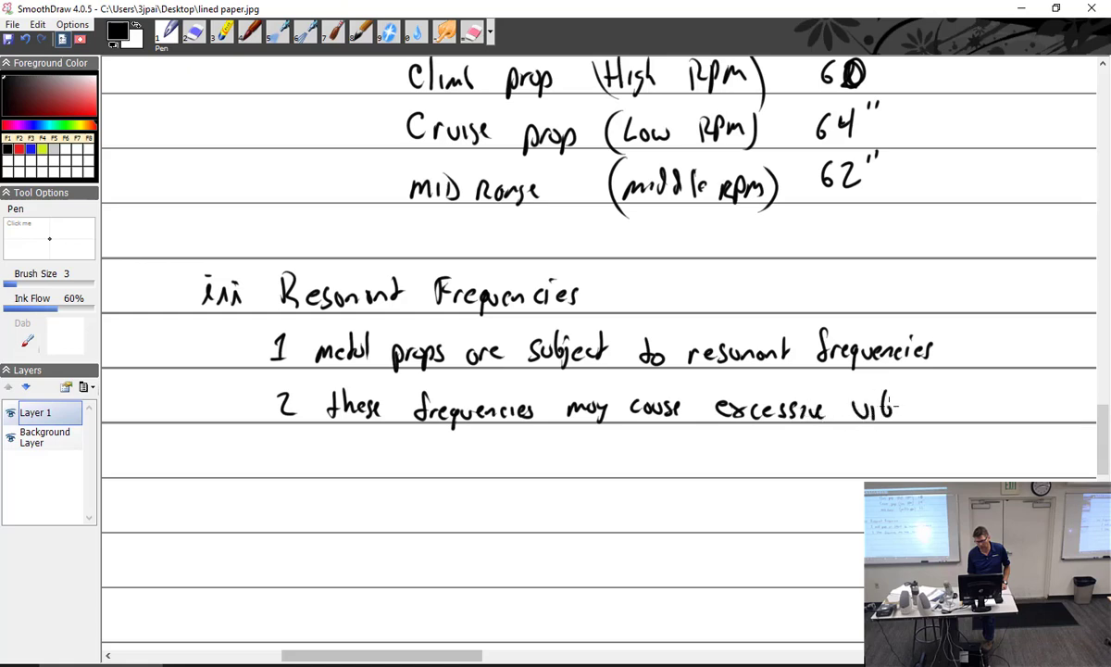
pyautogui.moveTo(889, 403); pyautogui.dragTo(968, 407)
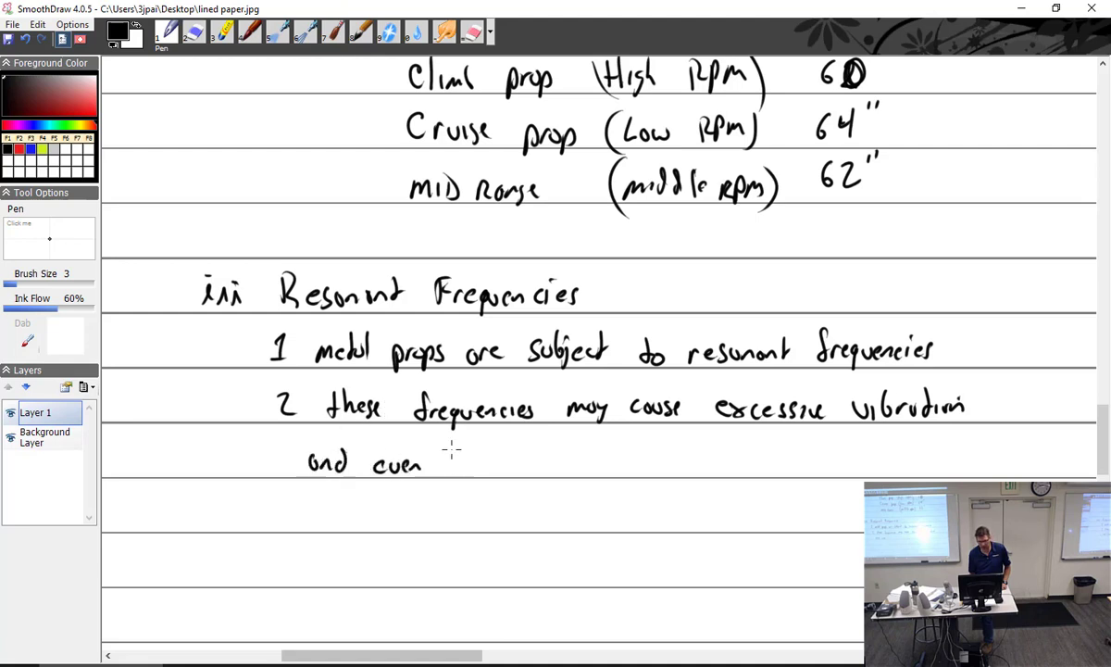
pyautogui.moveTo(449, 460); pyautogui.dragTo(606, 461)
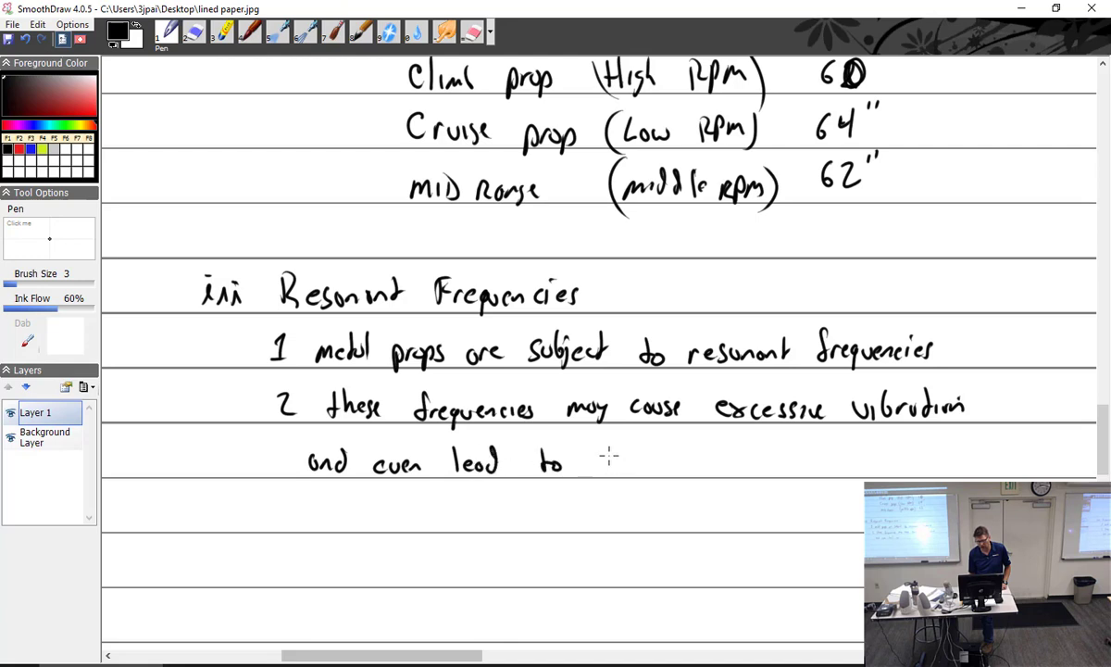
pyautogui.moveTo(611, 461); pyautogui.dragTo(704, 463)
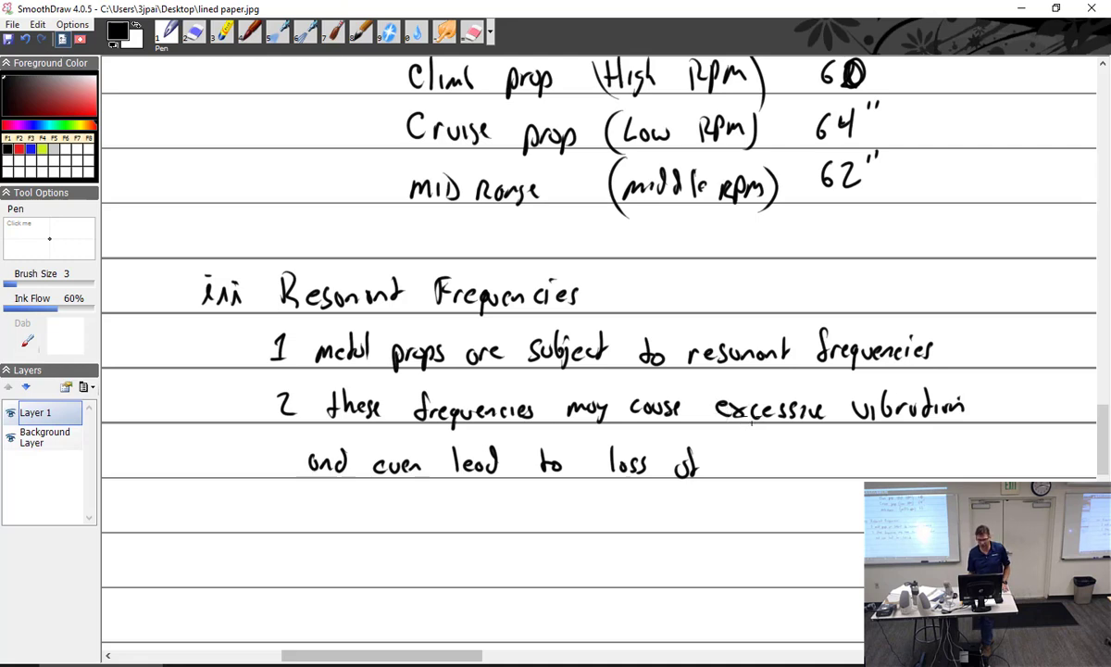
pyautogui.moveTo(722, 463); pyautogui.dragTo(792, 468)
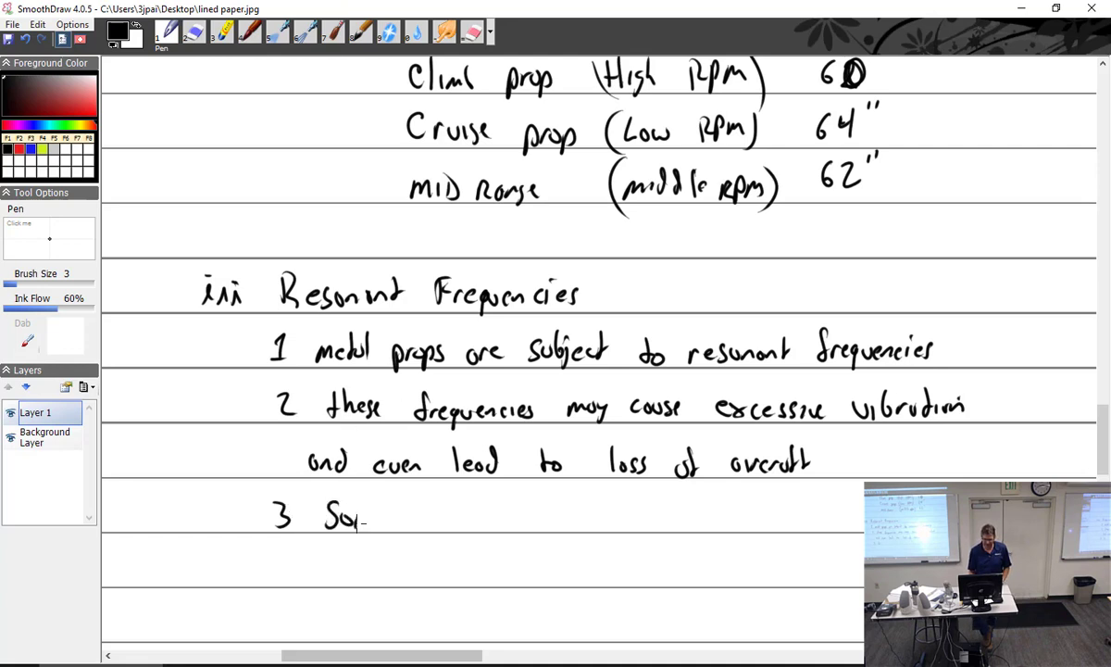
# Step: Continue point 3: some engine/prop combinations have RPM restrictions
pyautogui.write('ome eng')
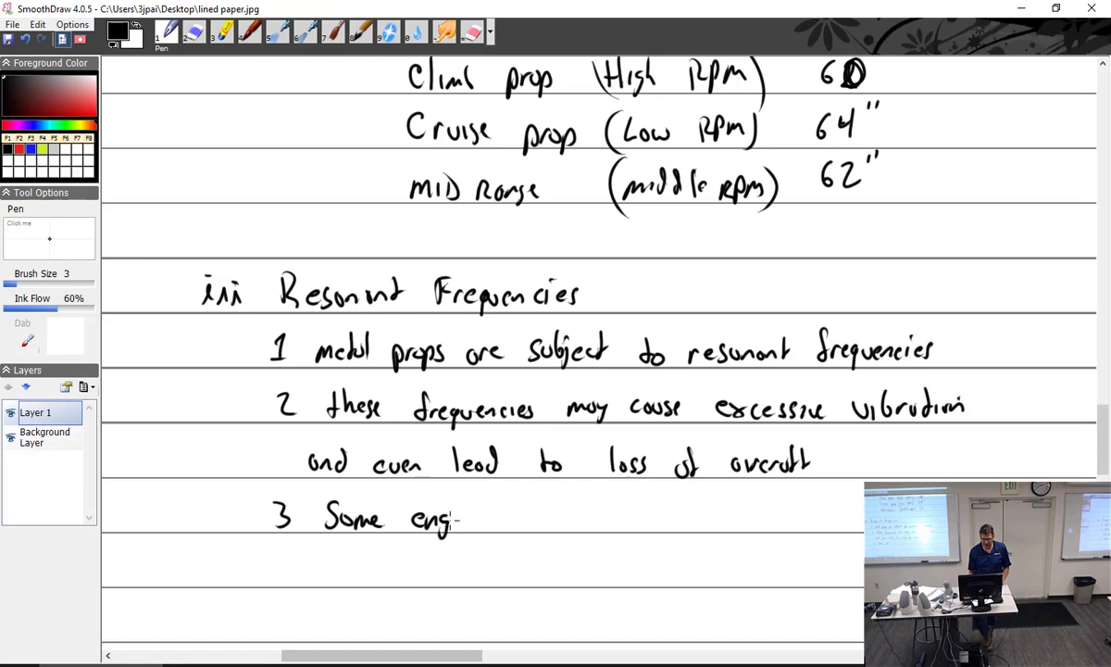
pyautogui.moveTo(459, 516); pyautogui.dragTo(504, 517)
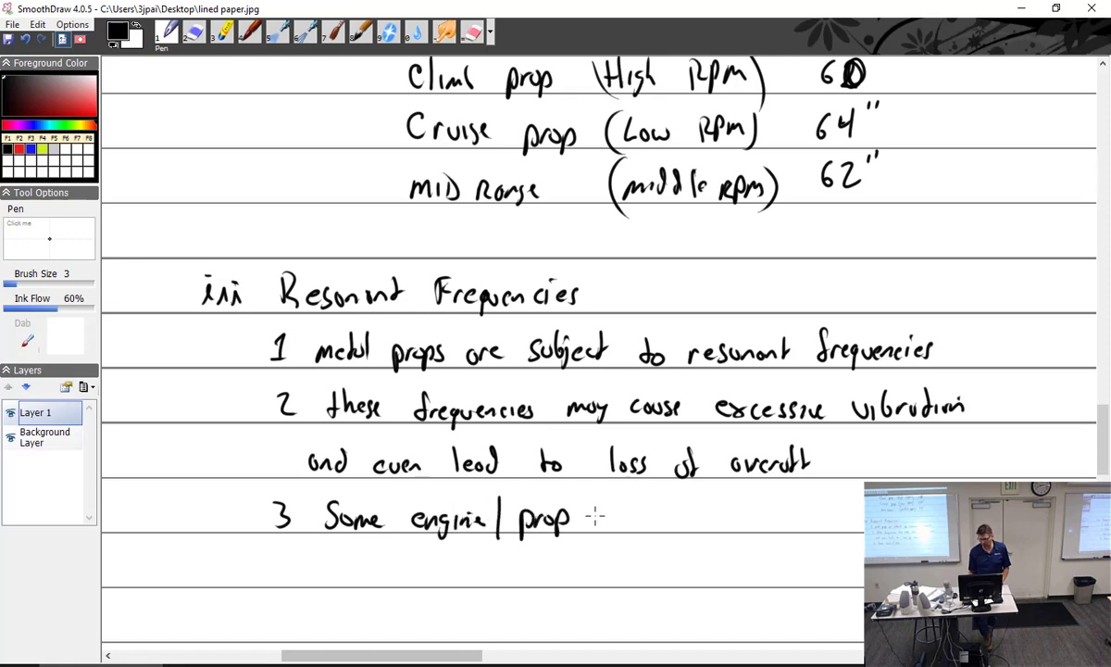
pyautogui.moveTo(593, 516); pyautogui.dragTo(681, 516)
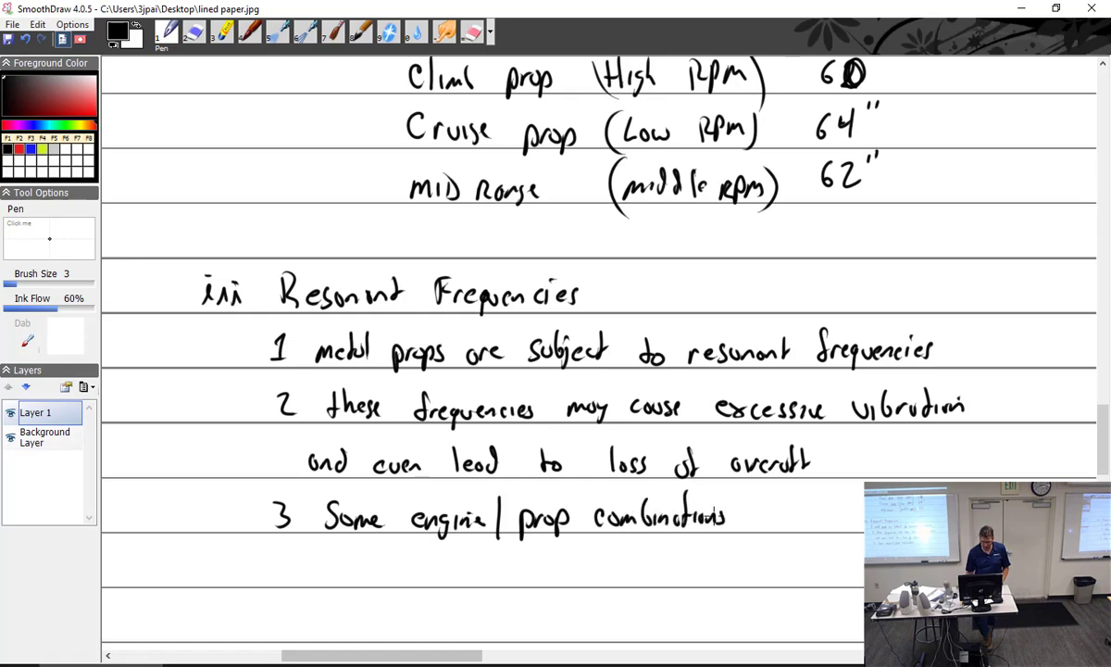
pyautogui.scroll(-3)
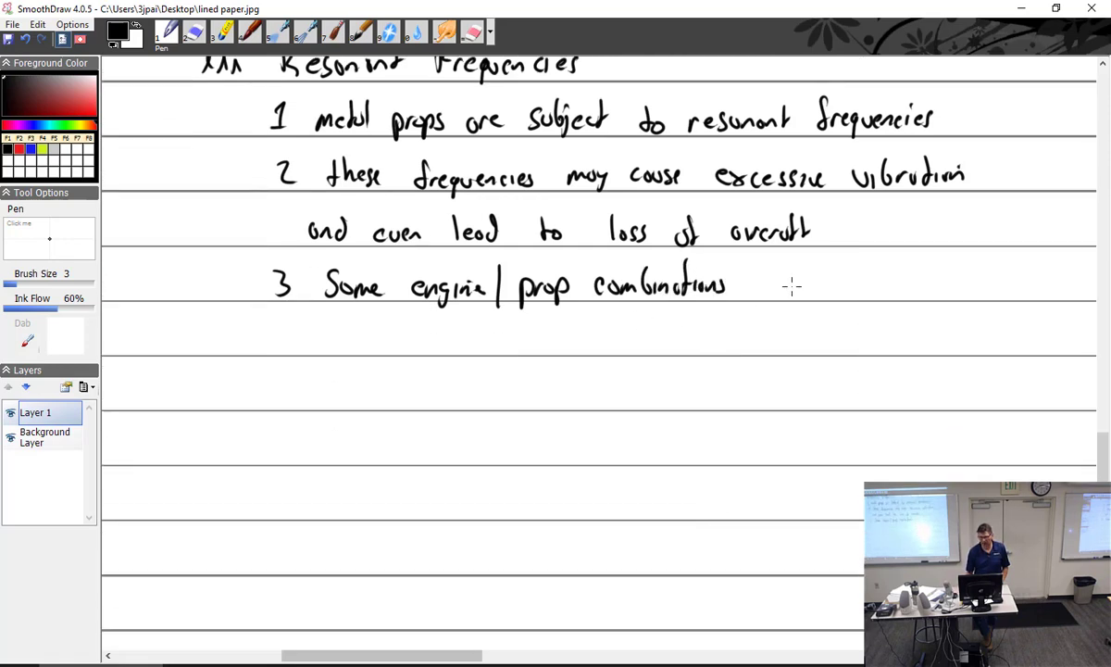
pyautogui.moveTo(755, 278); pyautogui.dragTo(815, 287)
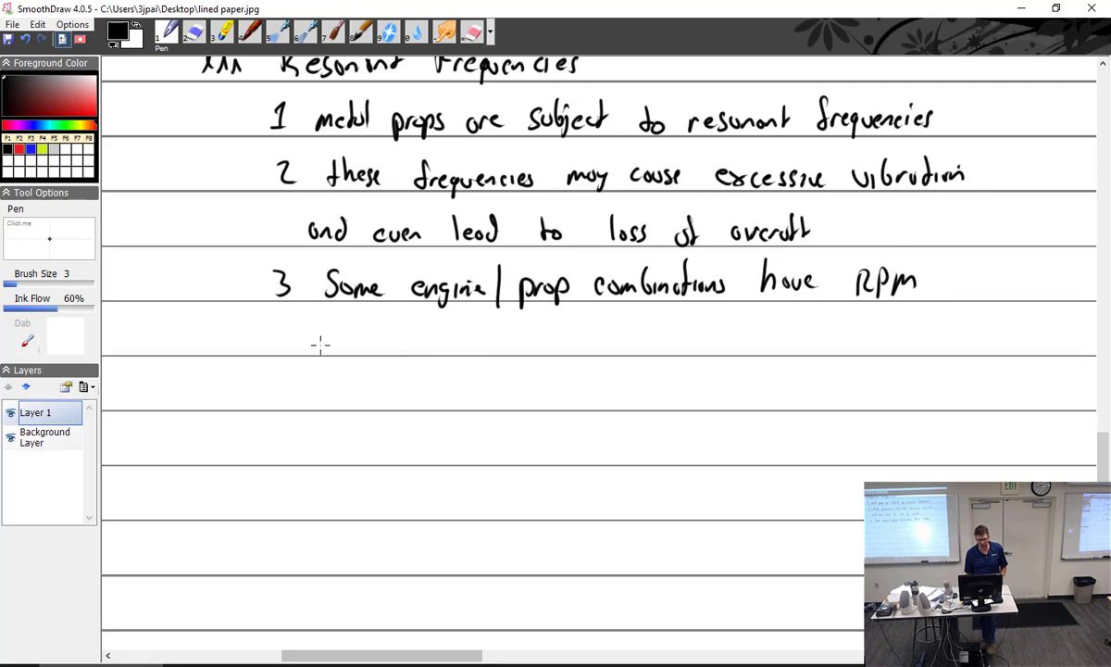
pyautogui.moveTo(319, 343); pyautogui.dragTo(416, 343)
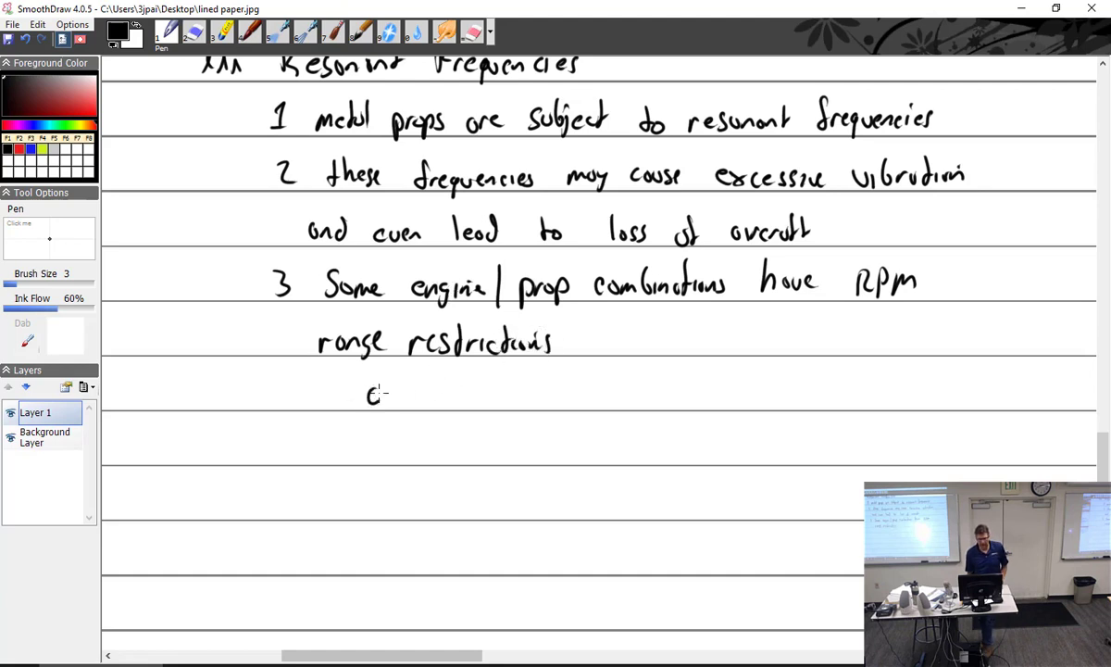
# Step: Handwrite sub-item 'a. example: avoid continuous operation between 2,000 and 2,250 RPM'
pyautogui.moveTo(388, 395); pyautogui.dragTo(477, 395)
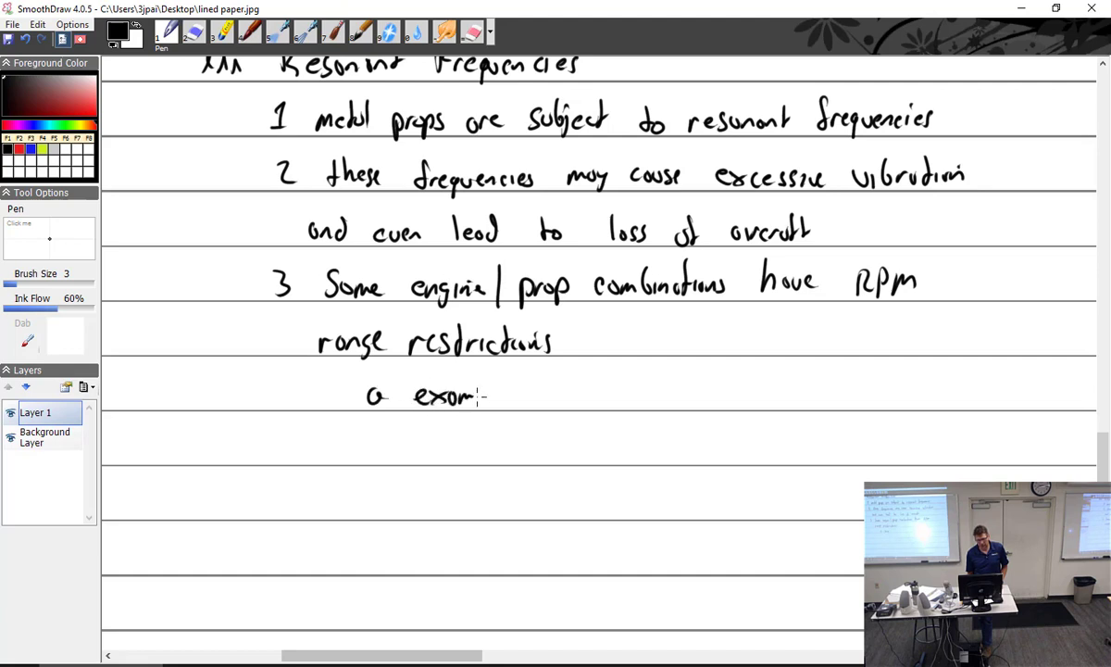
pyautogui.moveTo(482, 394); pyautogui.dragTo(527, 394)
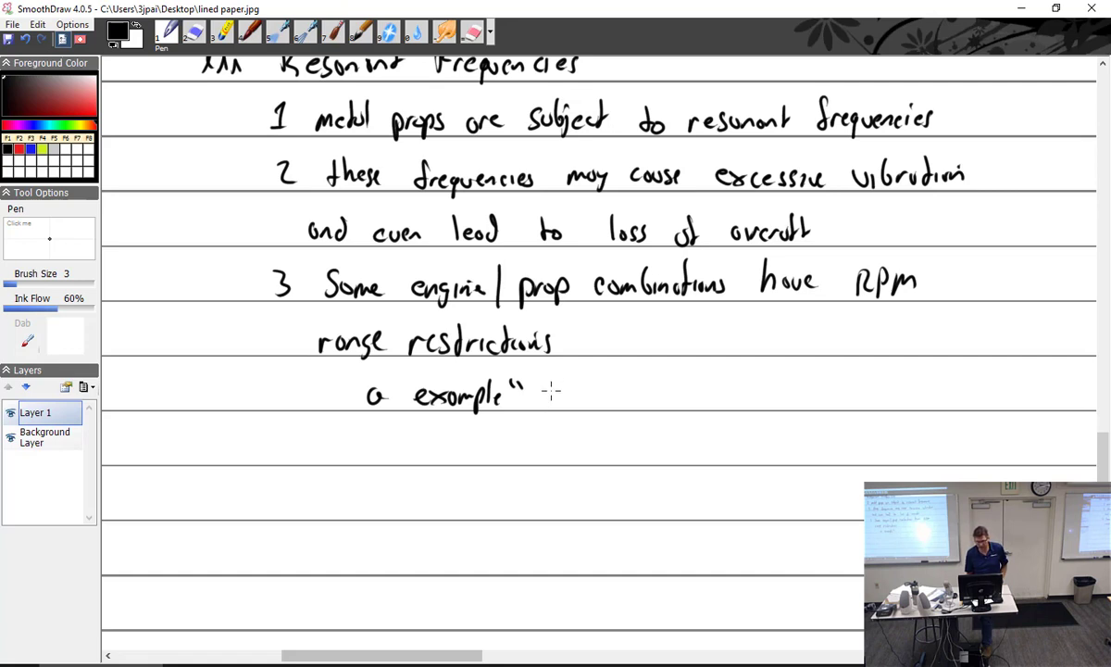
pyautogui.moveTo(542, 394); pyautogui.dragTo(620, 389)
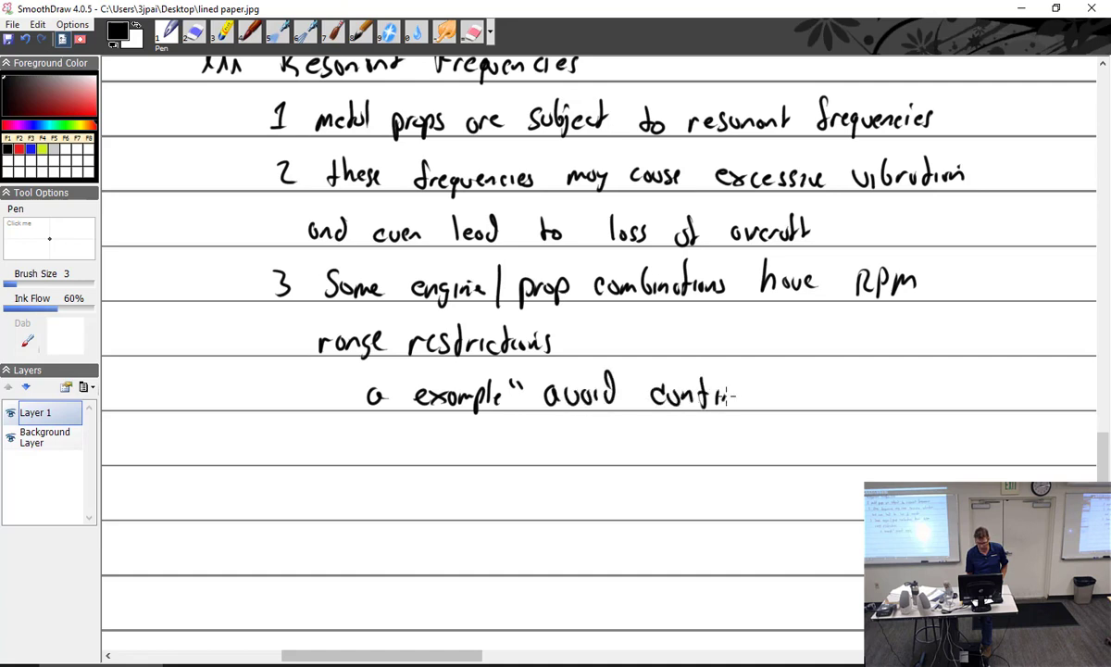
pyautogui.moveTo(731, 394); pyautogui.dragTo(829, 393)
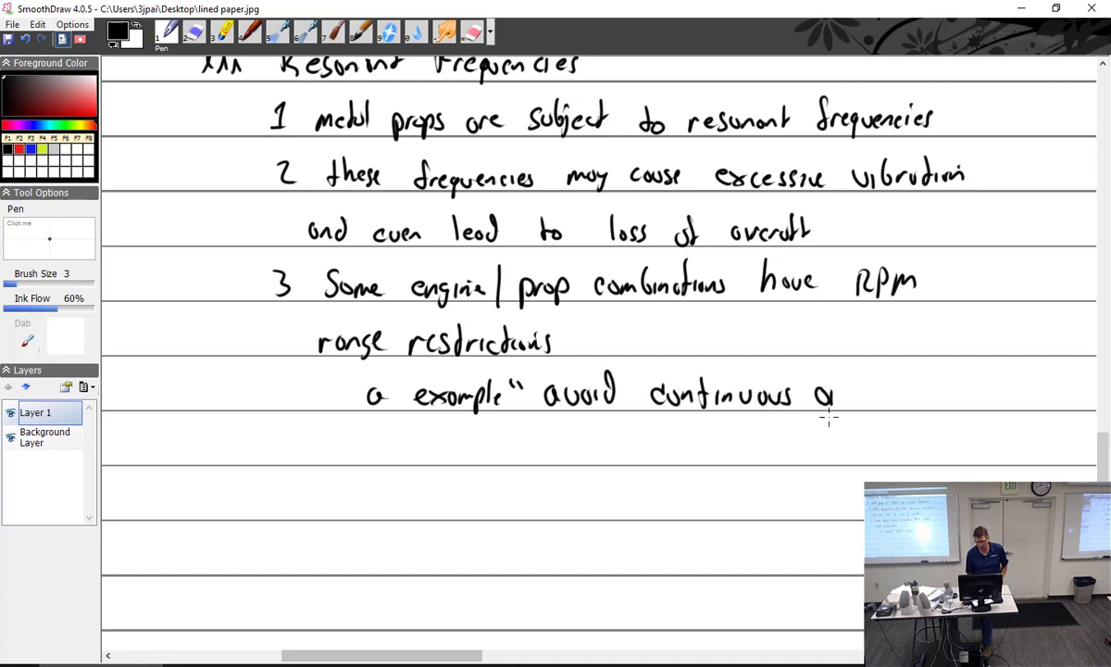
pyautogui.moveTo(813, 396); pyautogui.dragTo(930, 396)
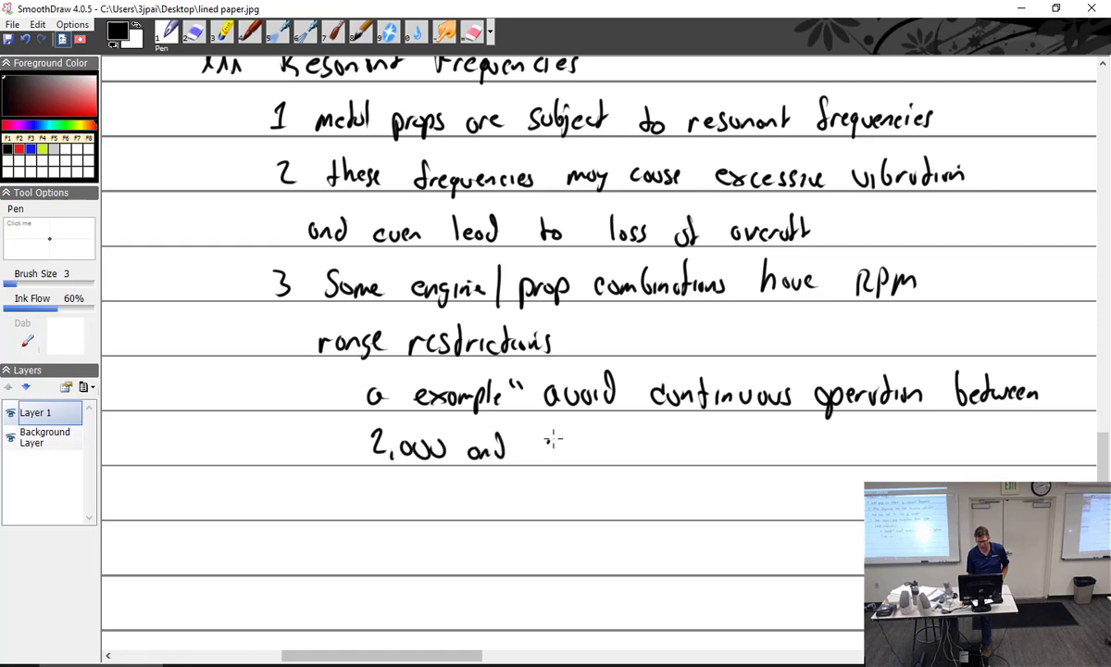
pyautogui.moveTo(542, 454); pyautogui.dragTo(630, 439)
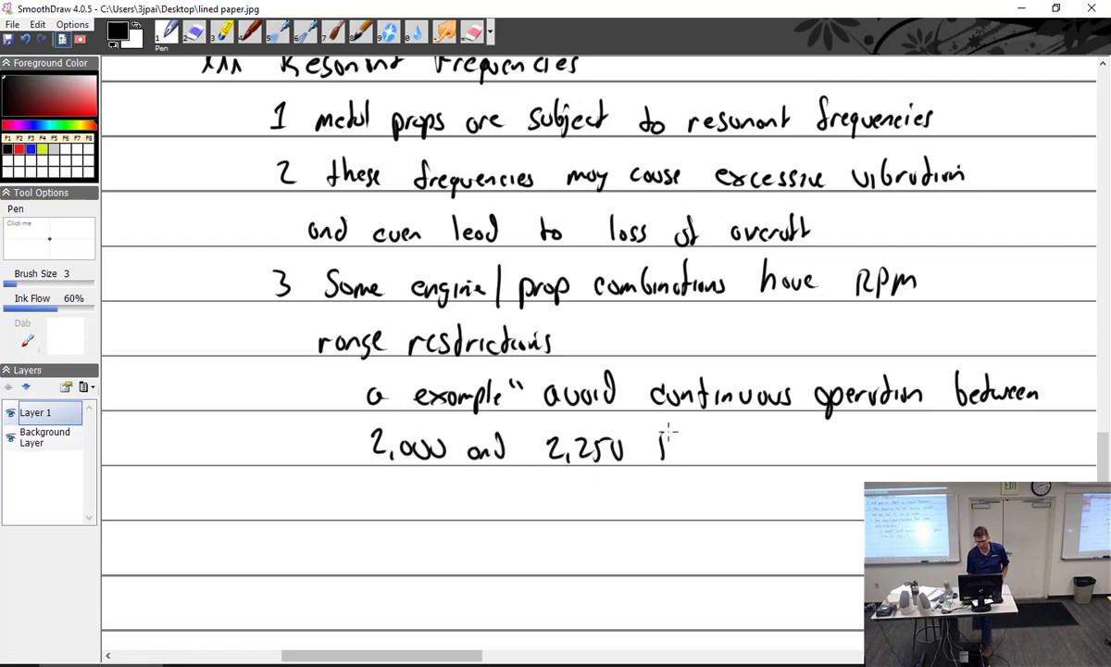
pyautogui.moveTo(648, 440); pyautogui.dragTo(731, 445)
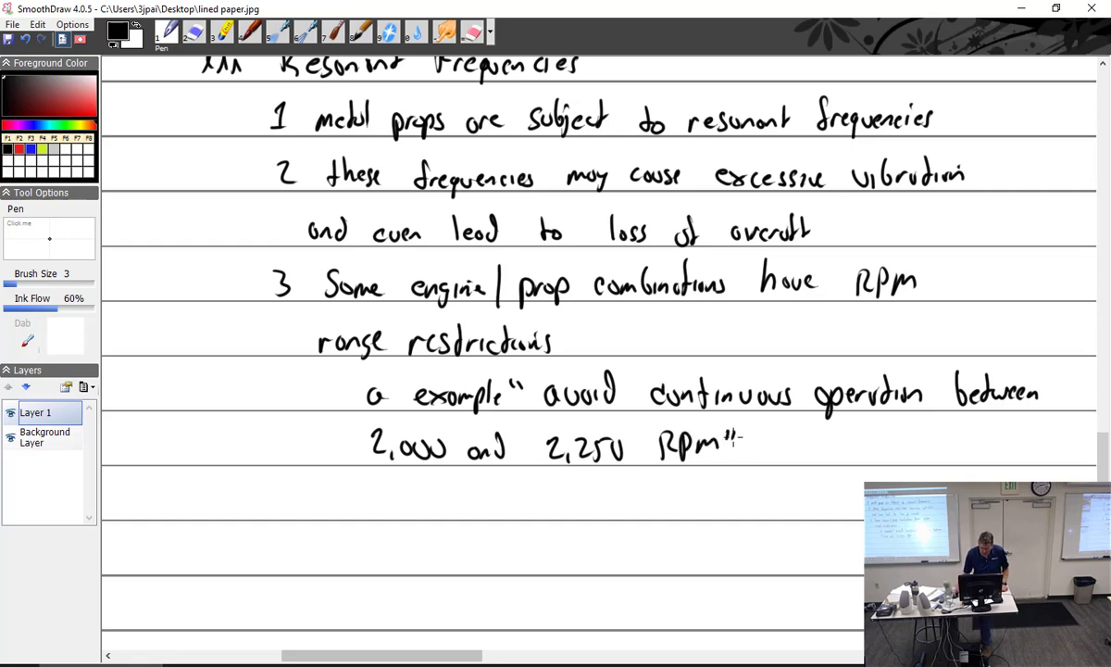
pyautogui.scroll(-3)
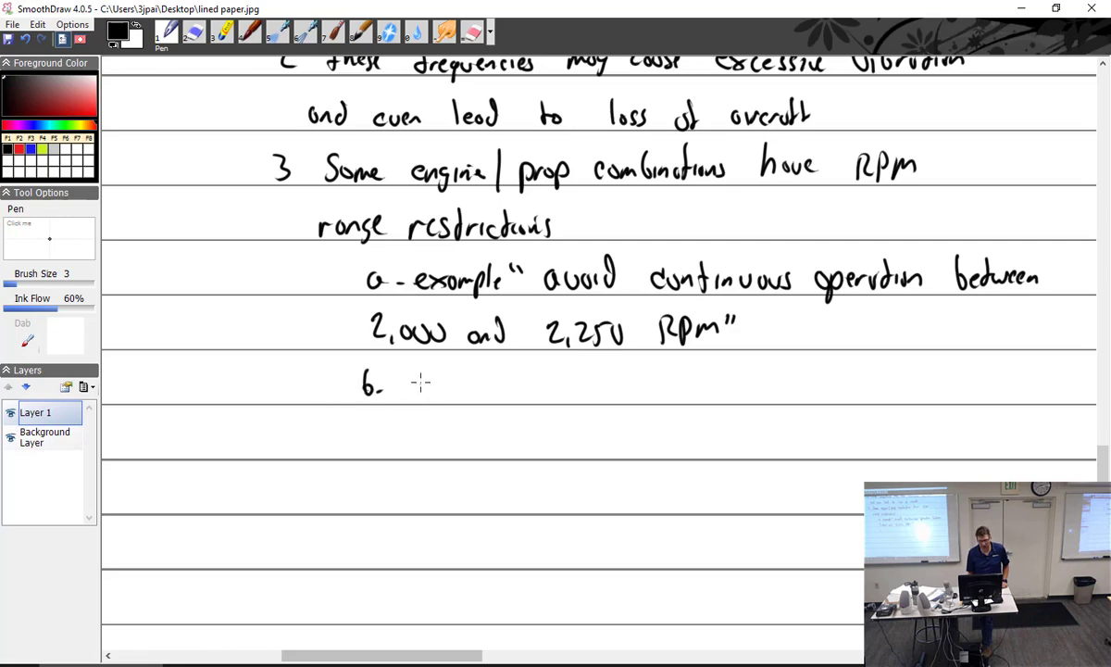
# Step: Handwrite 'b. may have a colored arc on the tach', 'Yellow - caution', 'Red - critical vibration'
pyautogui.moveTo(416, 389); pyautogui.dragTo(509, 384)
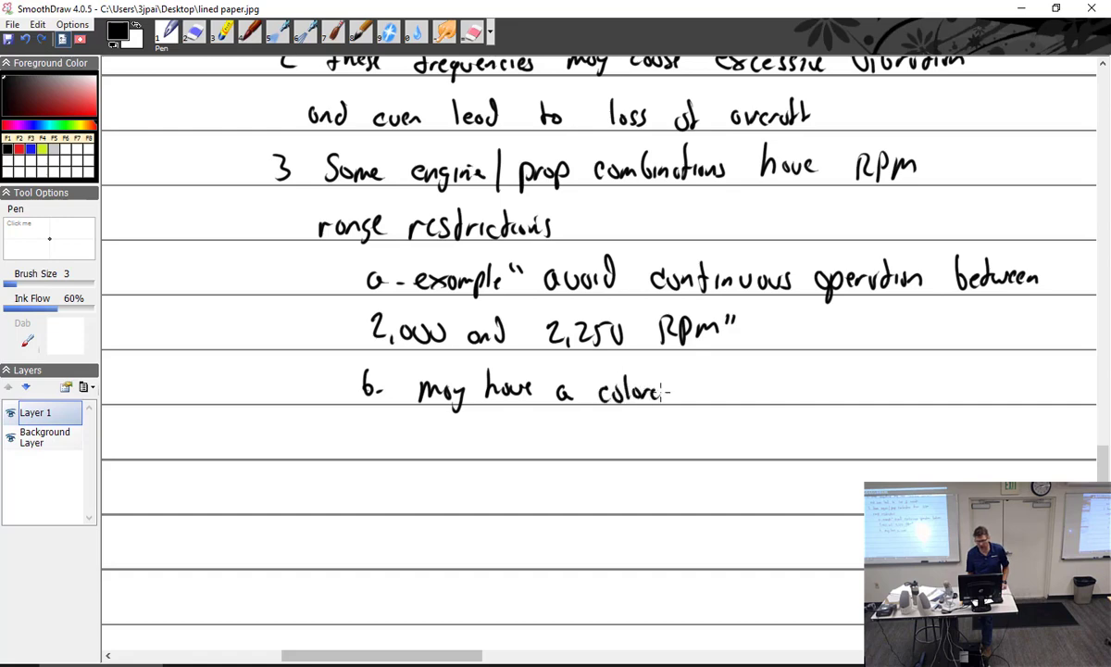
pyautogui.moveTo(667, 389); pyautogui.dragTo(797, 393)
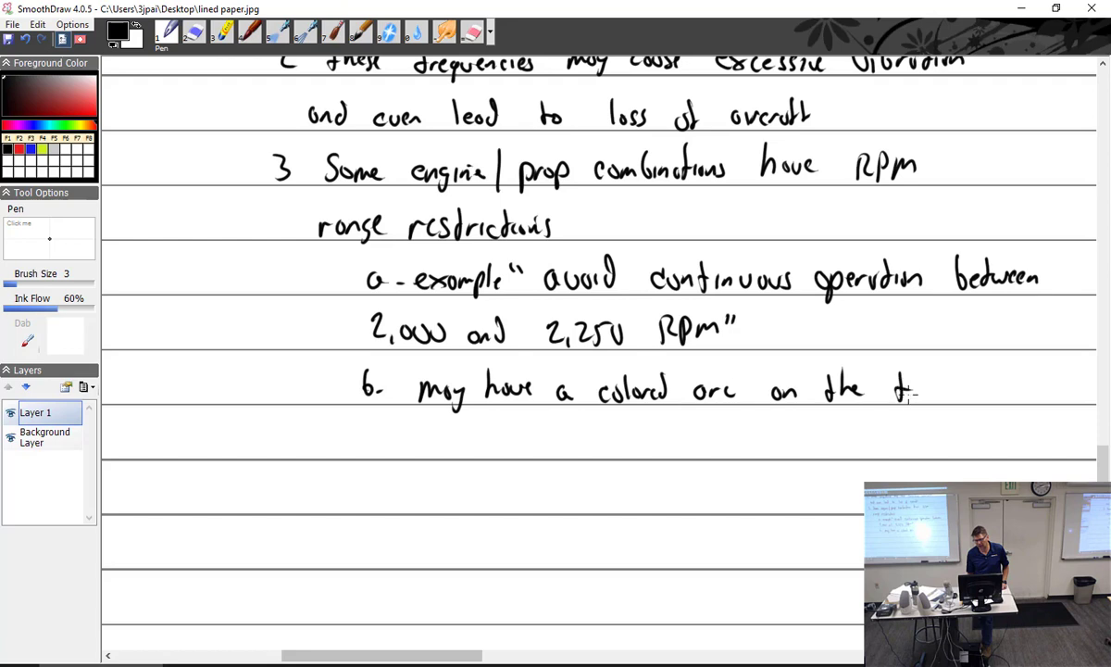
pyautogui.moveTo(889, 387); pyautogui.dragTo(954, 389)
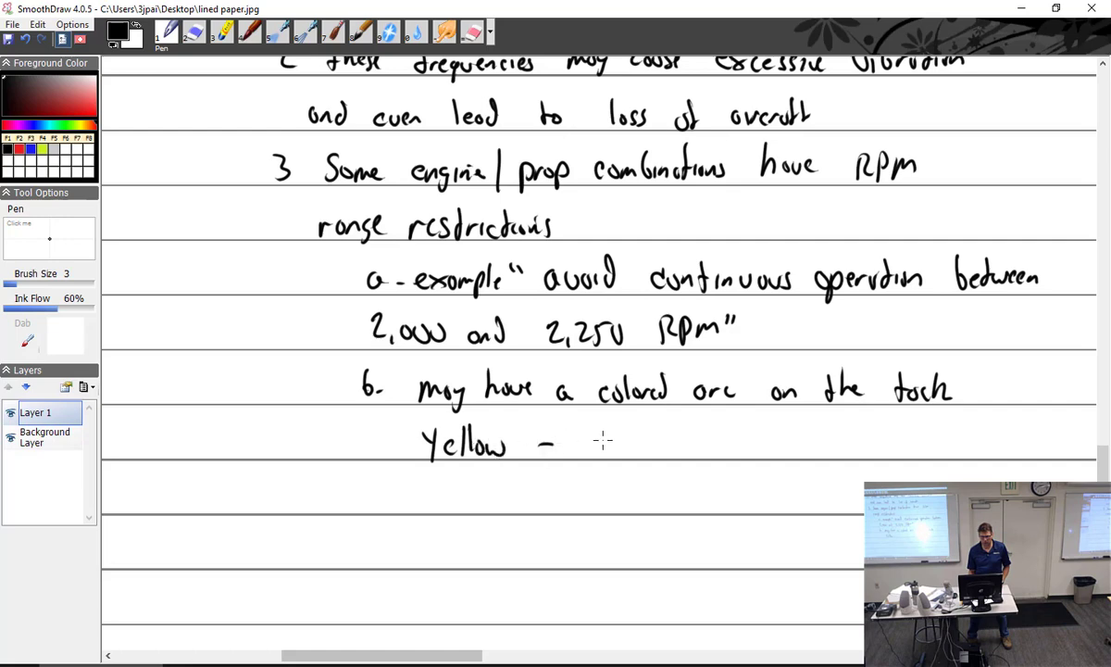
pyautogui.moveTo(588, 440); pyautogui.dragTo(676, 440)
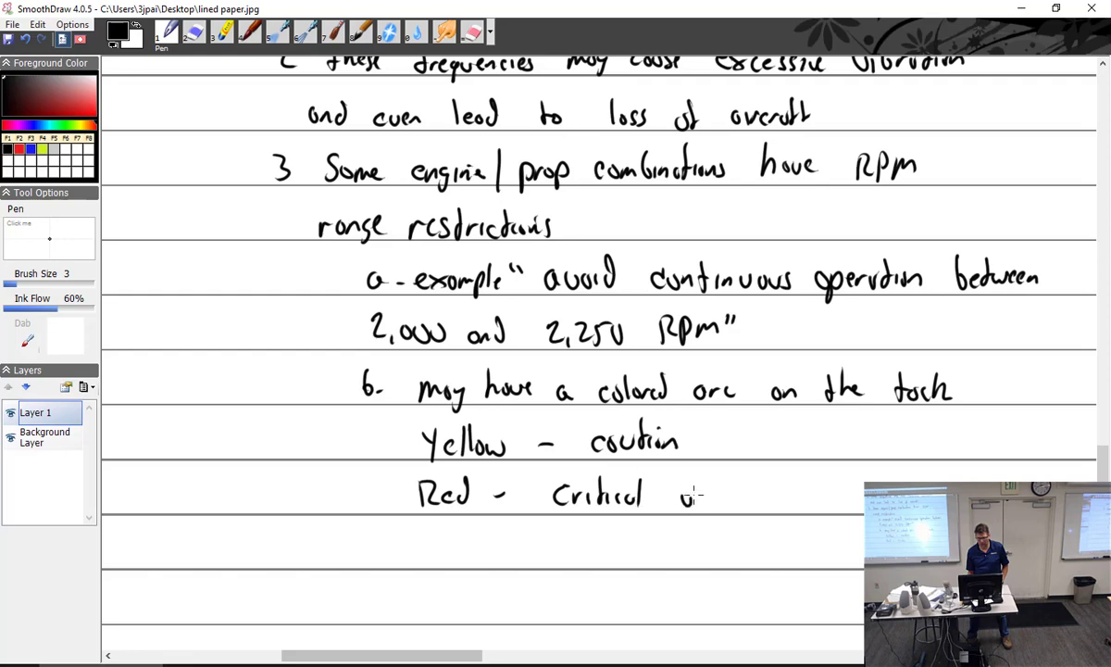
pyautogui.moveTo(676, 495); pyautogui.dragTo(768, 500)
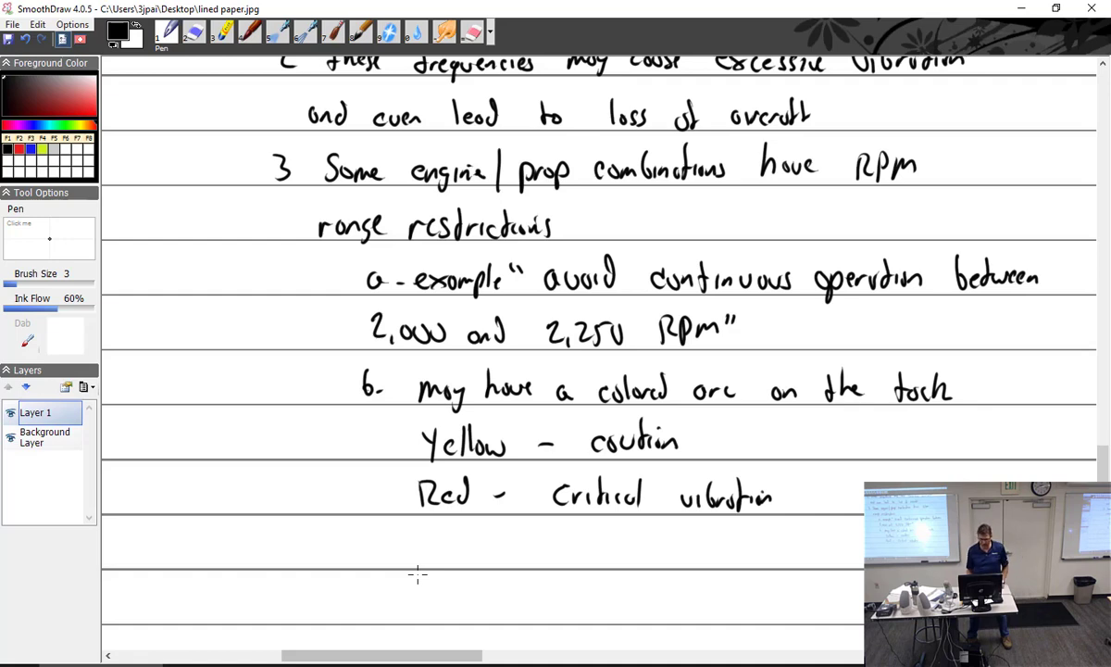
pyautogui.scroll(-3)
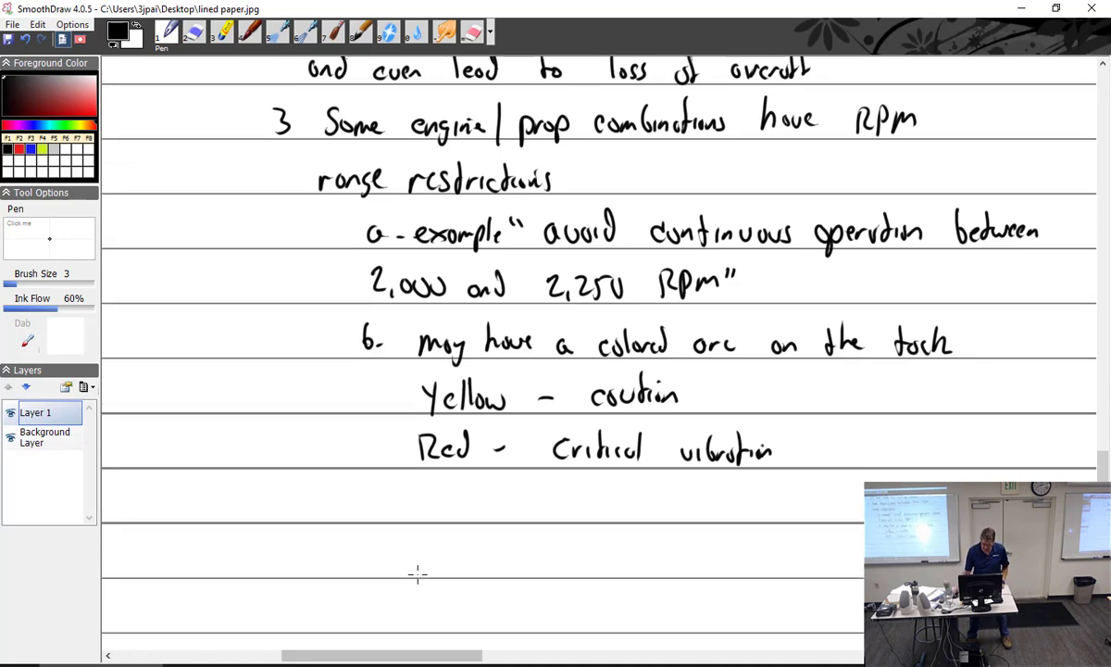
# Step: Handwrite 'c most common failure with vibration is' and begin 'tip loss'
pyautogui.scroll(-3)
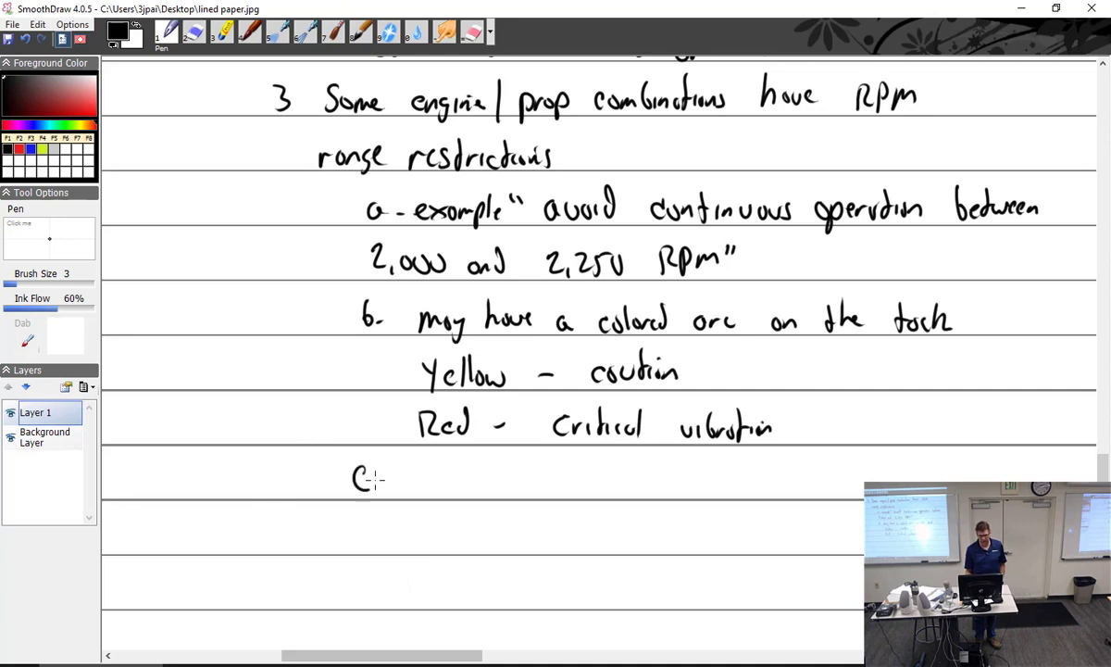
pyautogui.moveTo(412, 477); pyautogui.dragTo(500, 477)
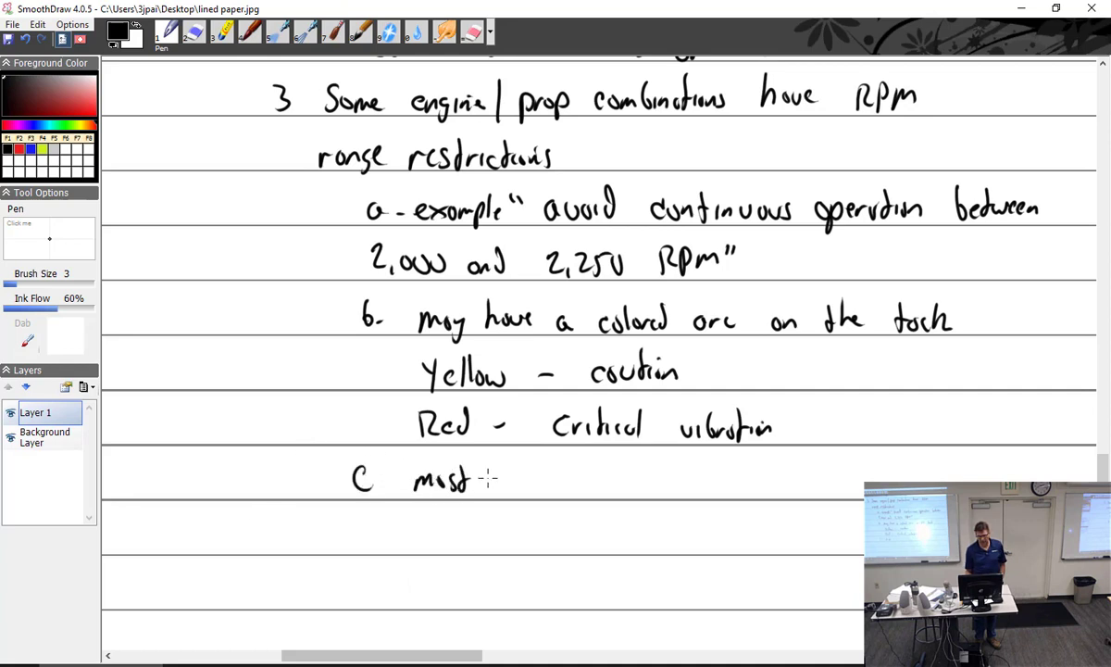
pyautogui.moveTo(504, 486); pyautogui.dragTo(583, 486)
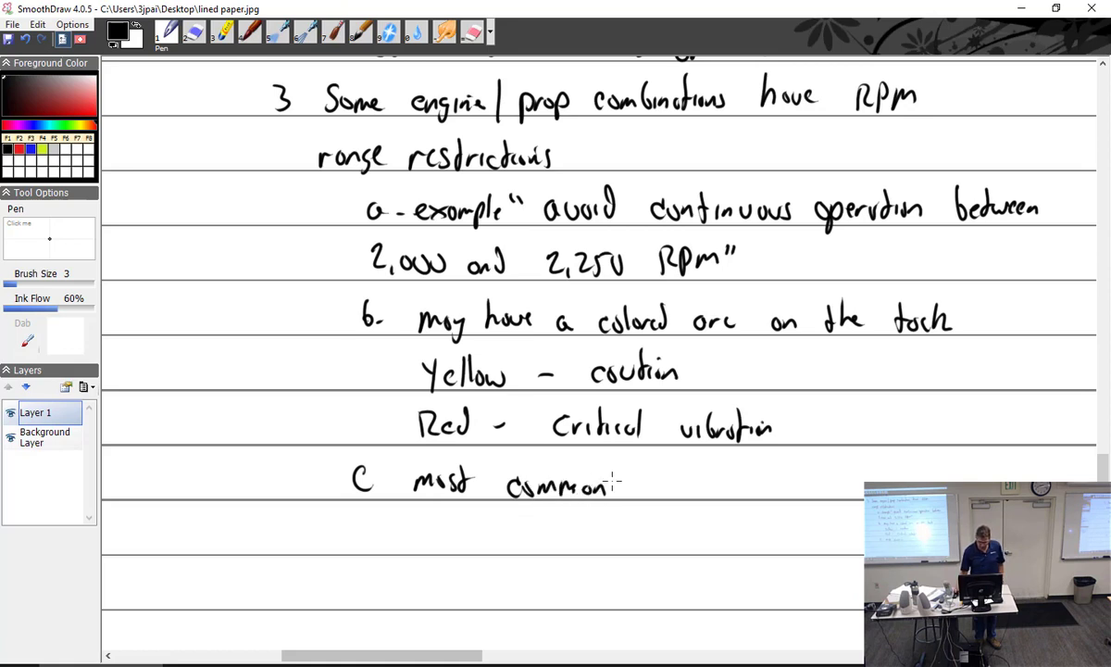
pyautogui.scroll(-3)
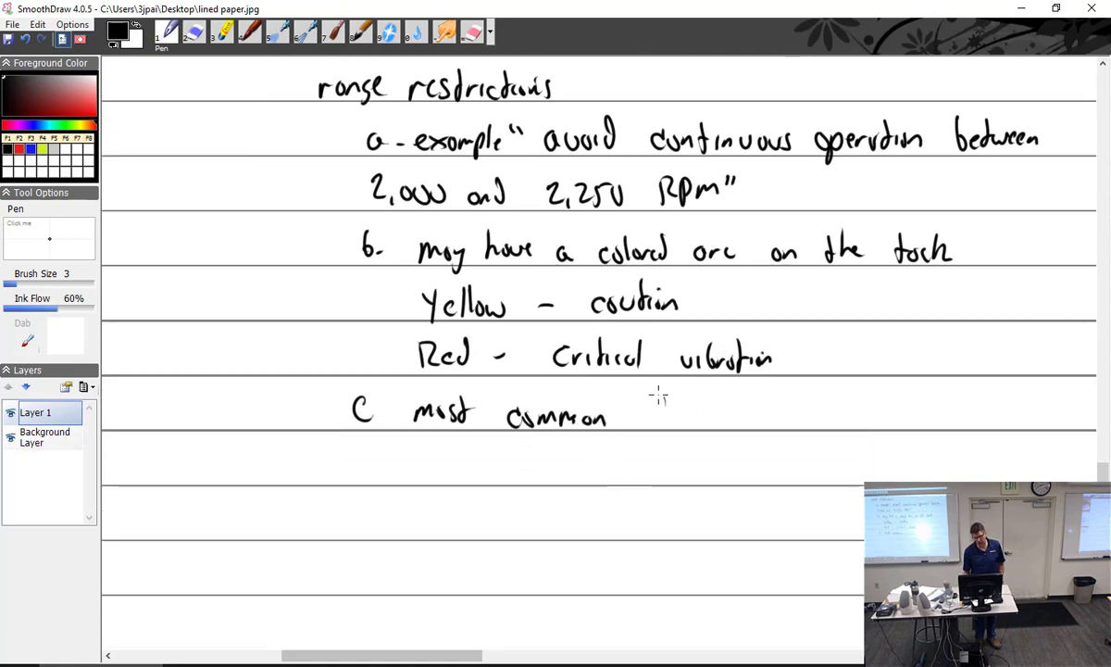
pyautogui.moveTo(648, 416); pyautogui.dragTo(750, 416)
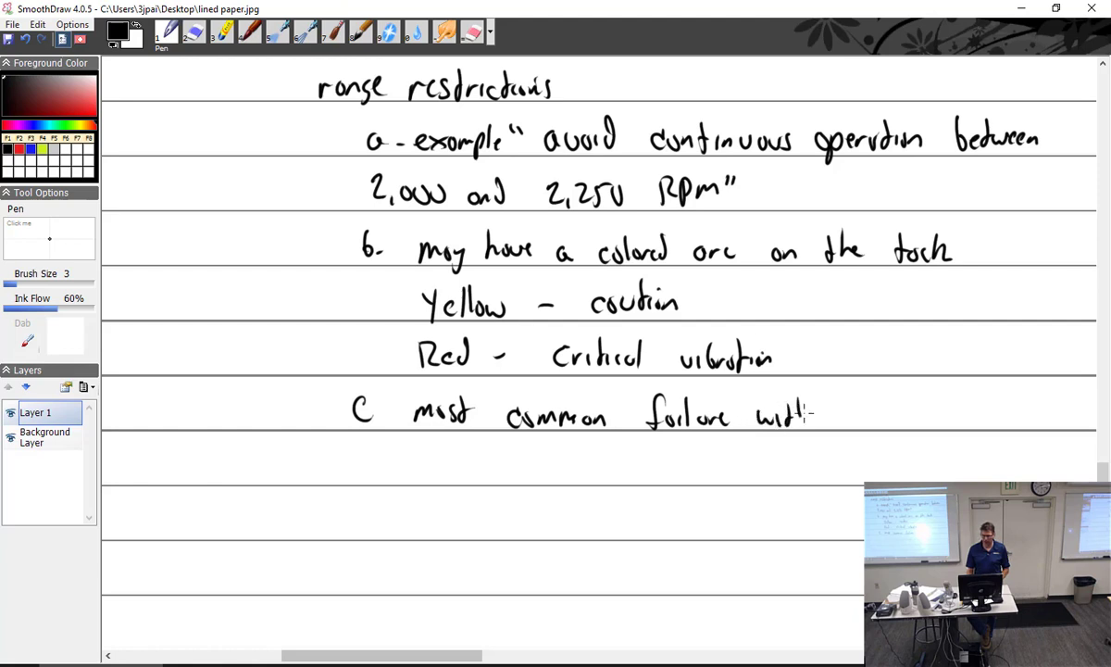
pyautogui.moveTo(842, 416); pyautogui.dragTo(917, 416)
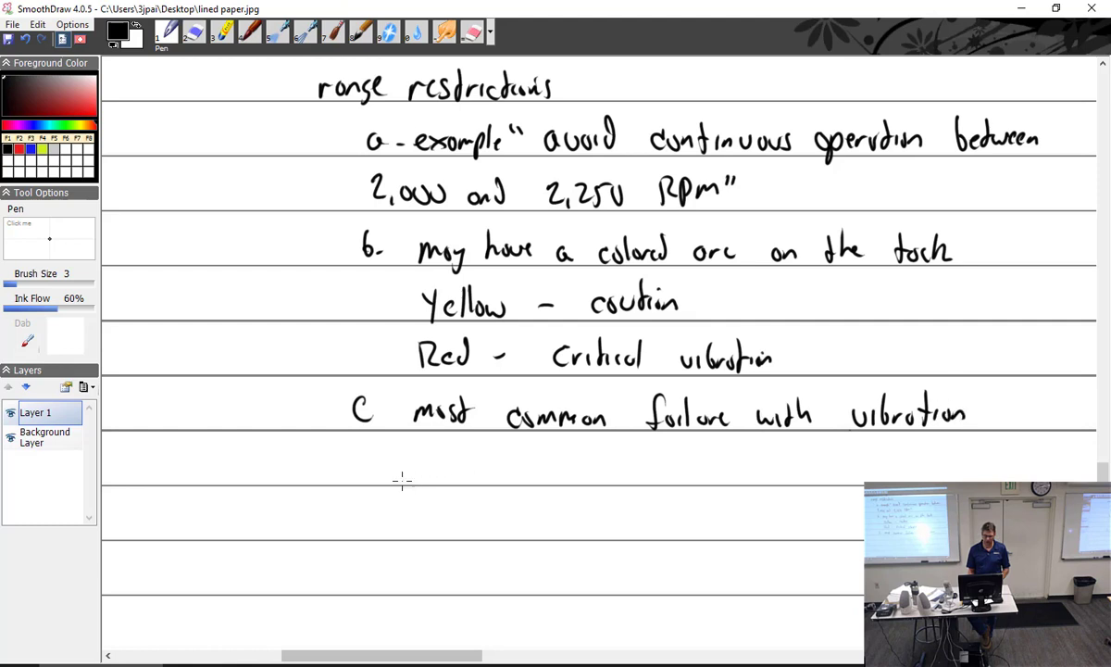
pyautogui.moveTo(357, 467); pyautogui.dragTo(468, 468)
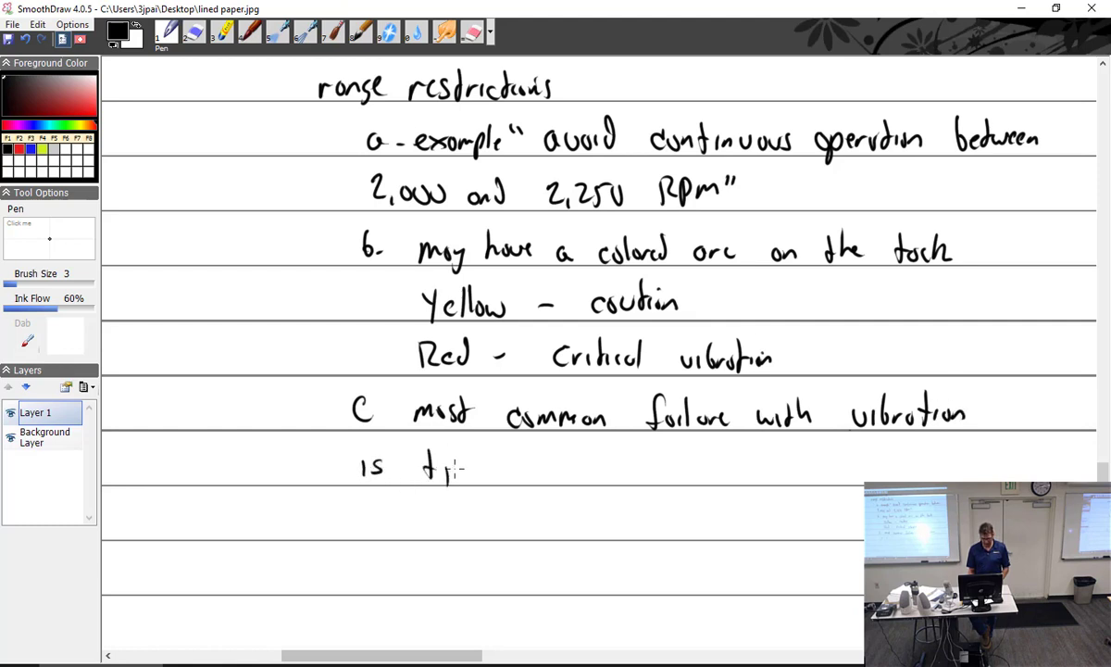
pyautogui.moveTo(454, 468); pyautogui.dragTo(537, 472)
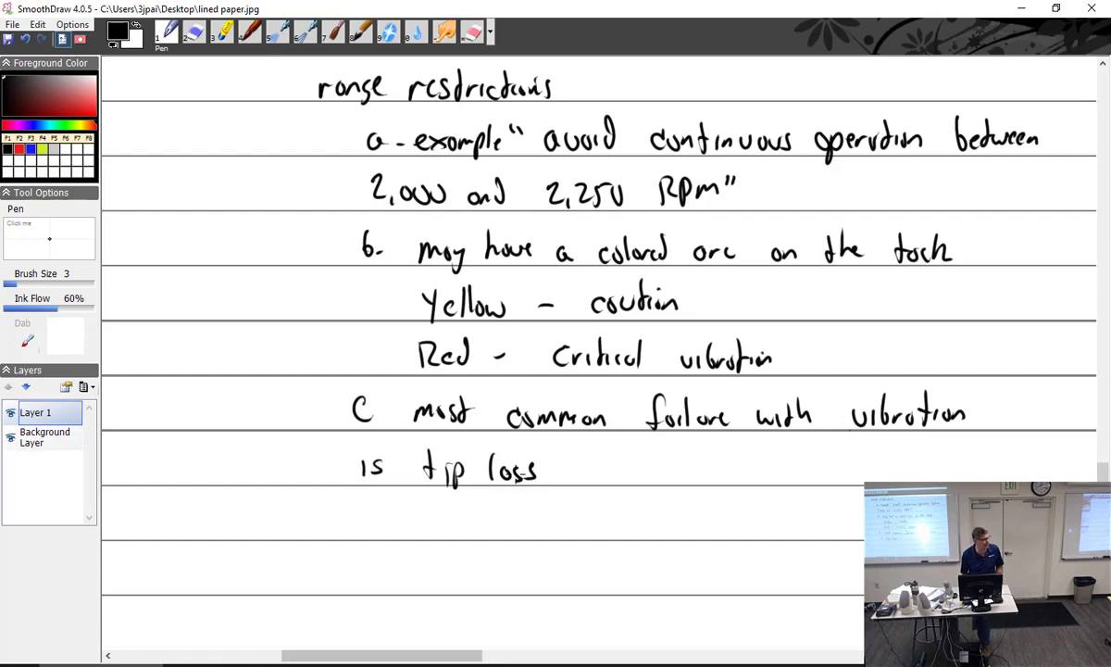
pyautogui.moveTo(597, 462)
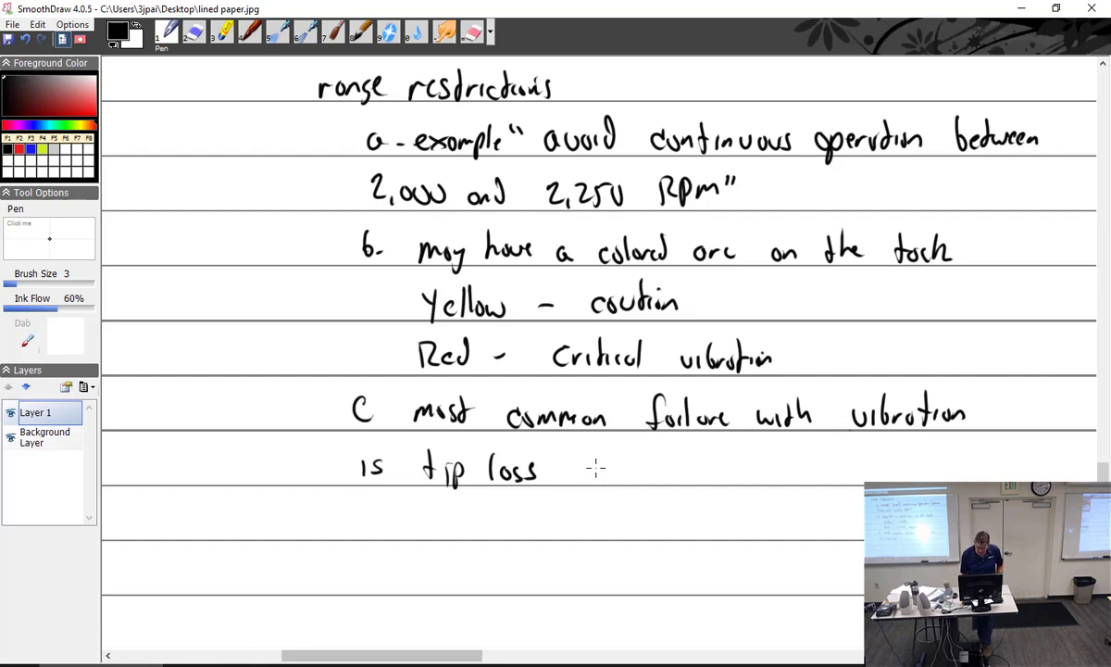
pyautogui.moveTo(454, 526)
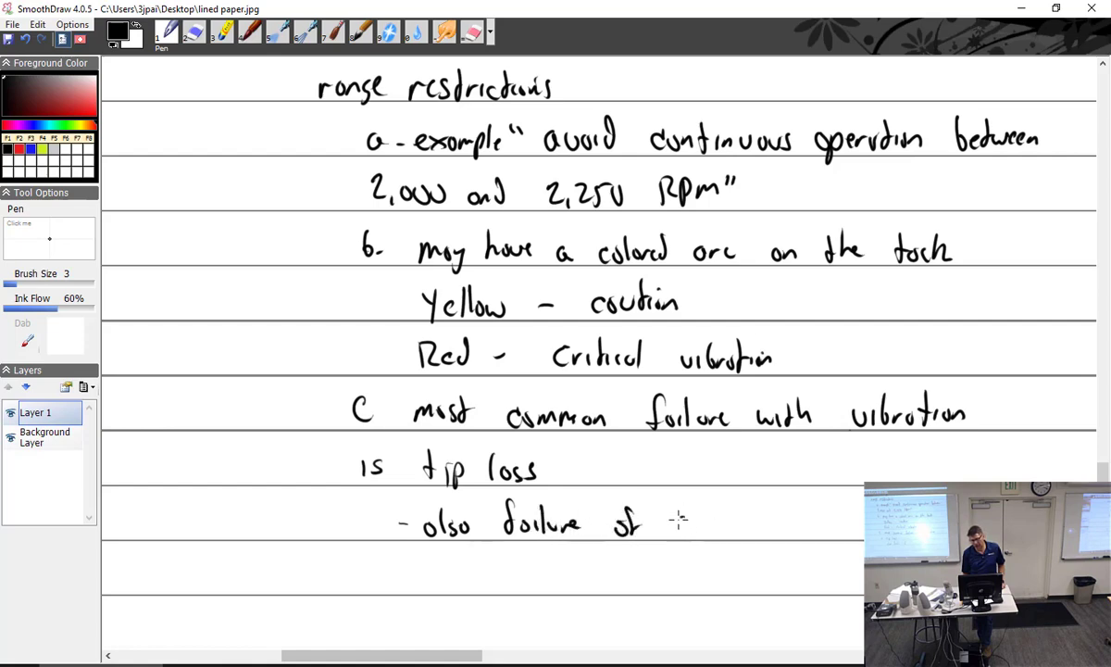
# Step: Add '- also failure of spinner' beneath tip loss
pyautogui.write('spinner')
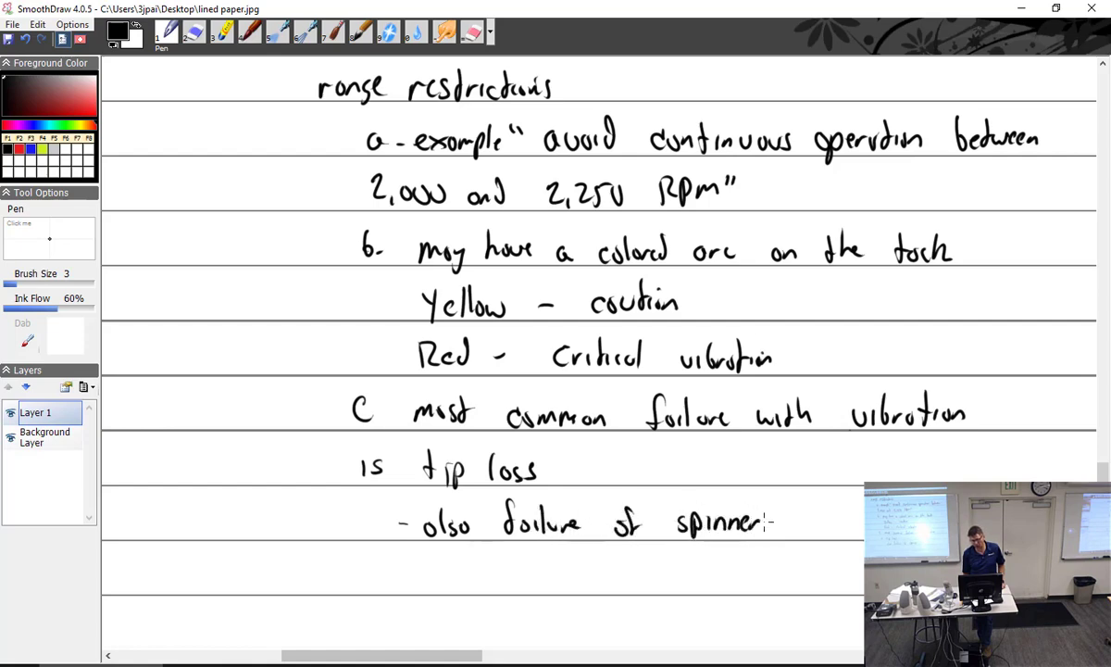
pyautogui.scroll(-3)
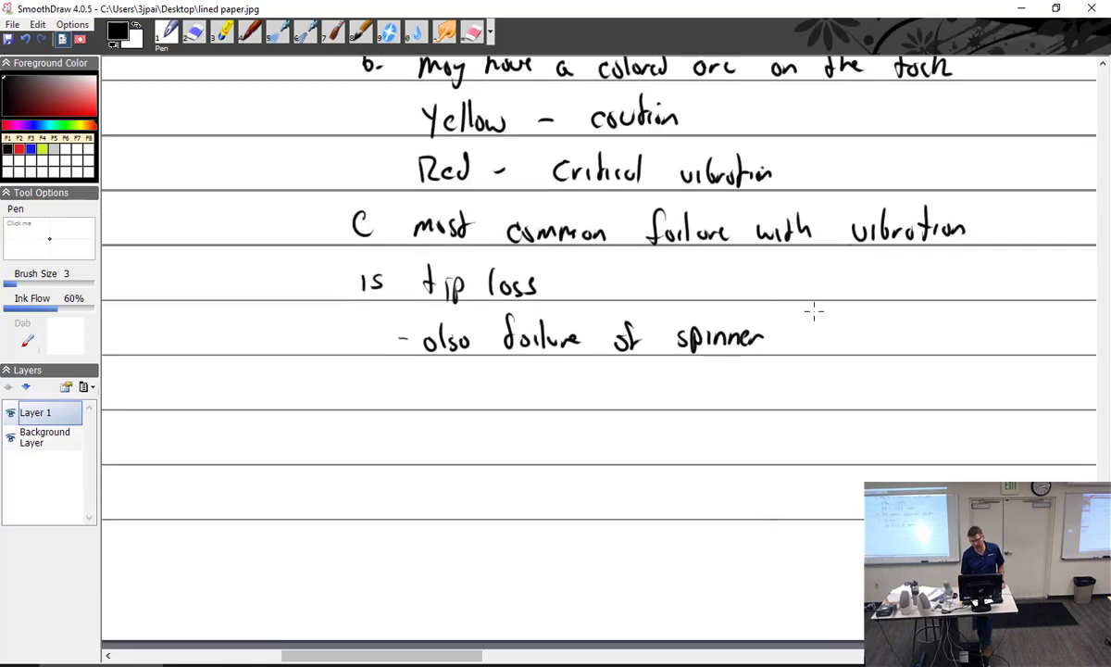